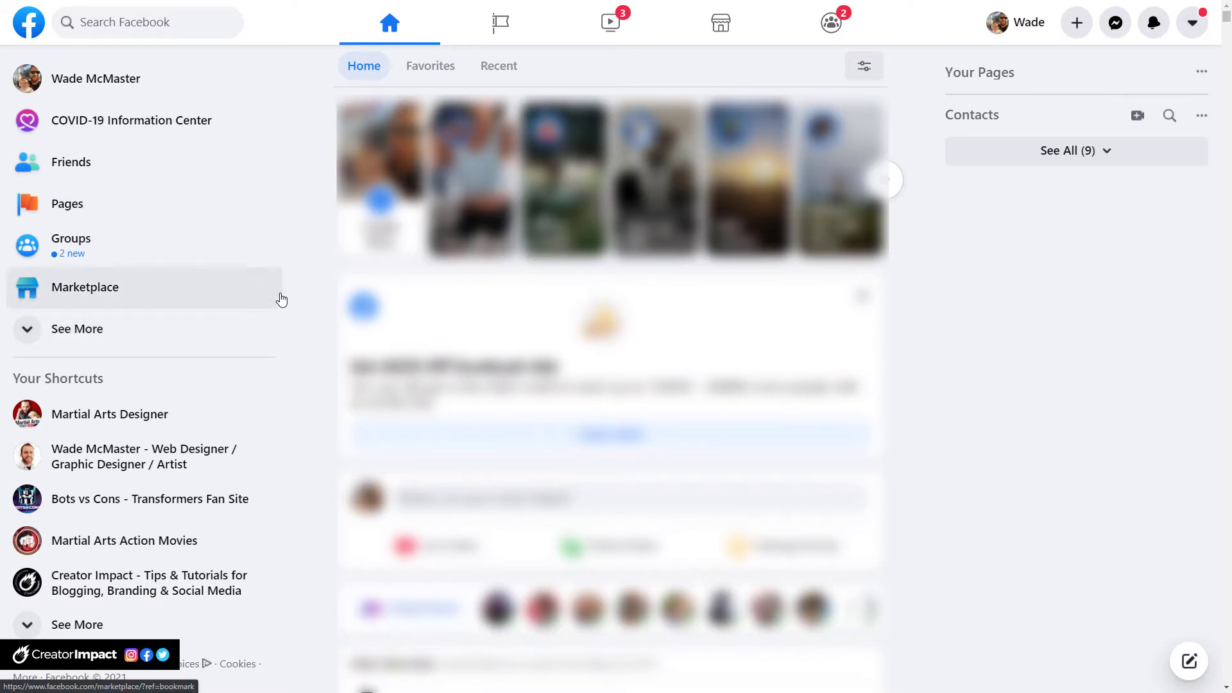
pyautogui.moveTo(155, 258)
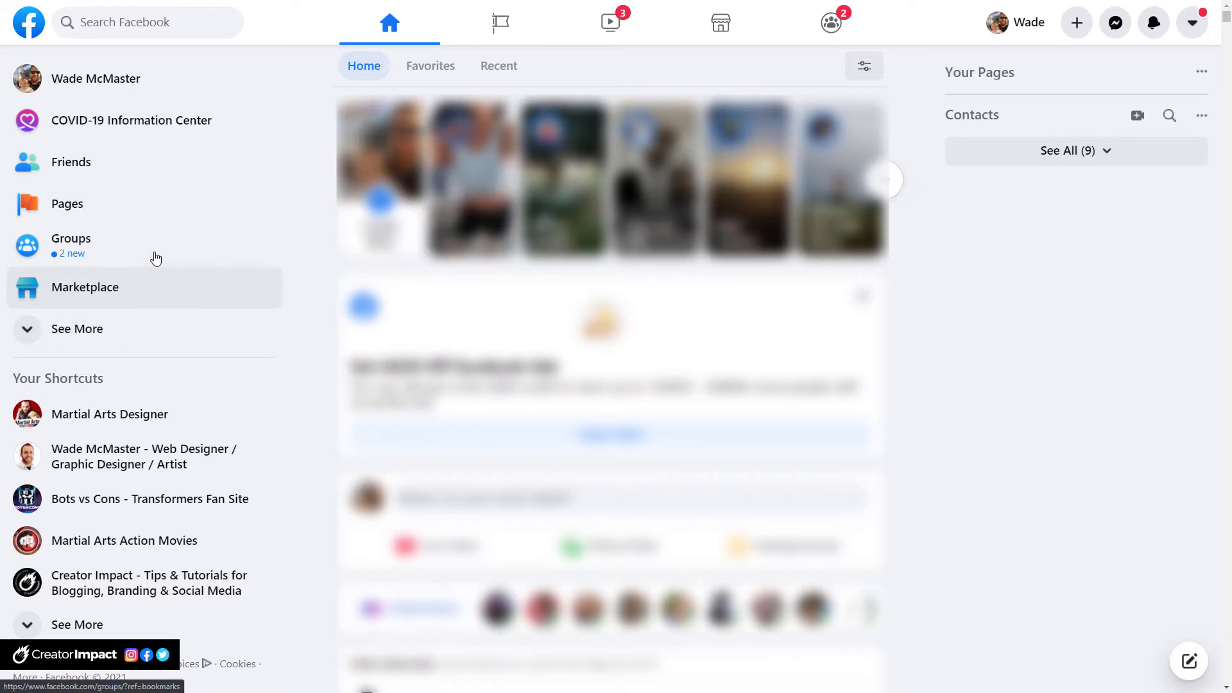
pyautogui.moveTo(67, 203)
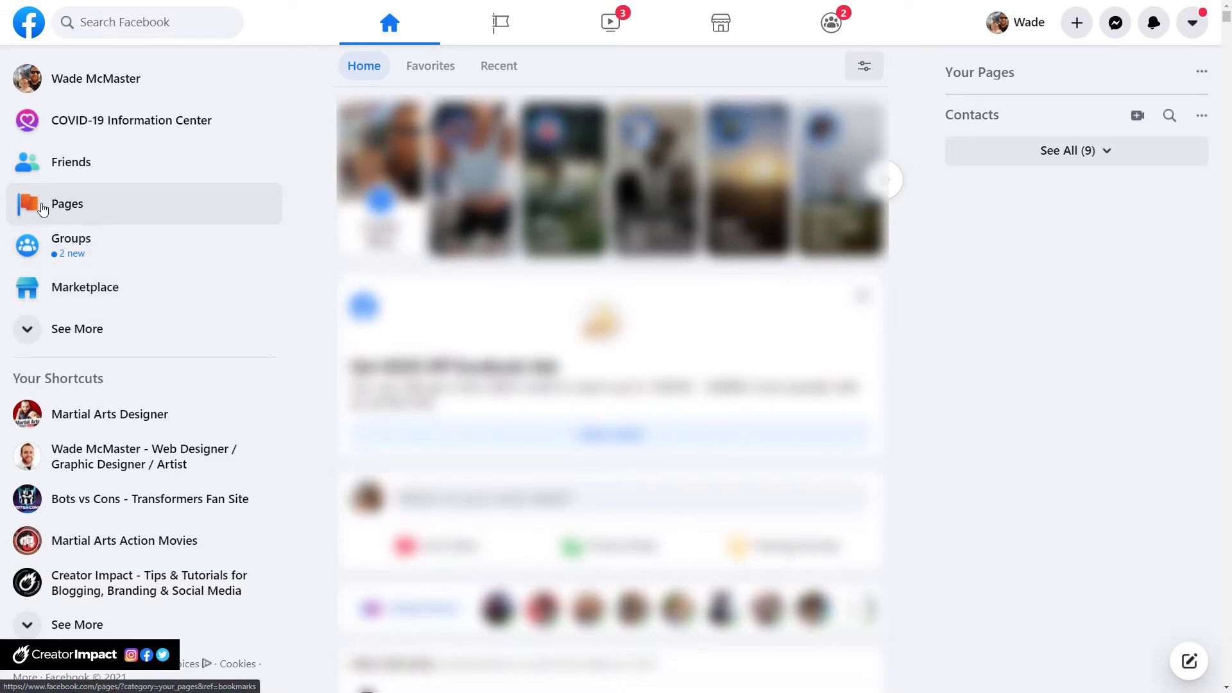
pyautogui.moveTo(546, 30)
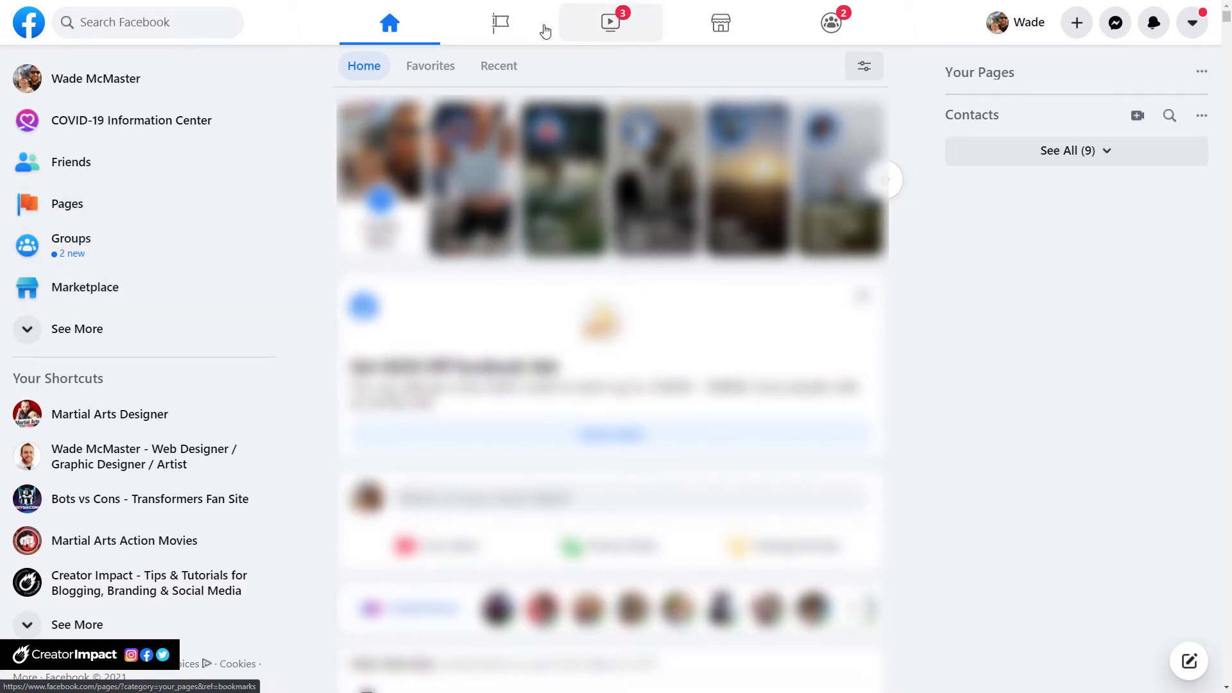
pyautogui.moveTo(500, 22)
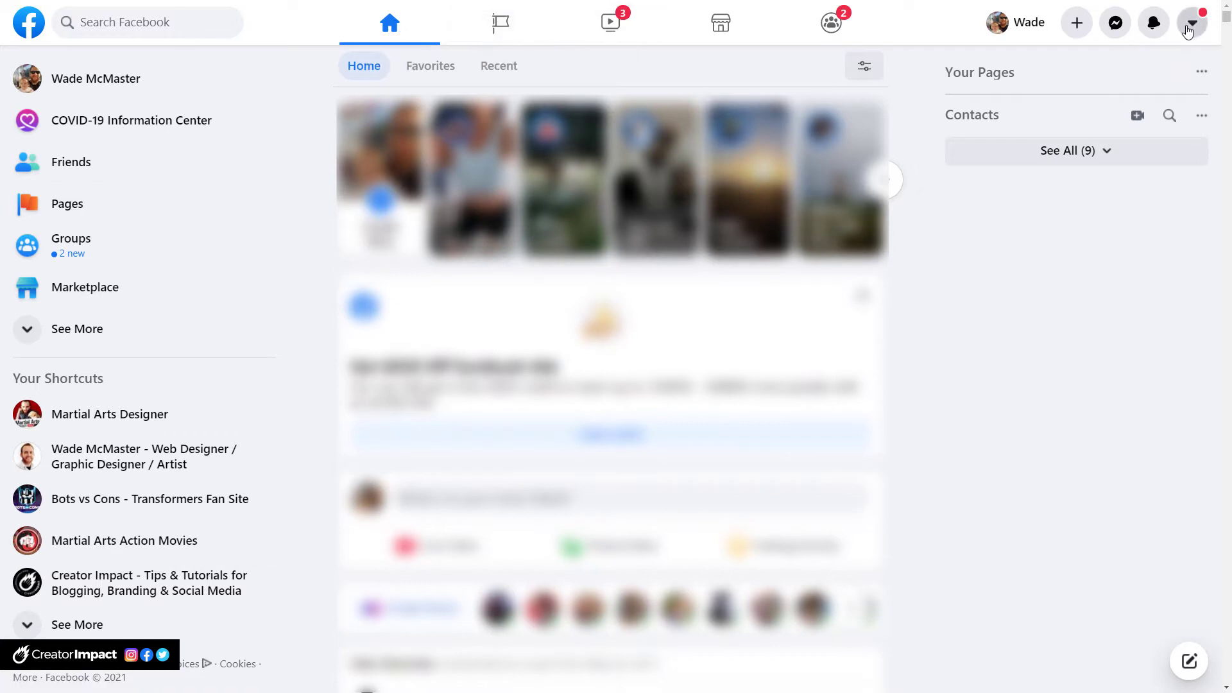
# Open the managed Pages list and scroll down to the Unpublished Pages panel
pyautogui.click(1191, 22)
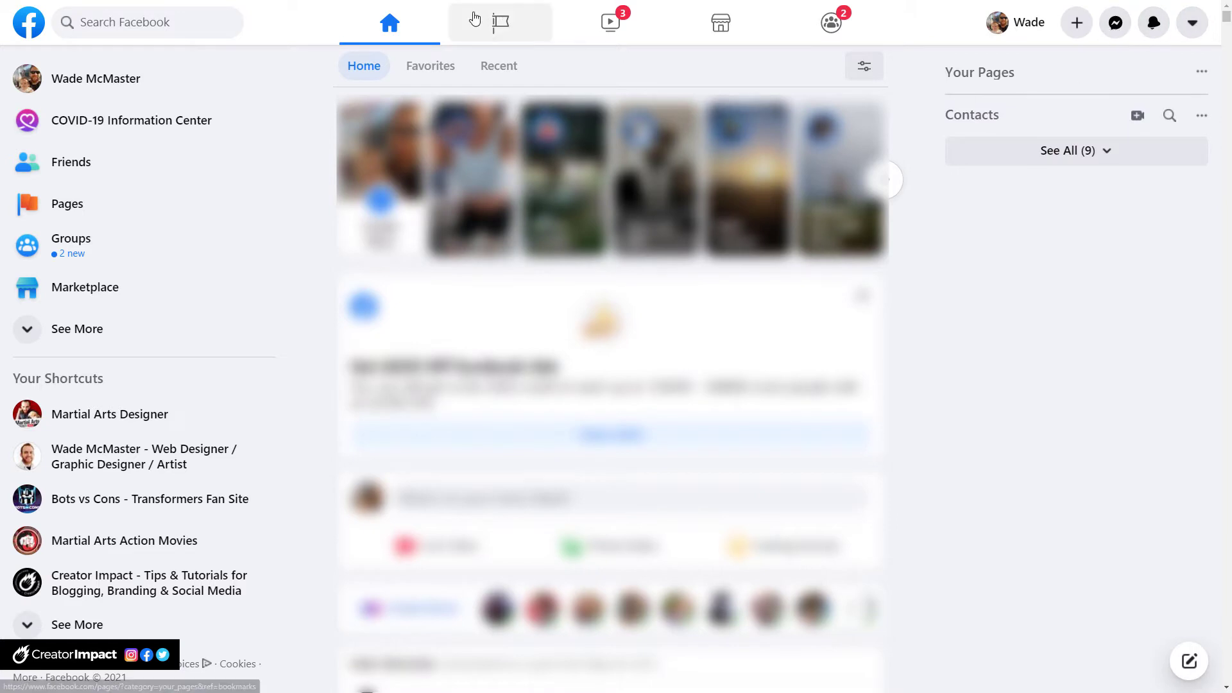
pyautogui.moveTo(500, 21)
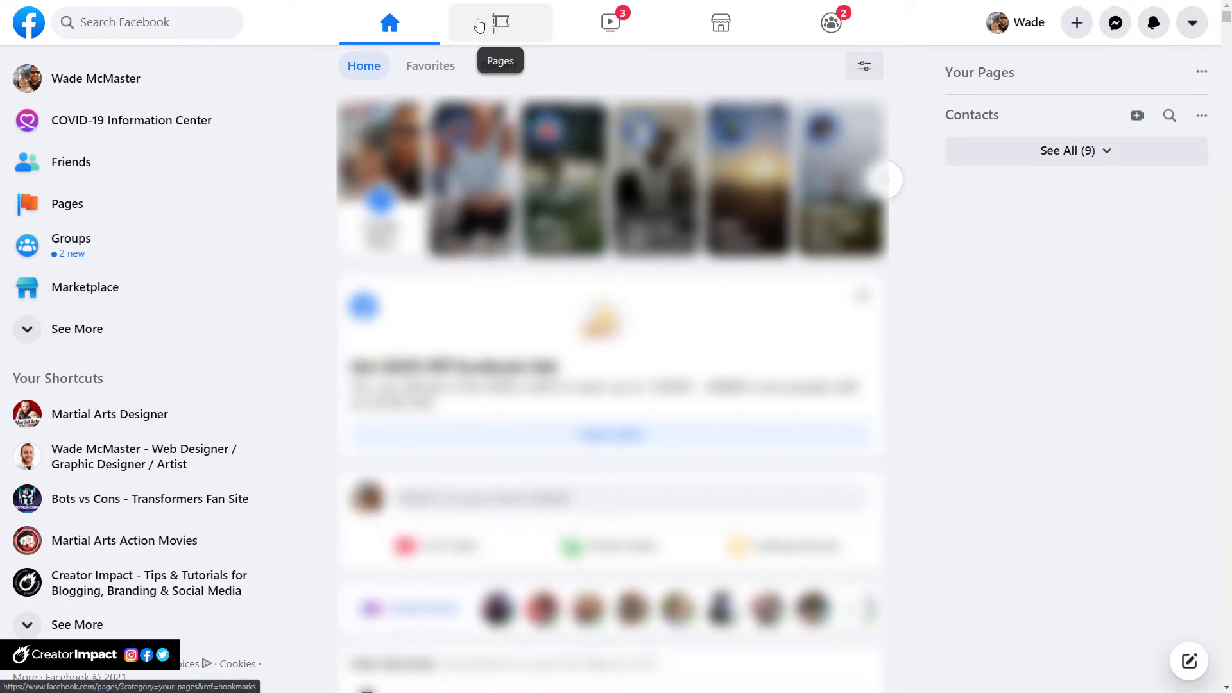
pyautogui.moveTo(489, 21)
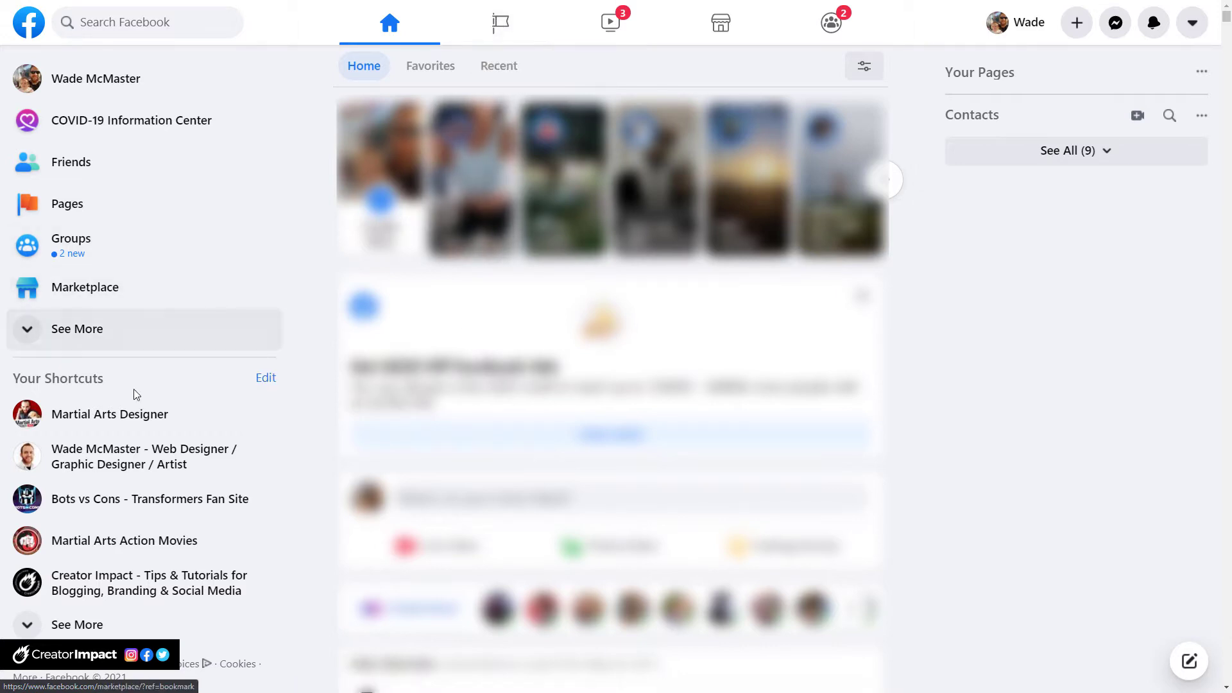
pyautogui.moveTo(80, 583)
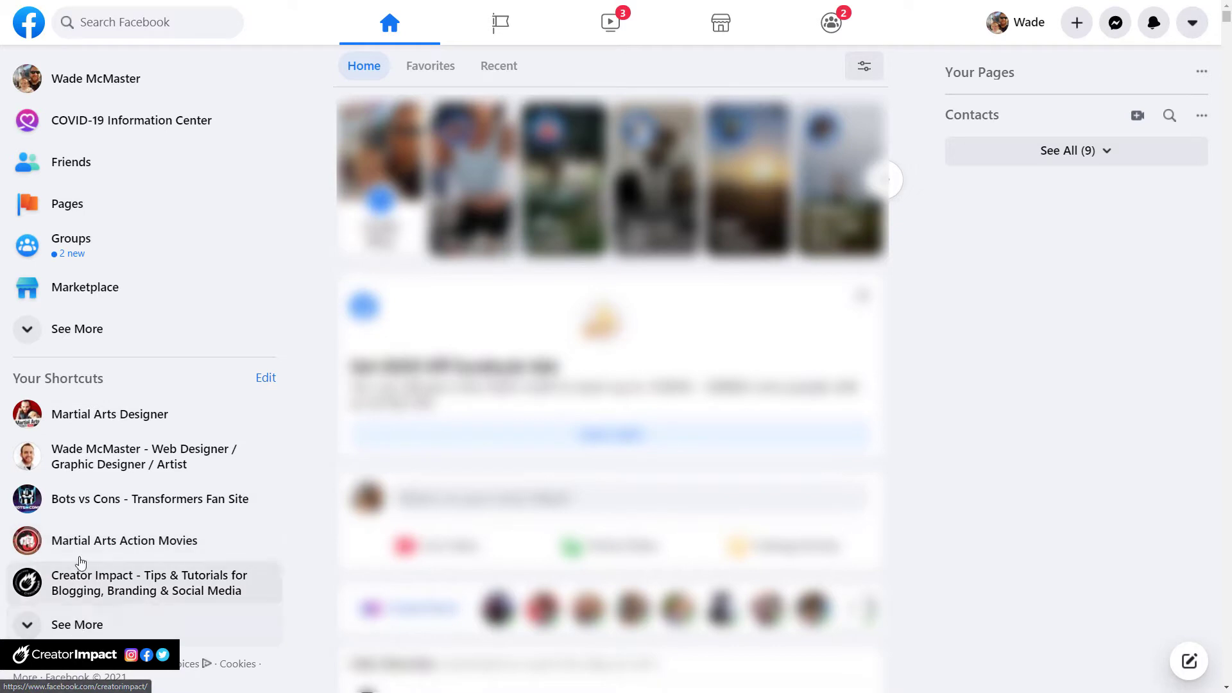
pyautogui.moveTo(501, 22)
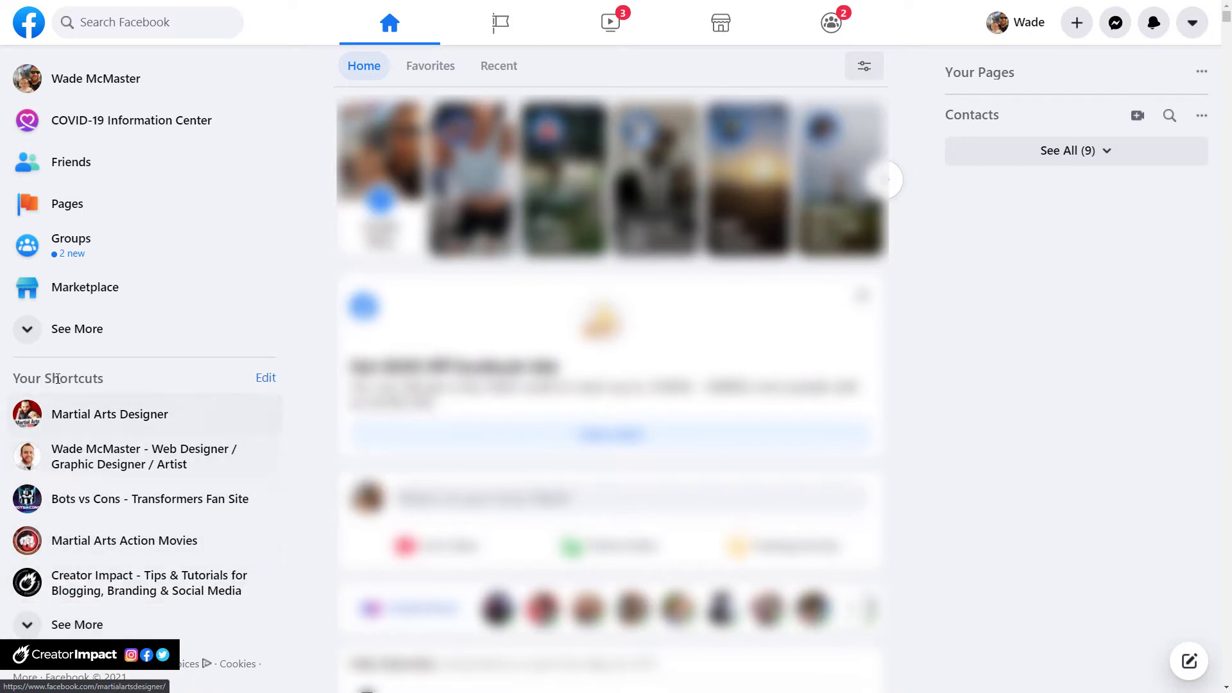
pyautogui.moveTo(265, 378)
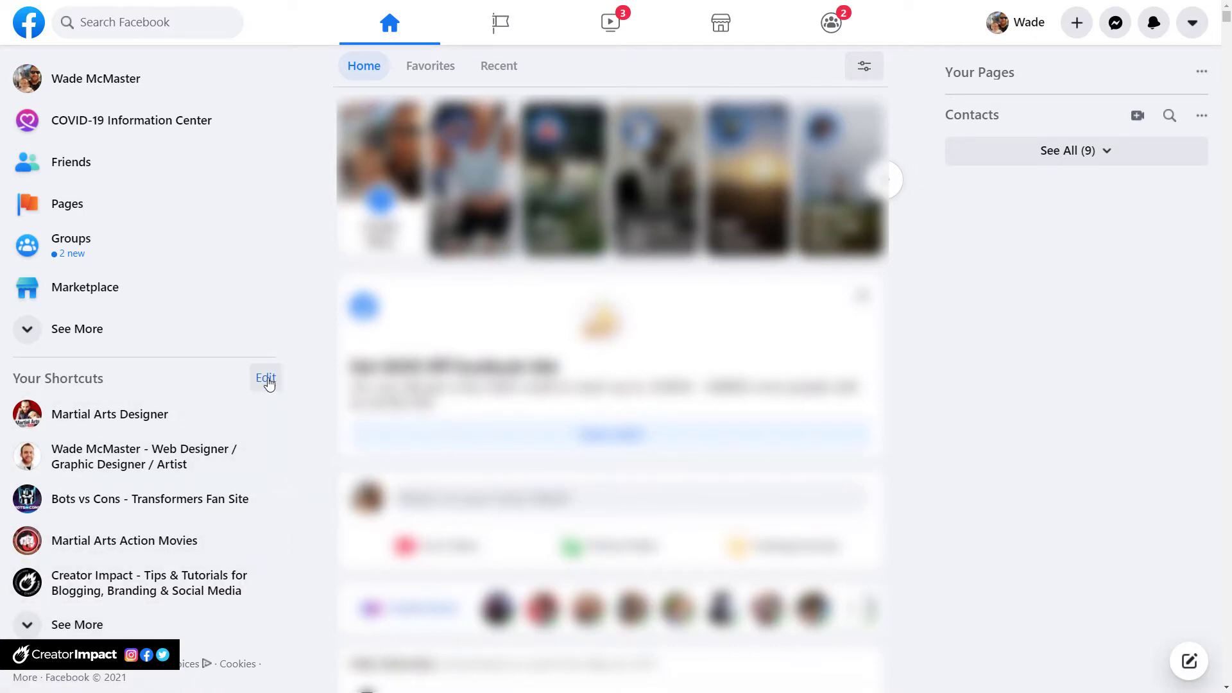
pyautogui.moveTo(500, 22)
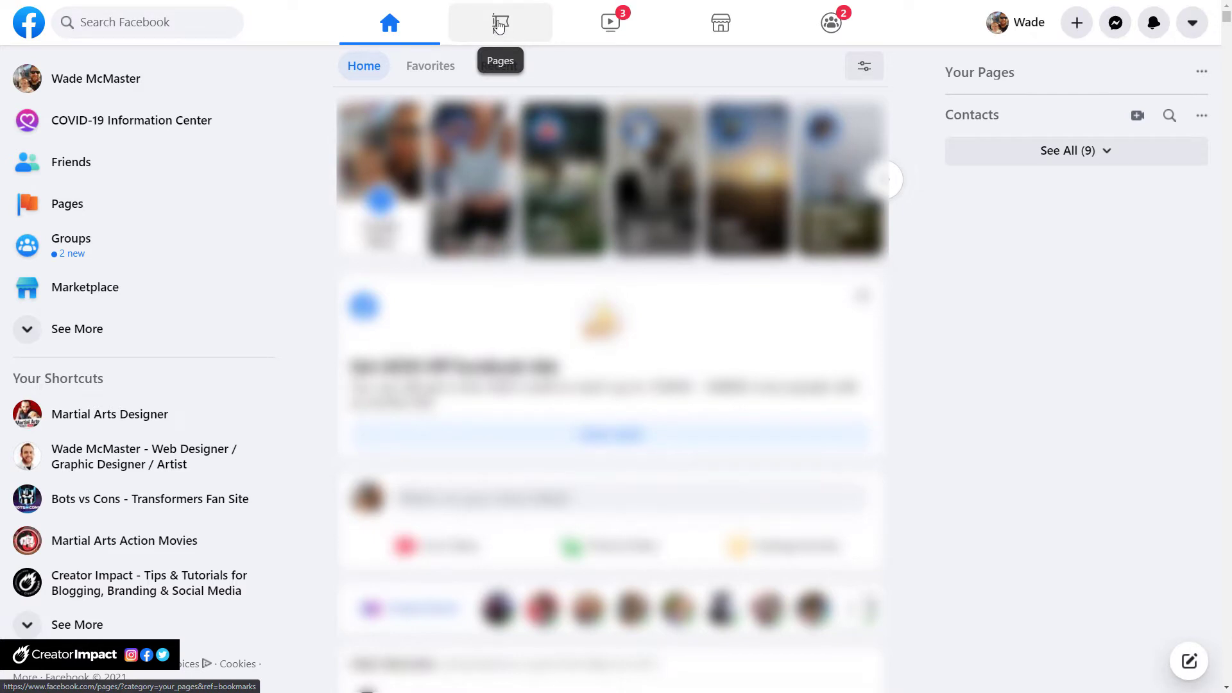
pyautogui.click(501, 22)
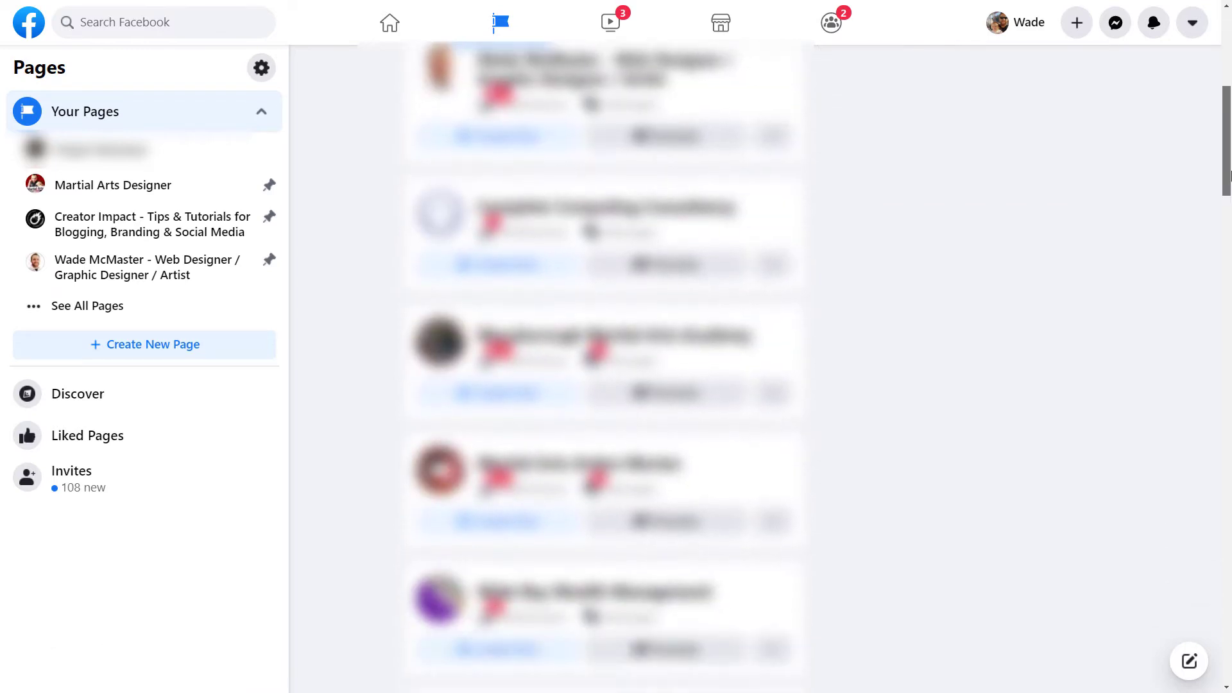
pyautogui.scroll(-3)
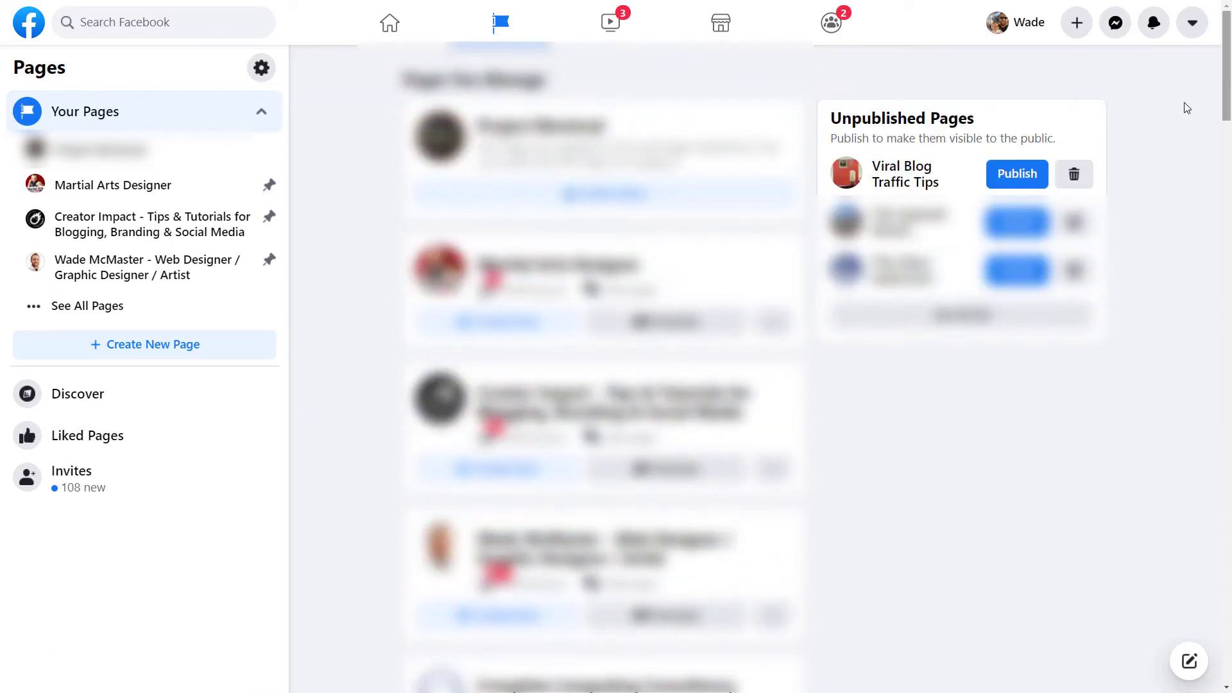
pyautogui.moveTo(1153, 101)
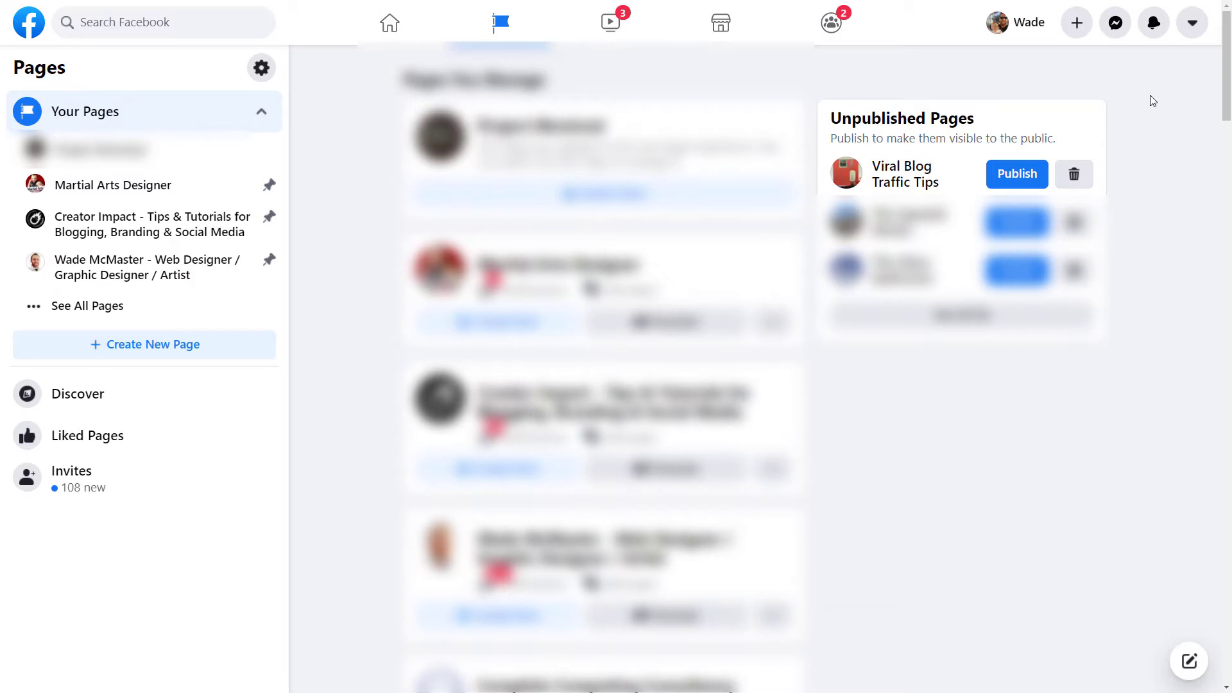
pyautogui.moveTo(889, 174)
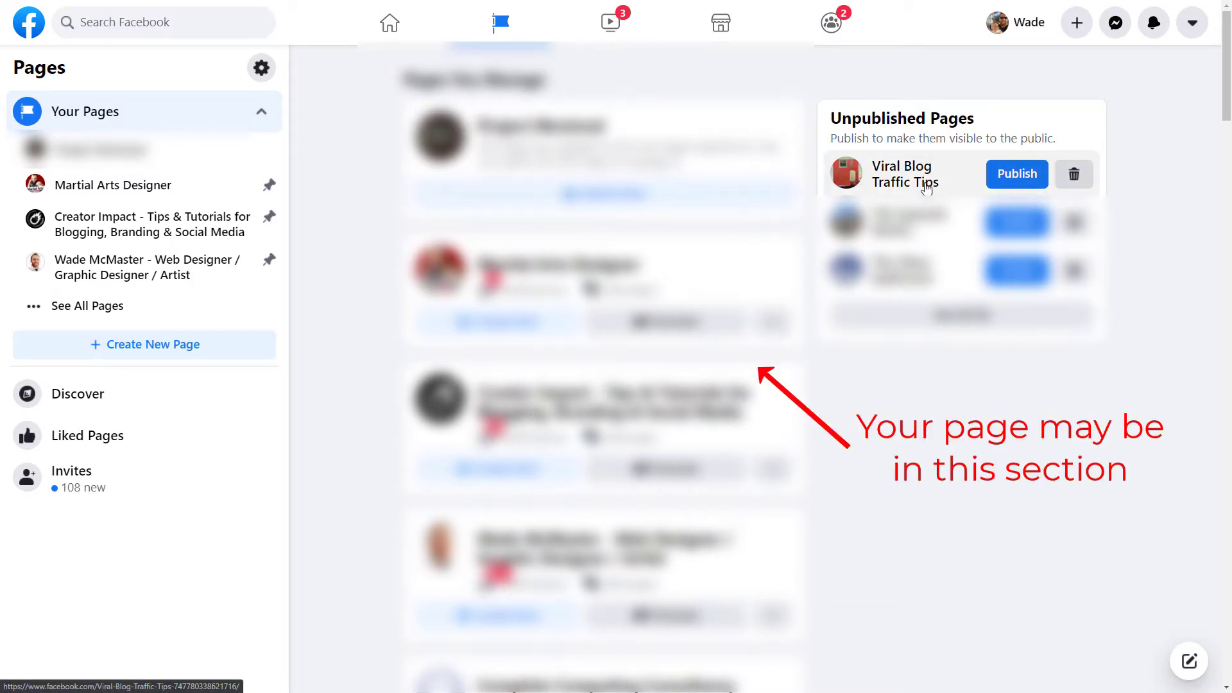
pyautogui.moveTo(878, 182)
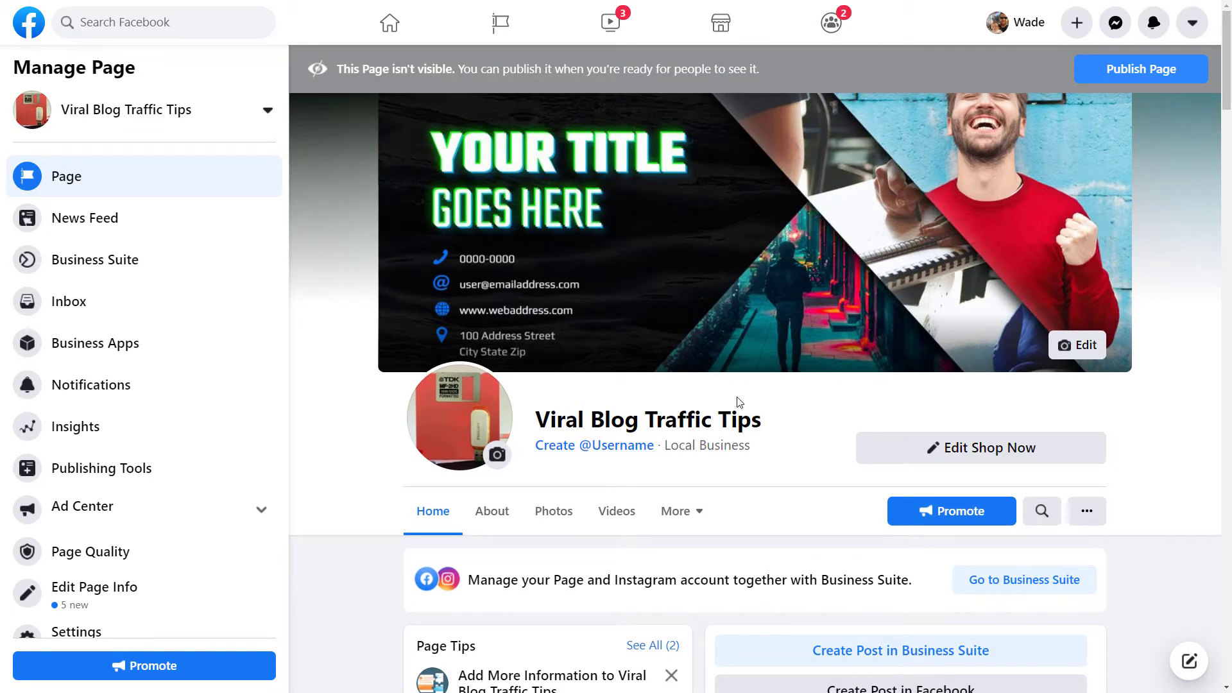
pyautogui.moveTo(648, 335)
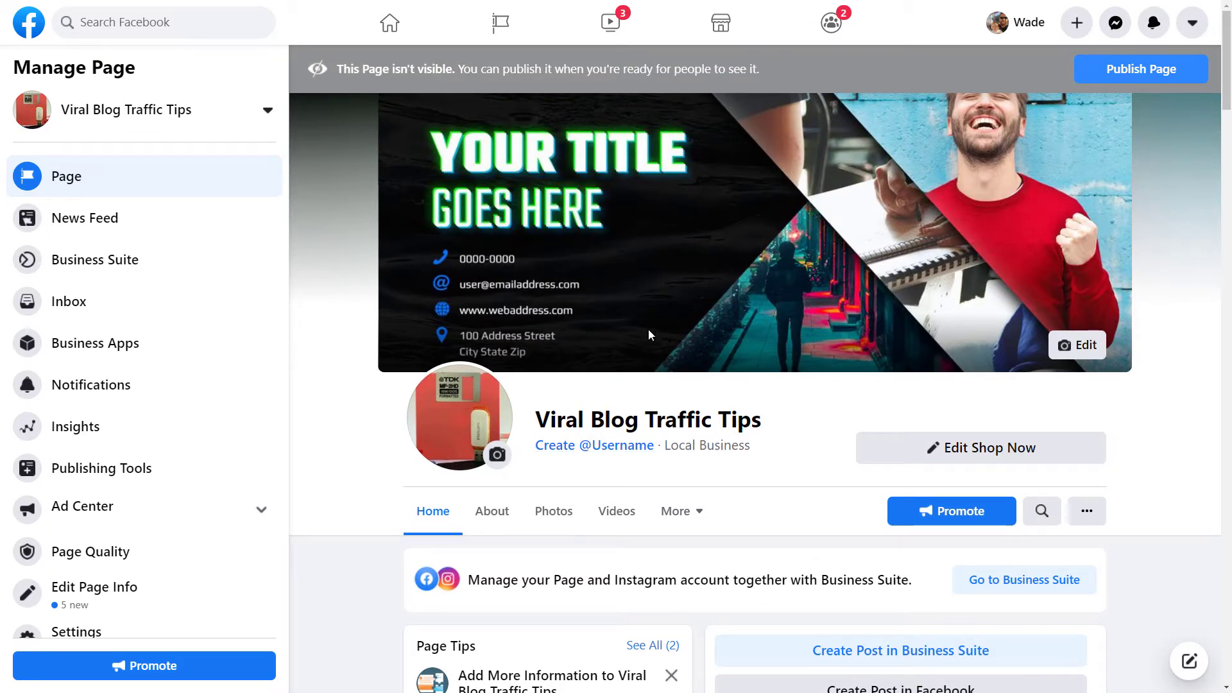
pyautogui.moveTo(739, 348)
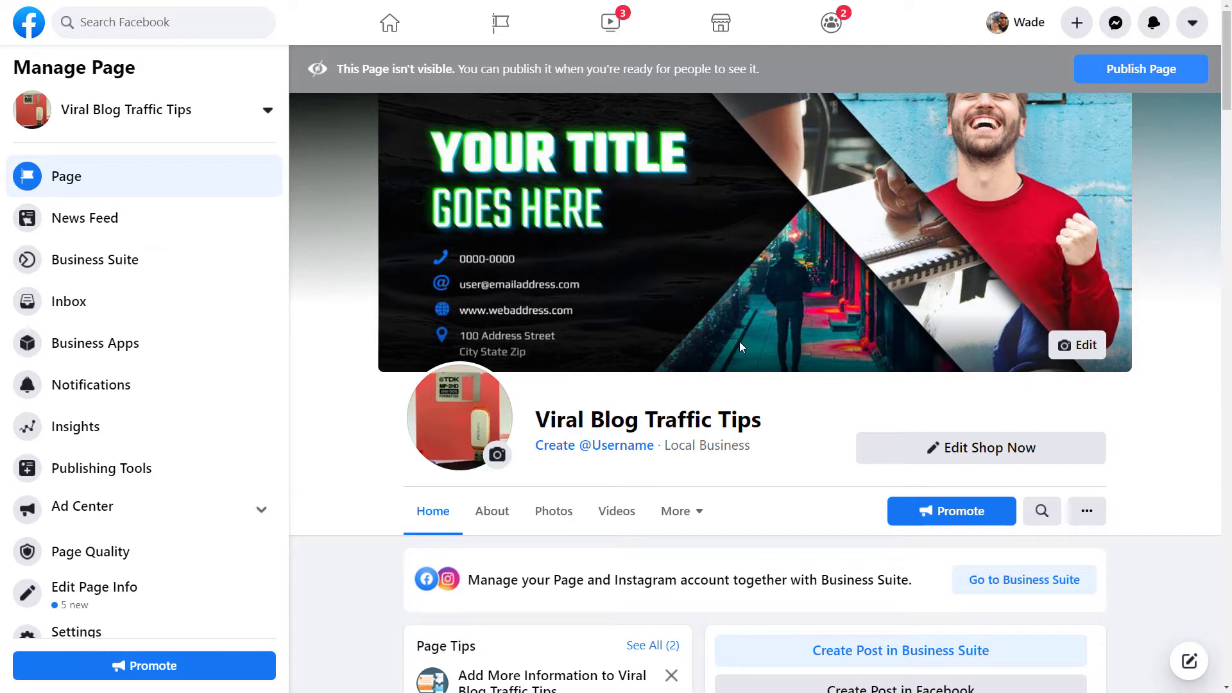
pyautogui.moveTo(731, 220)
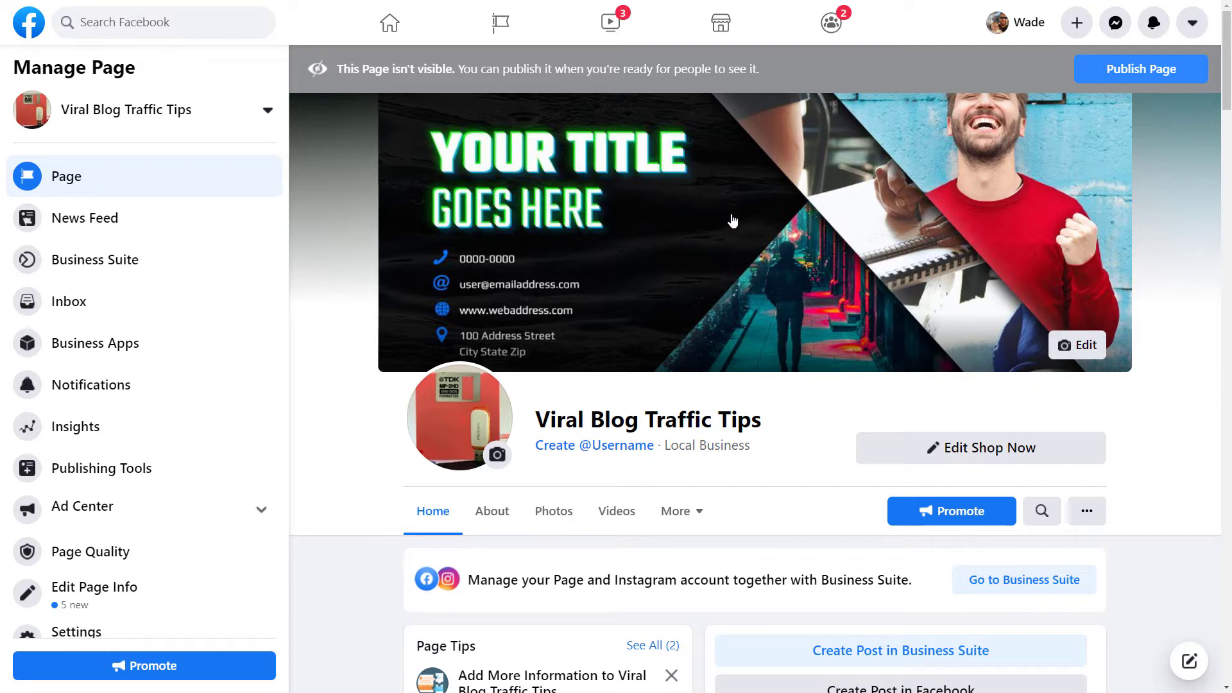
pyautogui.click(1078, 344)
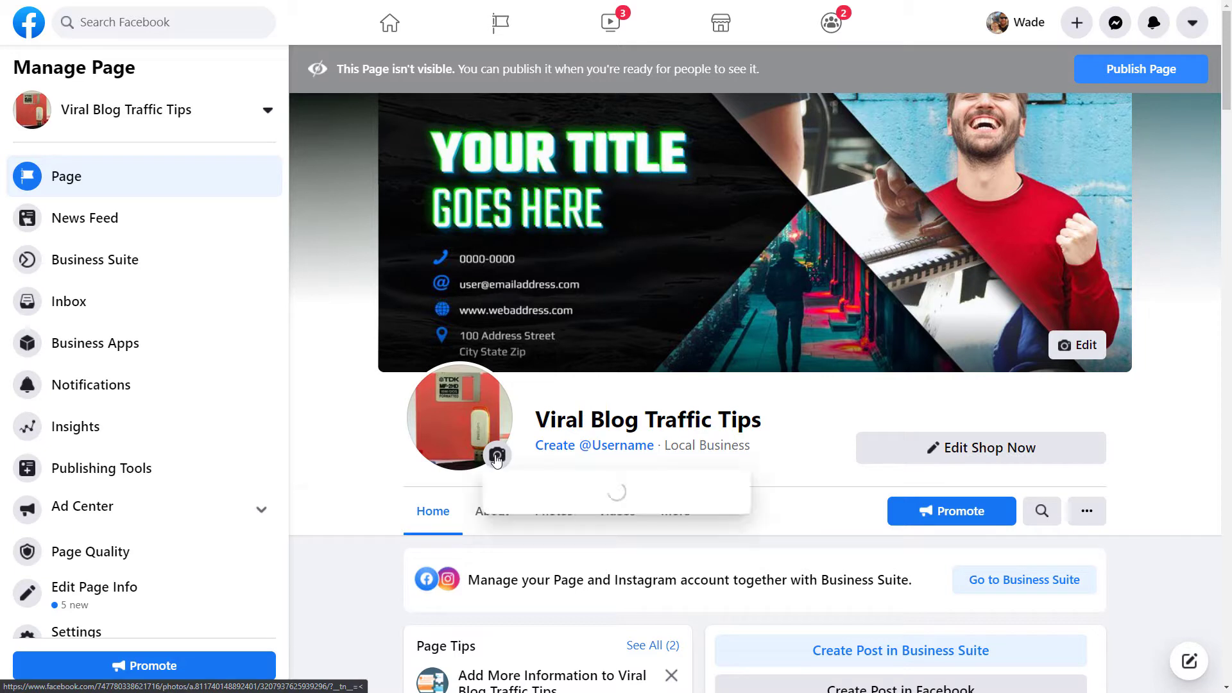
pyautogui.click(497, 455)
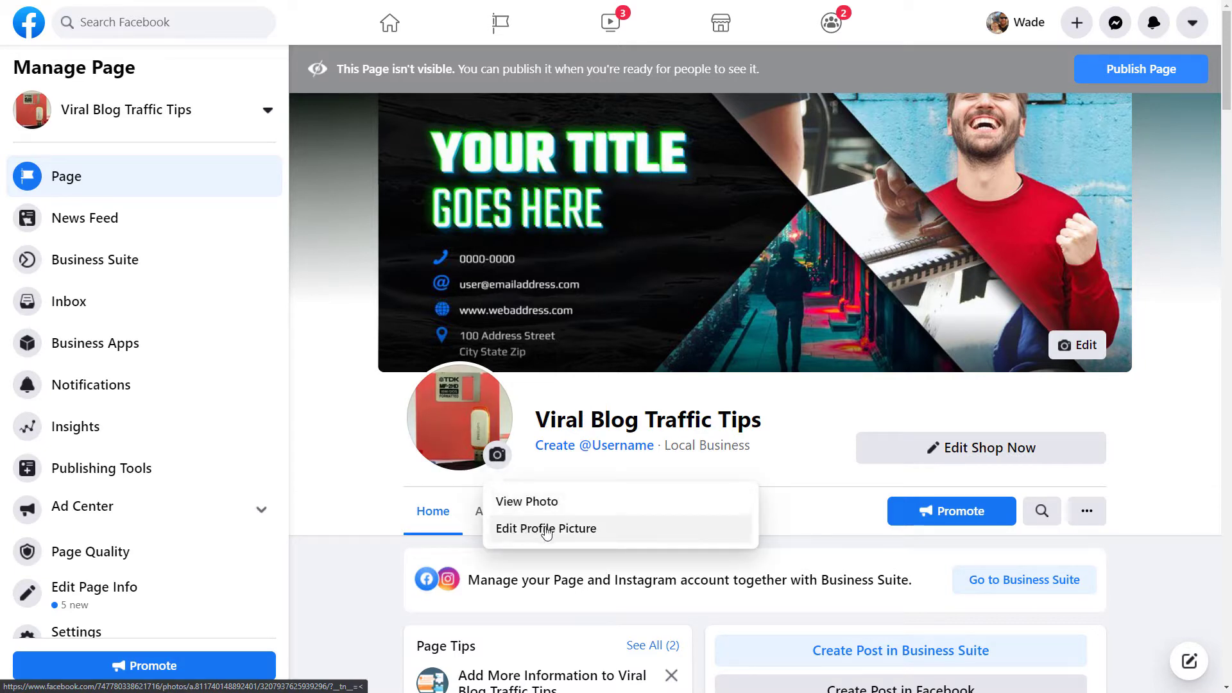
pyautogui.click(546, 528)
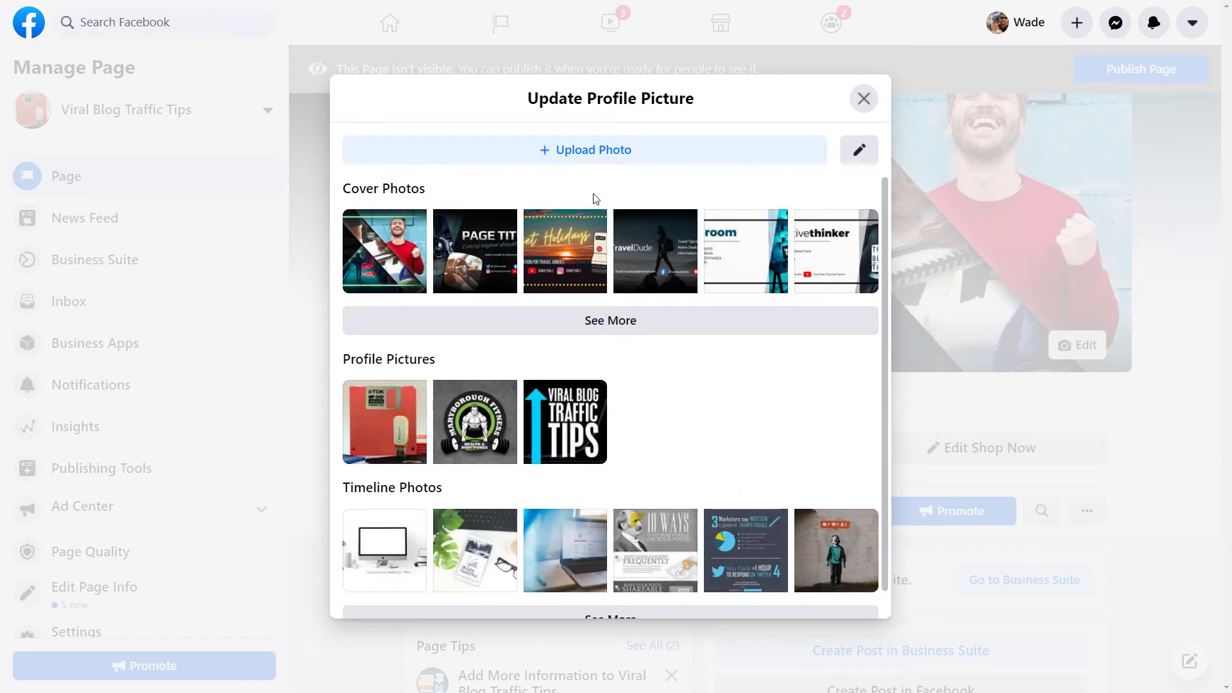
pyautogui.click(863, 98)
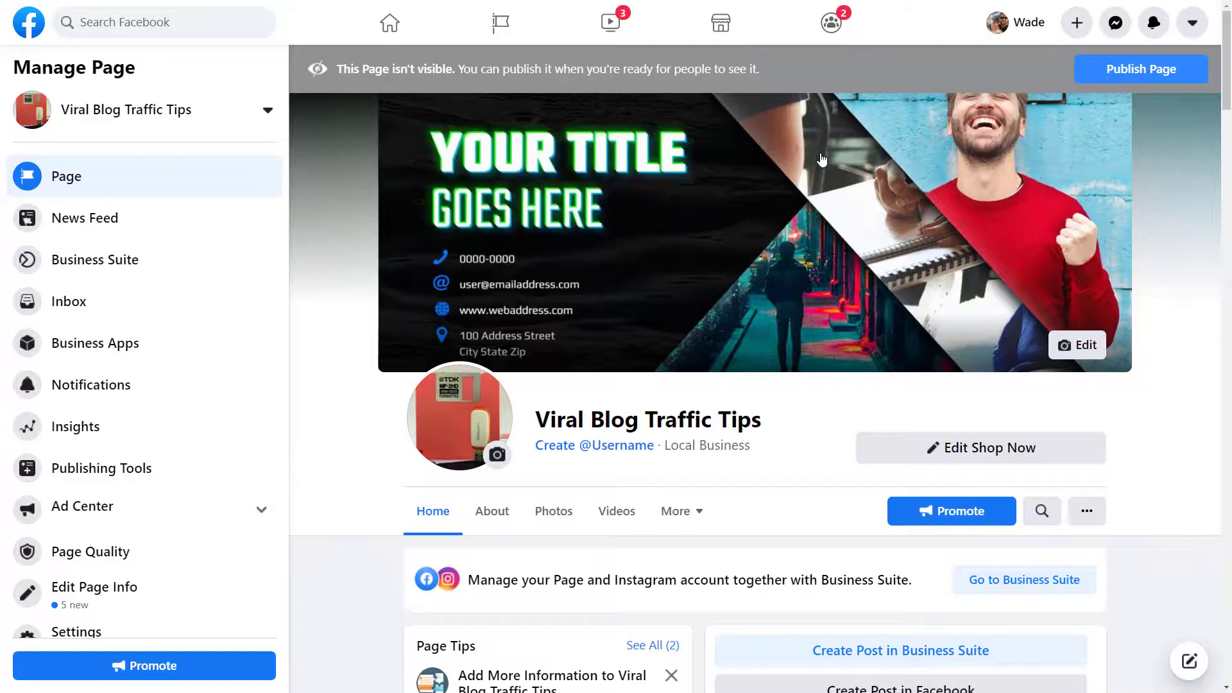
pyautogui.moveTo(554, 310)
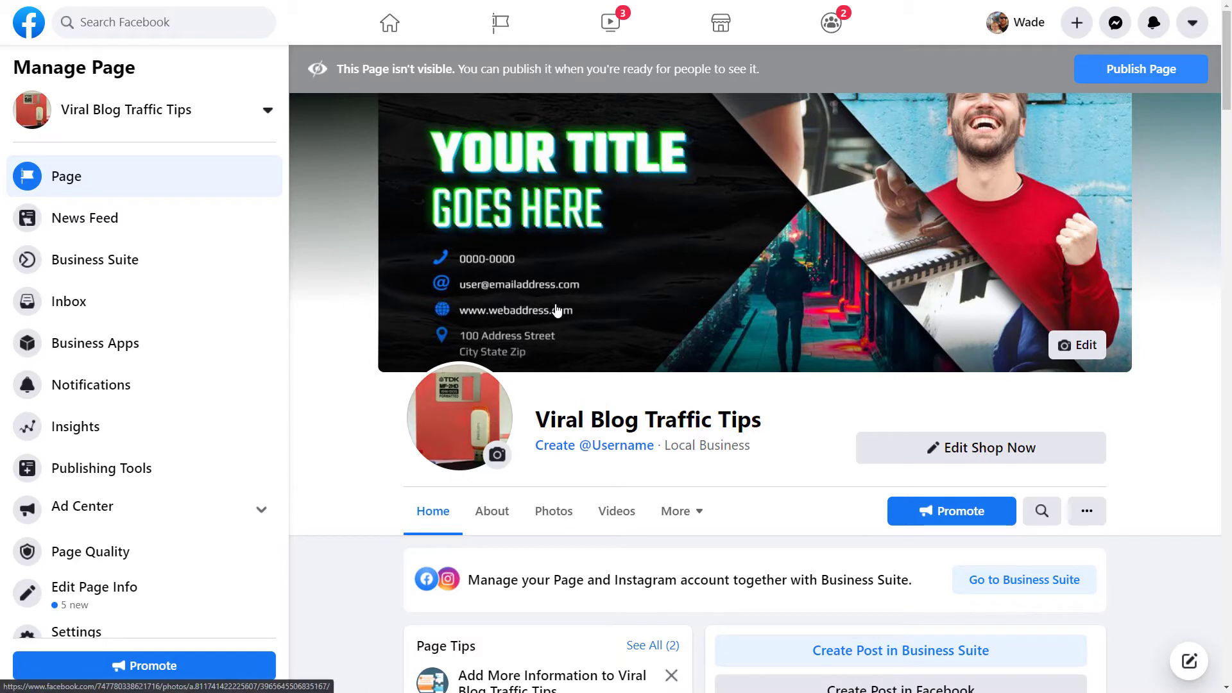
pyautogui.moveTo(1026, 277)
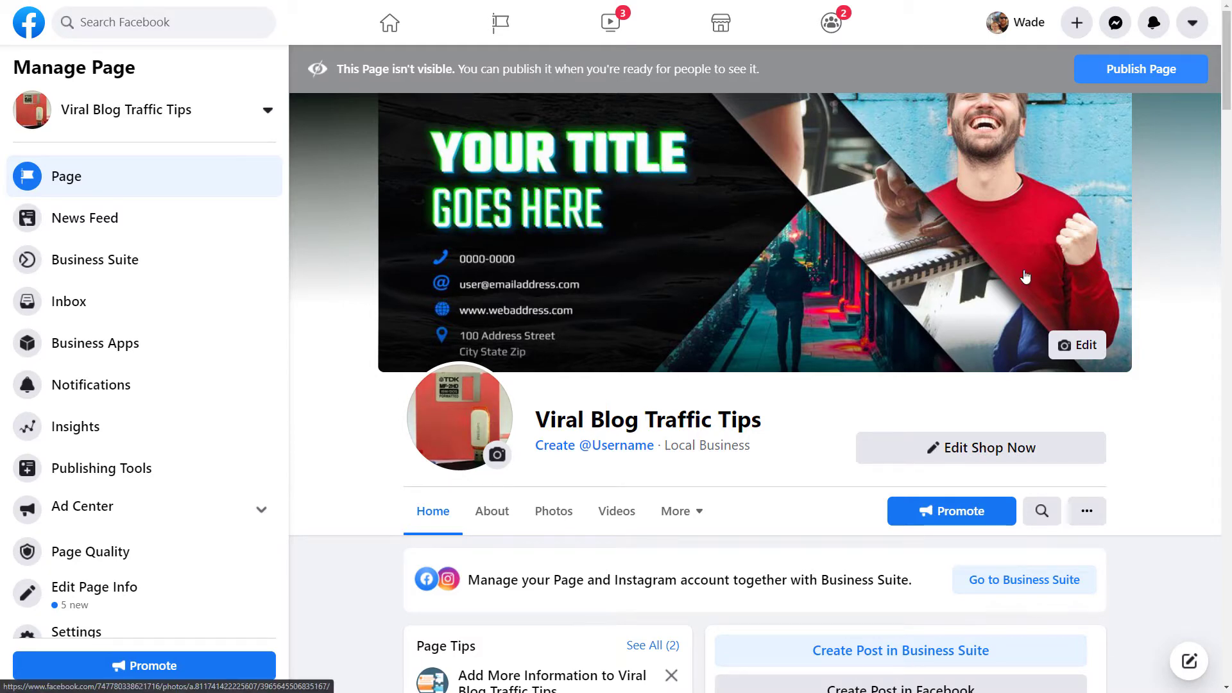
pyautogui.scroll(-3)
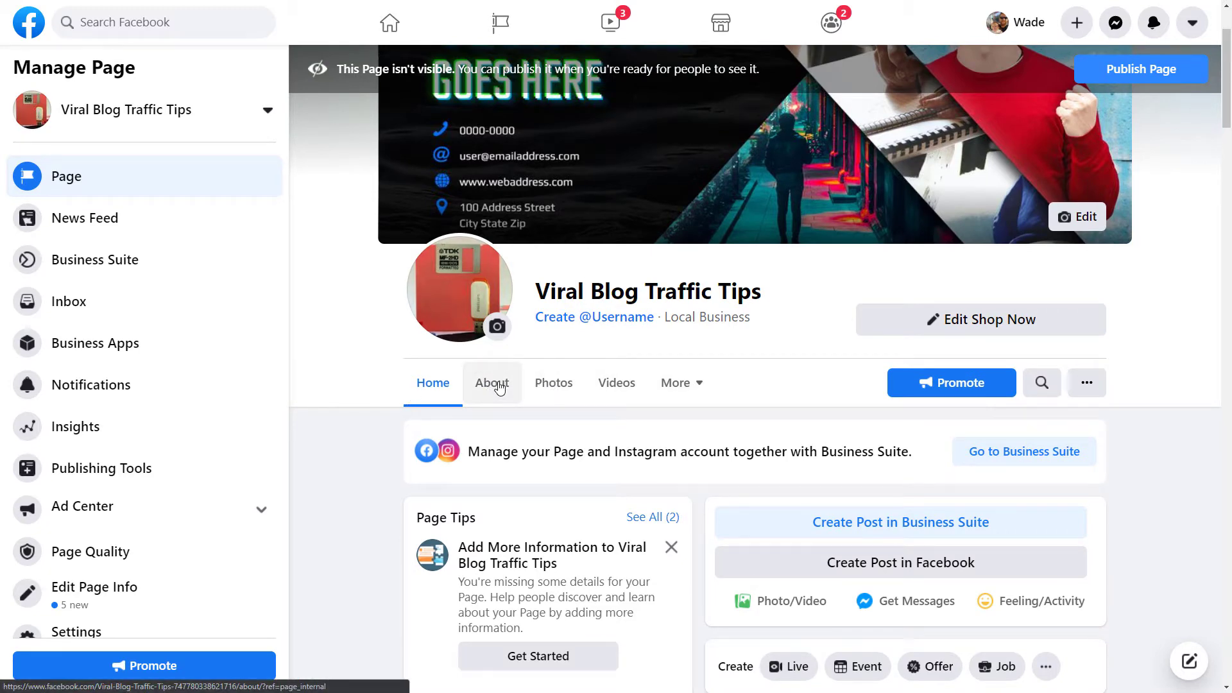
# Open Edit Page Info from About and try the username viralblogtt, which is unavailable
pyautogui.click(491, 383)
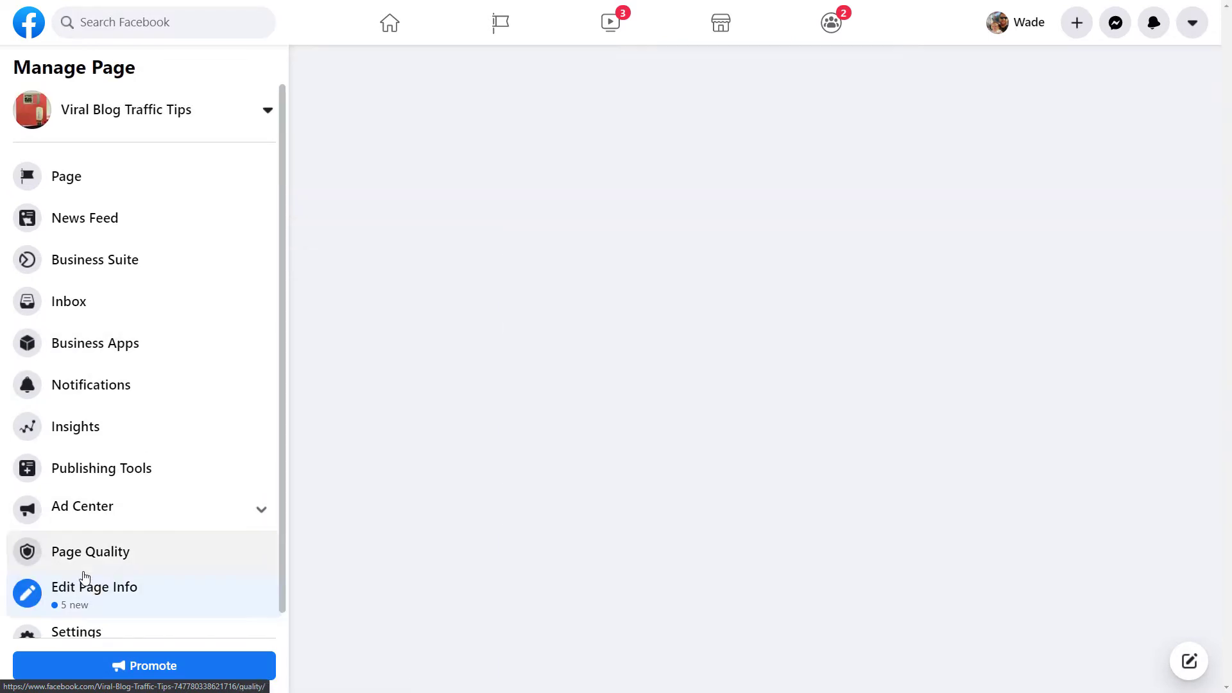
pyautogui.click(94, 587)
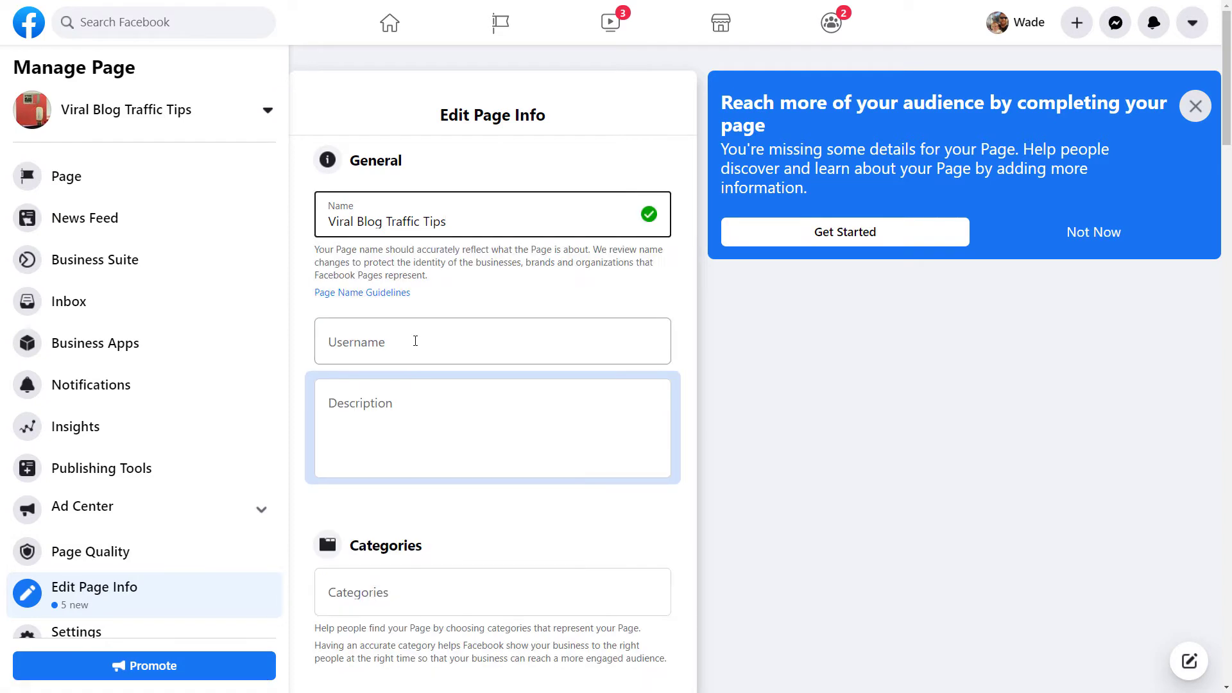
pyautogui.write('viralblog')
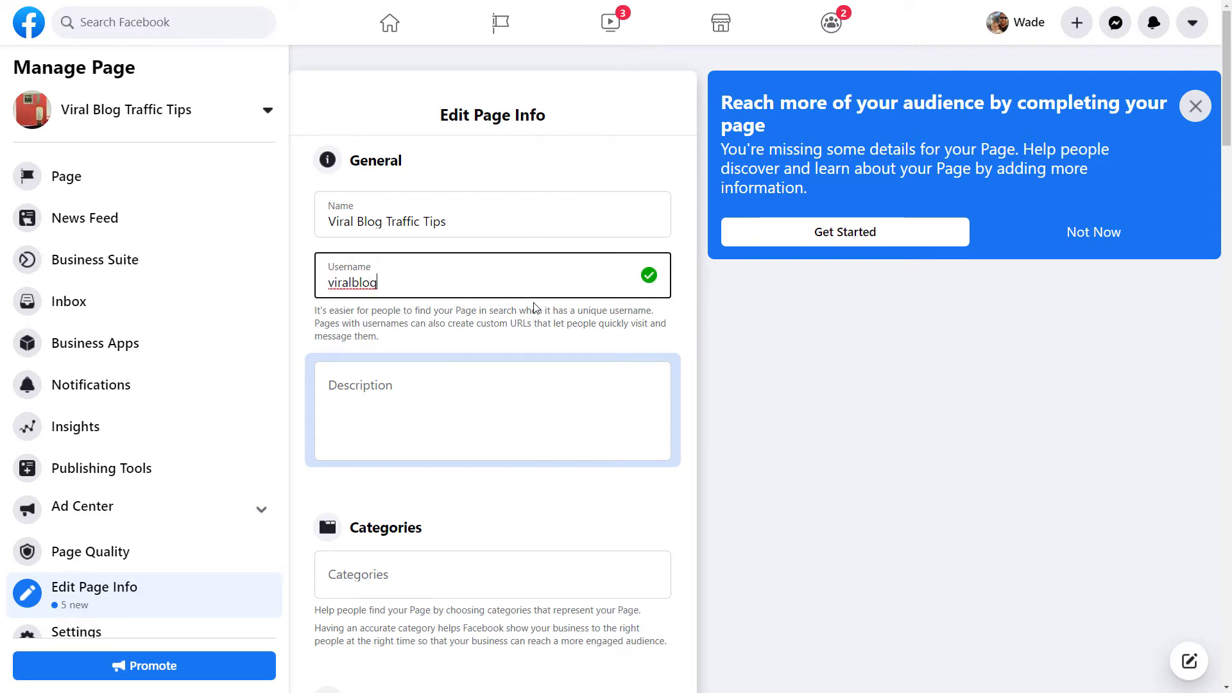
pyautogui.write('tt')
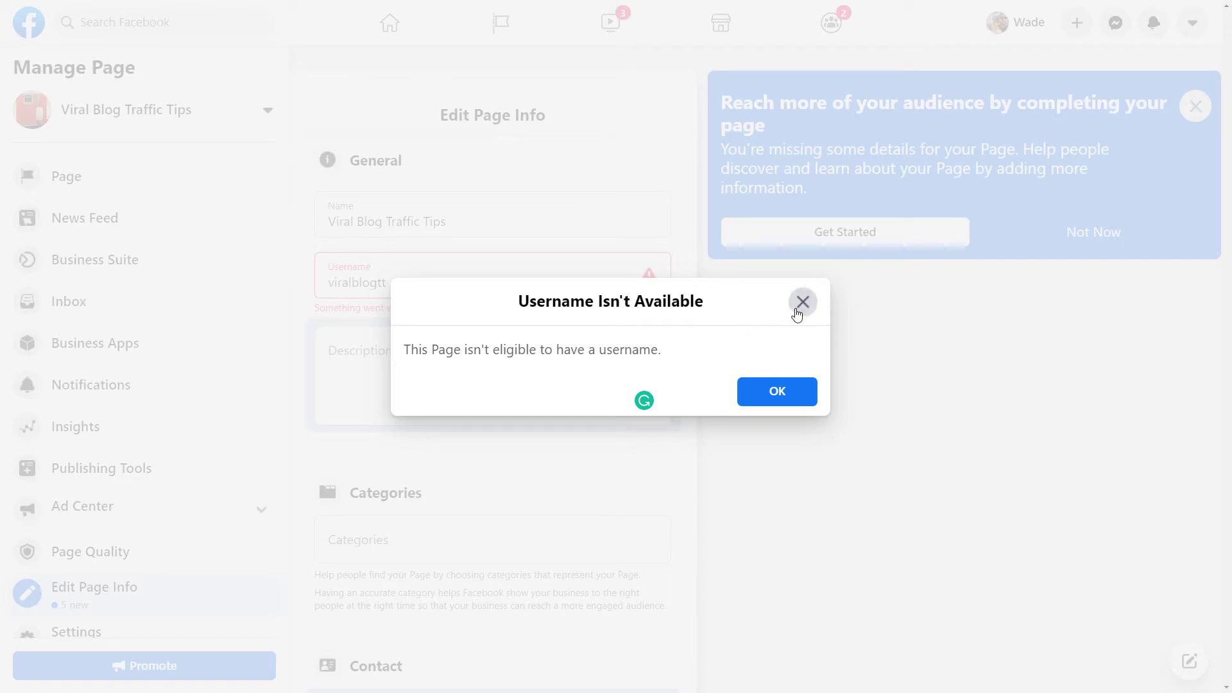
# Enter the description 'We specialise in traffic for your website!'
pyautogui.click(802, 301)
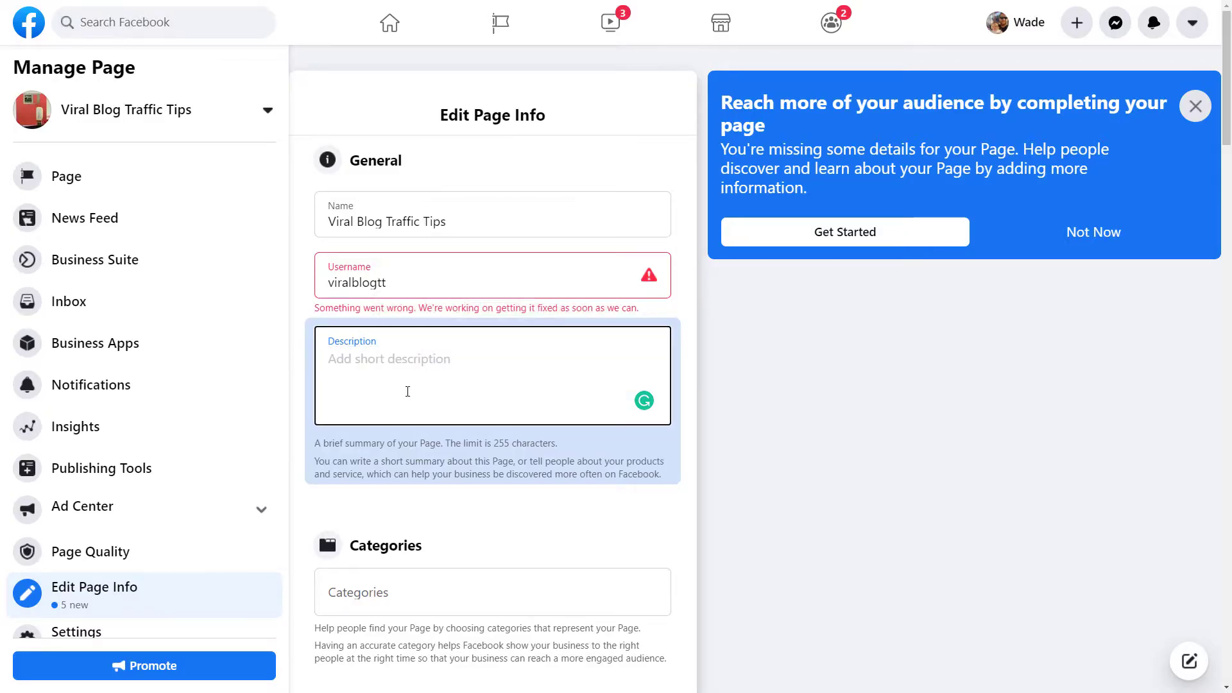
pyautogui.write('We')
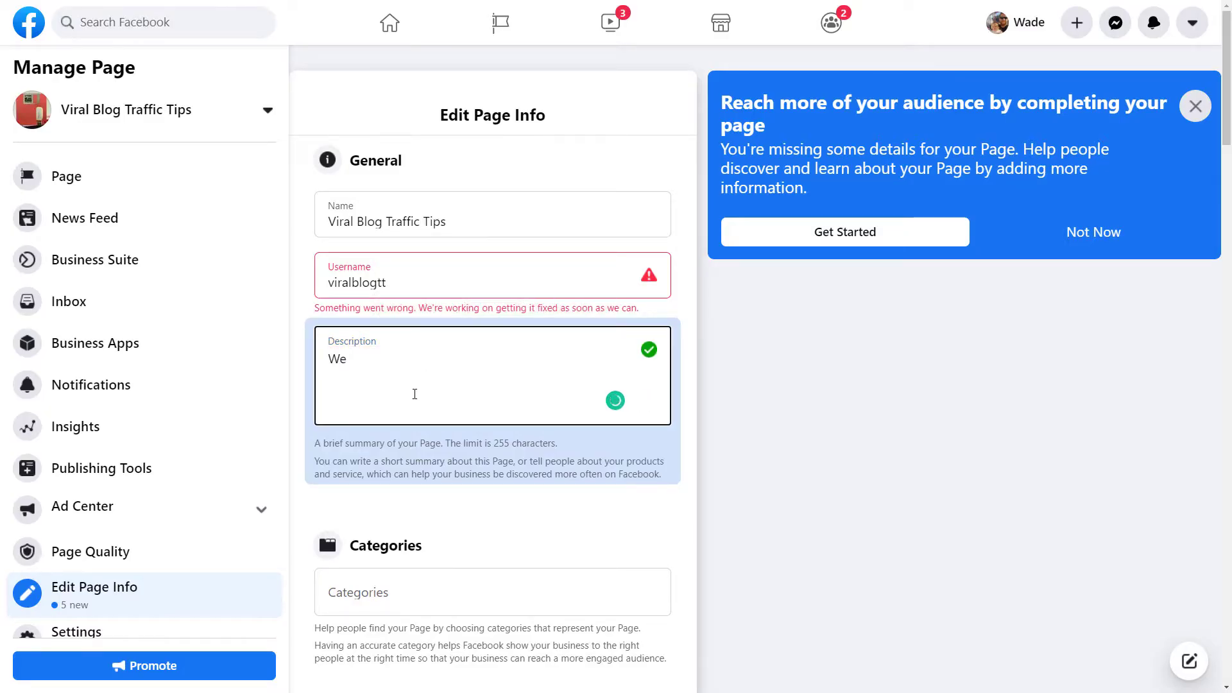
pyautogui.write('specialist')
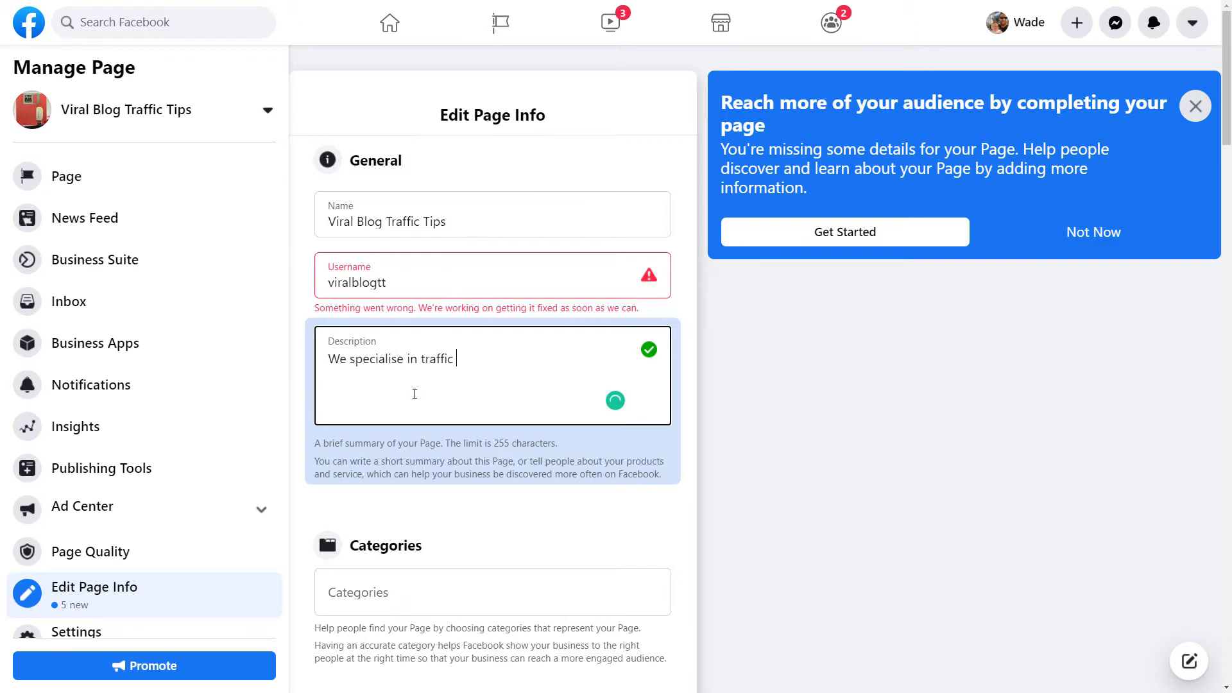
pyautogui.write('for your website!')
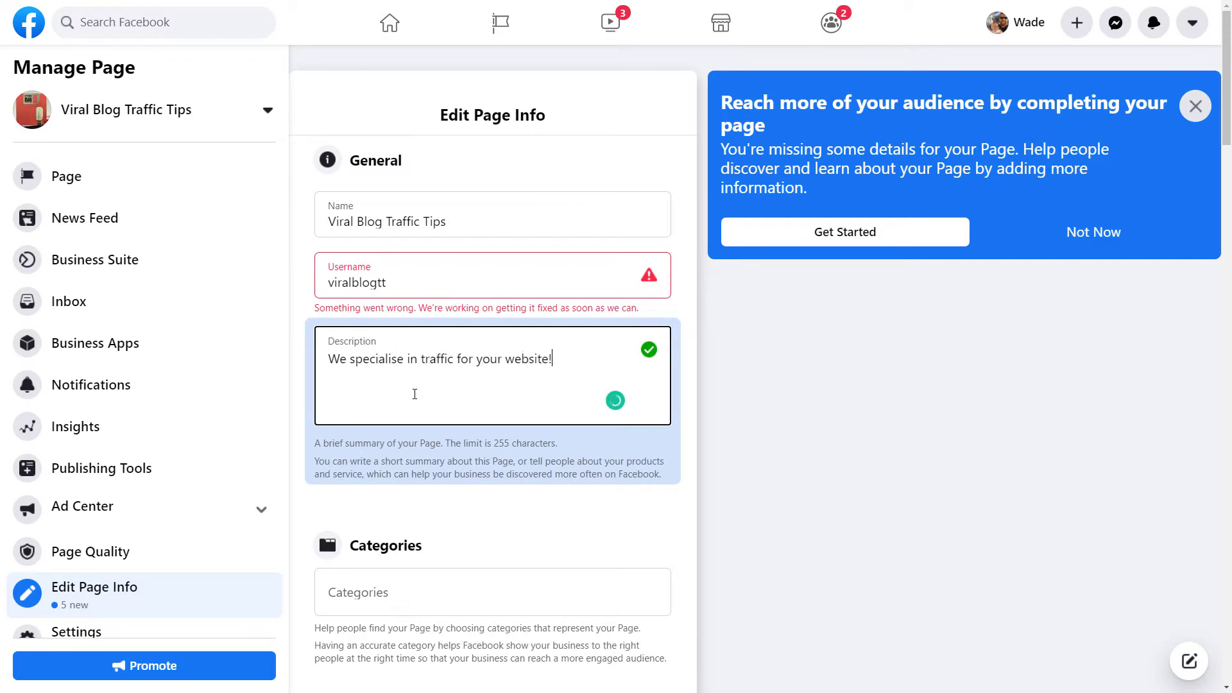
# Search 'marke' to set the category to Marketing Agency, then return to the page view
pyautogui.scroll(-3)
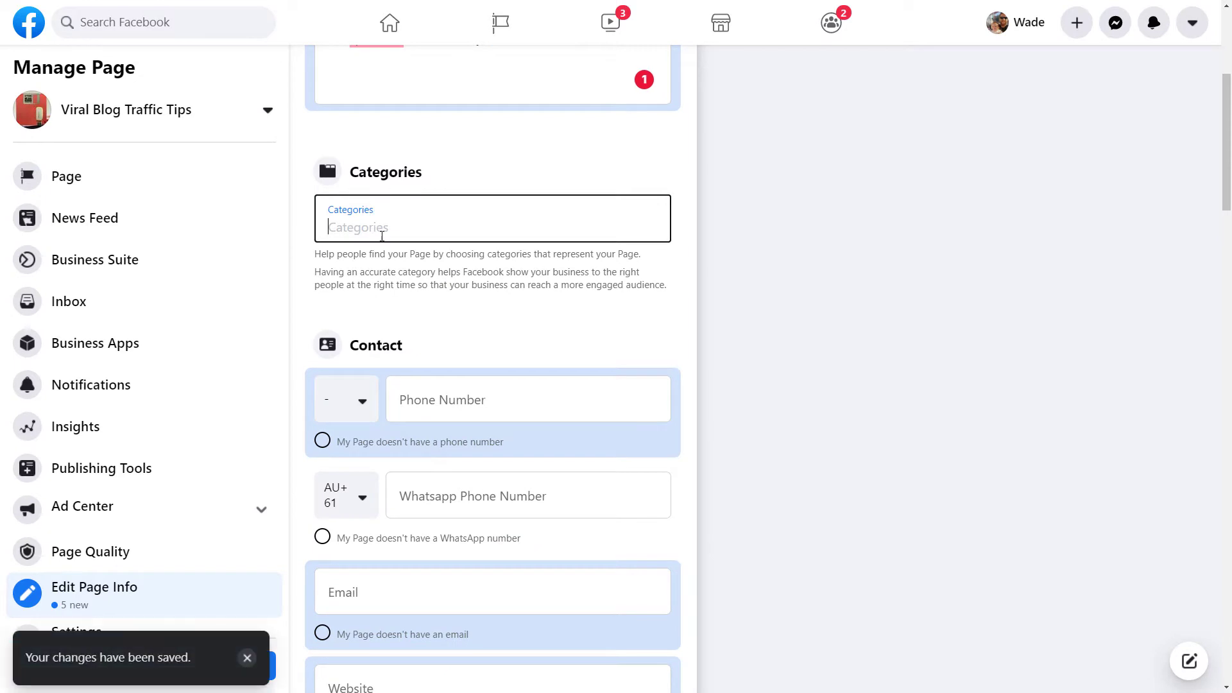
pyautogui.write('marketing Agency')
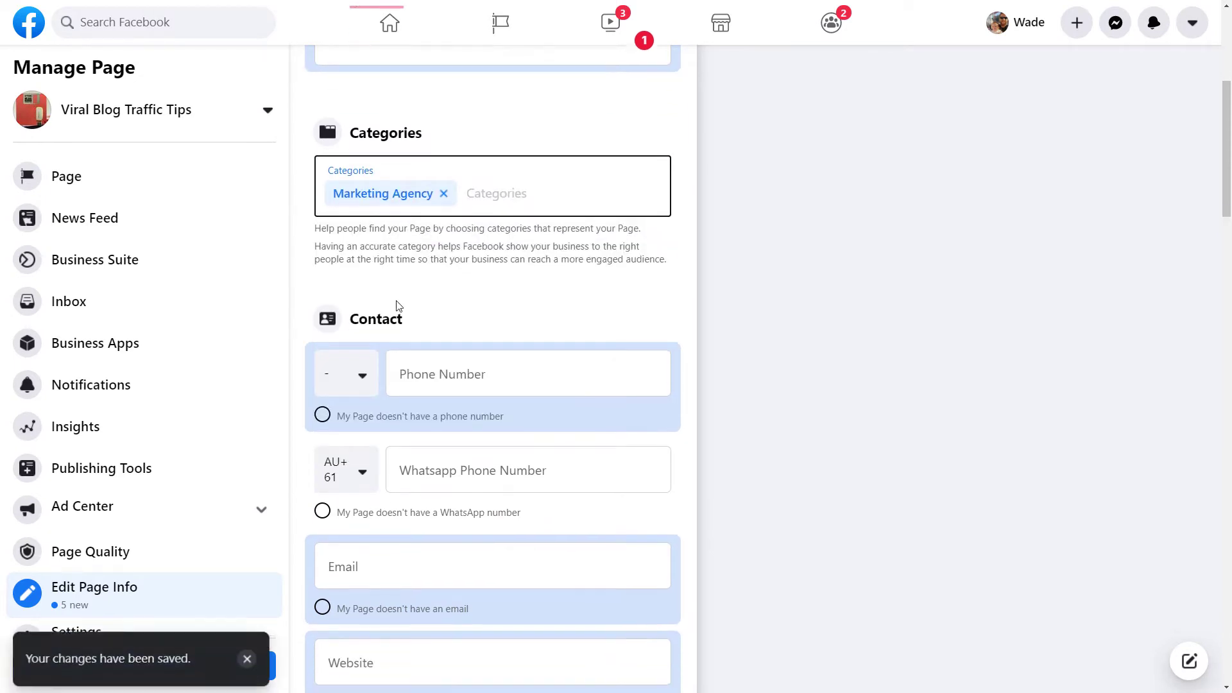
pyautogui.scroll(-3)
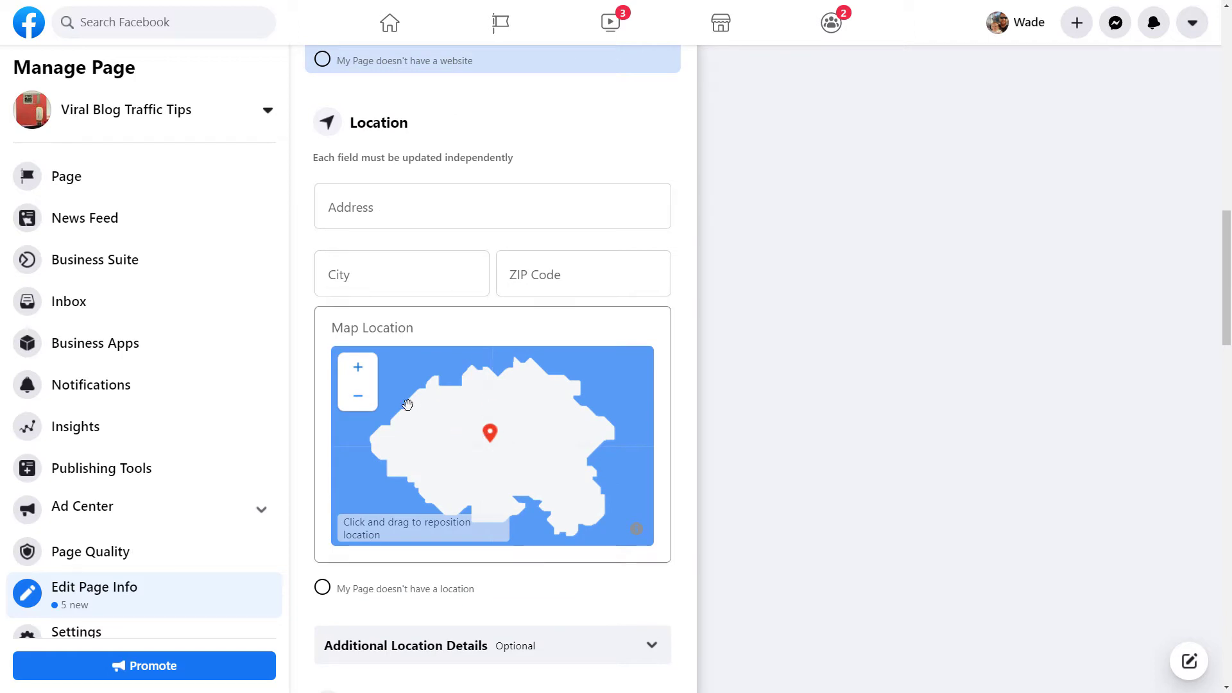
pyautogui.scroll(-3)
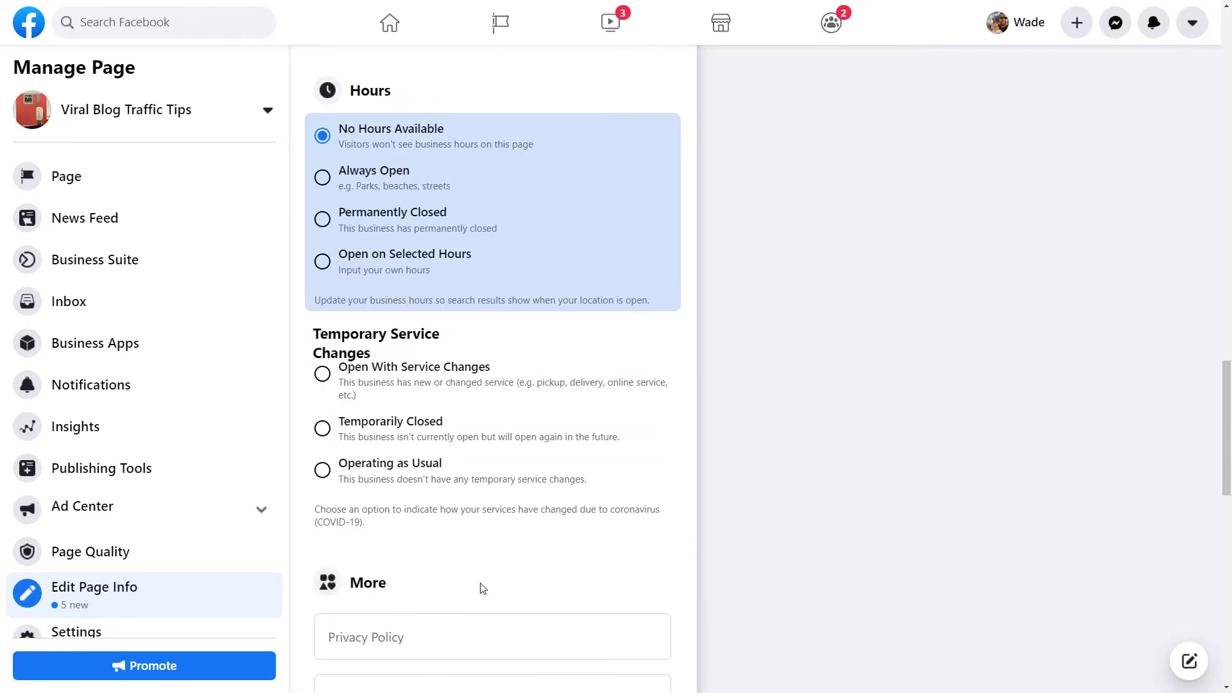
pyautogui.scroll(-3)
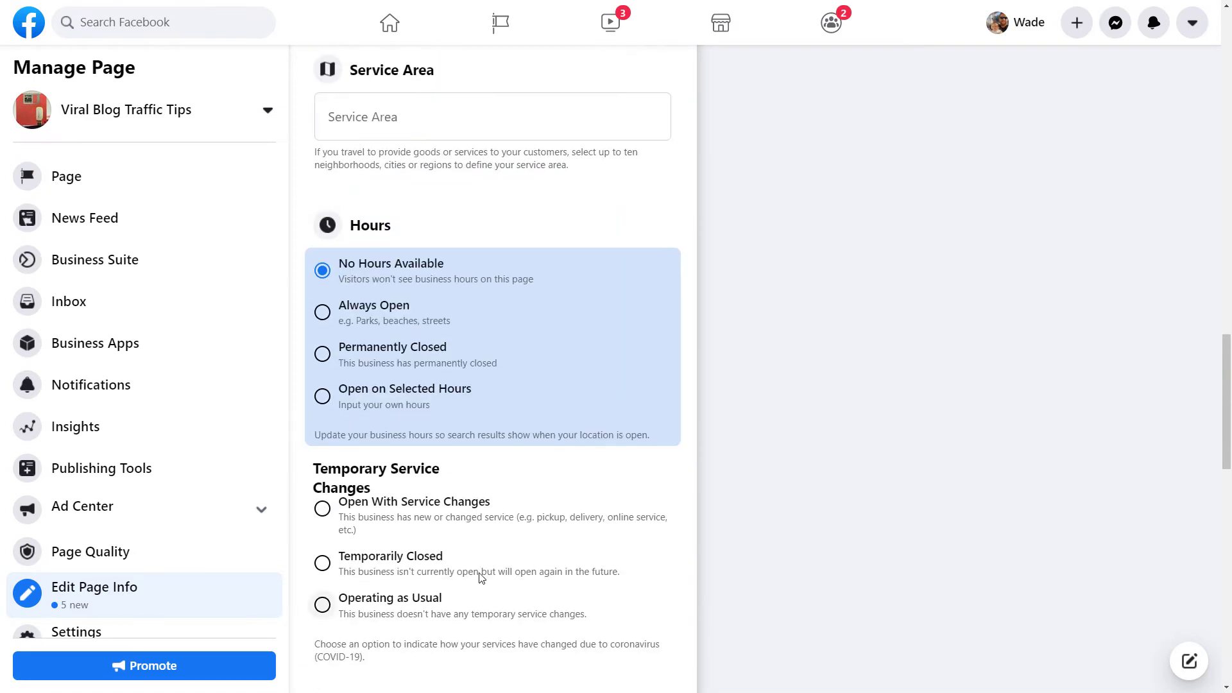
pyautogui.click(66, 175)
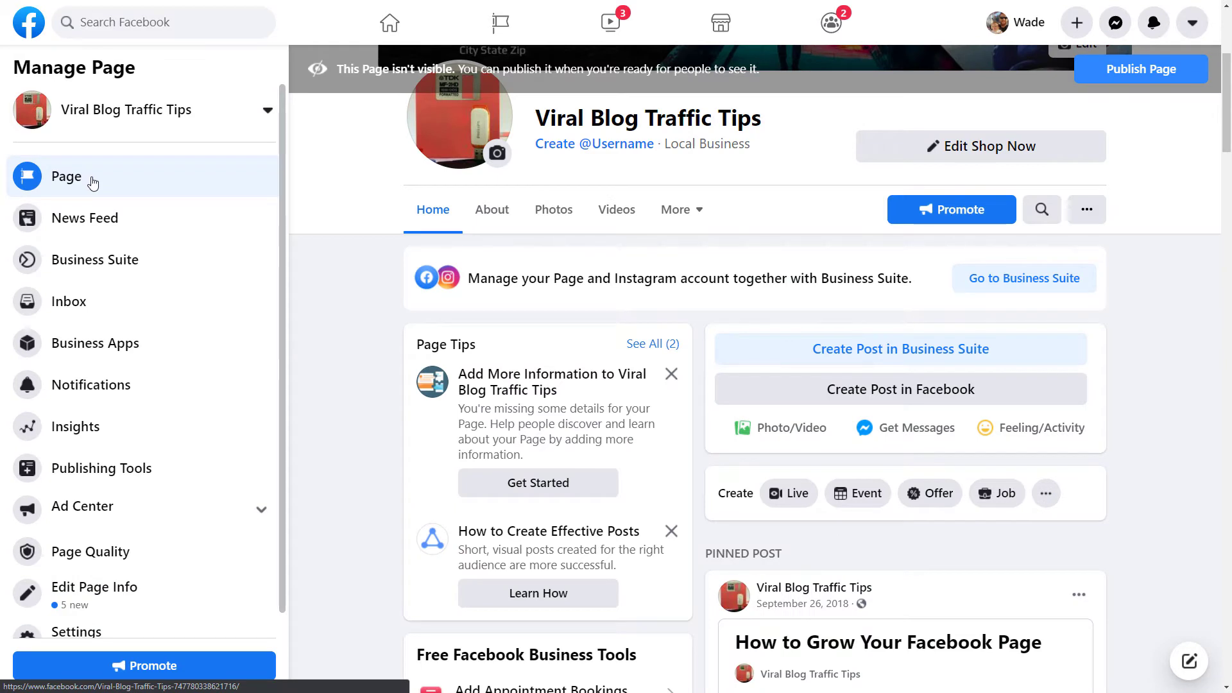
pyautogui.moveTo(697, 260)
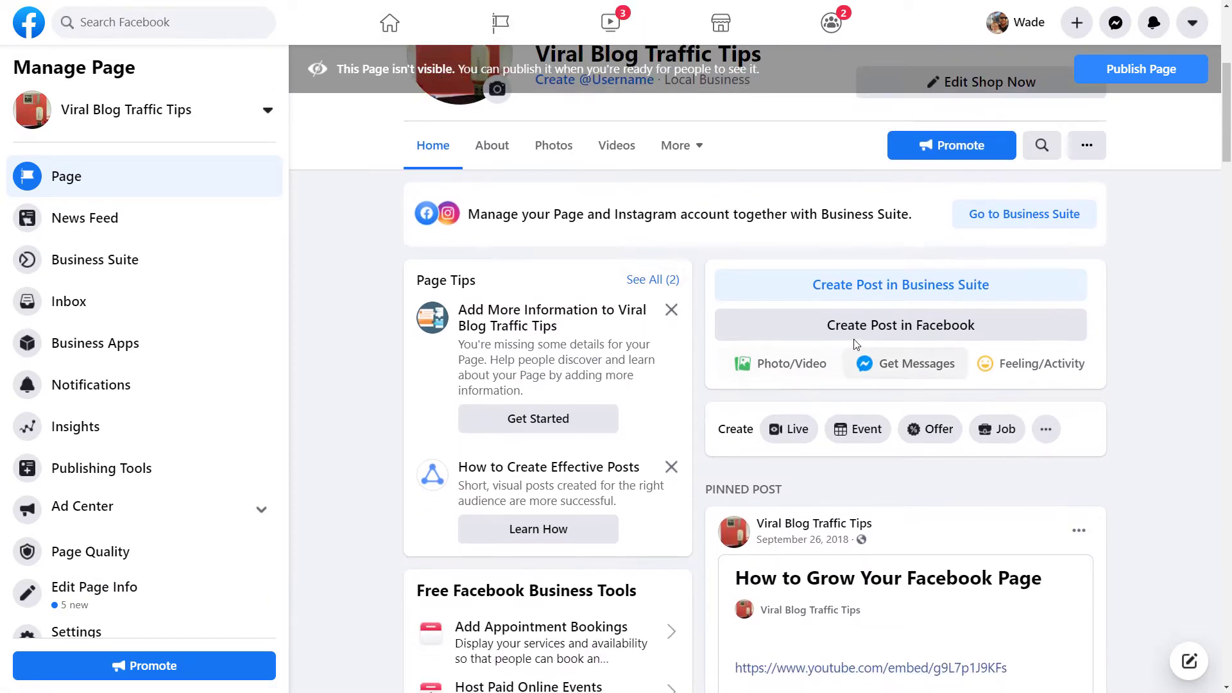
pyautogui.scroll(-3)
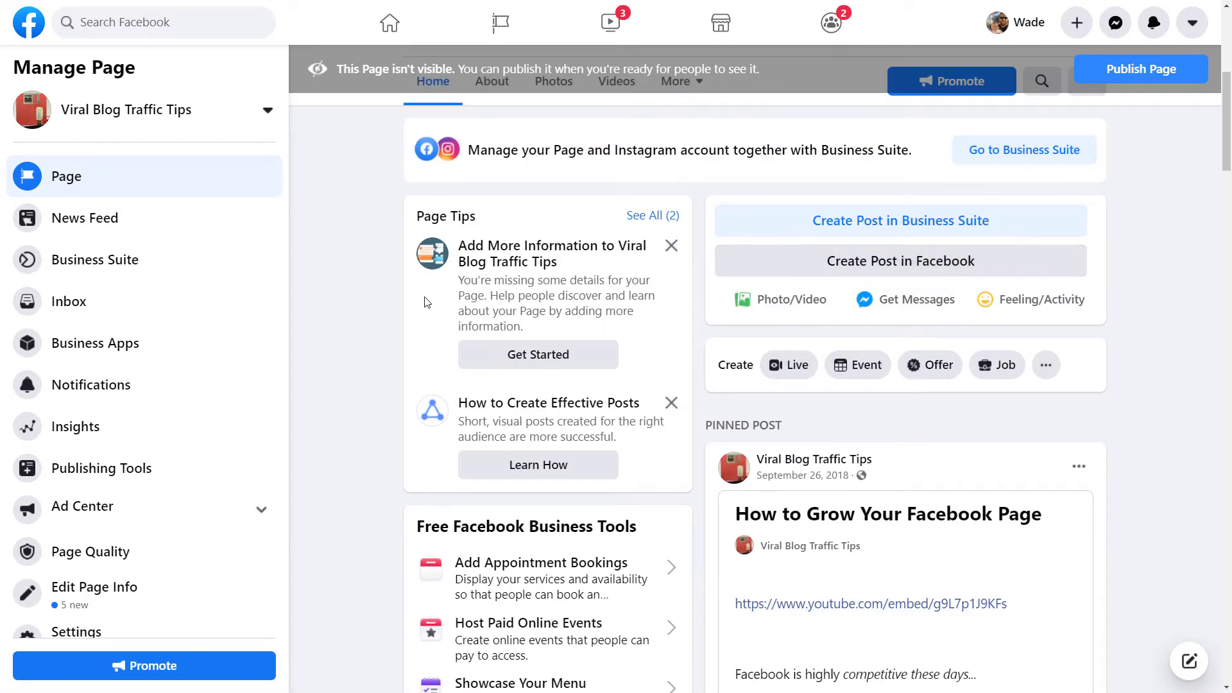
pyautogui.moveTo(925, 374)
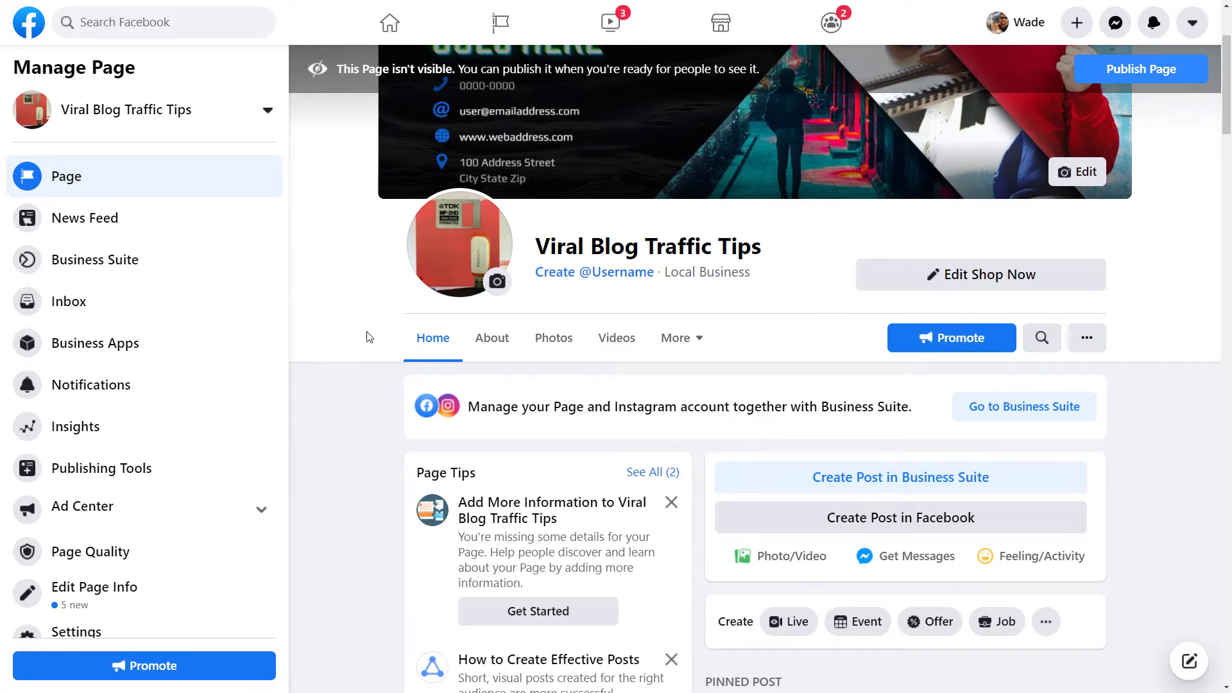
pyautogui.moveTo(1154, 22)
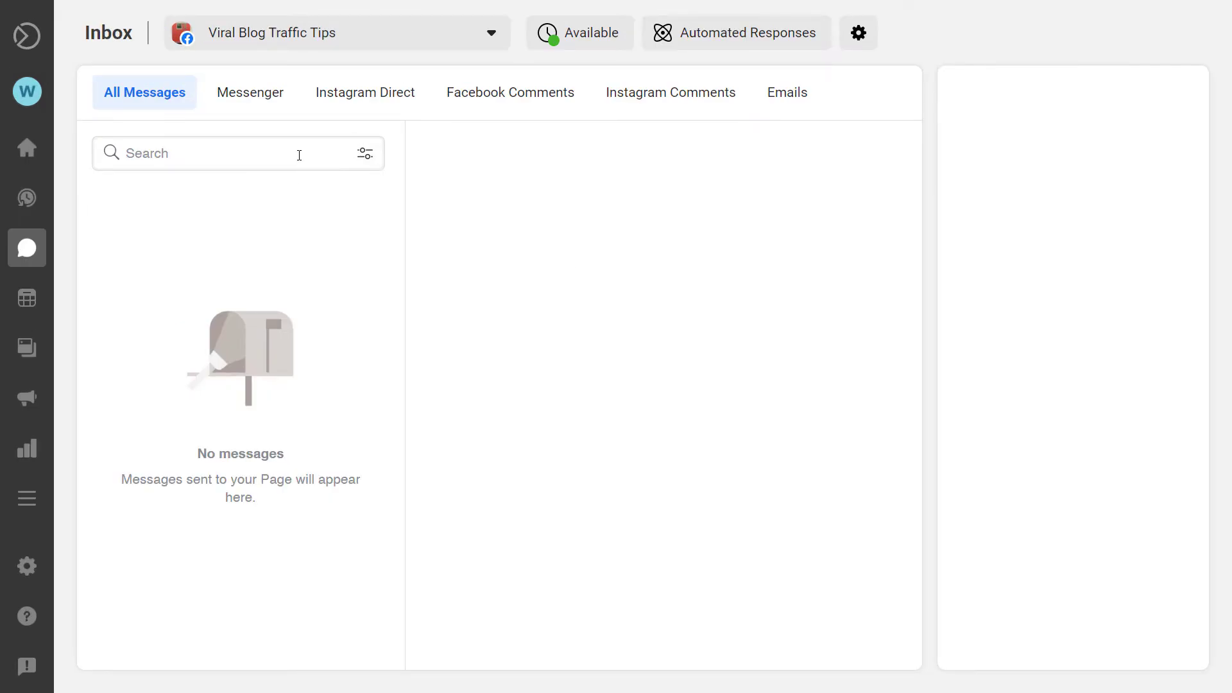
# Filter the page inbox to Messenger, then switch back to All Messages
pyautogui.click(250, 92)
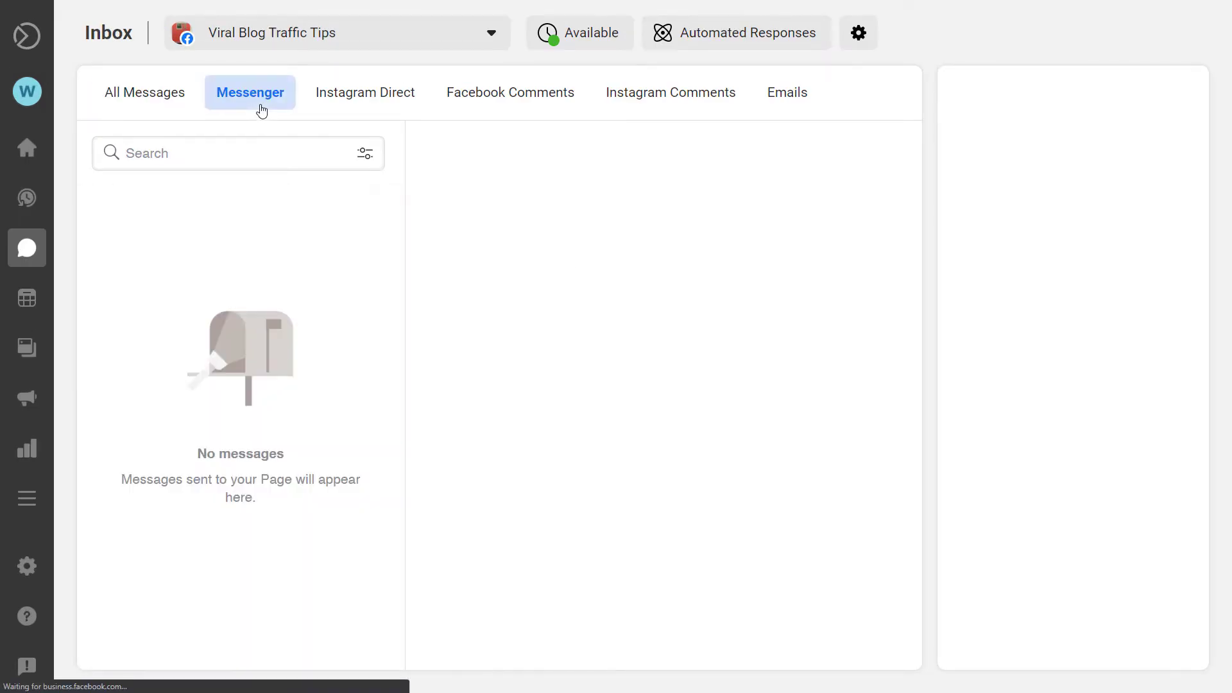
pyautogui.click(144, 92)
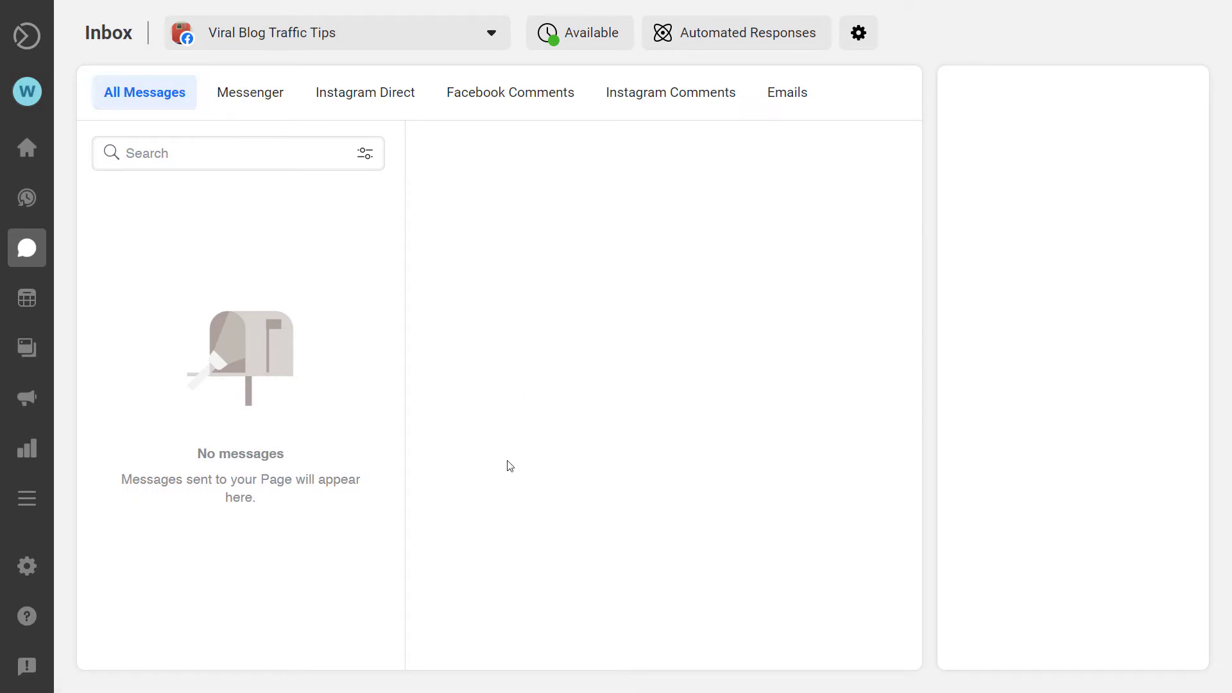
pyautogui.moveTo(597, 524)
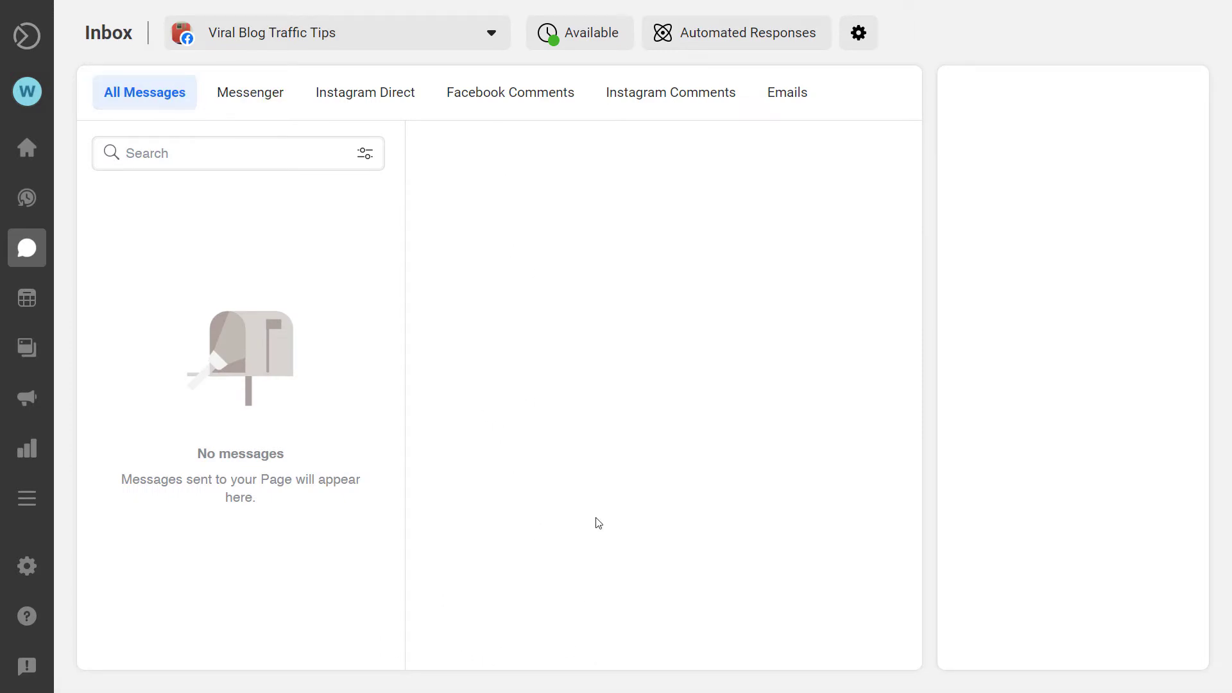
pyautogui.moveTo(788, 358)
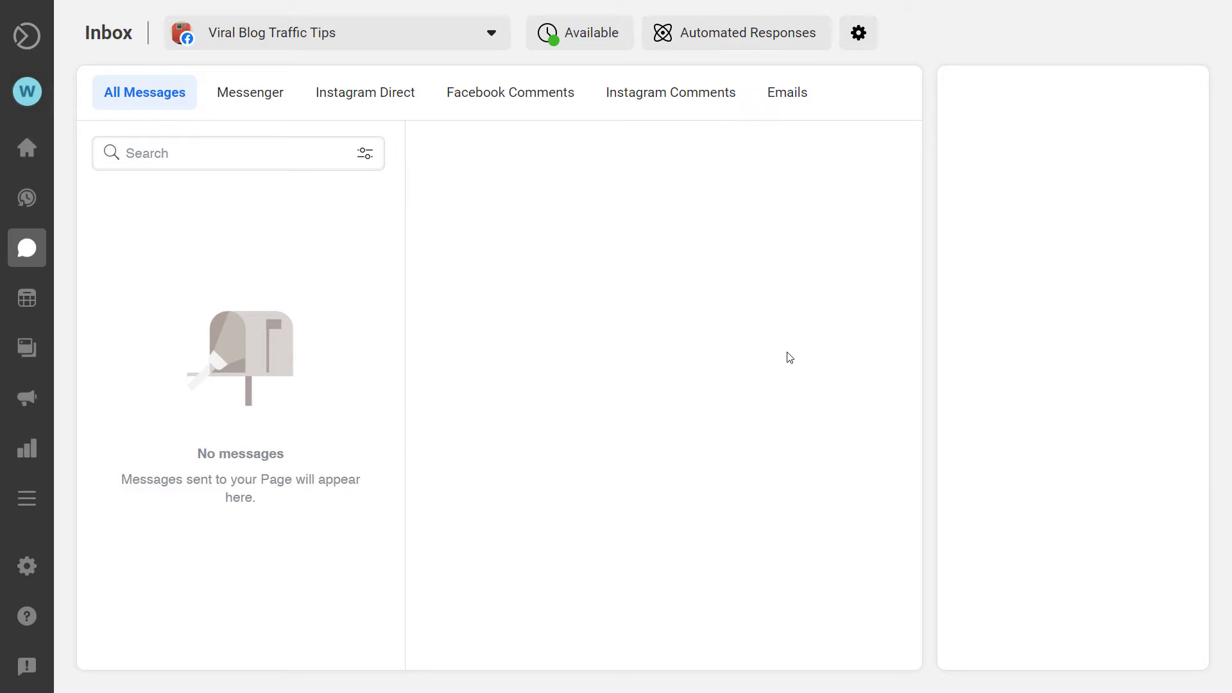
pyautogui.moveTo(178, 194)
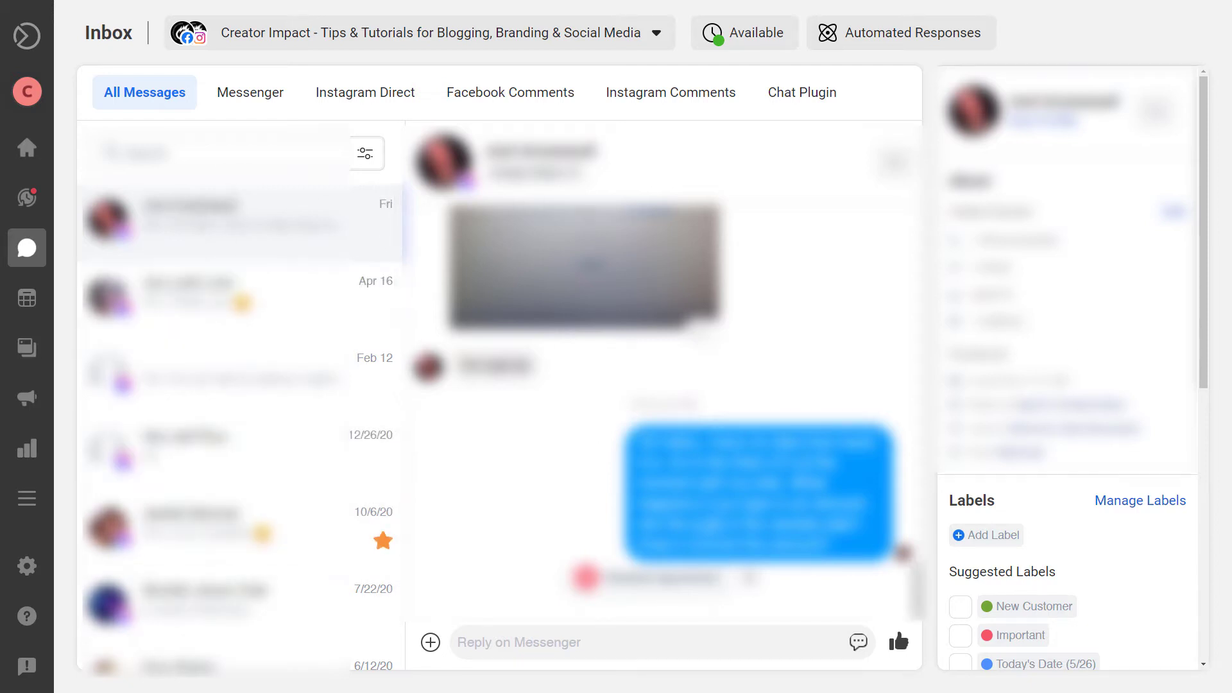
pyautogui.write('t')
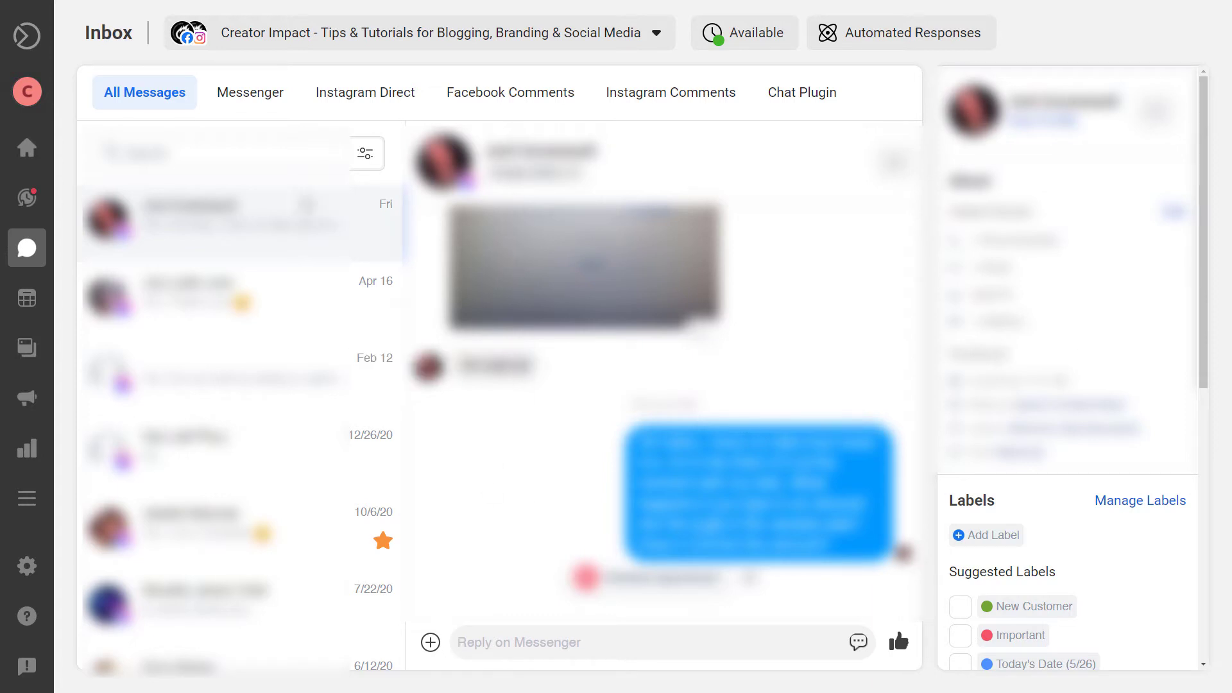
pyautogui.moveTo(357, 92)
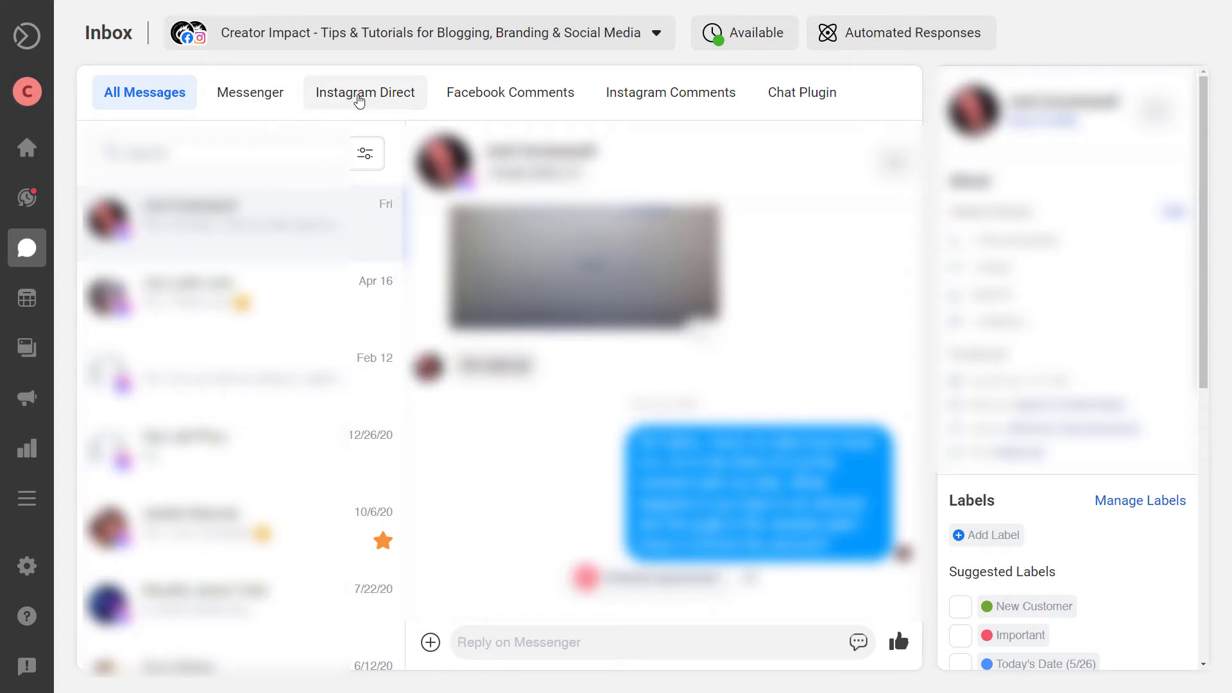
pyautogui.click(364, 92)
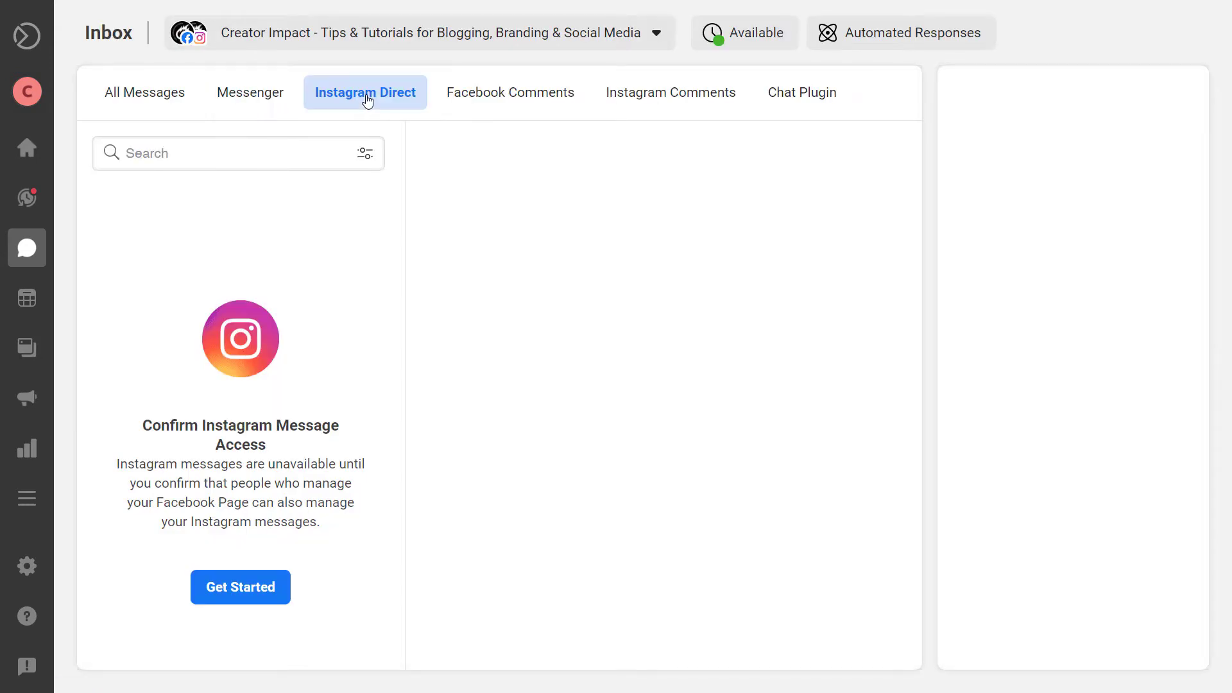
pyautogui.moveTo(257, 346)
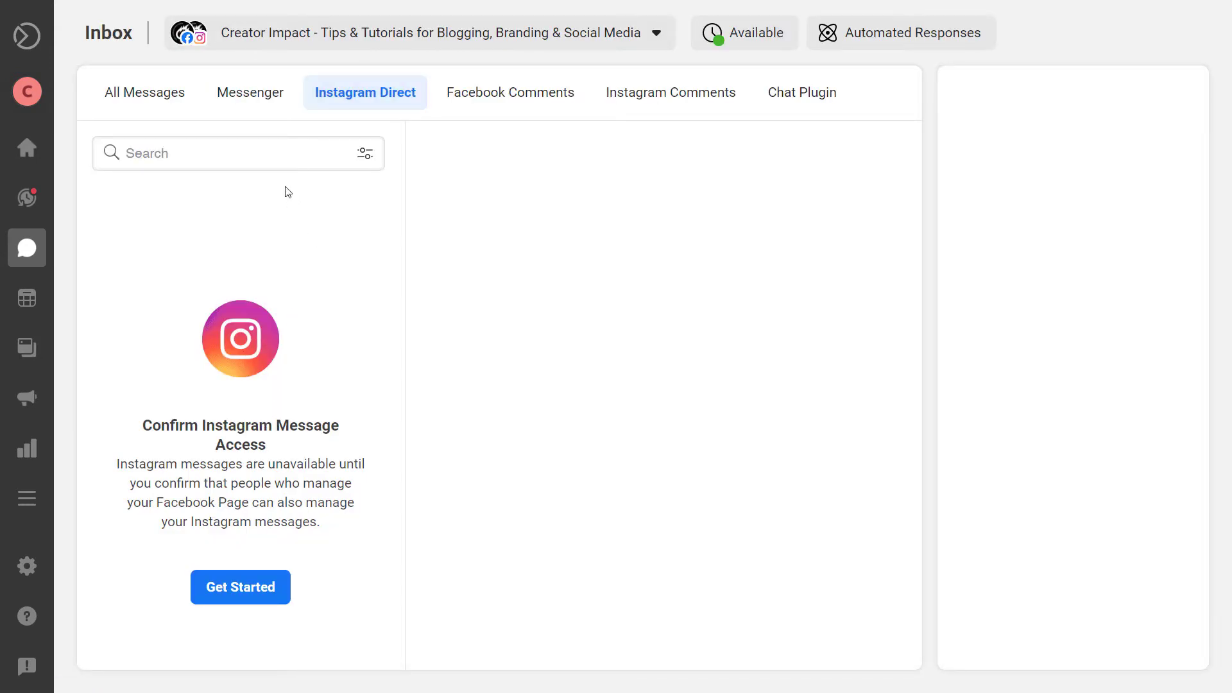
pyautogui.click(144, 91)
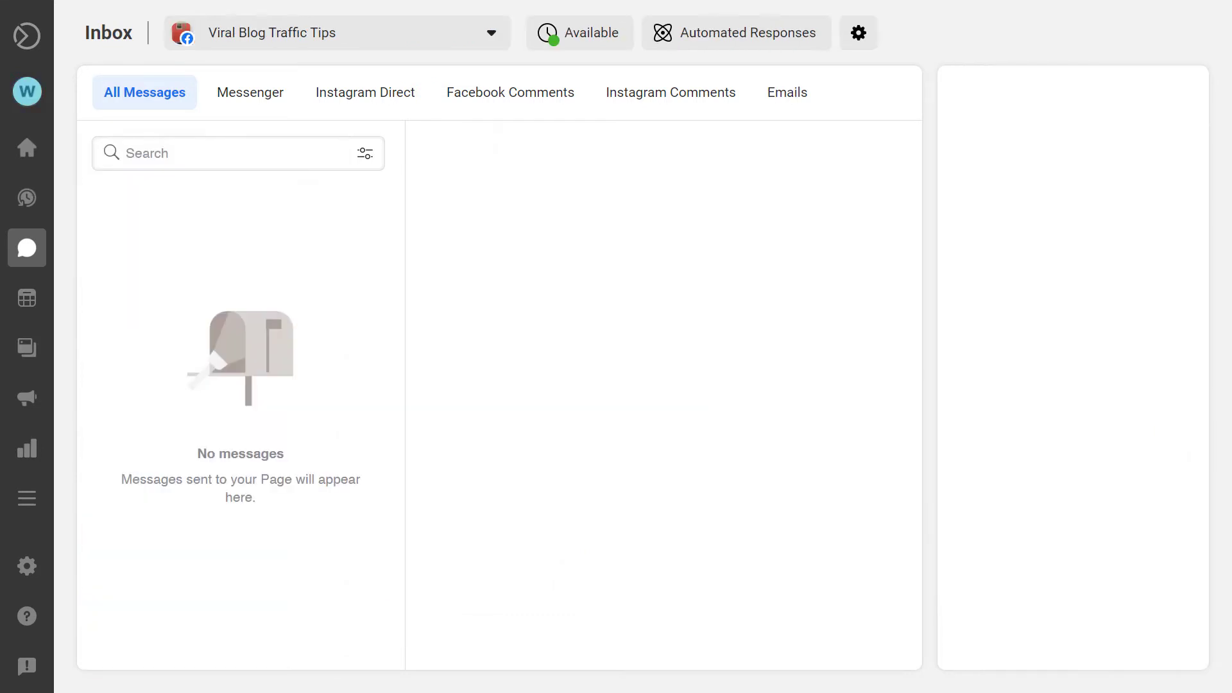
pyautogui.moveTo(350, 144)
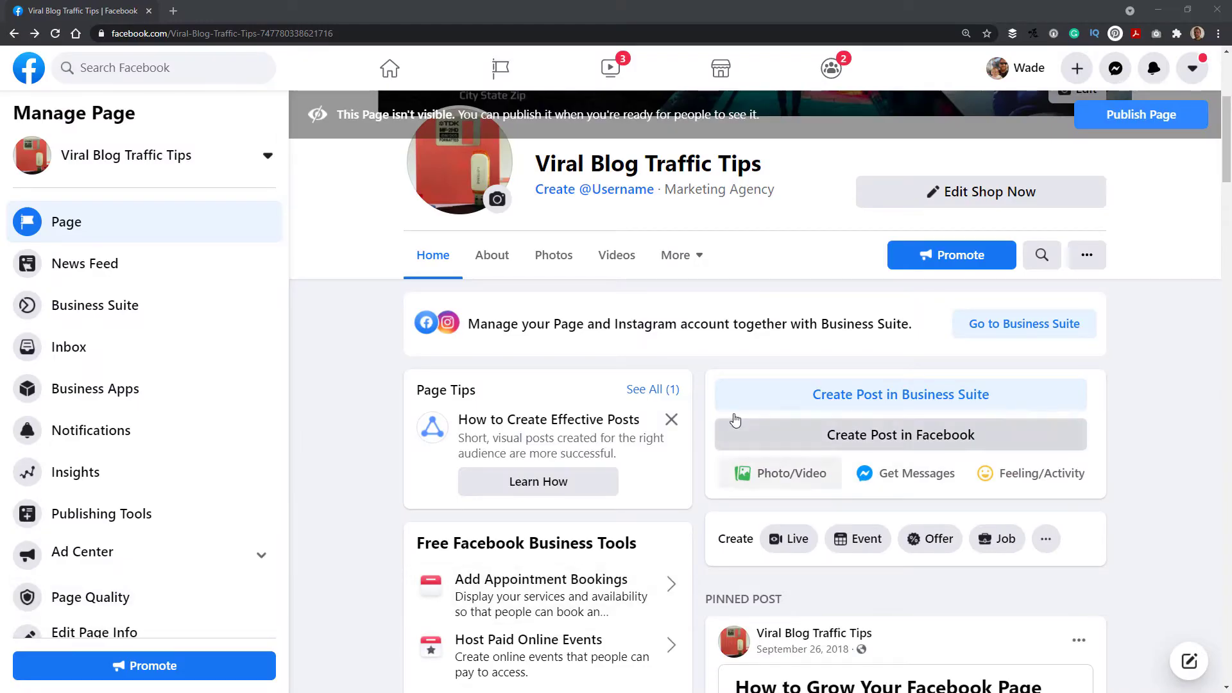
pyautogui.moveTo(813, 294)
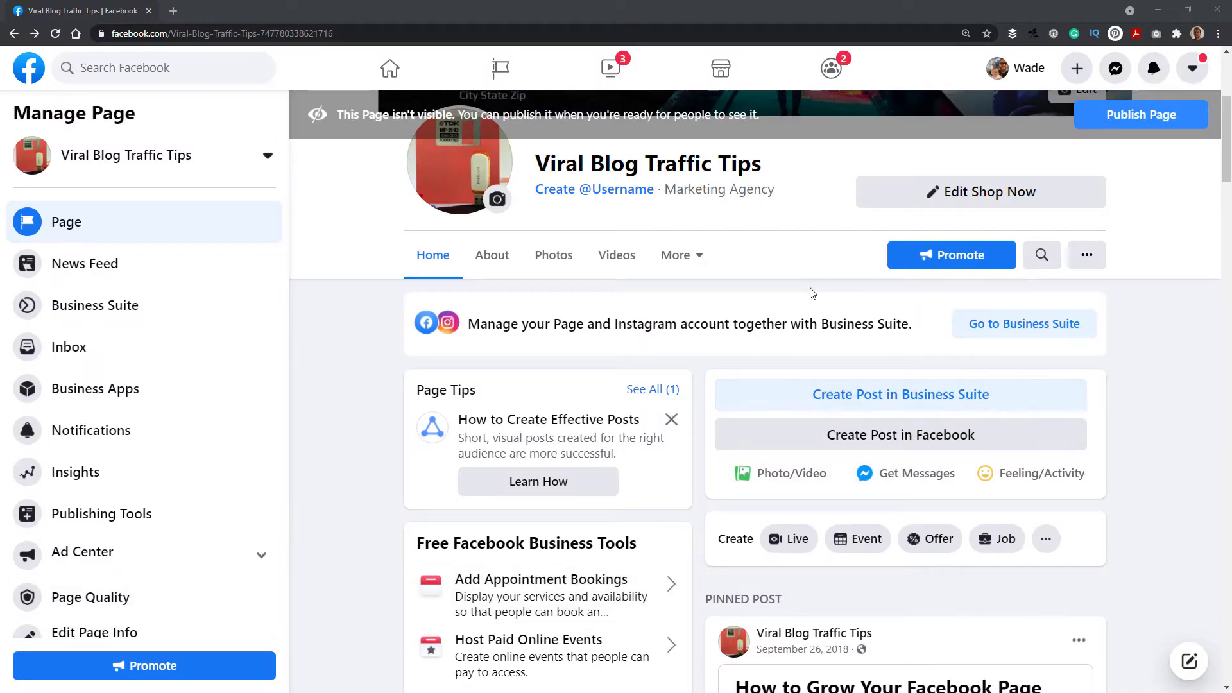
pyautogui.scroll(-3)
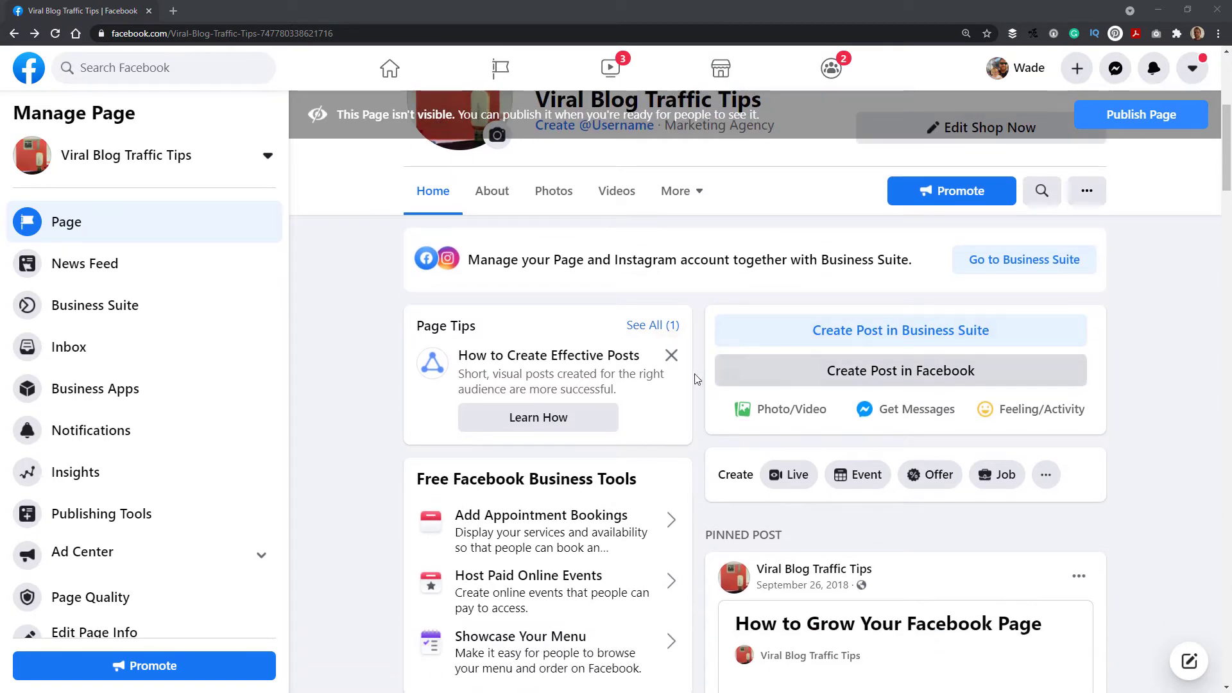
pyautogui.moveTo(914, 335)
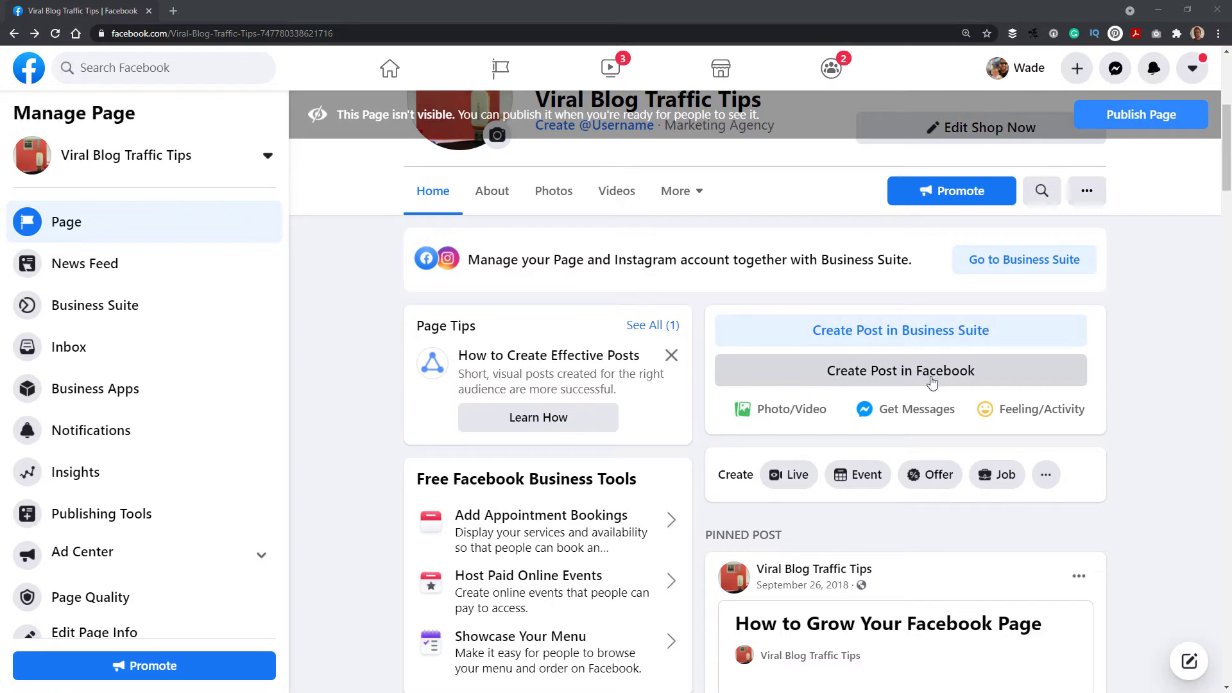
pyautogui.moveTo(806, 378)
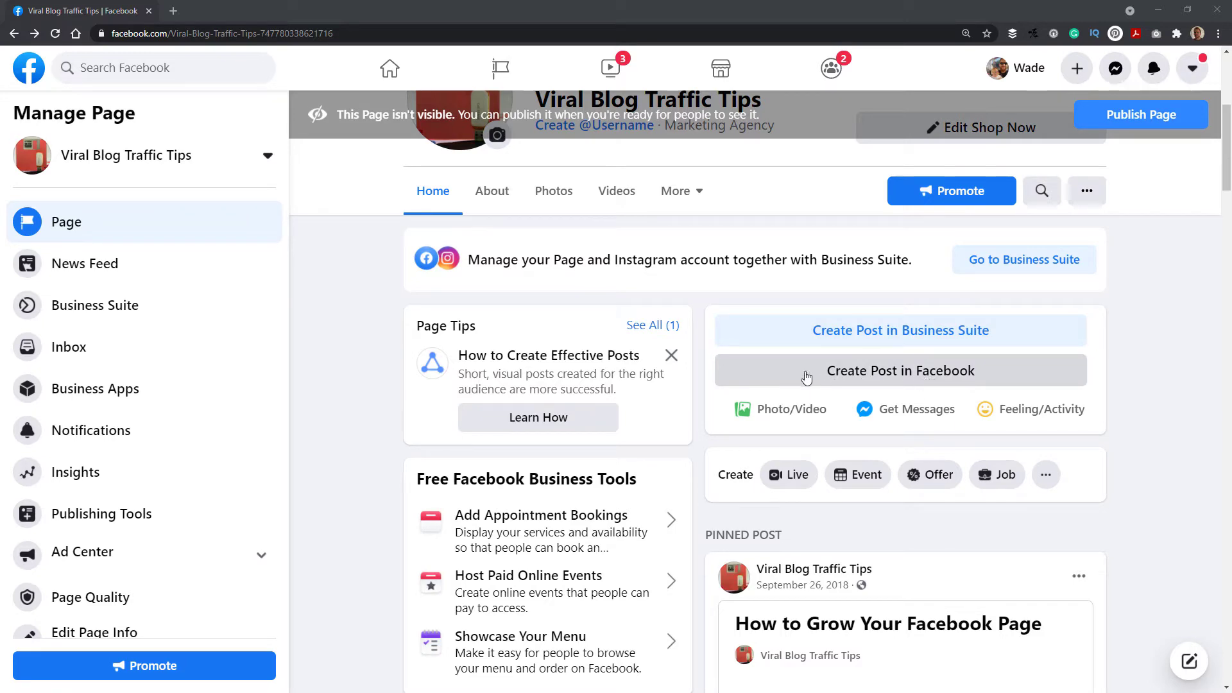
pyautogui.moveTo(973, 375)
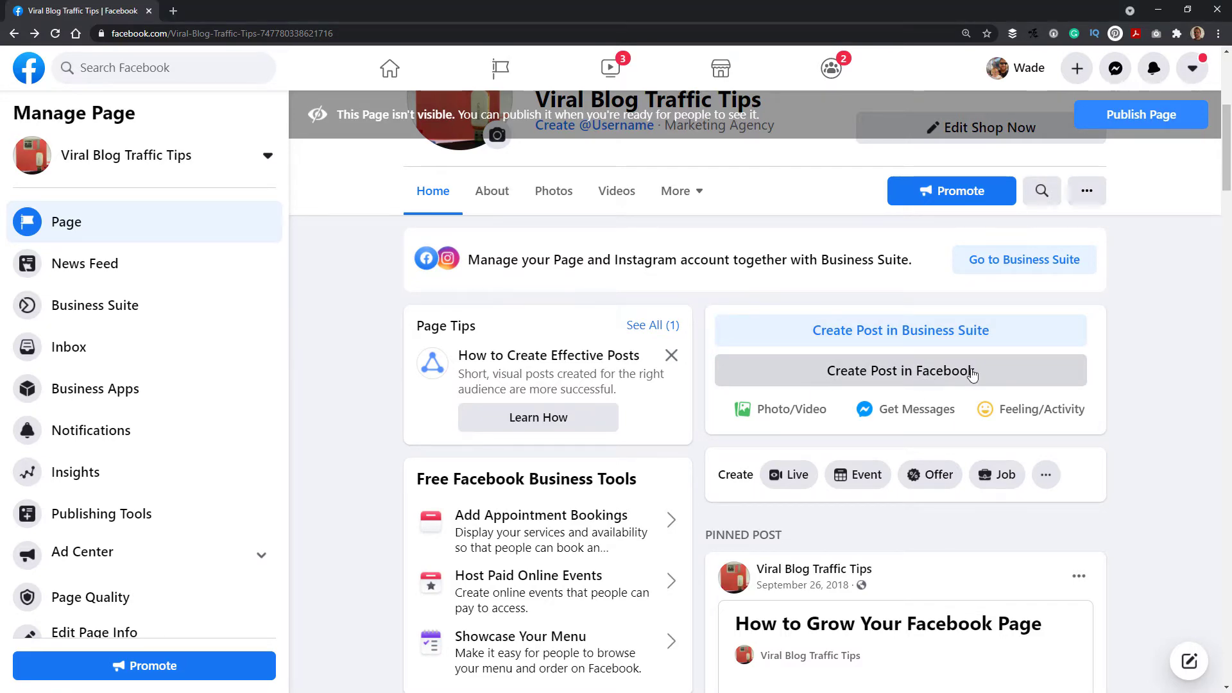
# Write and publish a page post asking what everyone thought of last night's game
pyautogui.click(900, 370)
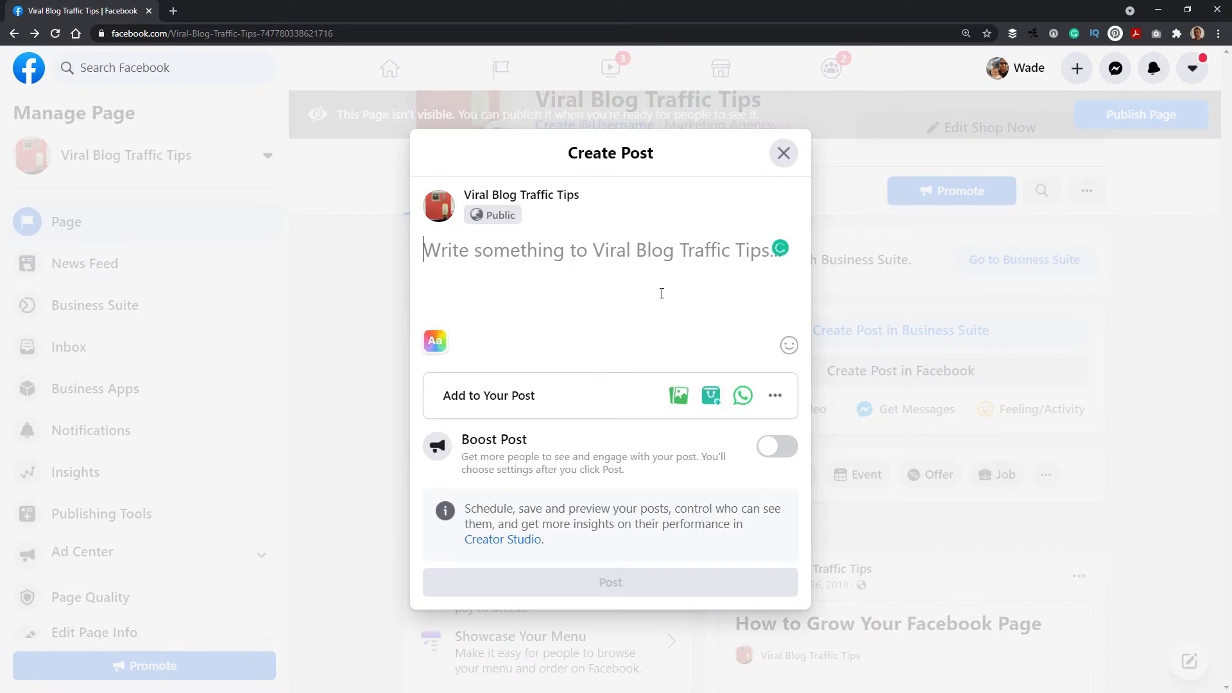
pyautogui.write('Hey everyone, what did')
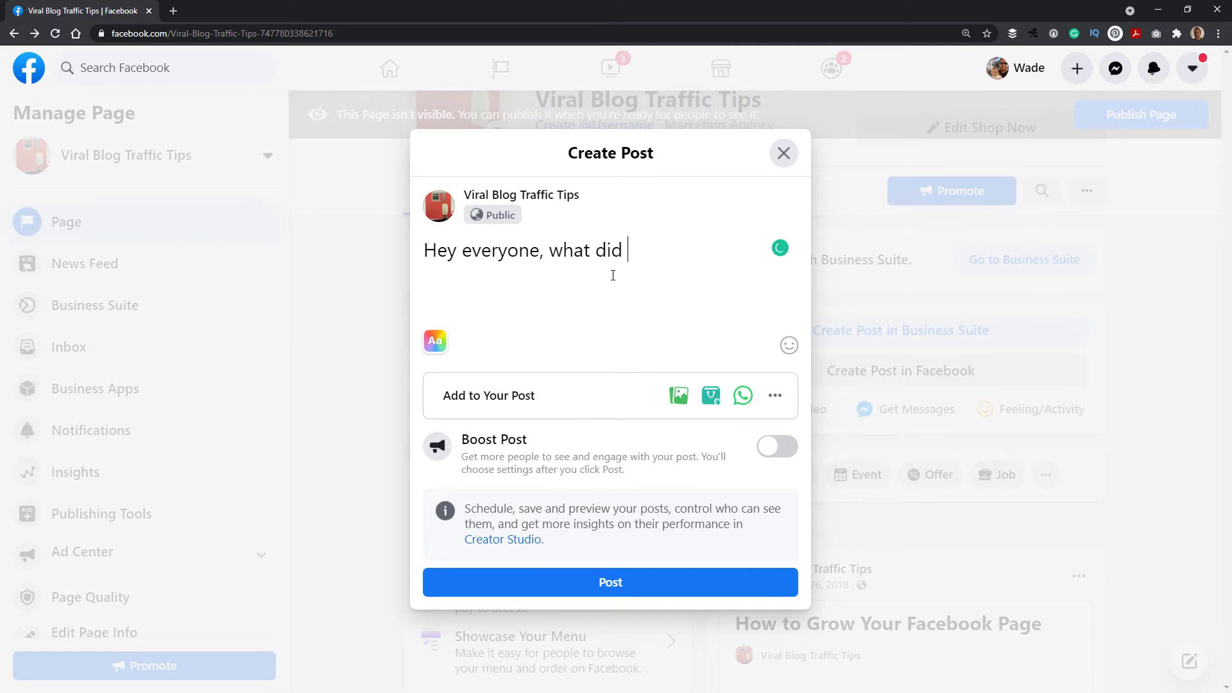
pyautogui.write('you t5hink of the game')
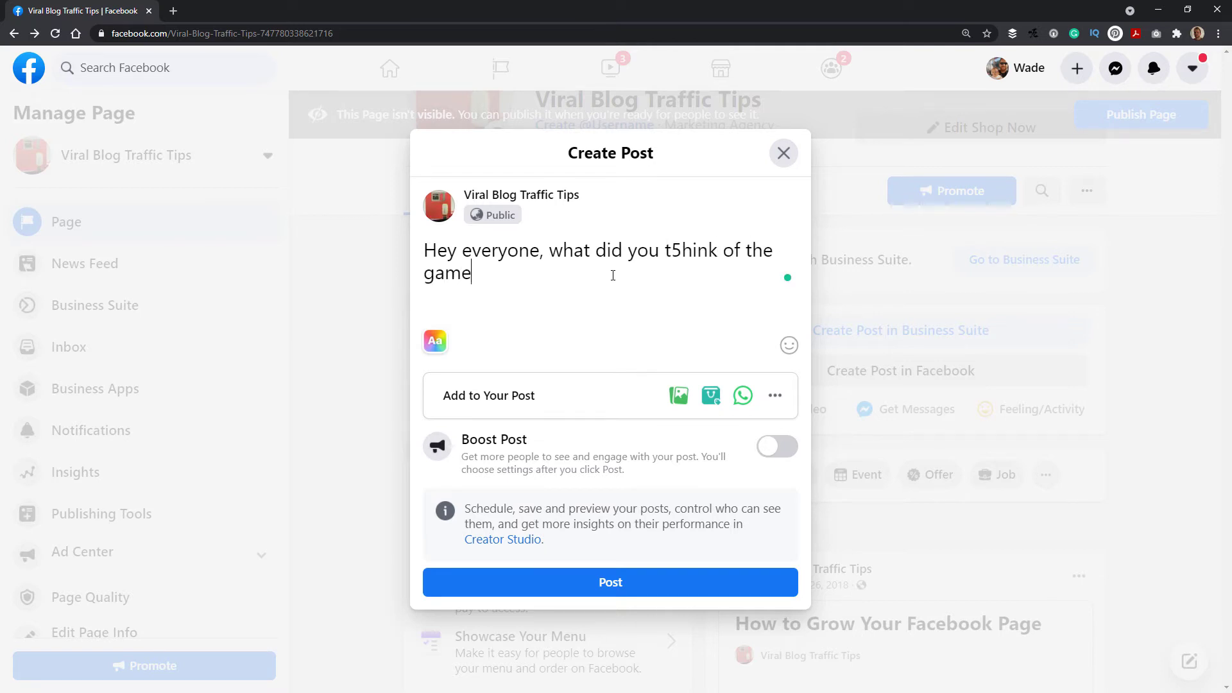
pyautogui.write('last night?')
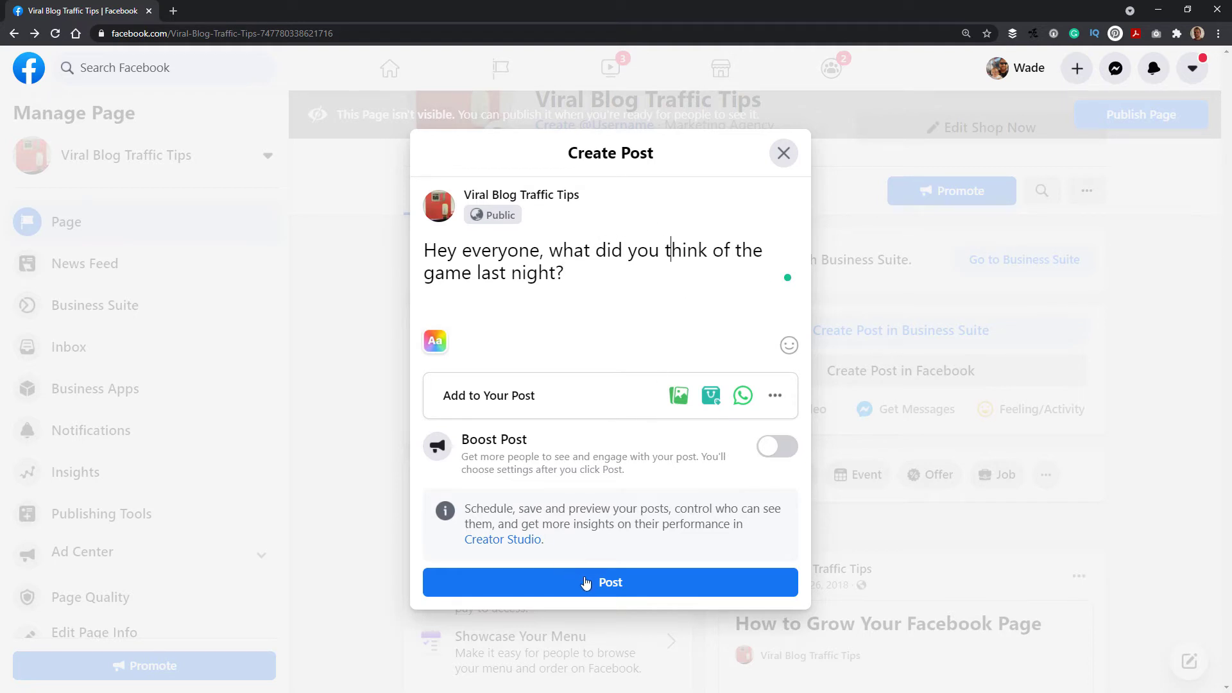
pyautogui.click(609, 582)
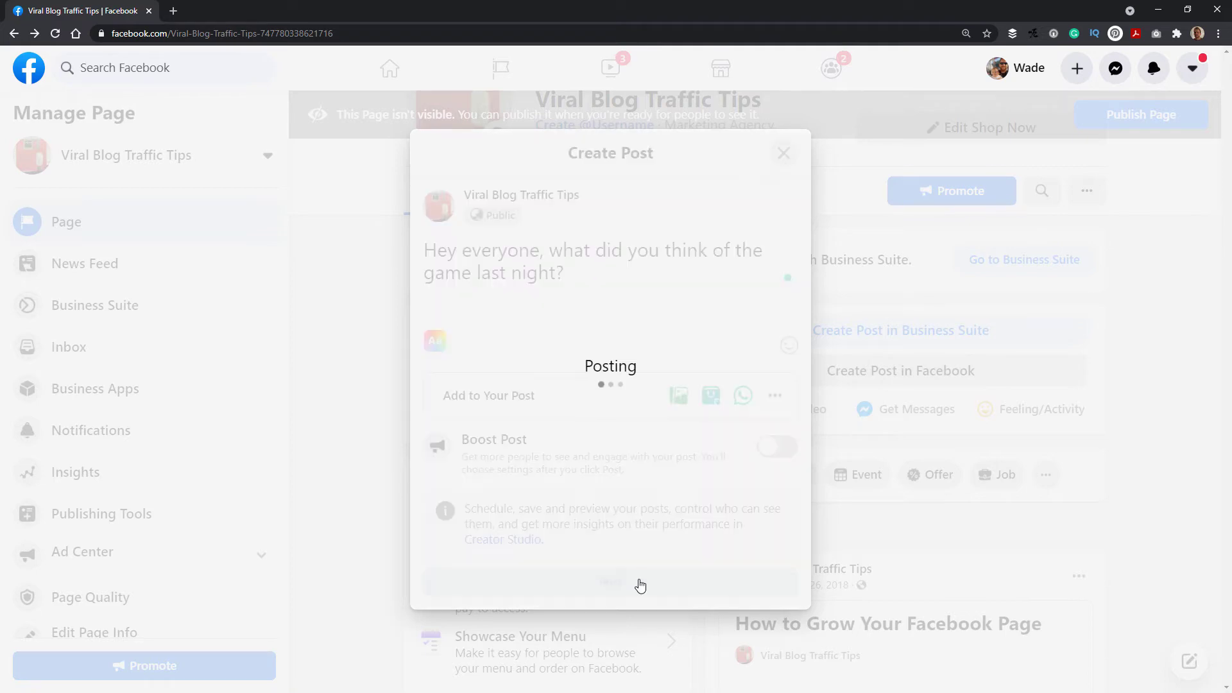
pyautogui.click(610, 581)
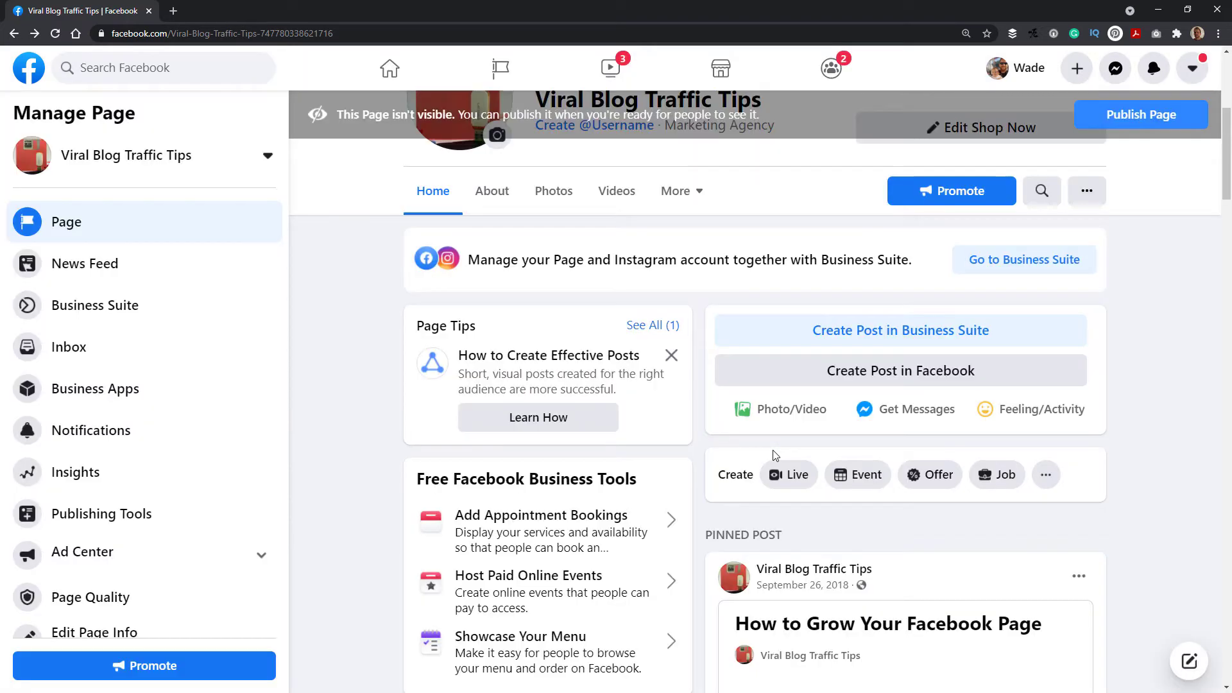
# Scroll to the game post and comment 'Yea I agree!' as the page
pyautogui.scroll(-3)
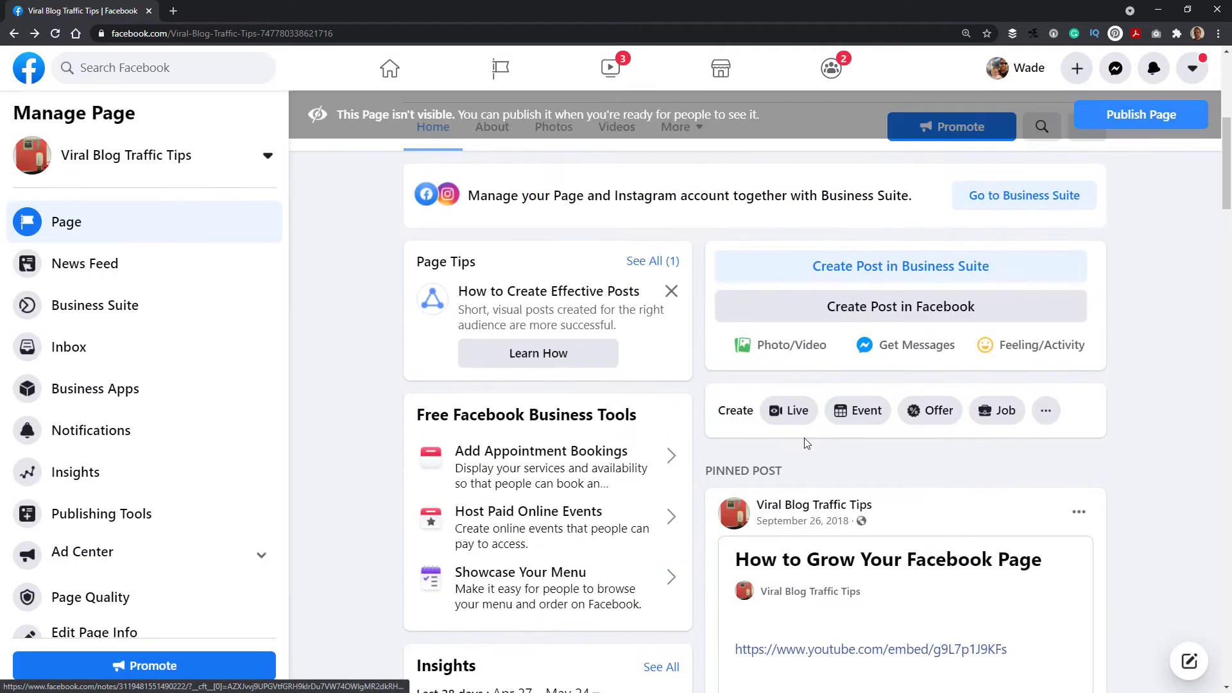
pyautogui.scroll(-3)
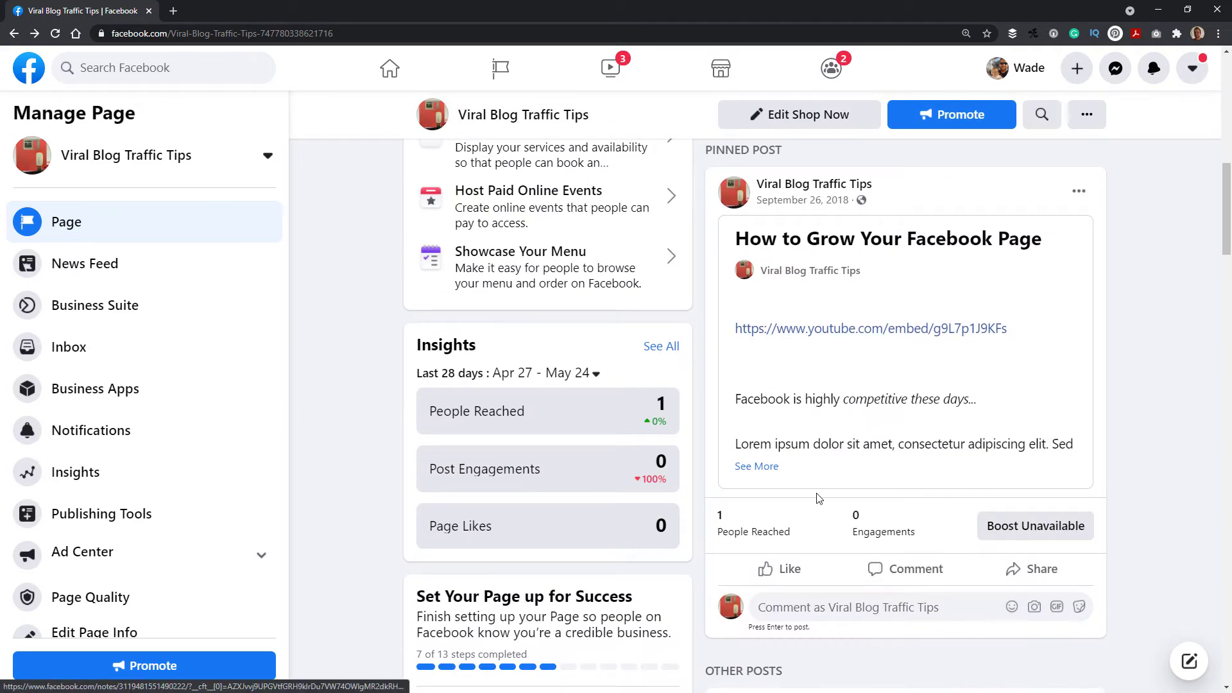
pyautogui.scroll(-3)
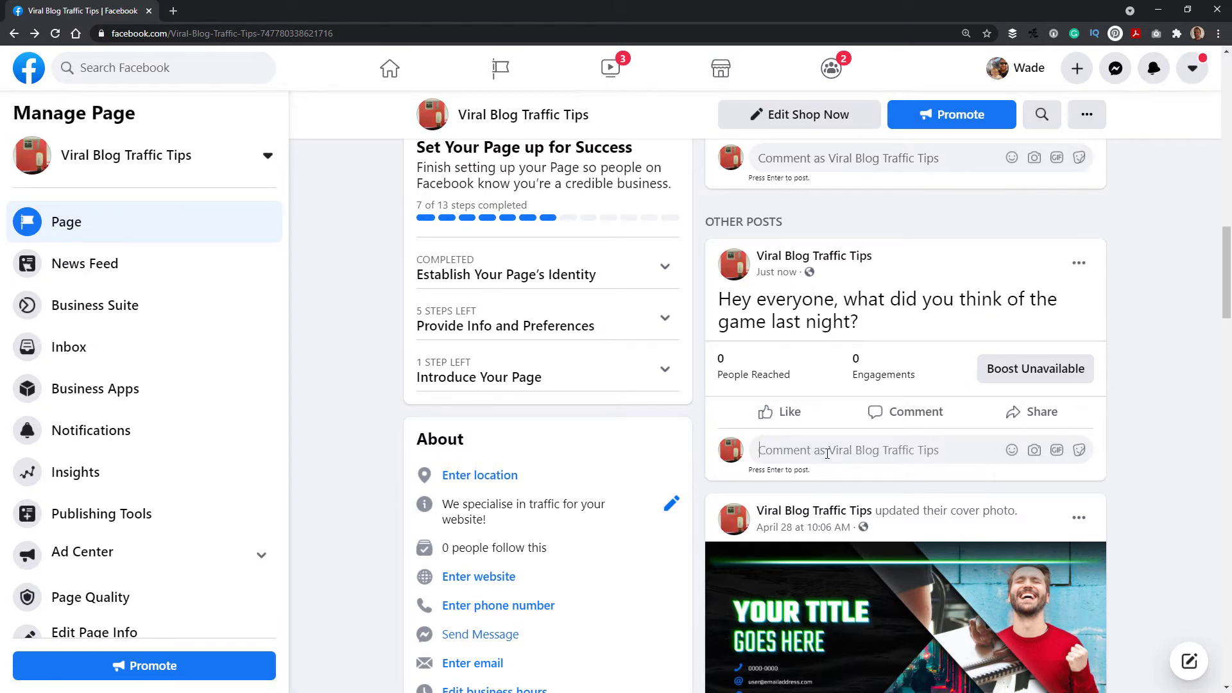
pyautogui.write('Yea I agrr')
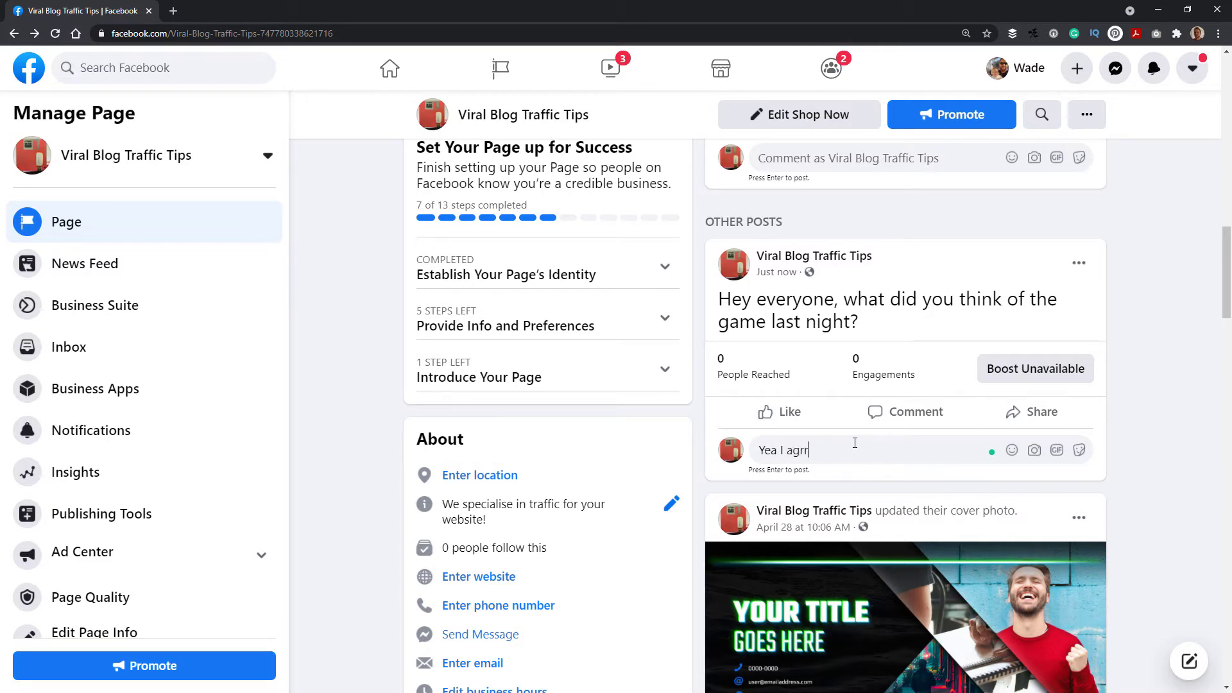
pyautogui.press('enter')
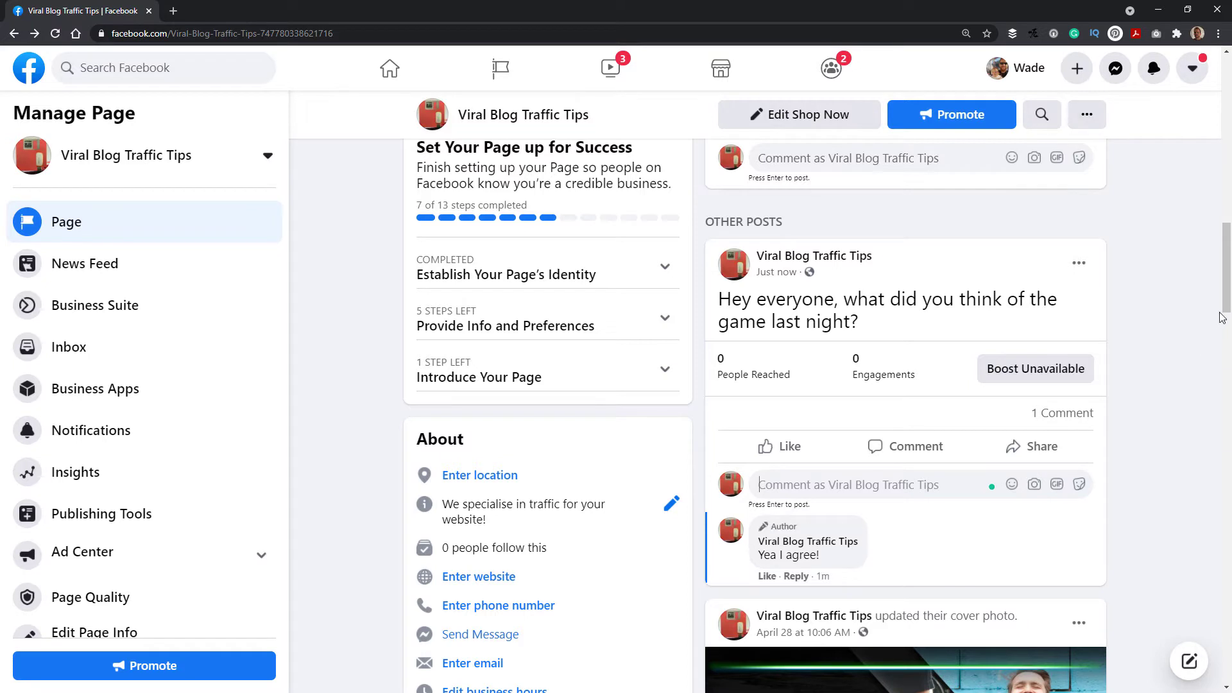
pyautogui.moveTo(848, 608)
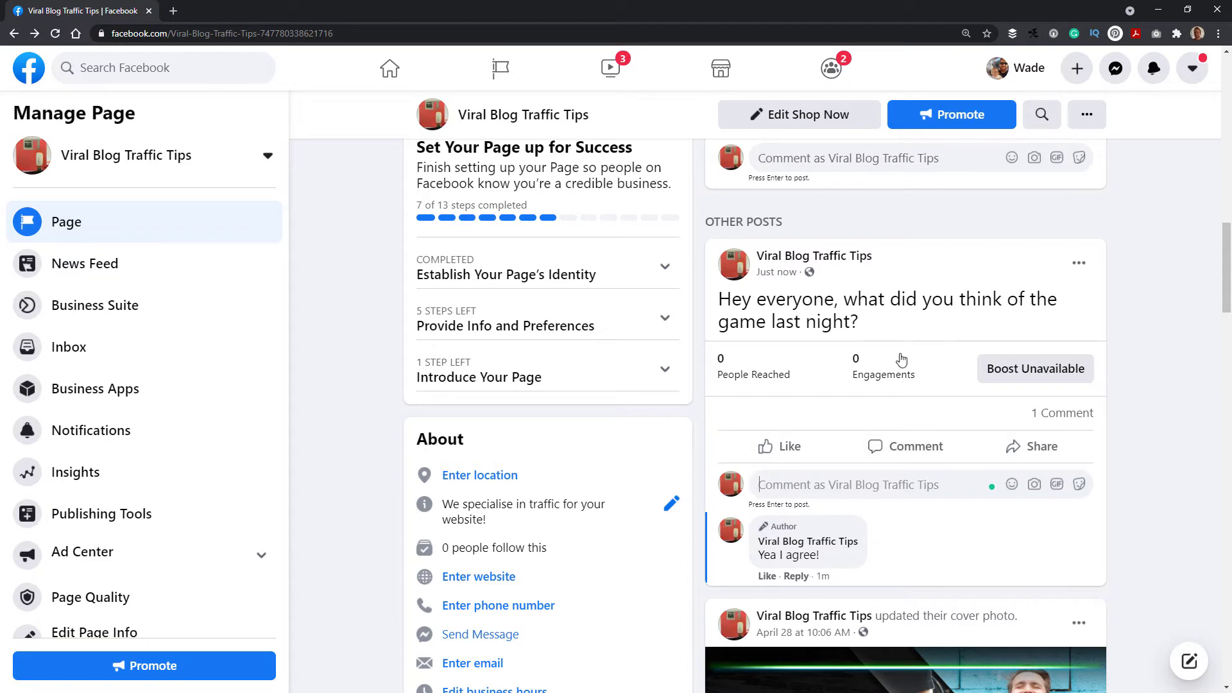
pyautogui.moveTo(500, 68)
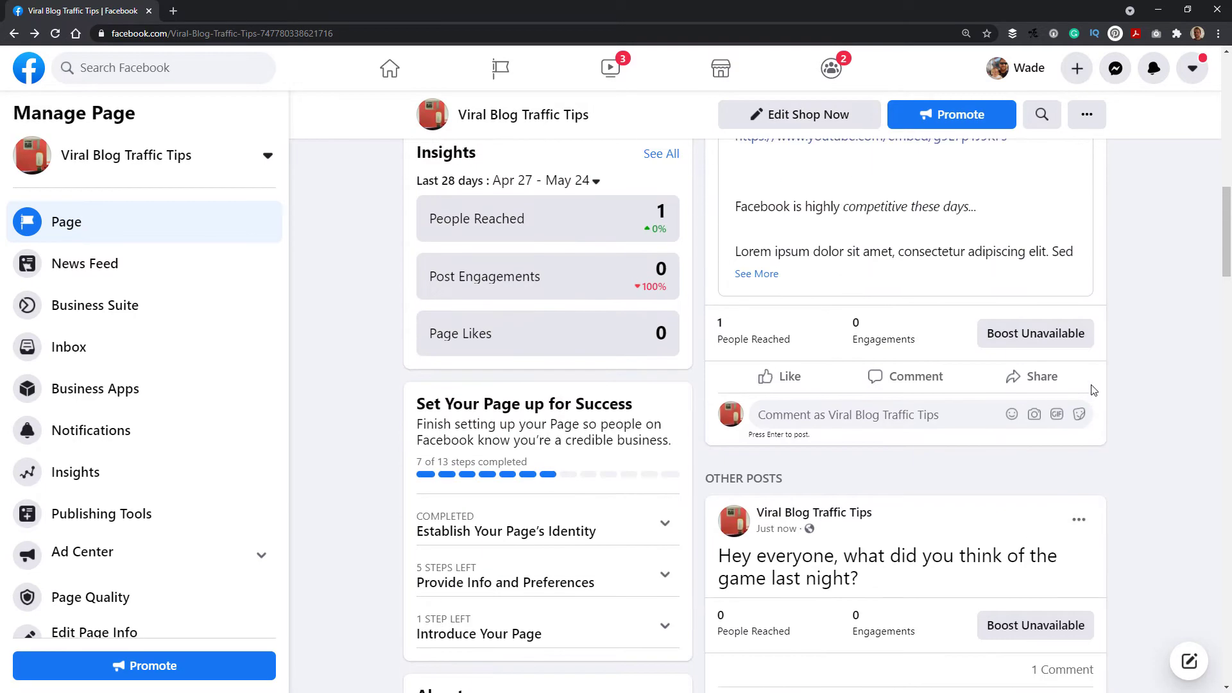
# Unpin the How to Grow Your Facebook Page post from the top of the feed
pyautogui.scroll(-3)
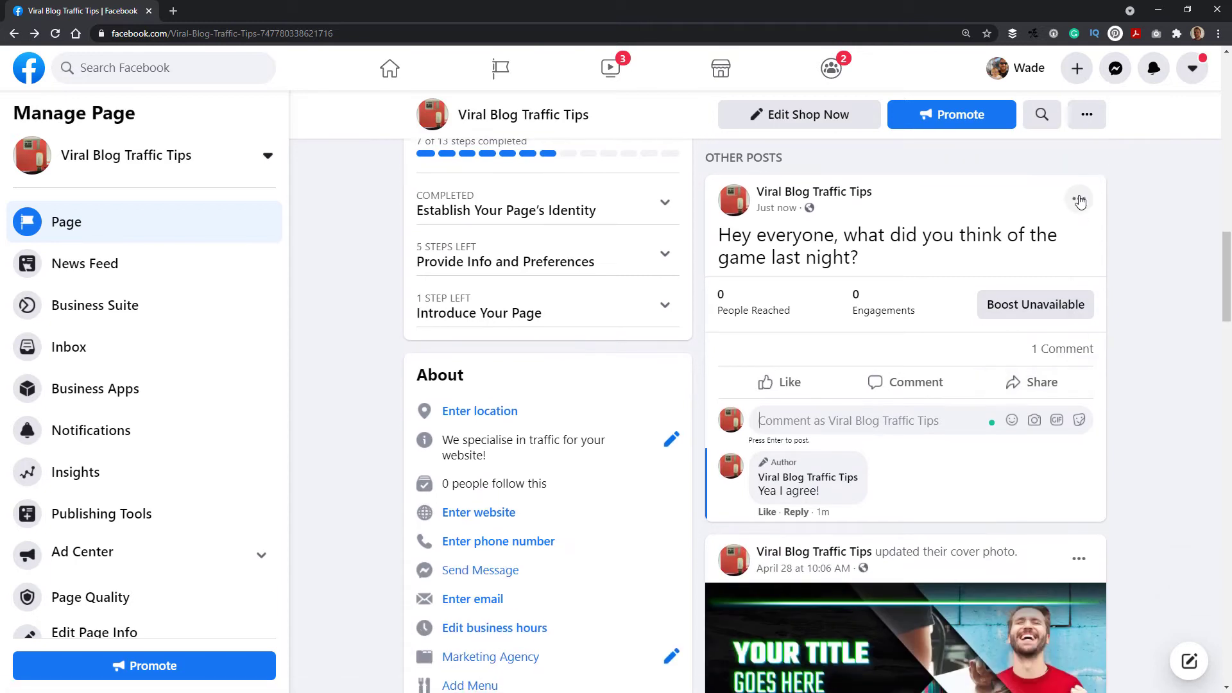
pyautogui.click(1079, 200)
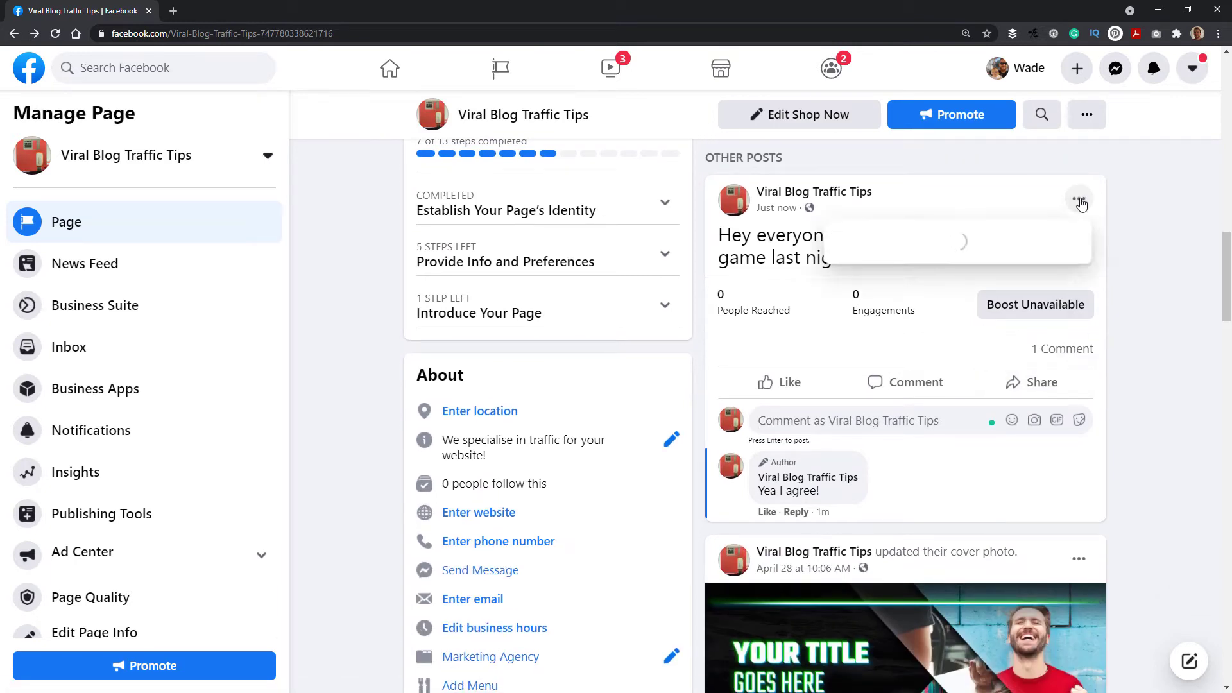
pyautogui.click(1079, 198)
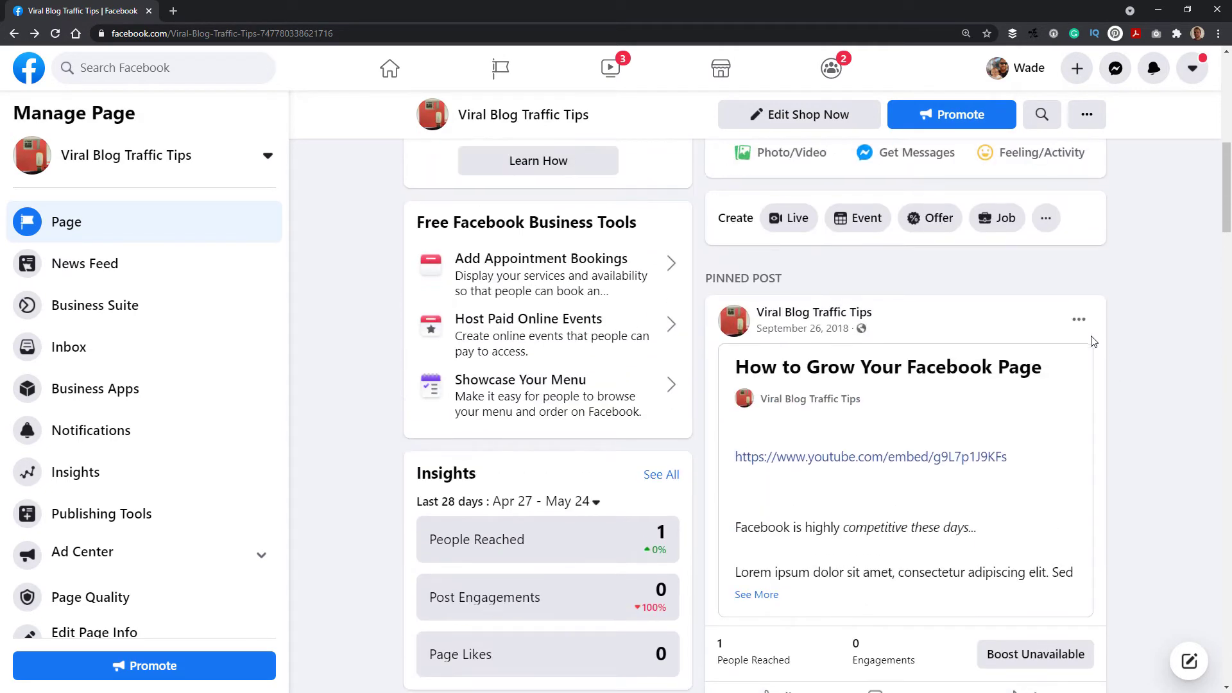
pyautogui.click(1079, 319)
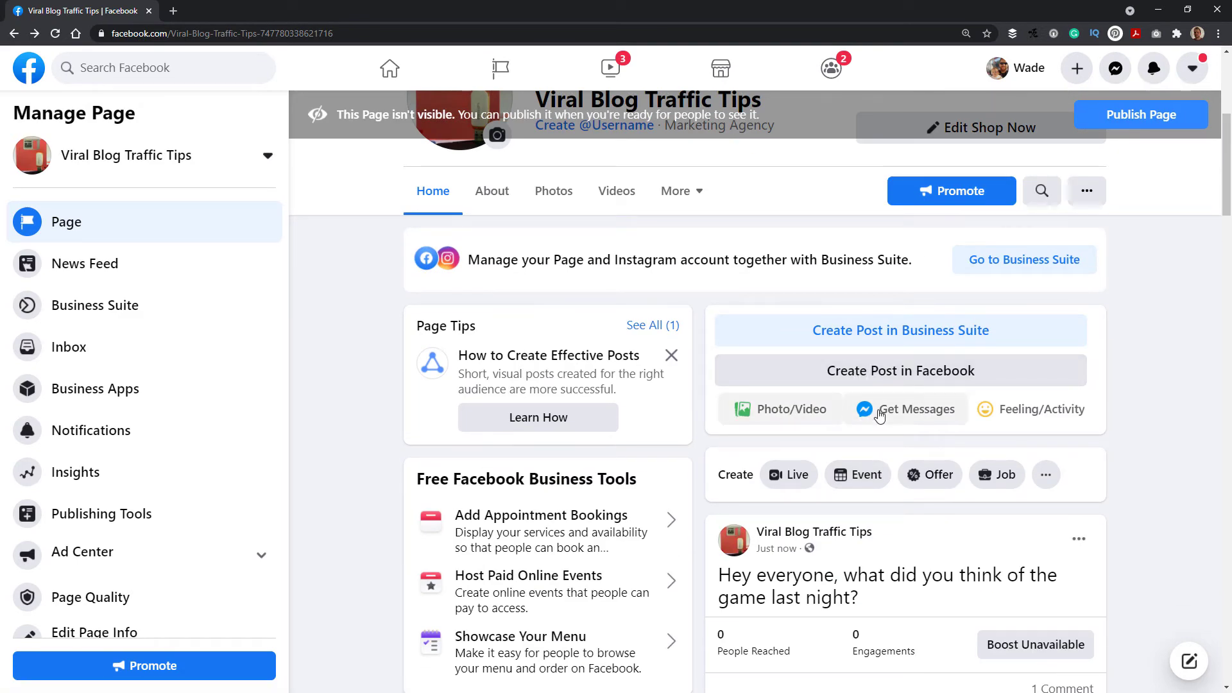
pyautogui.click(901, 370)
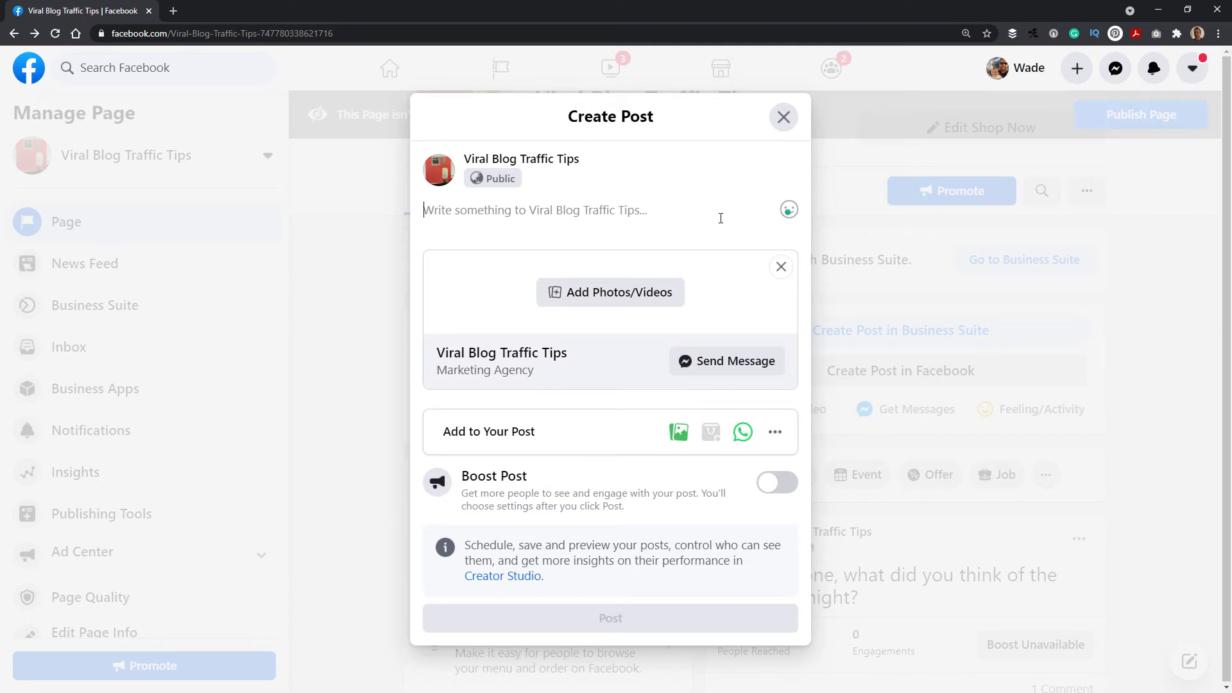
# Publish the photo post 'Hey, hit me with your questions!' and dismiss product tagging
pyautogui.write('Hey, hit m')
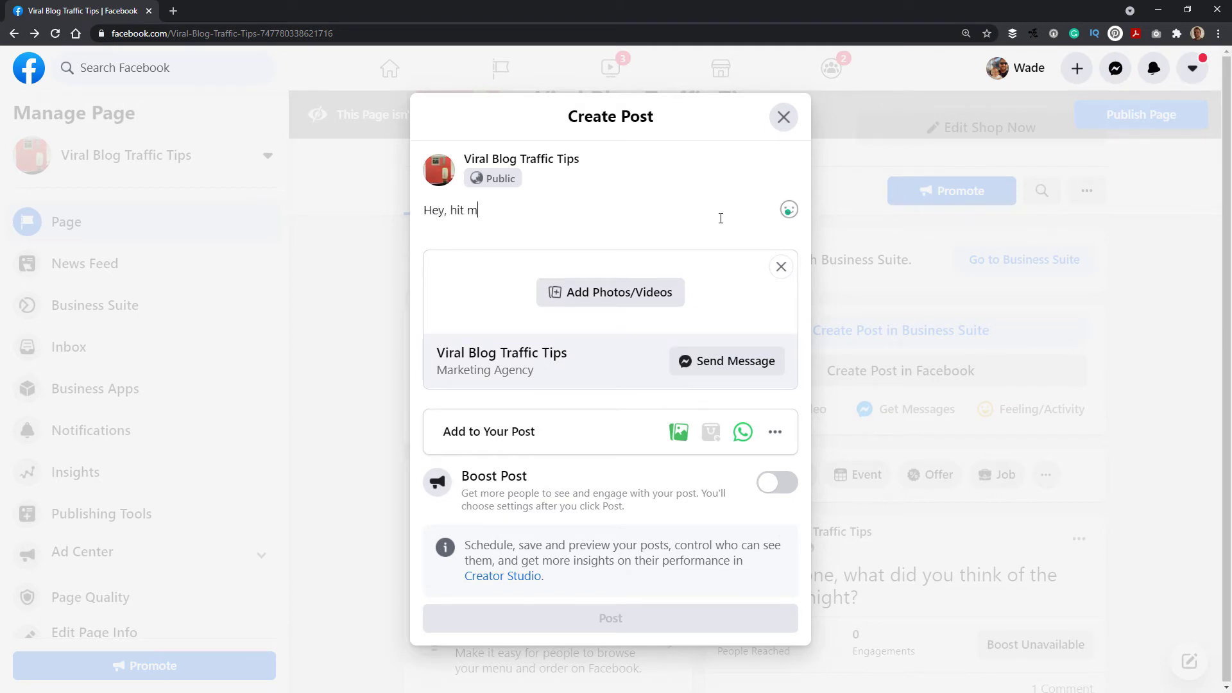
pyautogui.write('e with yoru questions')
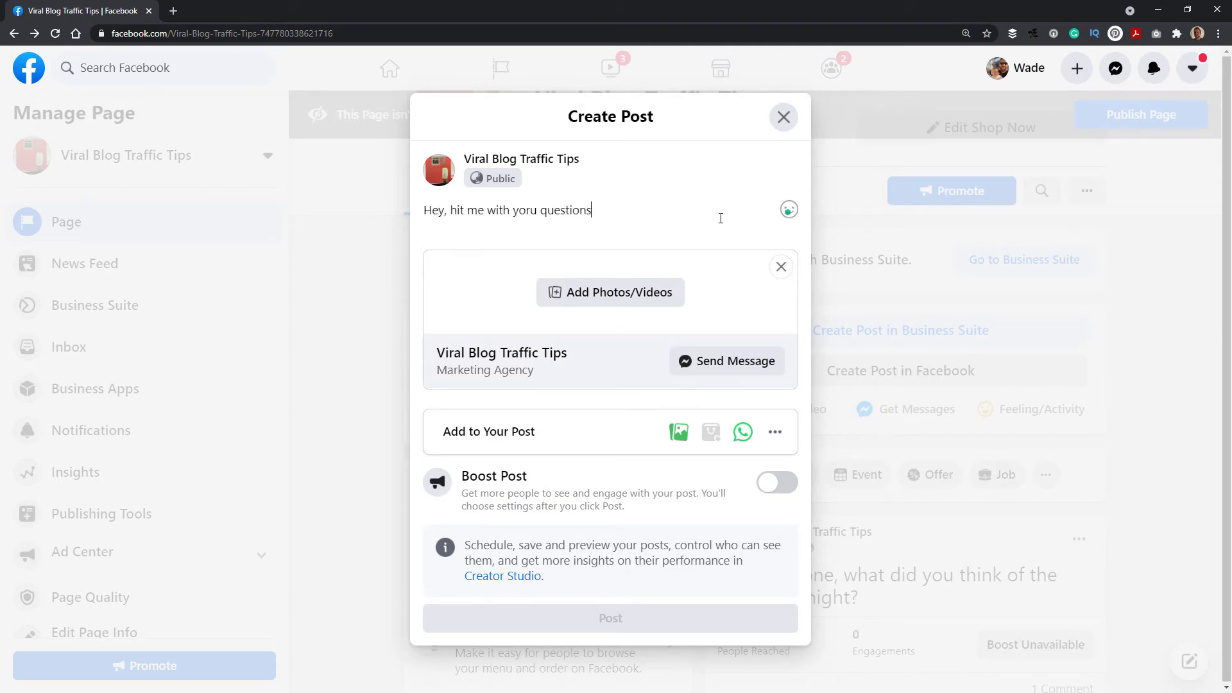
pyautogui.click(610, 291)
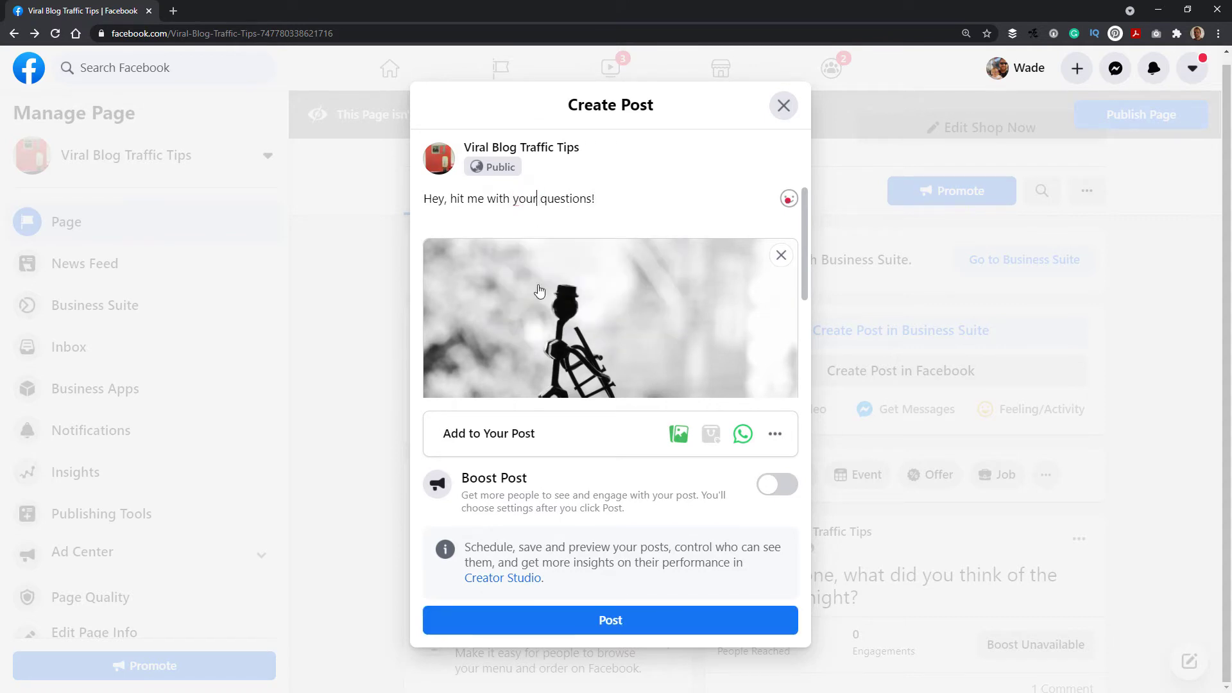
pyautogui.click(609, 620)
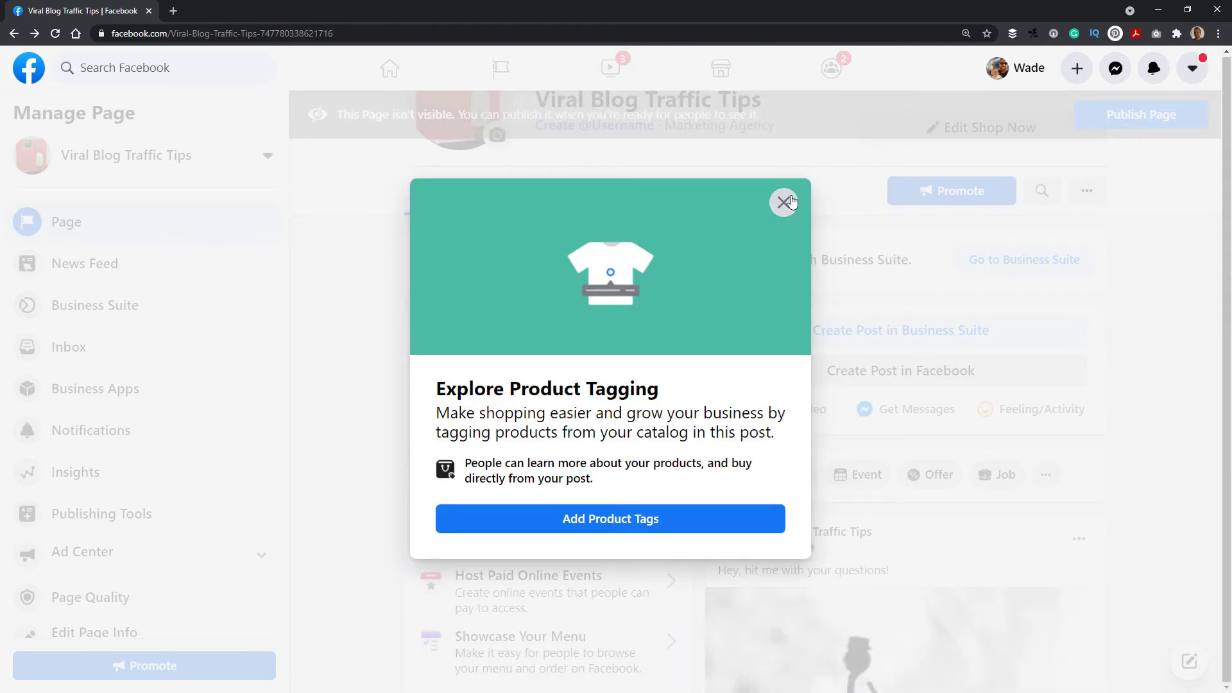
pyautogui.click(785, 202)
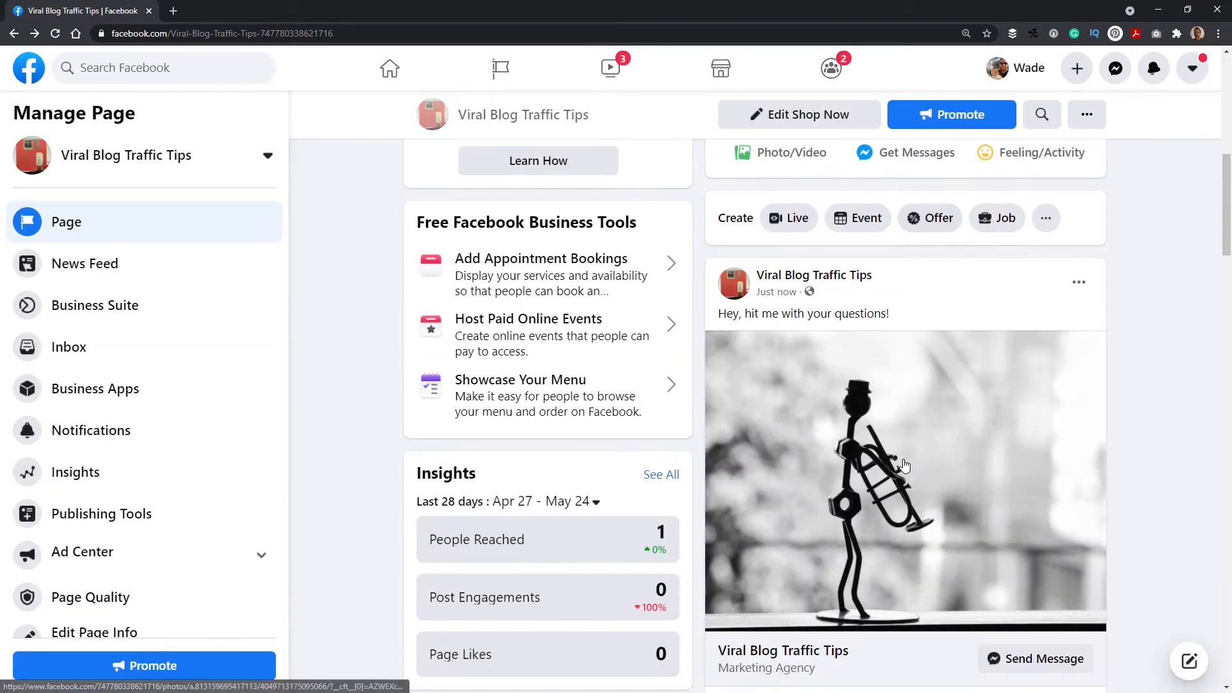
pyautogui.scroll(-3)
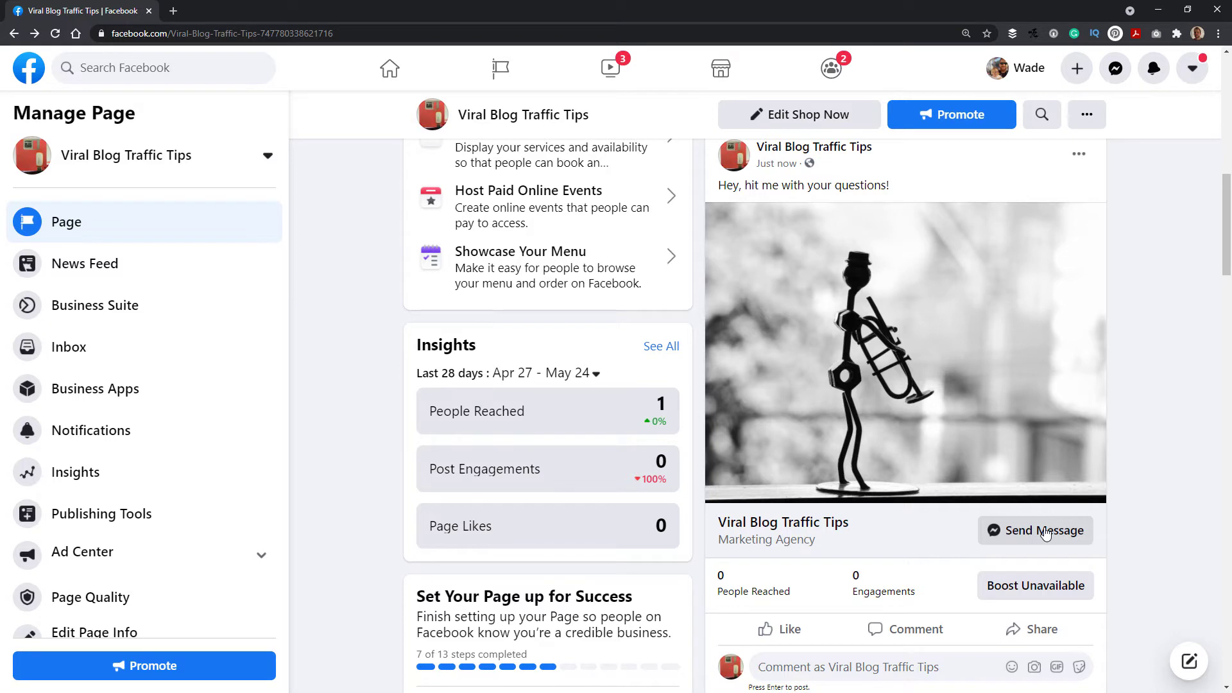
pyautogui.moveTo(1031, 388)
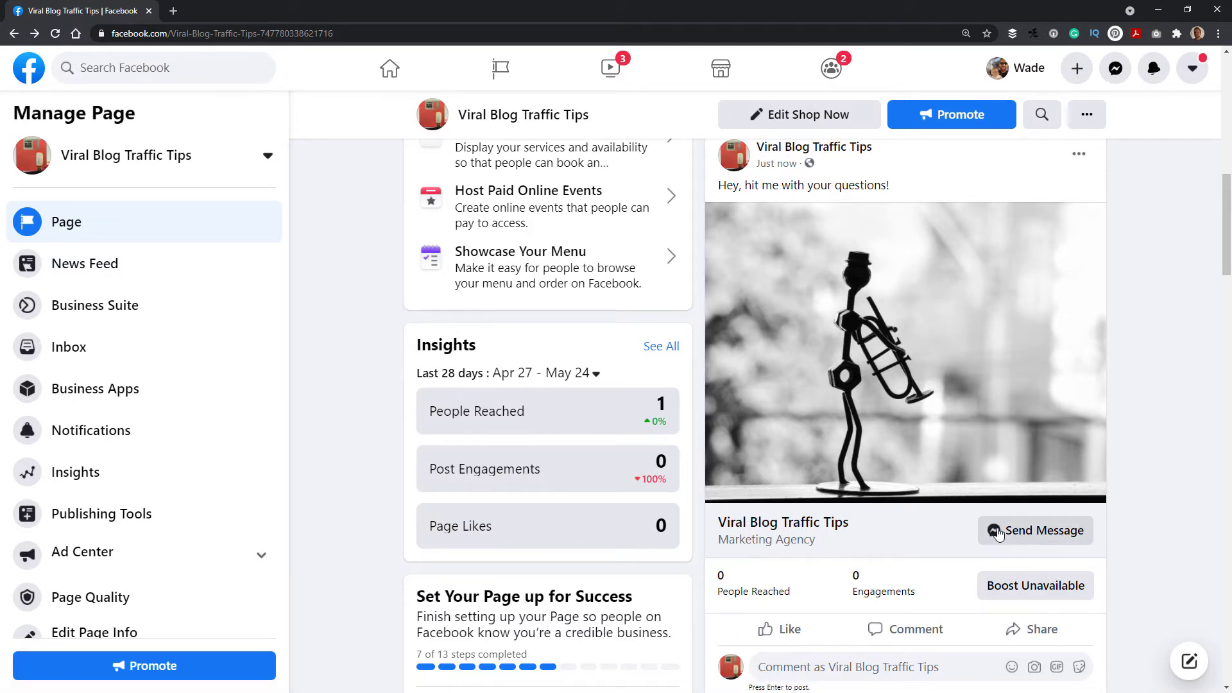
pyautogui.moveTo(69, 346)
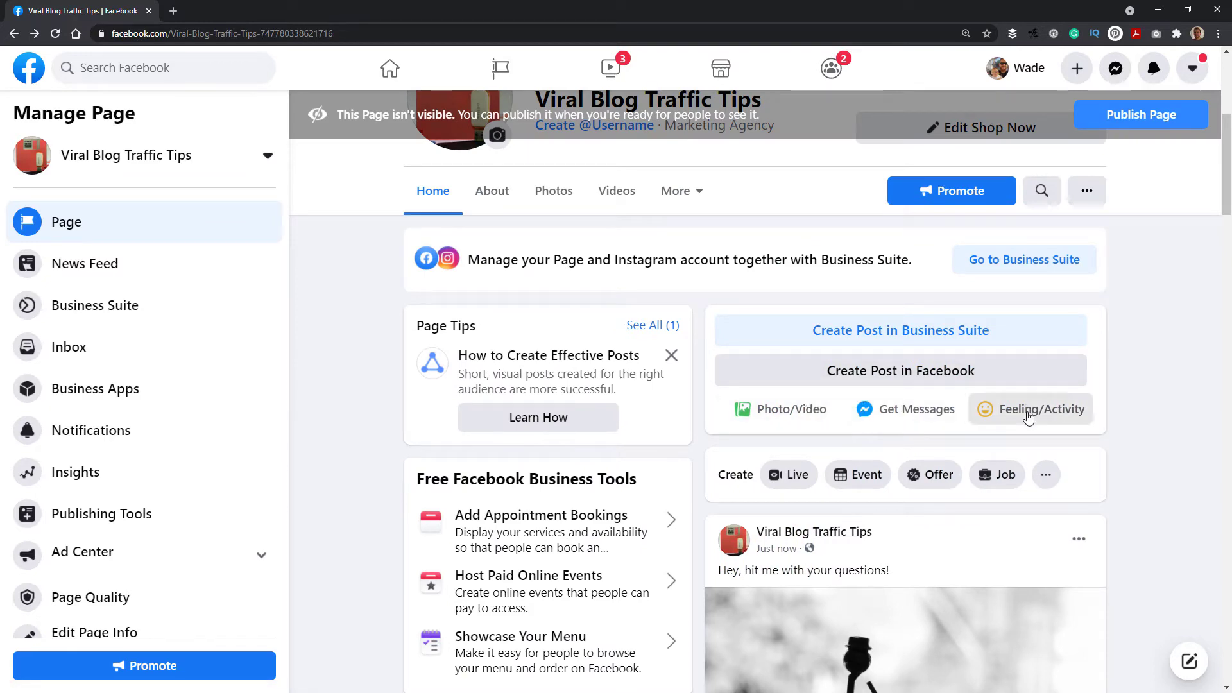
# Publish 'I am blessed because life is fun!' feeling blessed, declining the Send Message prompt
pyautogui.click(1042, 409)
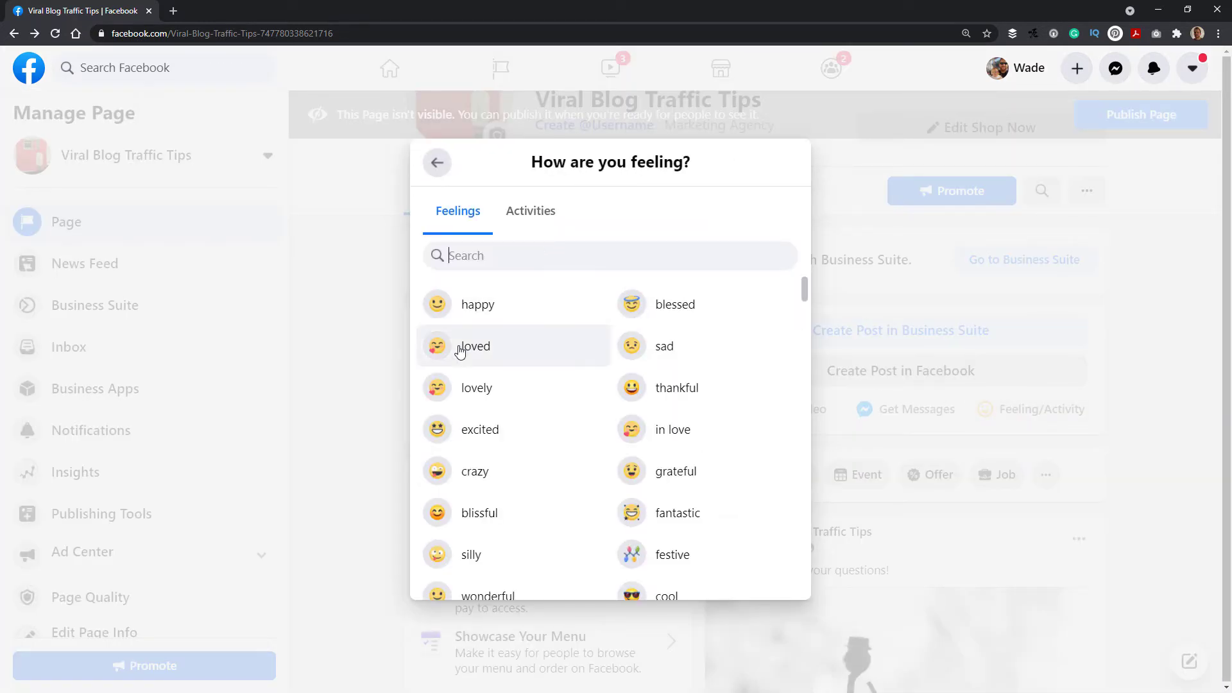
pyautogui.click(675, 305)
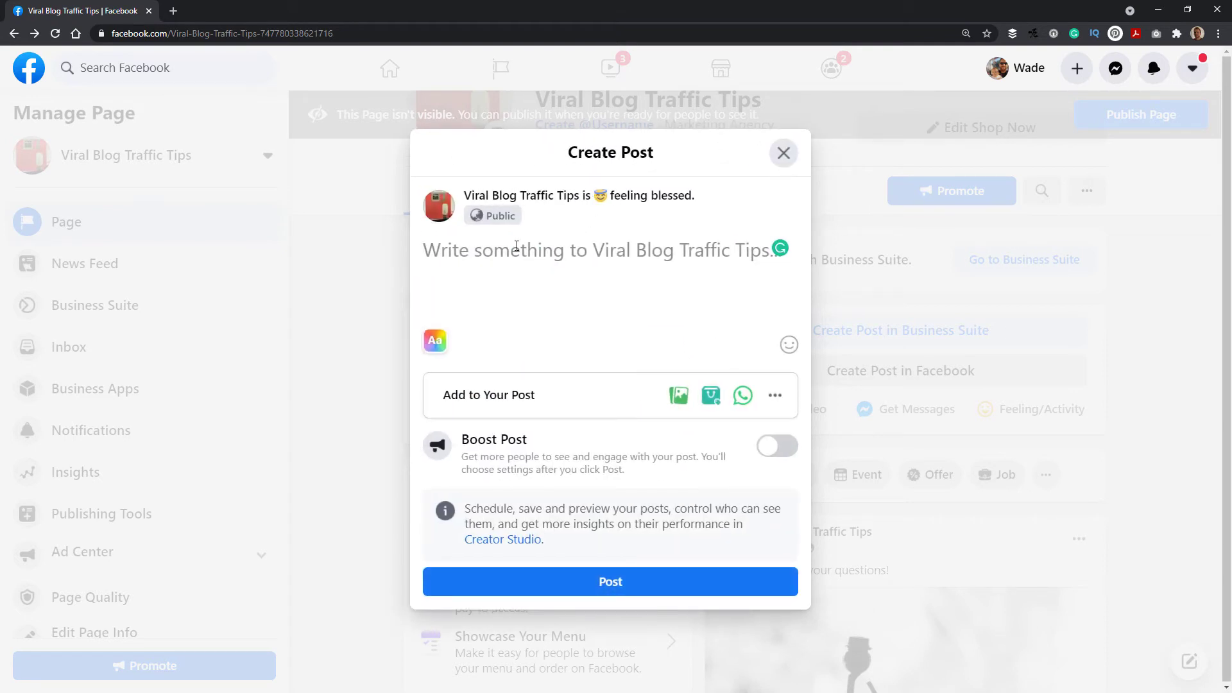
pyautogui.write('I am ble')
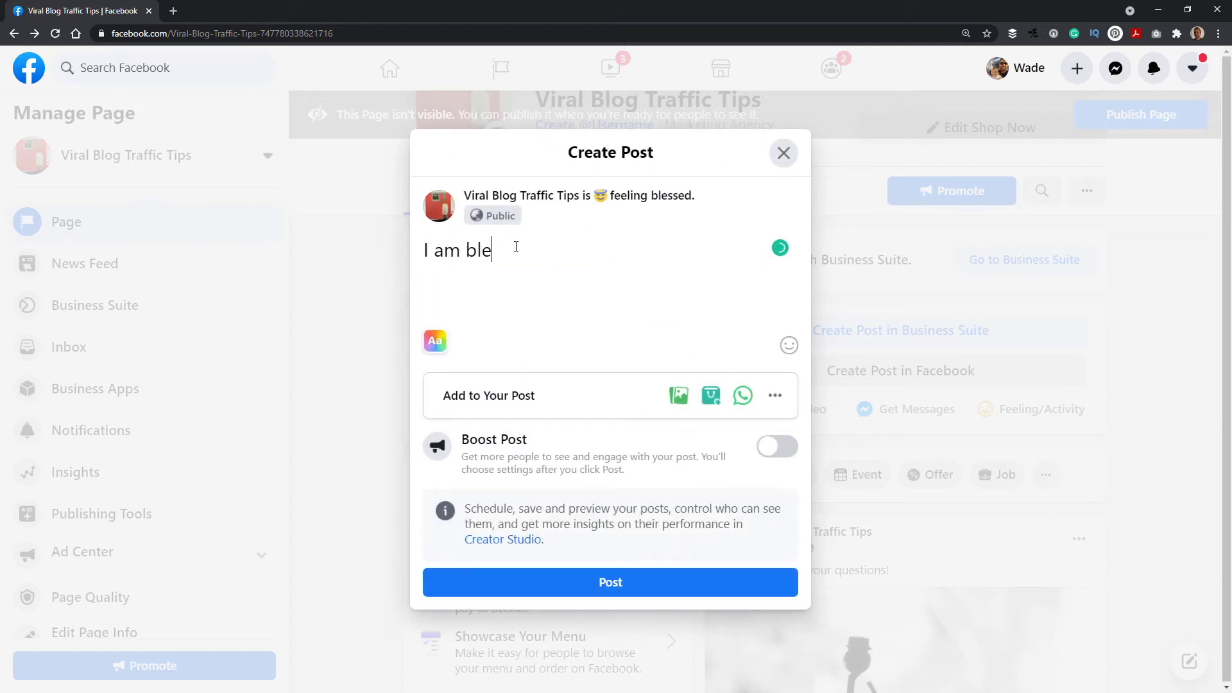
pyautogui.write('ssed because I')
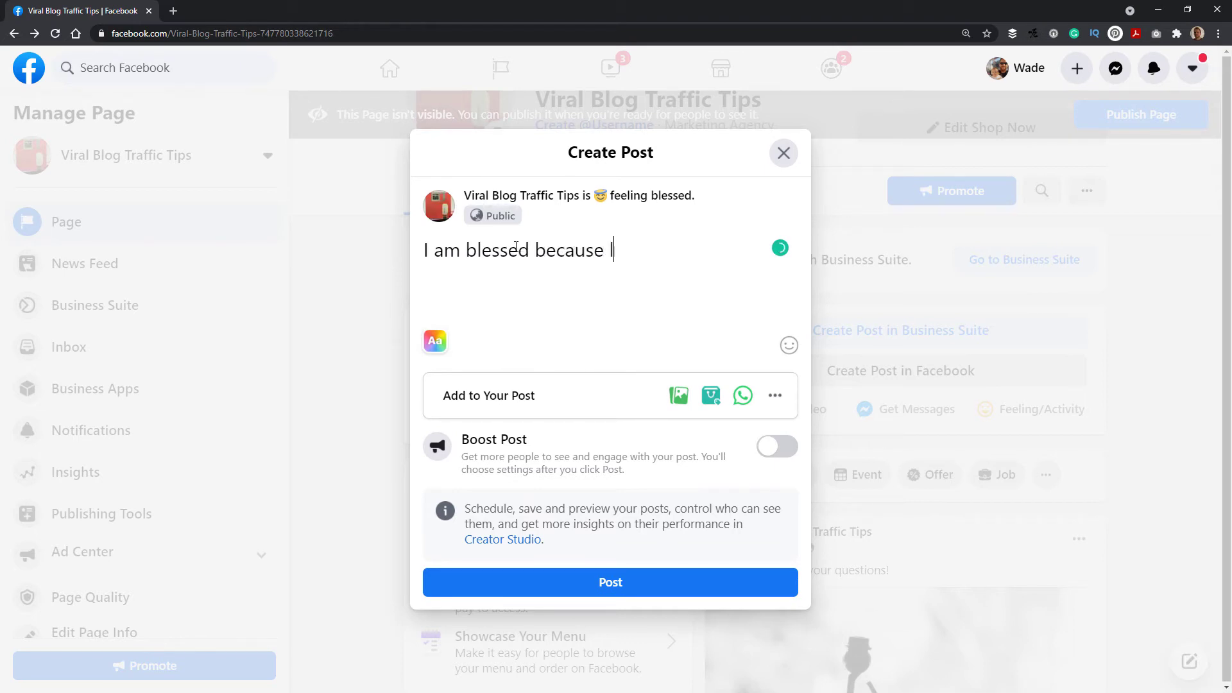
pyautogui.write('life is fun!')
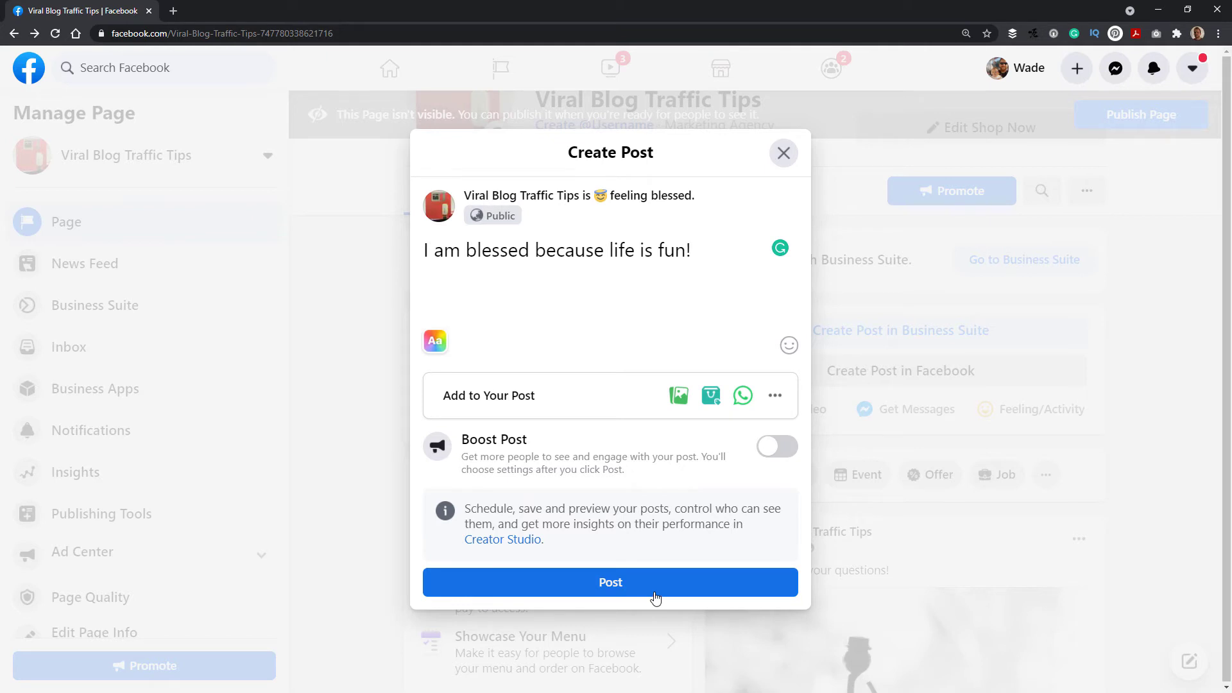
pyautogui.click(610, 581)
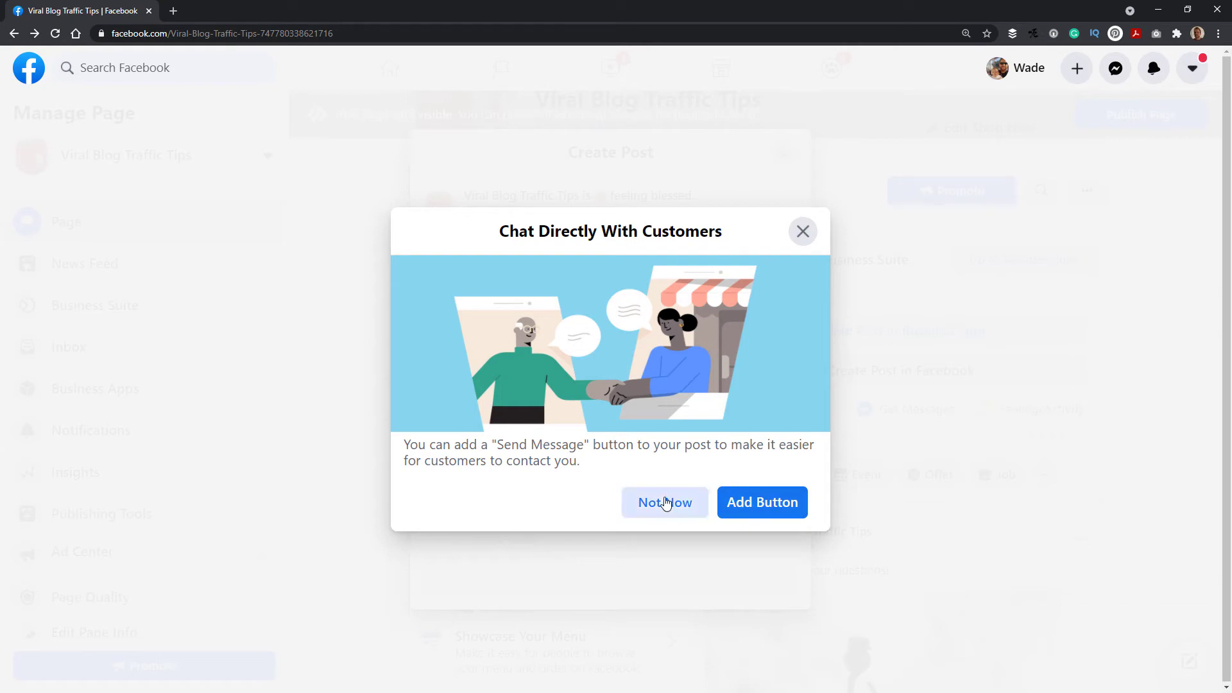
pyautogui.click(664, 502)
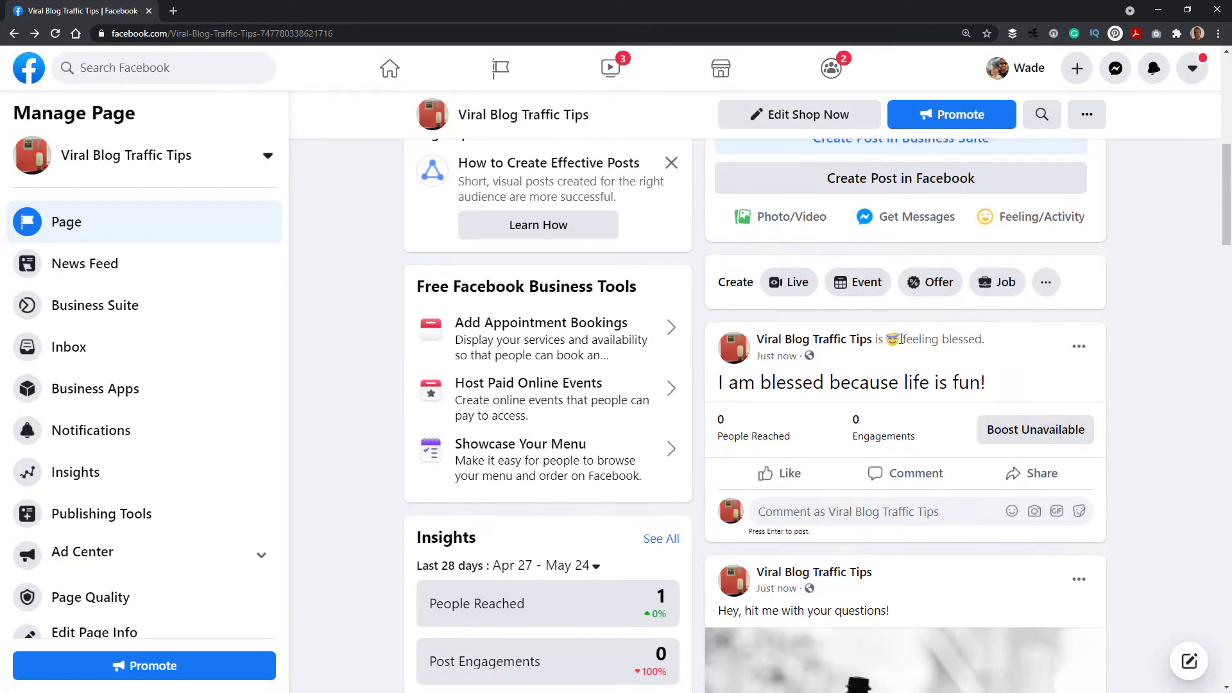
# Edit the blessed post so its ending 'life is fun' becomes 'life is wonderful!'
pyautogui.moveTo(817, 339); pyautogui.dragTo(984, 339)
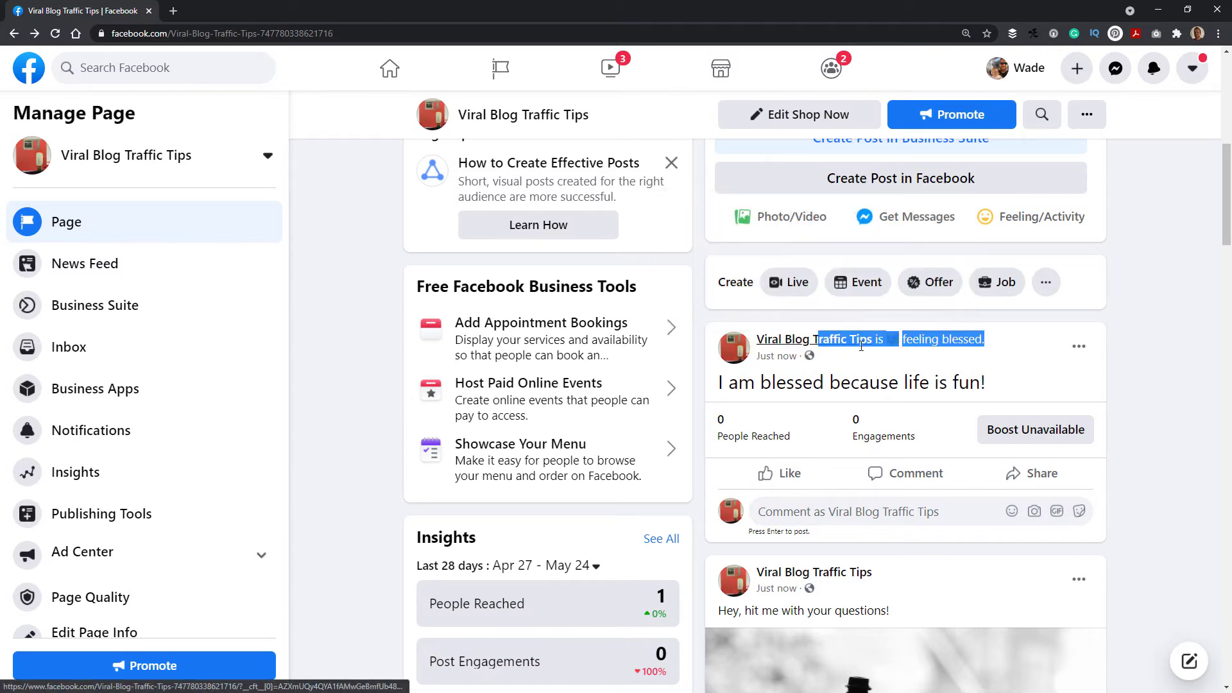
pyautogui.scroll(-3)
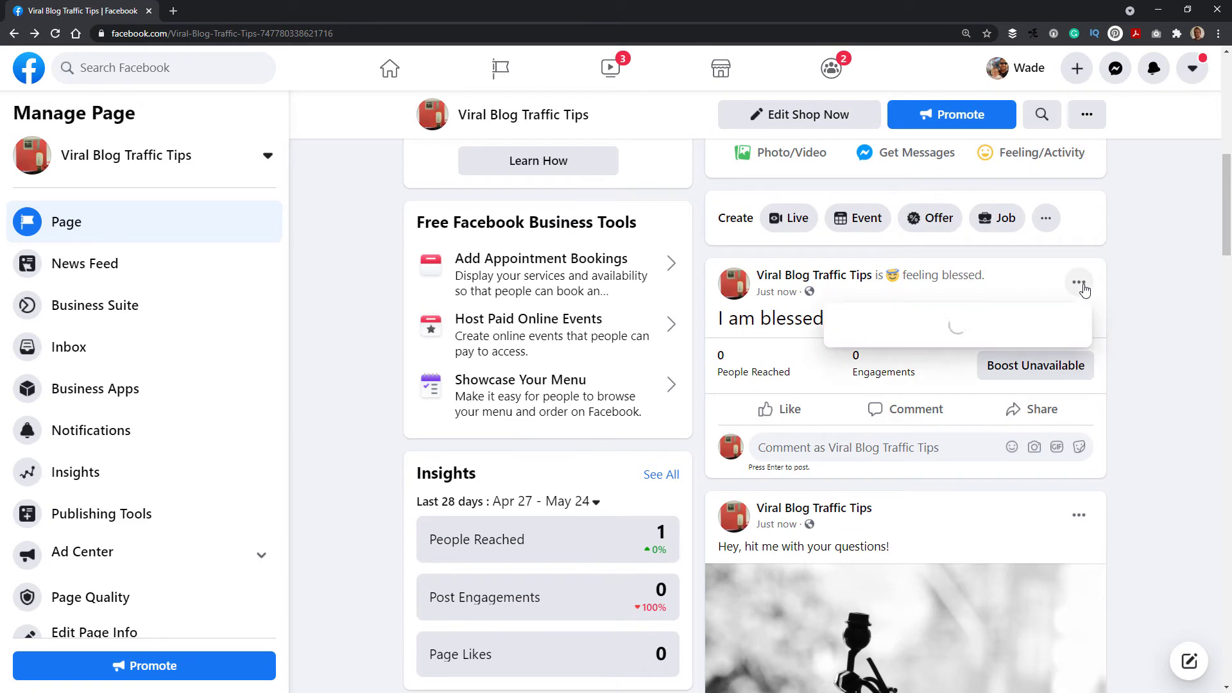
pyautogui.click(1078, 283)
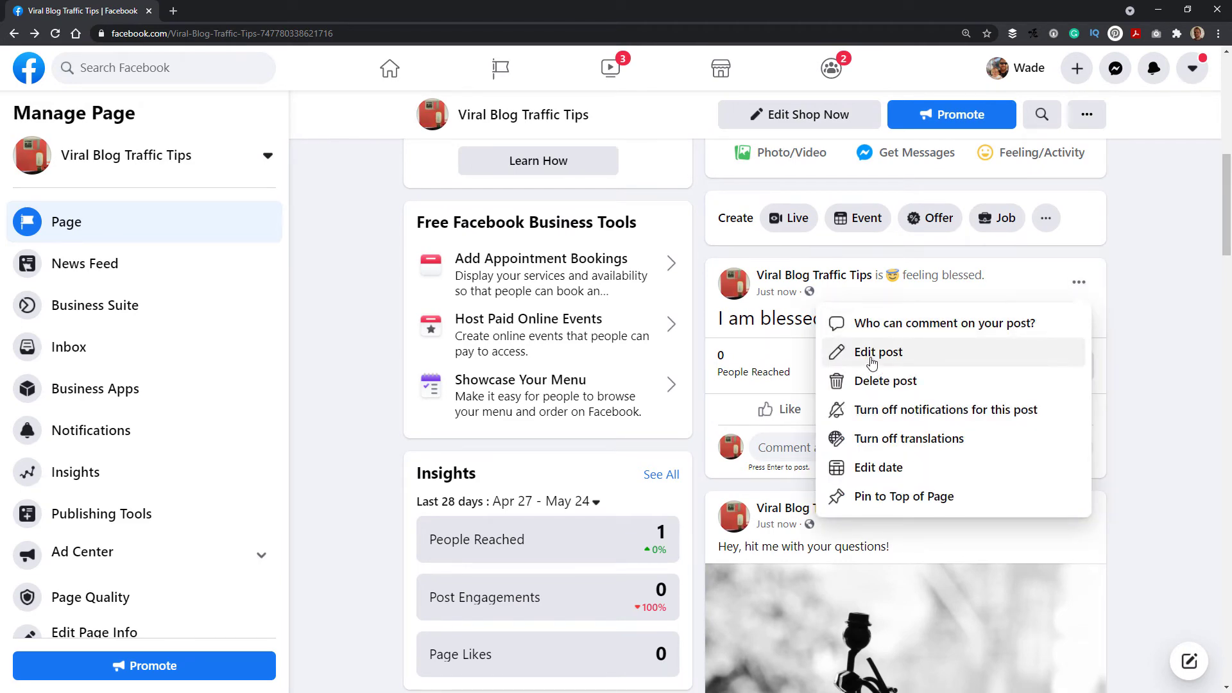
pyautogui.click(879, 352)
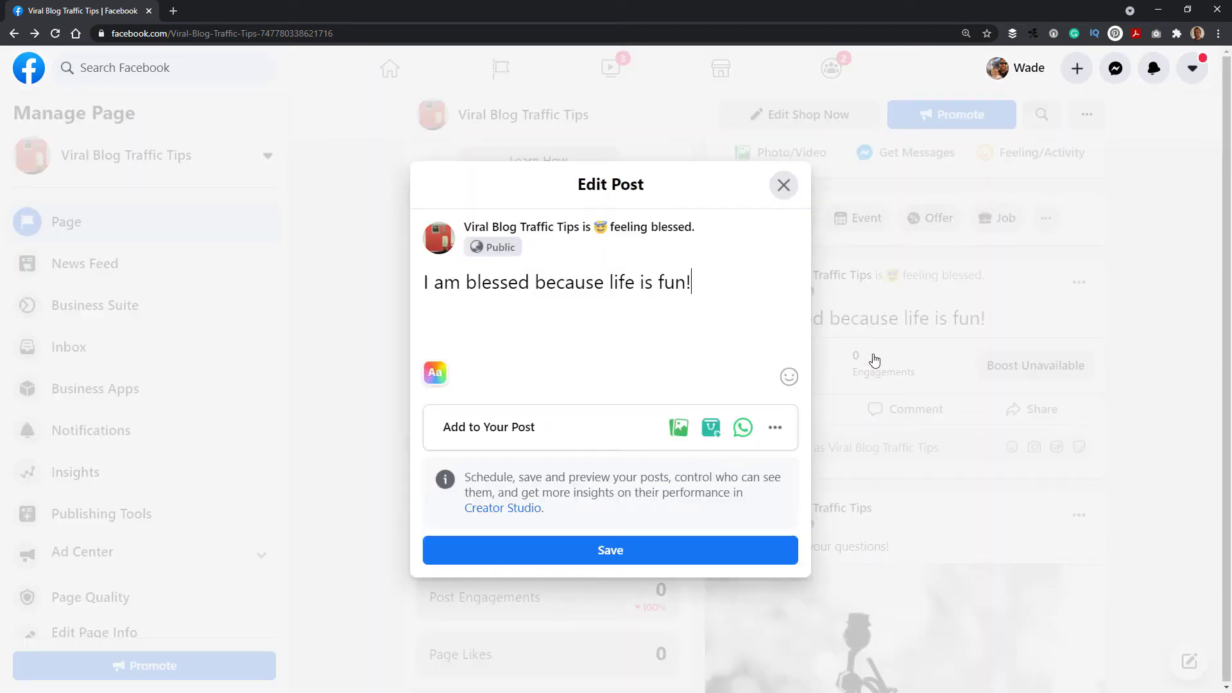
pyautogui.doubleClick(670, 282)
pyautogui.write('wonder')
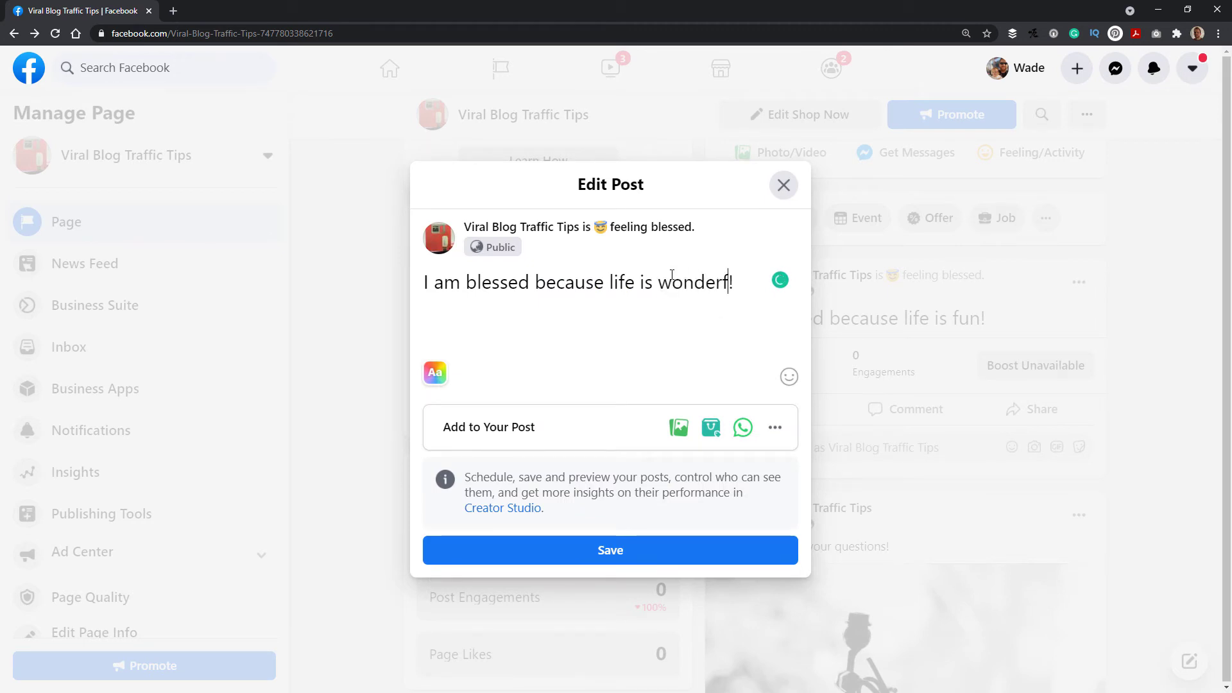
pyautogui.write('ul')
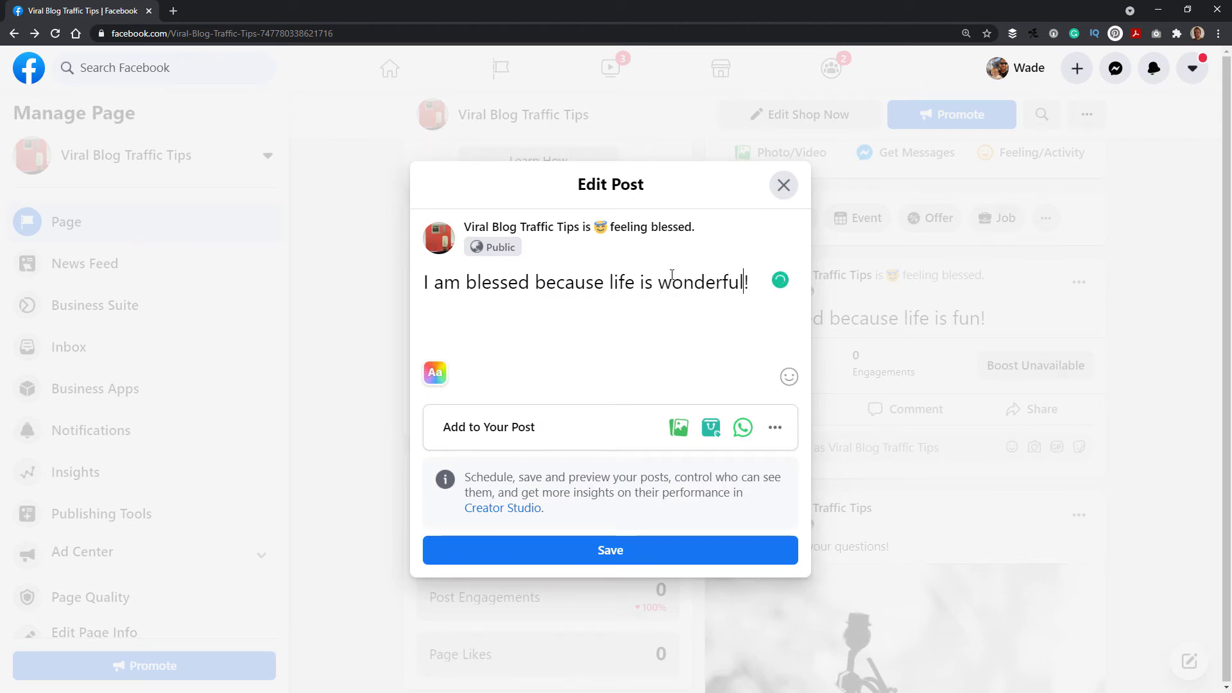
pyautogui.click(610, 550)
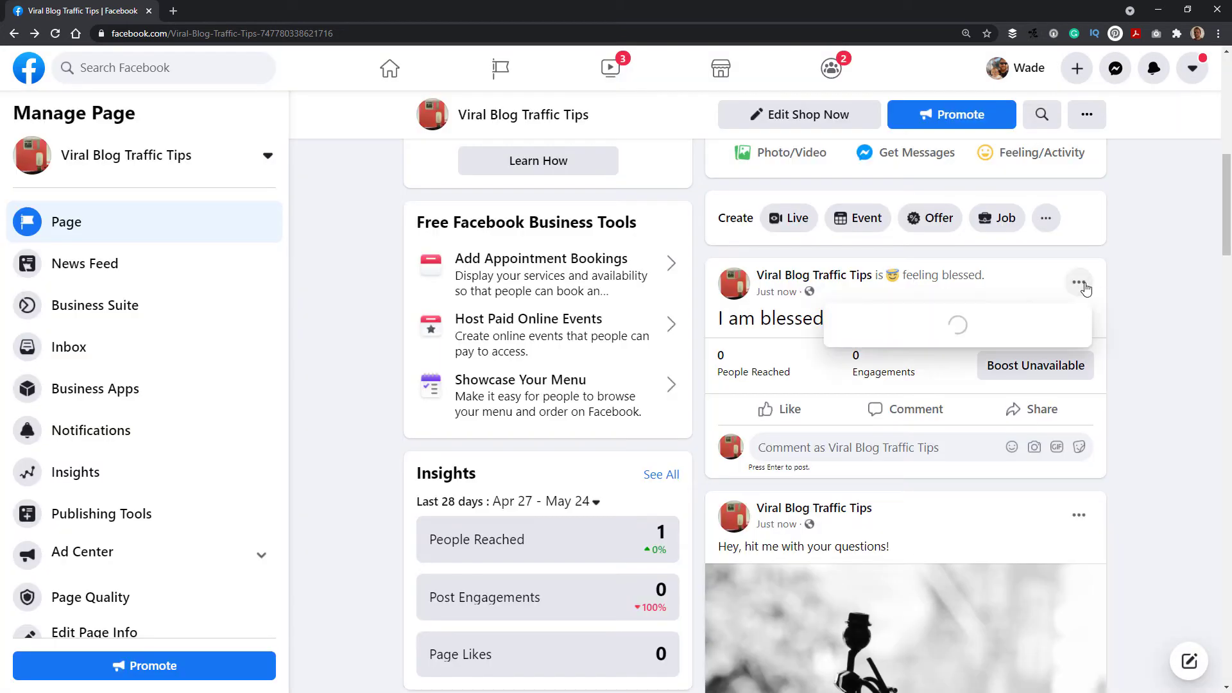
pyautogui.click(1079, 282)
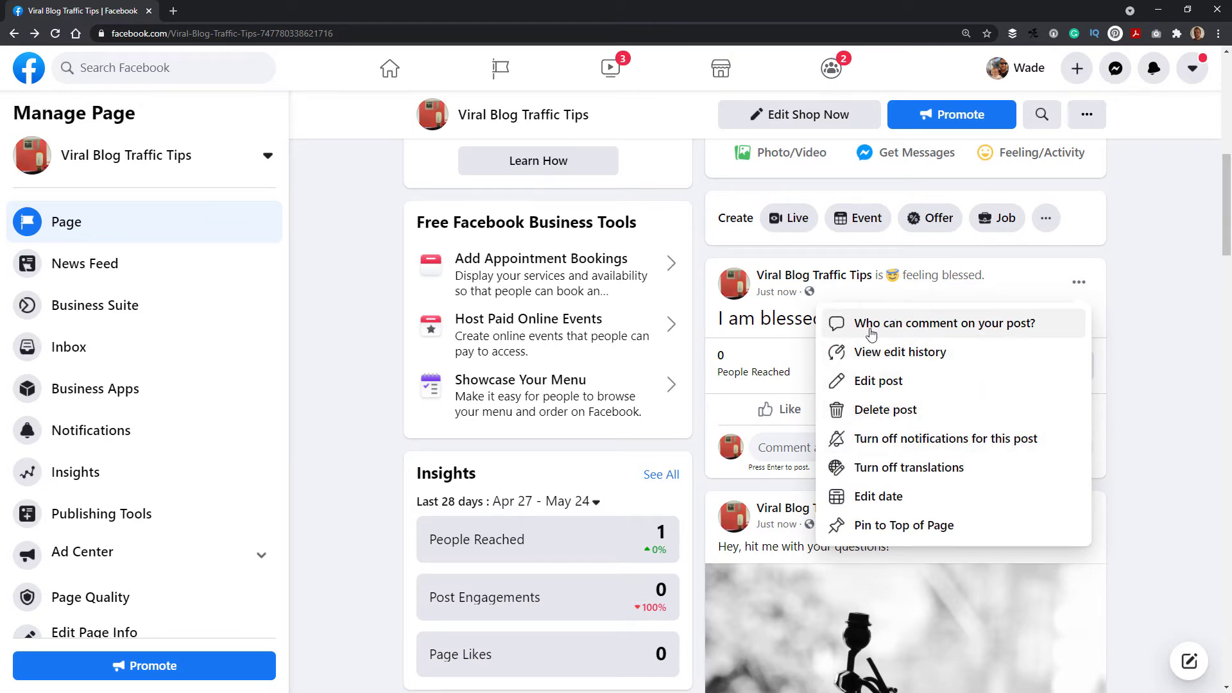
pyautogui.click(947, 323)
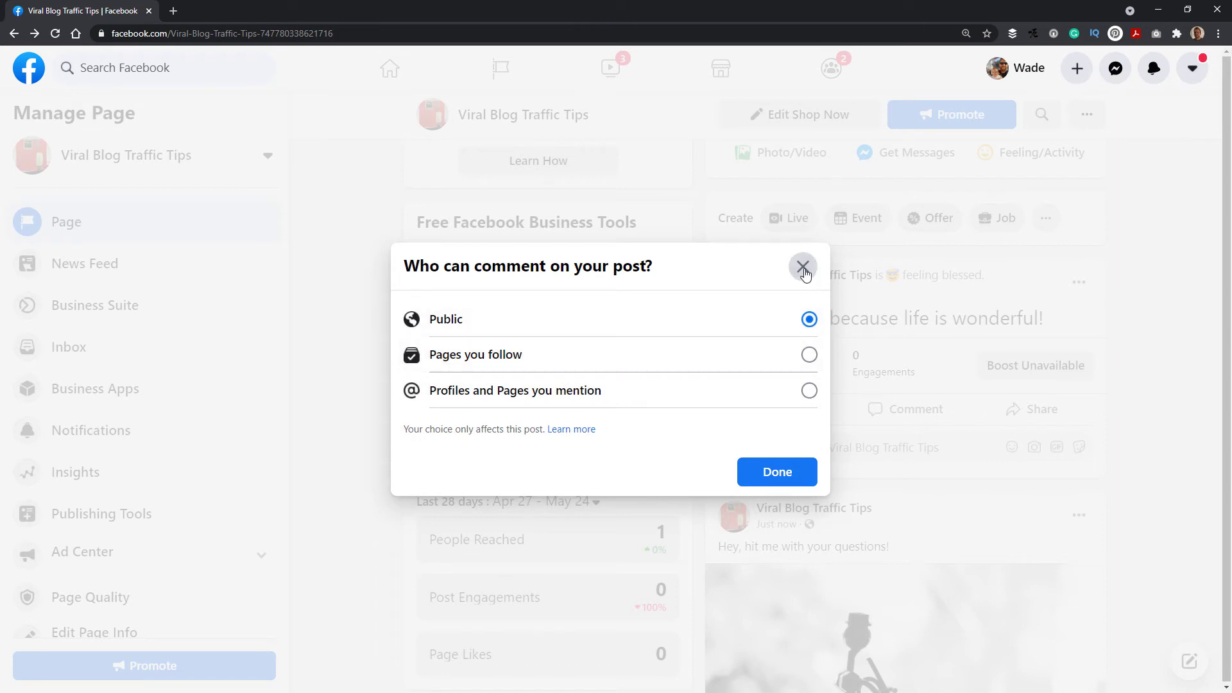
pyautogui.click(803, 266)
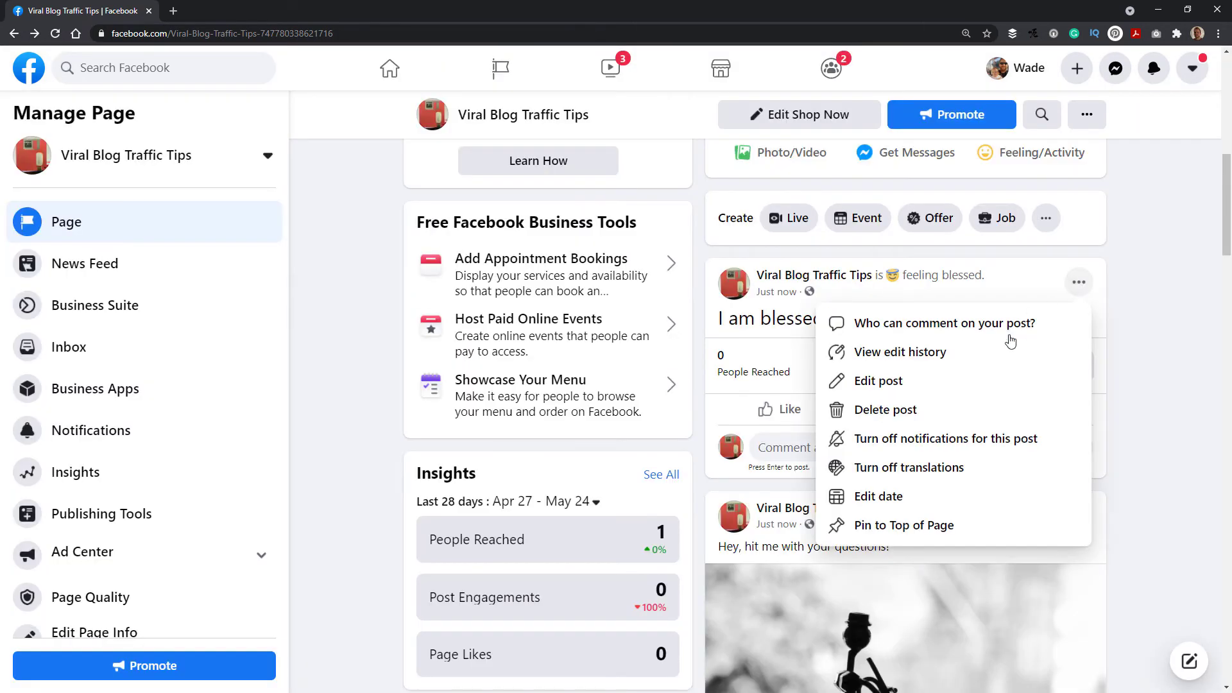
pyautogui.moveTo(878, 496)
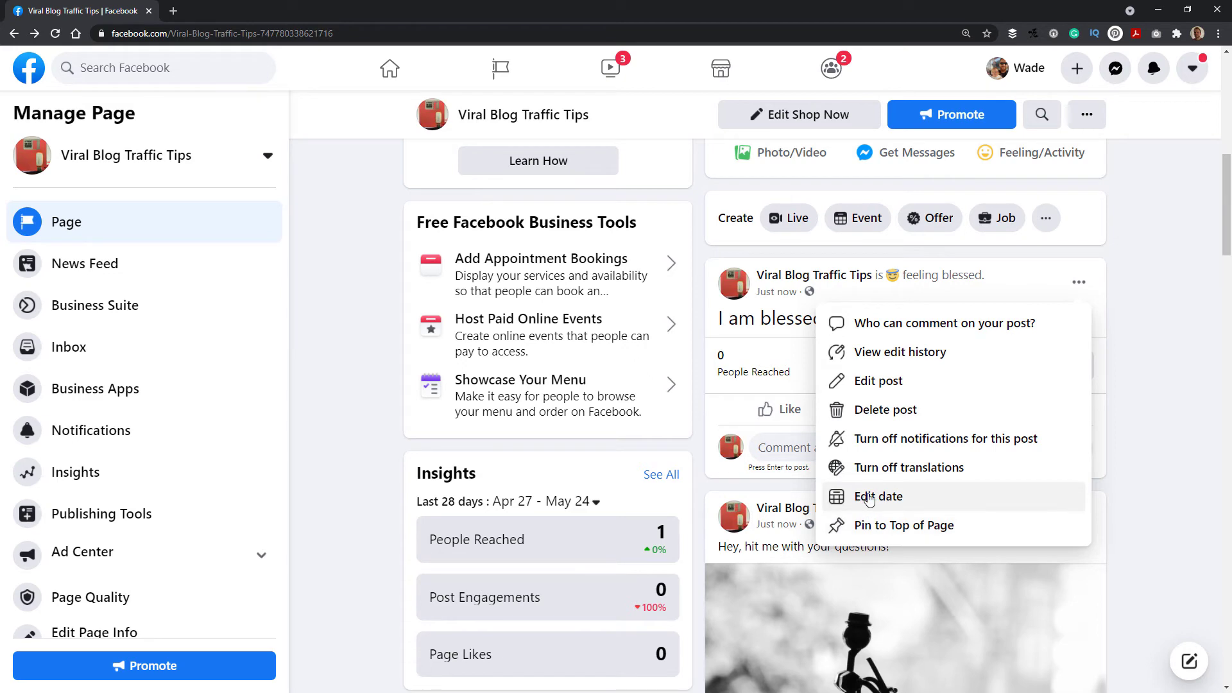
pyautogui.click(1047, 558)
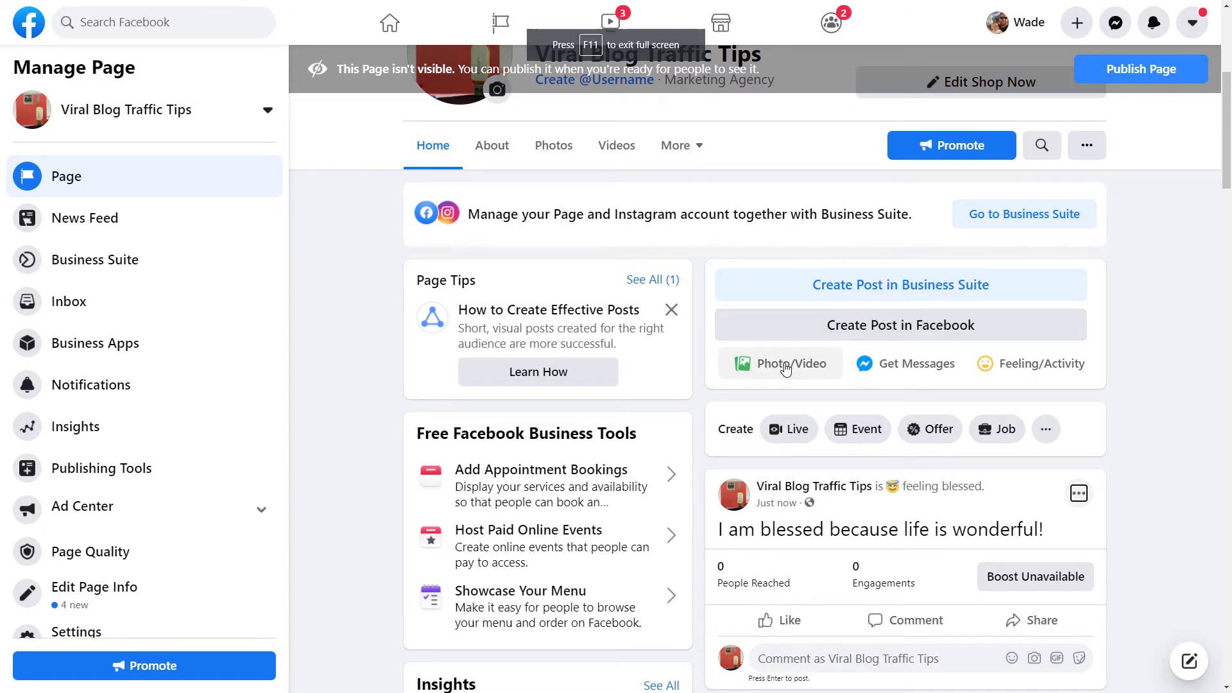
# Post several photos captioned 'What a wonderful photo!' and dismiss the product tagging popup
pyautogui.click(778, 364)
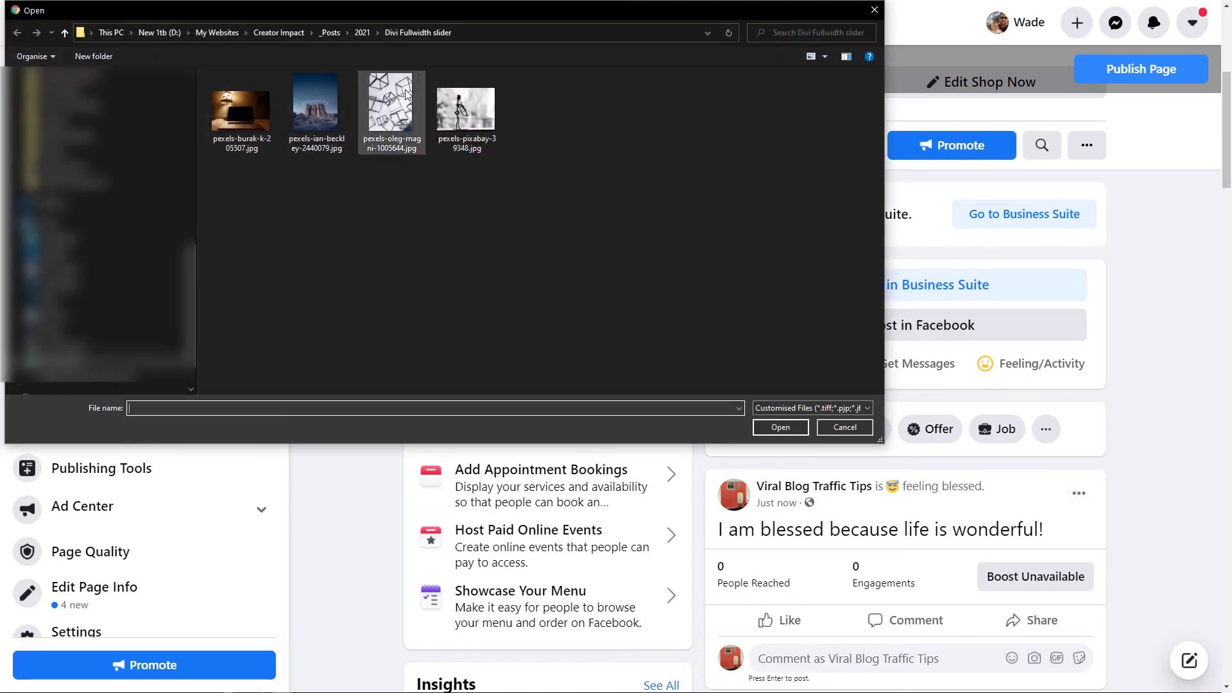
pyautogui.click(391, 106)
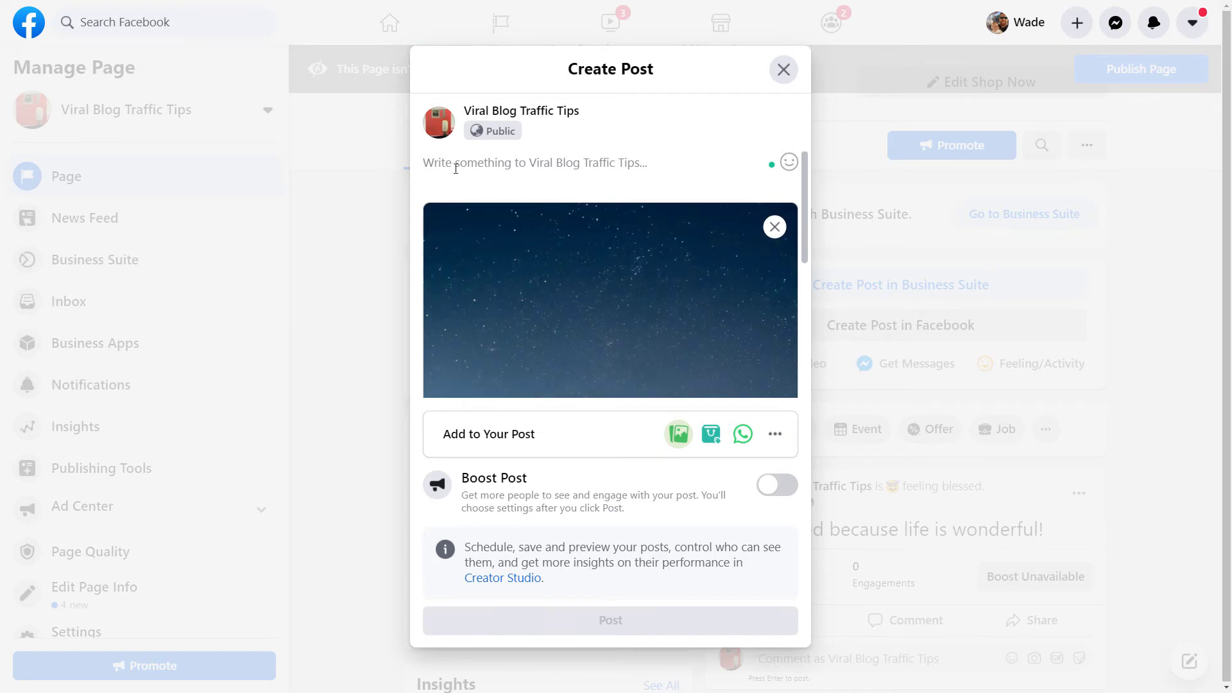
pyautogui.write('What a wonderful photo!')
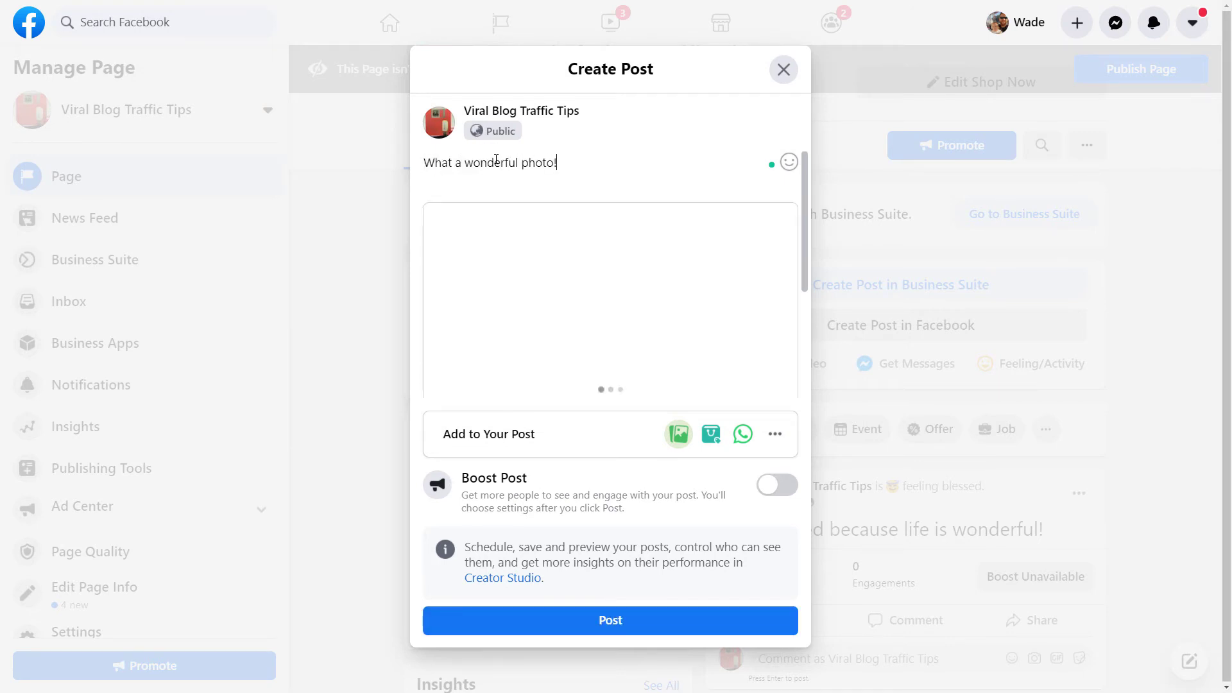
pyautogui.click(678, 433)
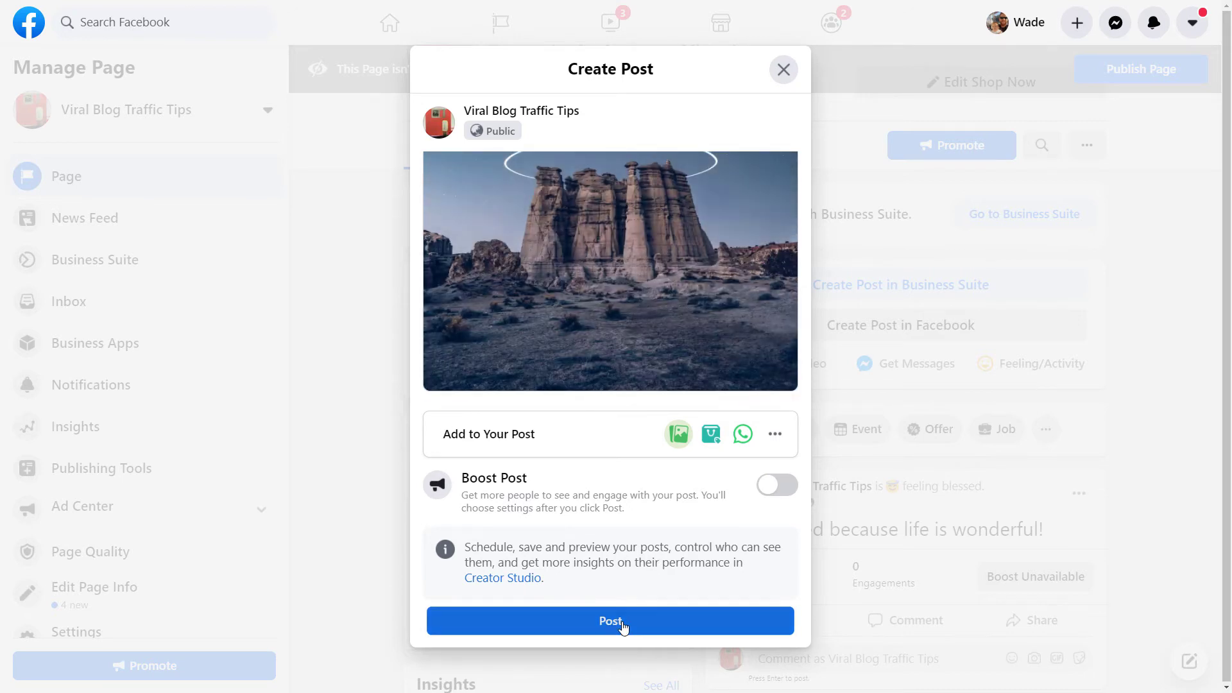
pyautogui.click(610, 621)
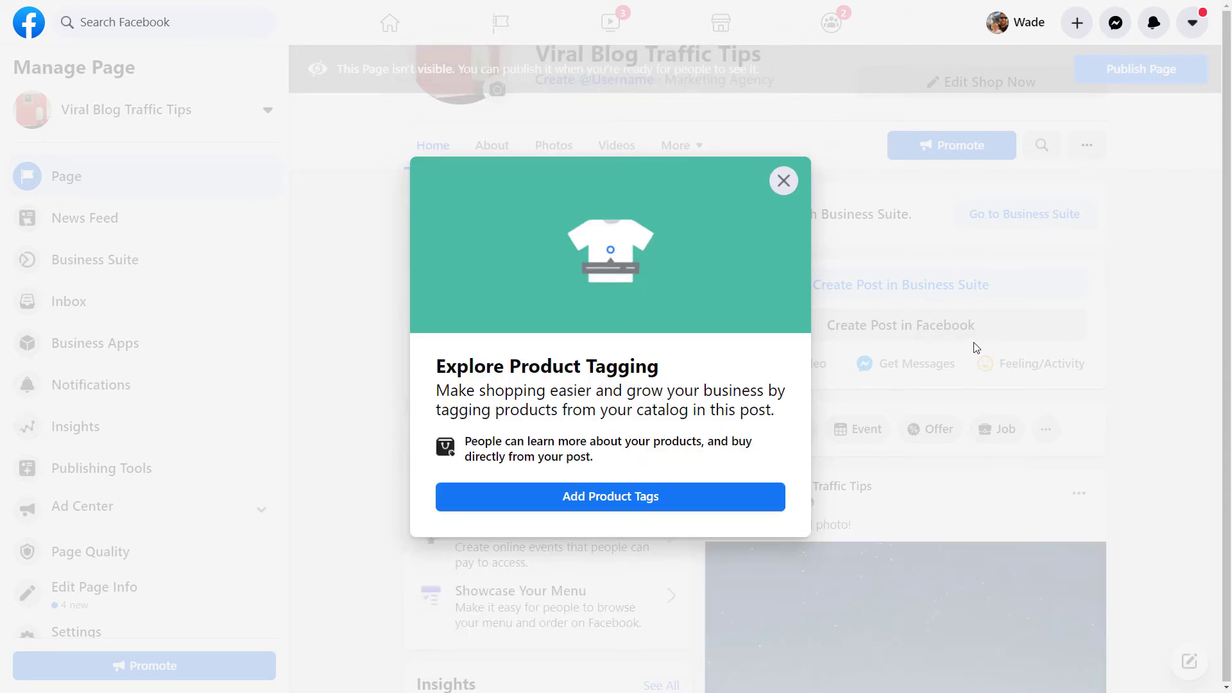
pyautogui.click(783, 181)
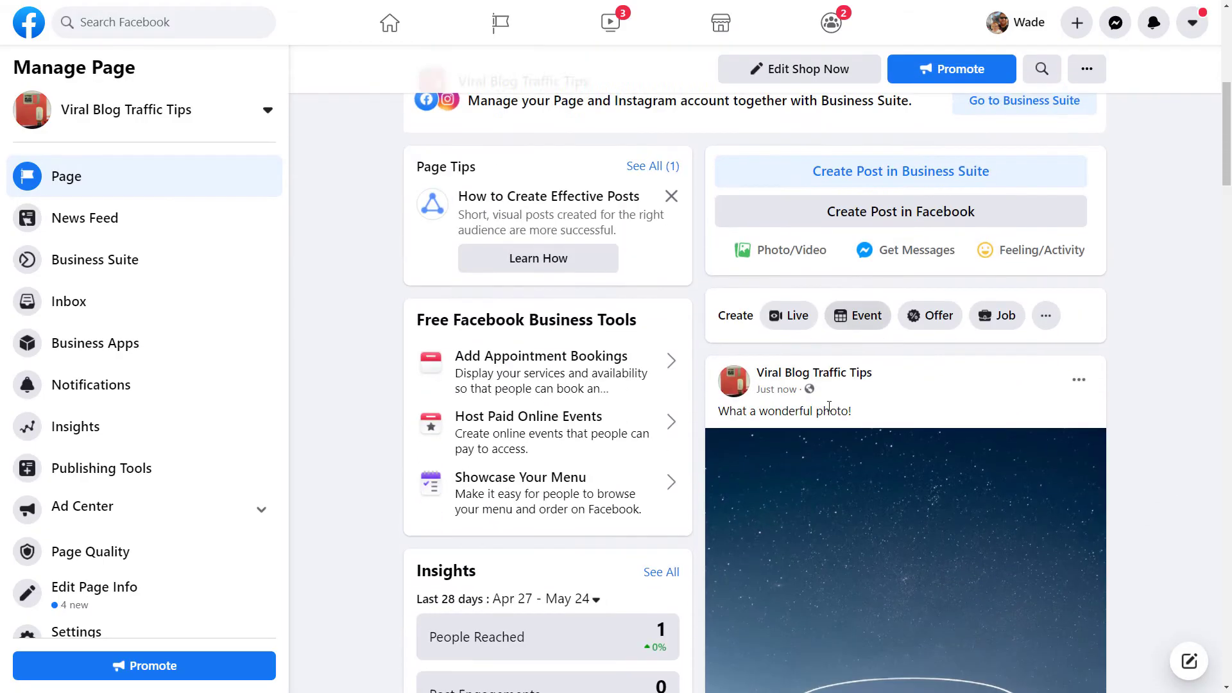
pyautogui.scroll(-3)
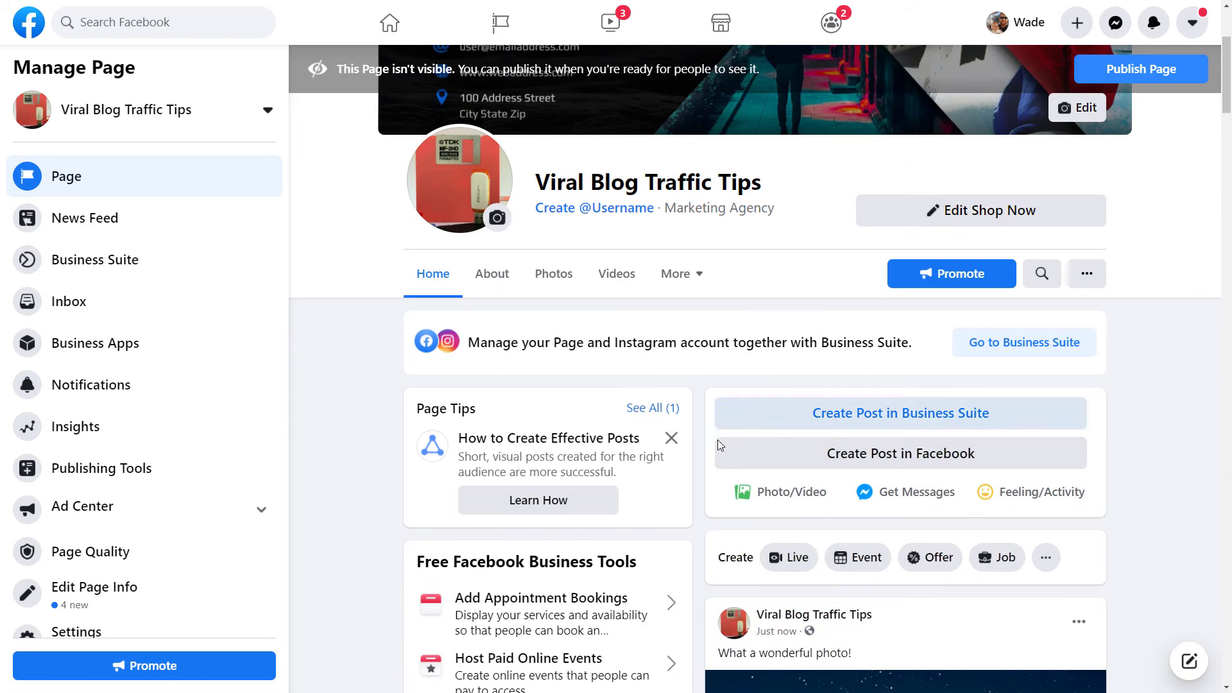
# Publish 'Don't forget to visit my website!' with the creatorimpact.com link attached
pyautogui.click(900, 454)
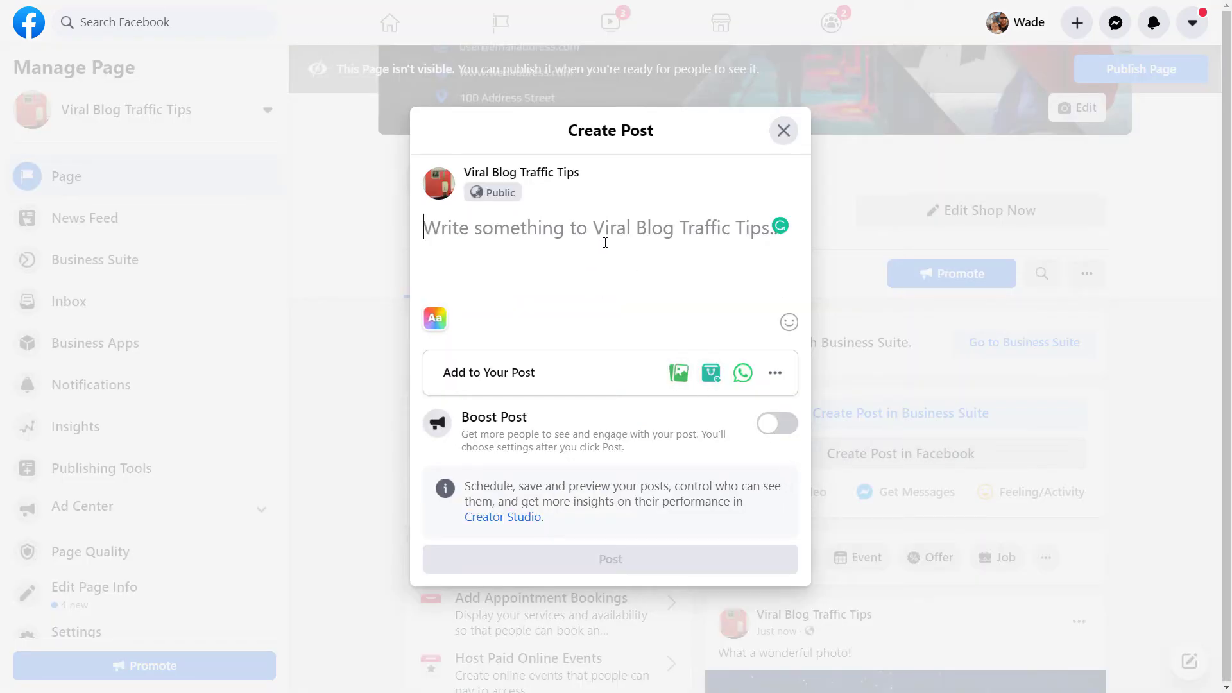
pyautogui.write('https://www.cr')
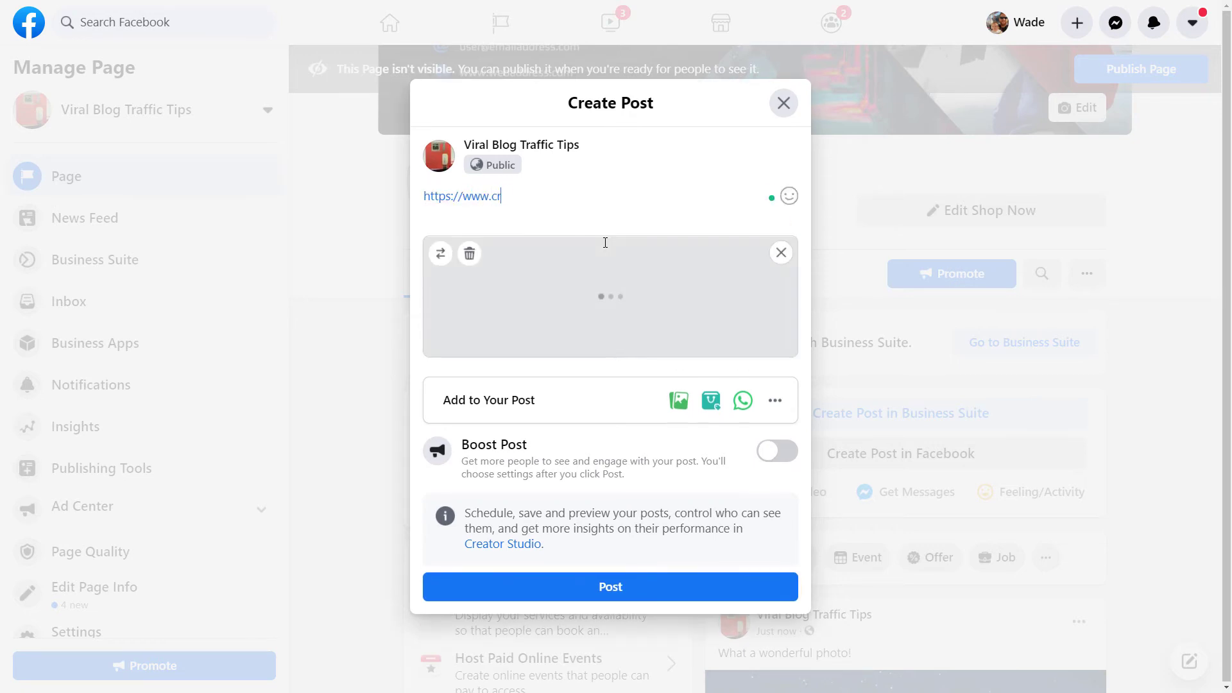
pyautogui.write('eatorimpact.com')
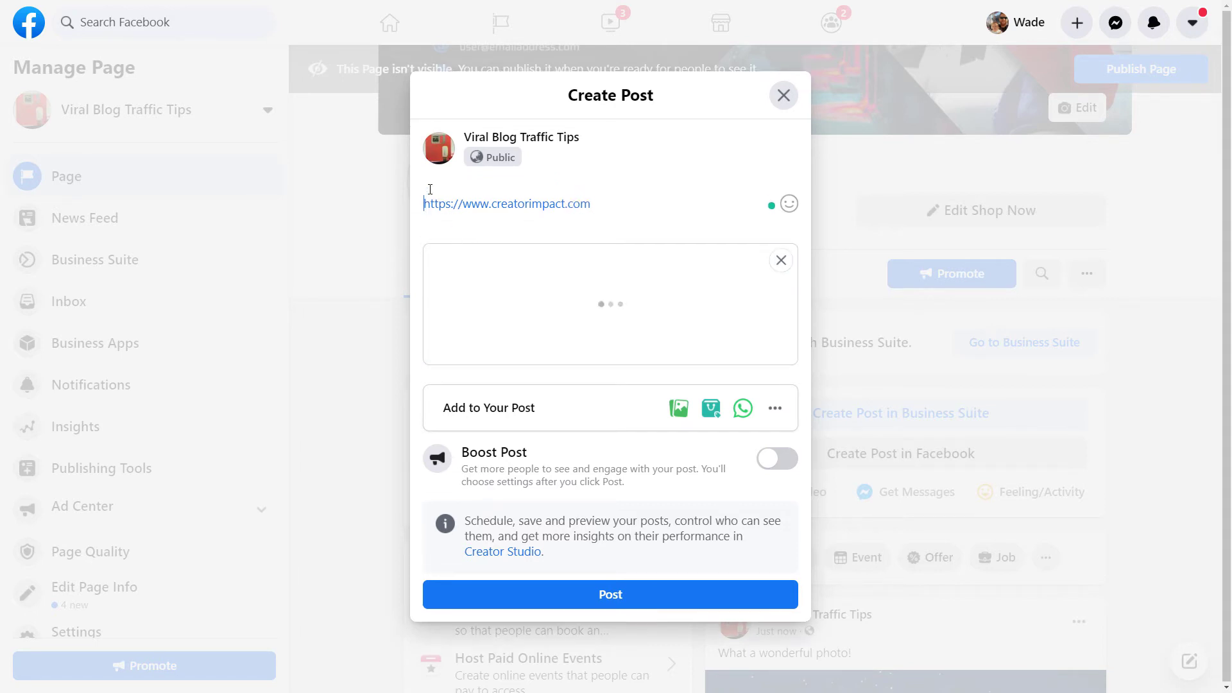
pyautogui.write('Dont')
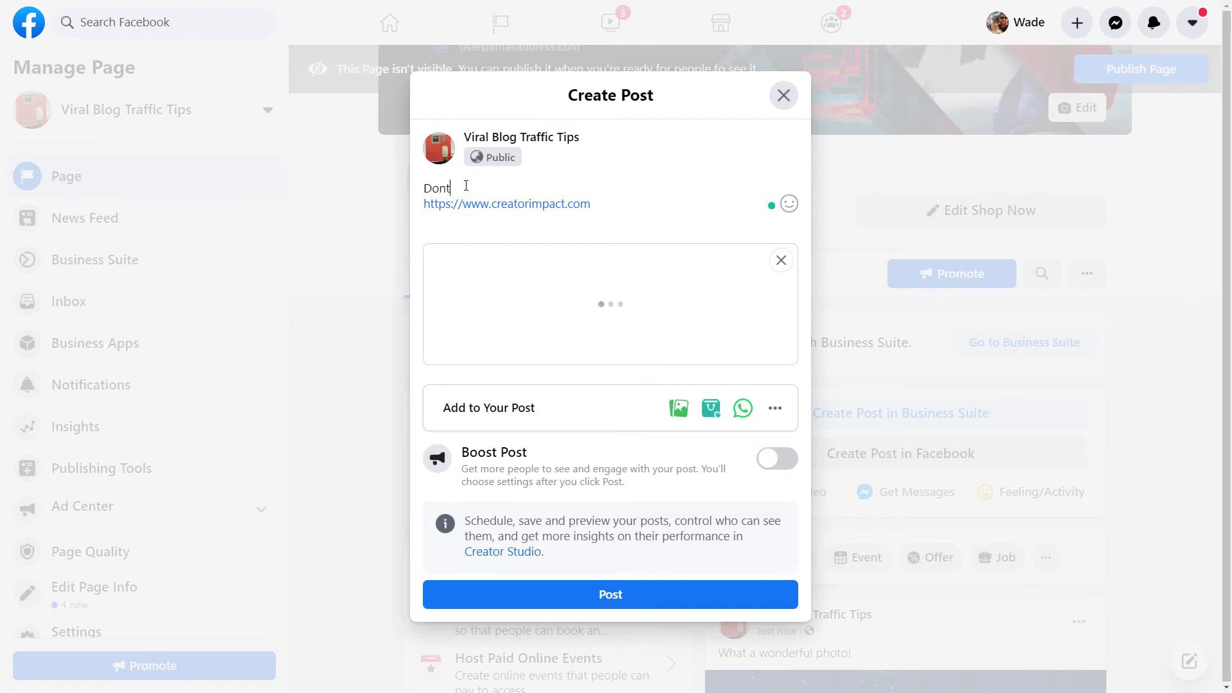
pyautogui.press('Backspace')
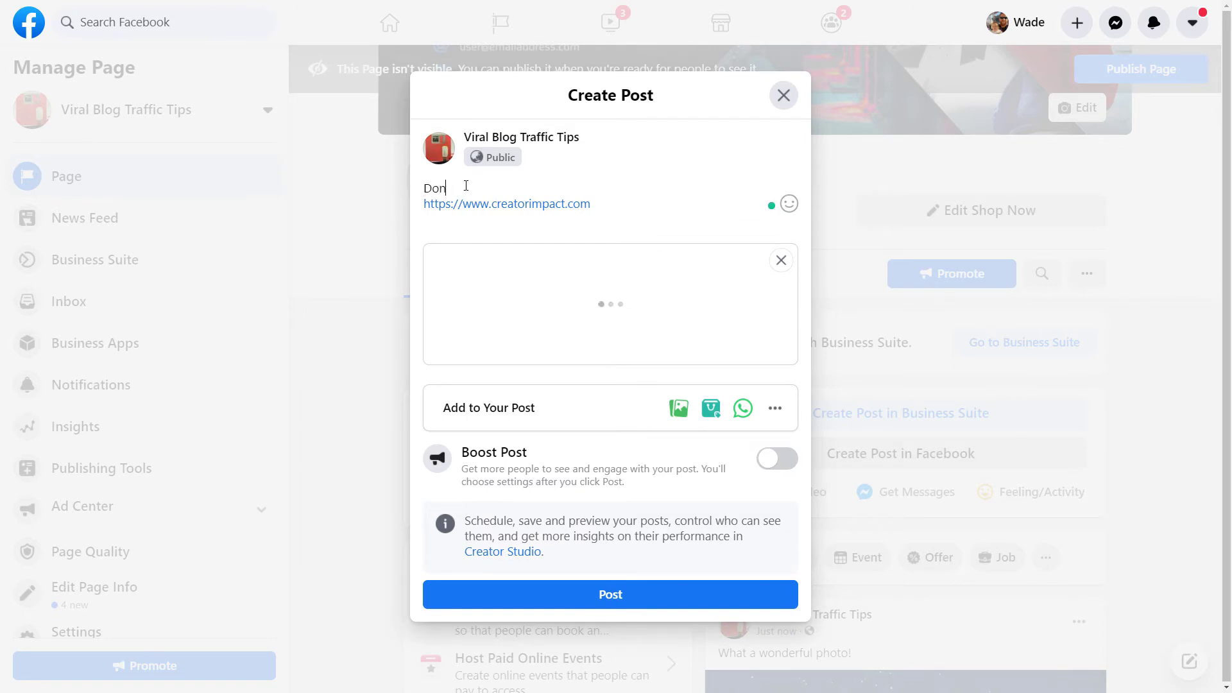
pyautogui.write("'t")
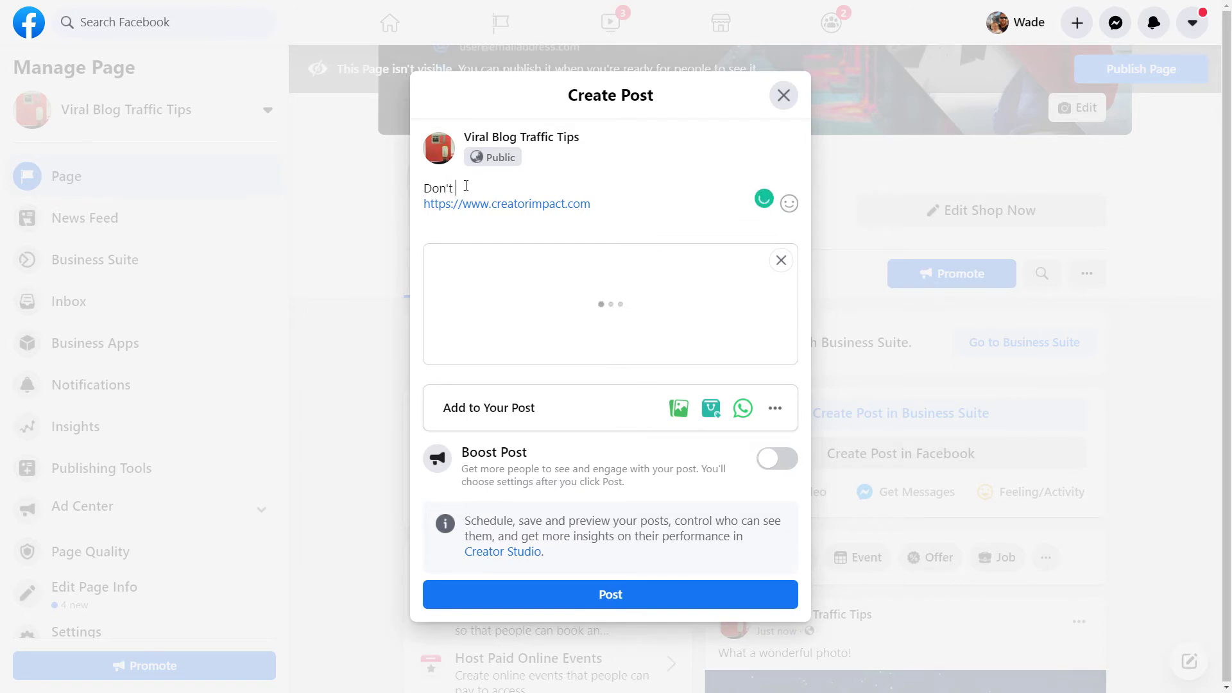
pyautogui.write('fiorget ot')
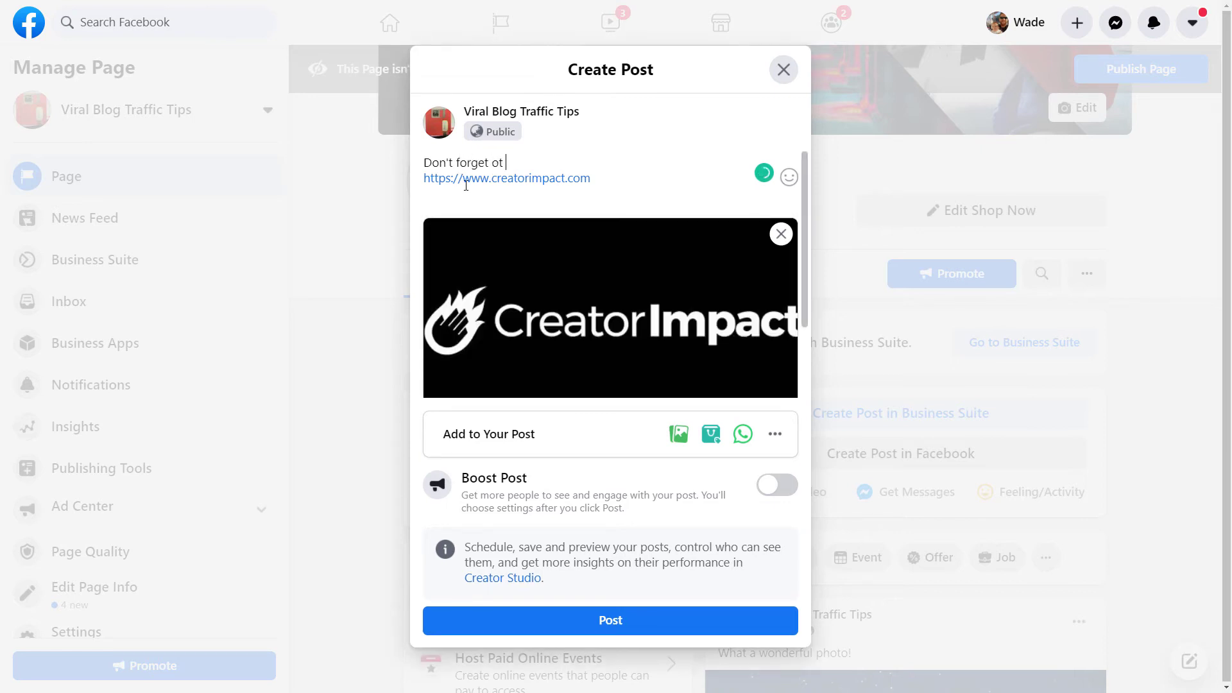
pyautogui.write('visit my website!')
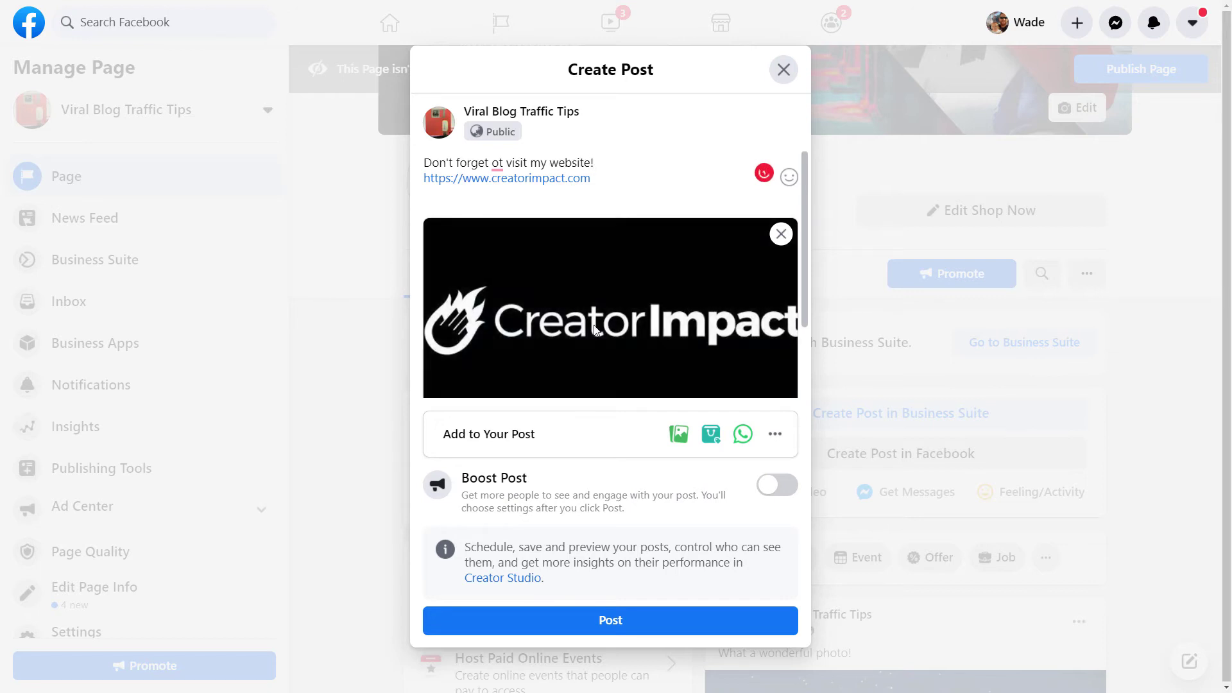
pyautogui.click(497, 162)
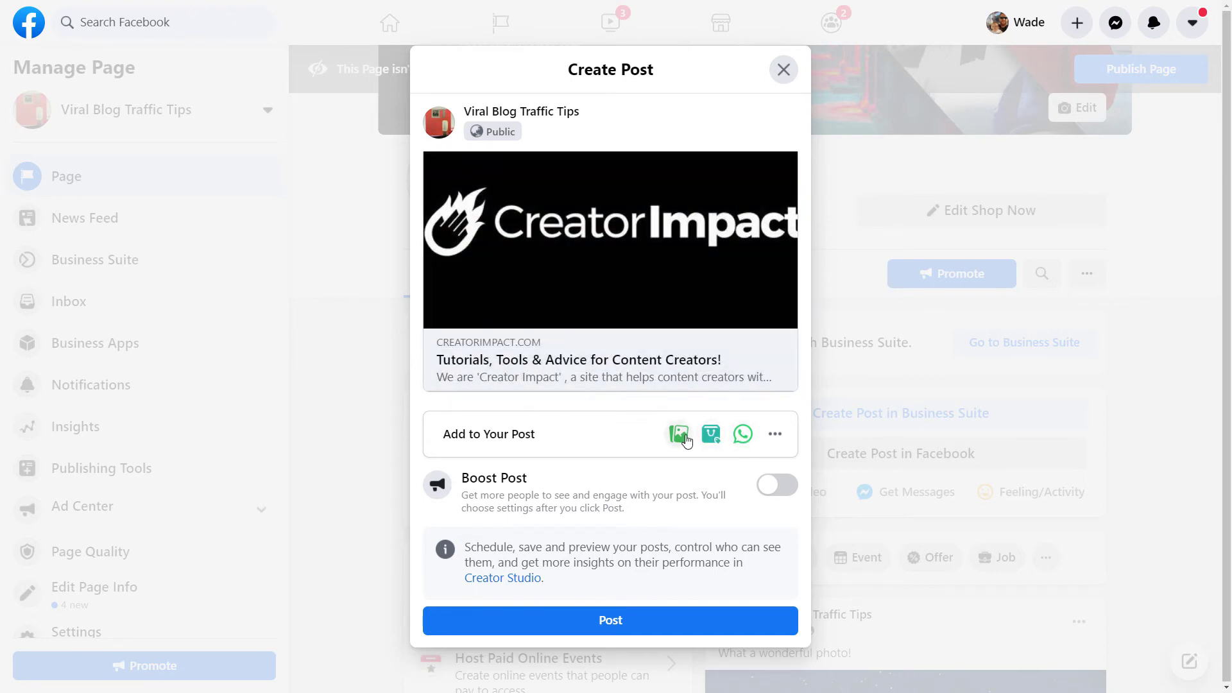
pyautogui.moveTo(678, 434)
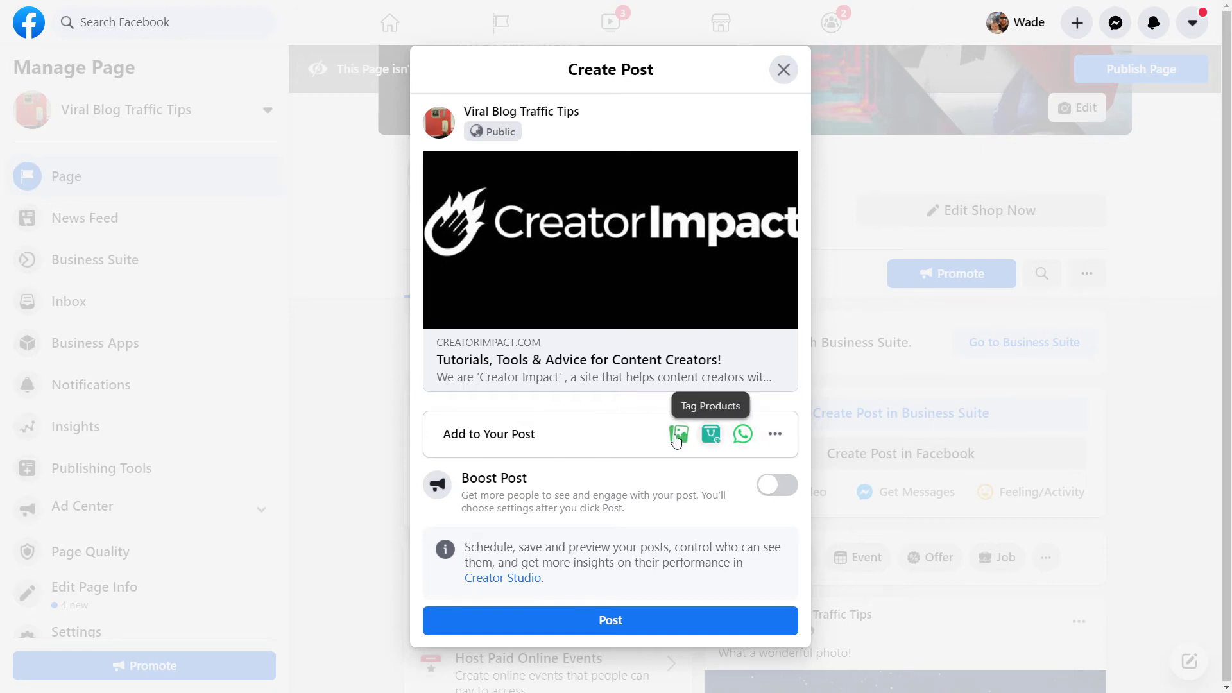
pyautogui.moveTo(642, 627)
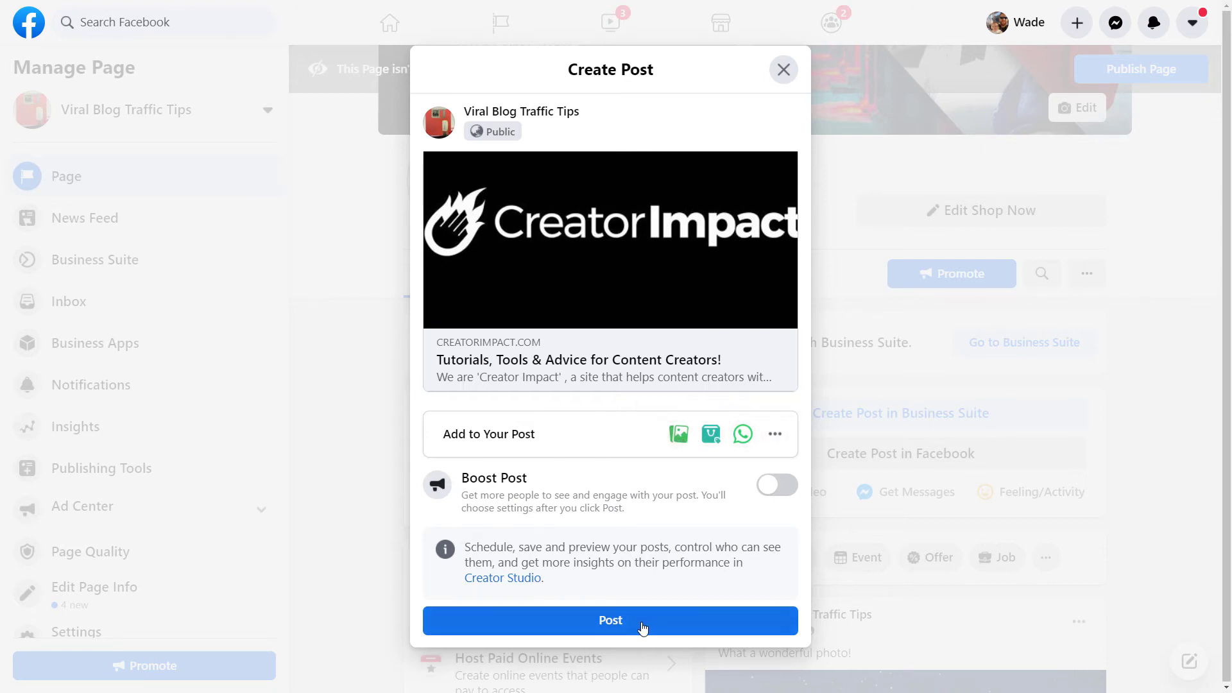
pyautogui.click(610, 620)
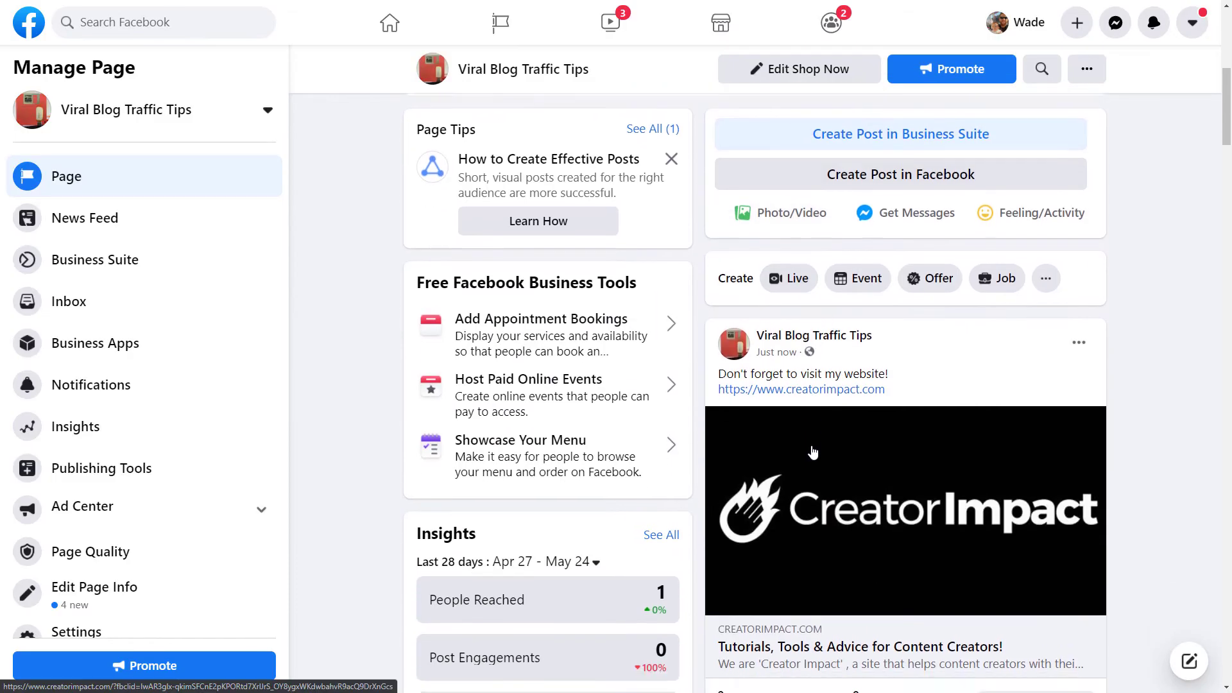
pyautogui.scroll(-3)
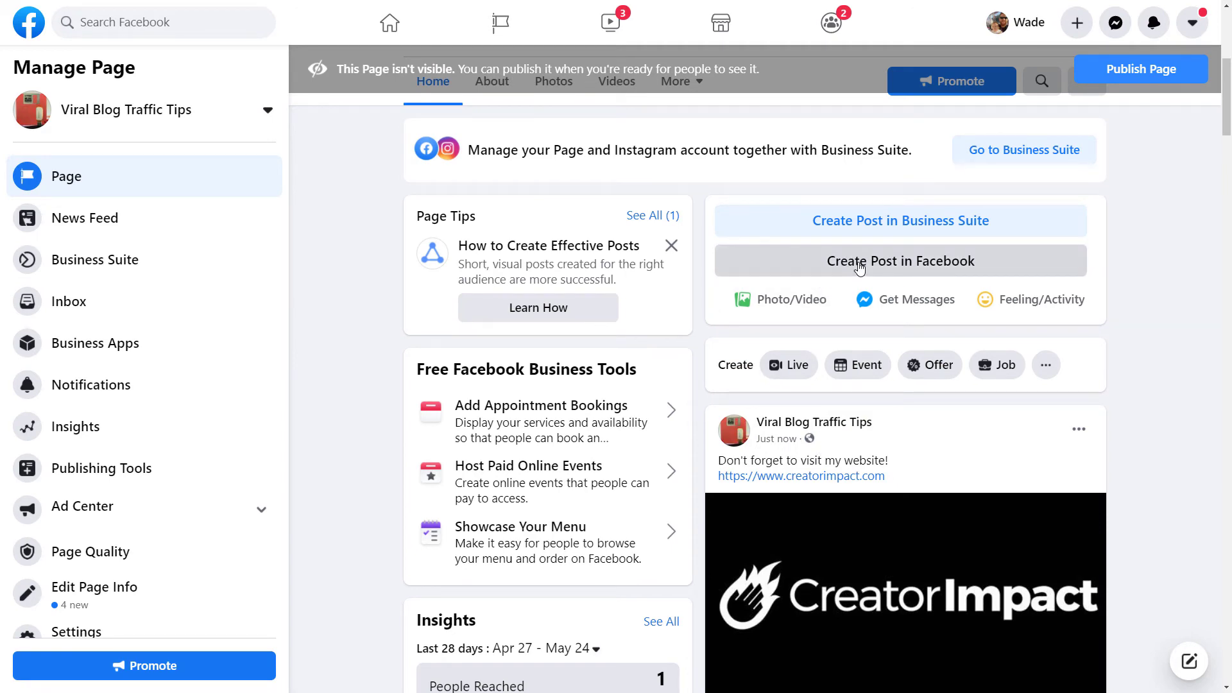
pyautogui.click(900, 262)
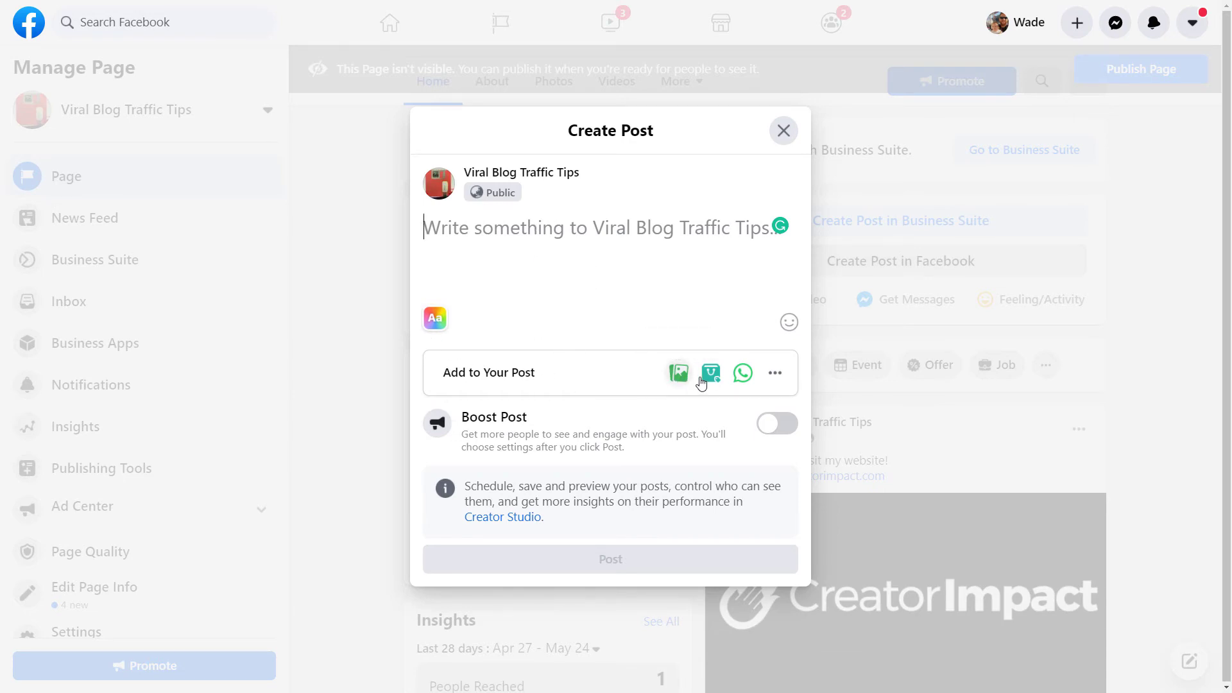
pyautogui.moveTo(782, 80)
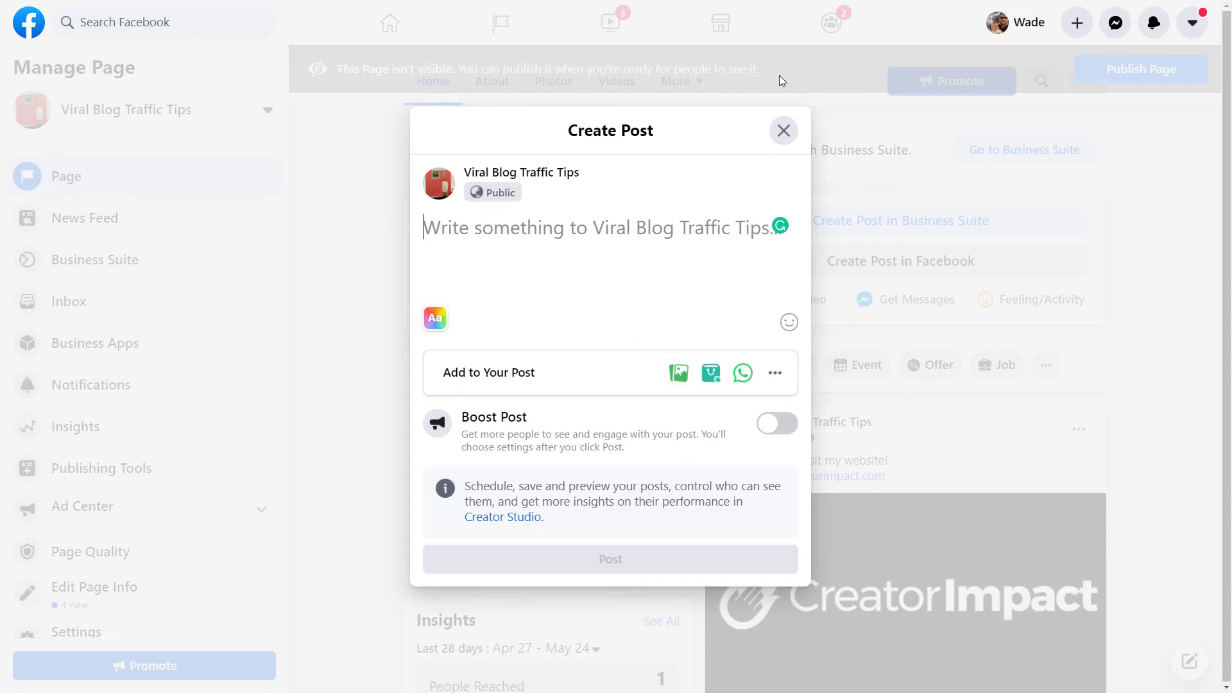
pyautogui.click(783, 129)
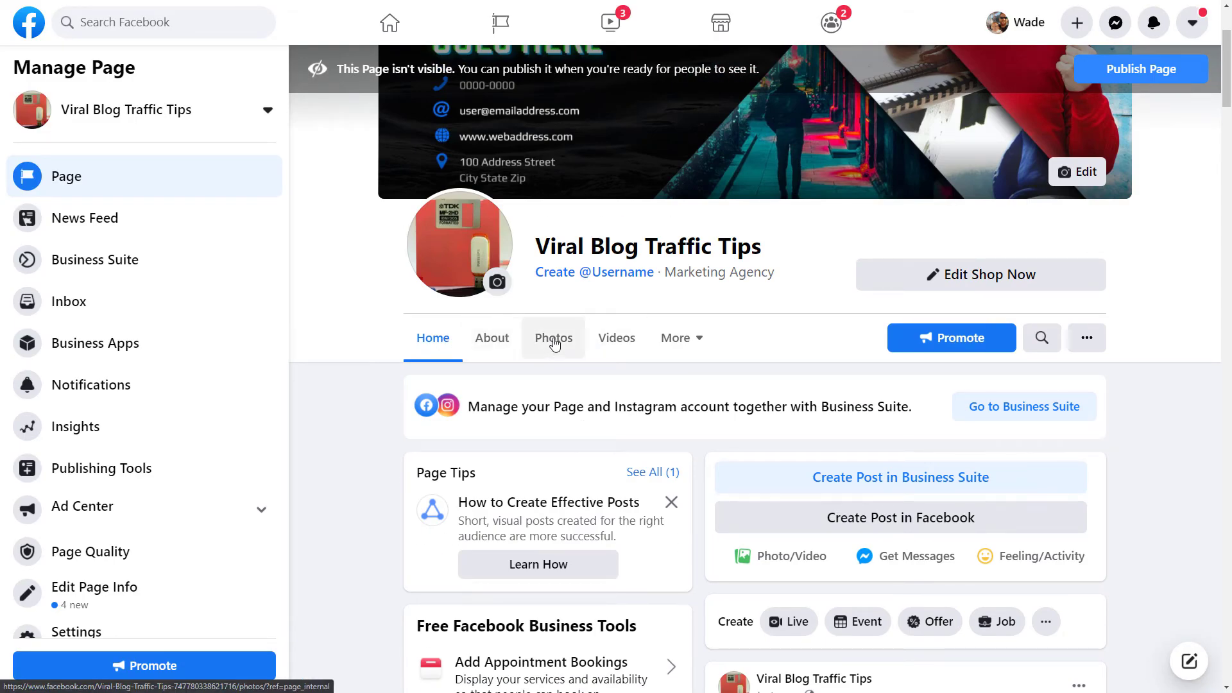
# Add that it's a mountain to the starry rock photo's caption, then return Home
pyautogui.click(554, 337)
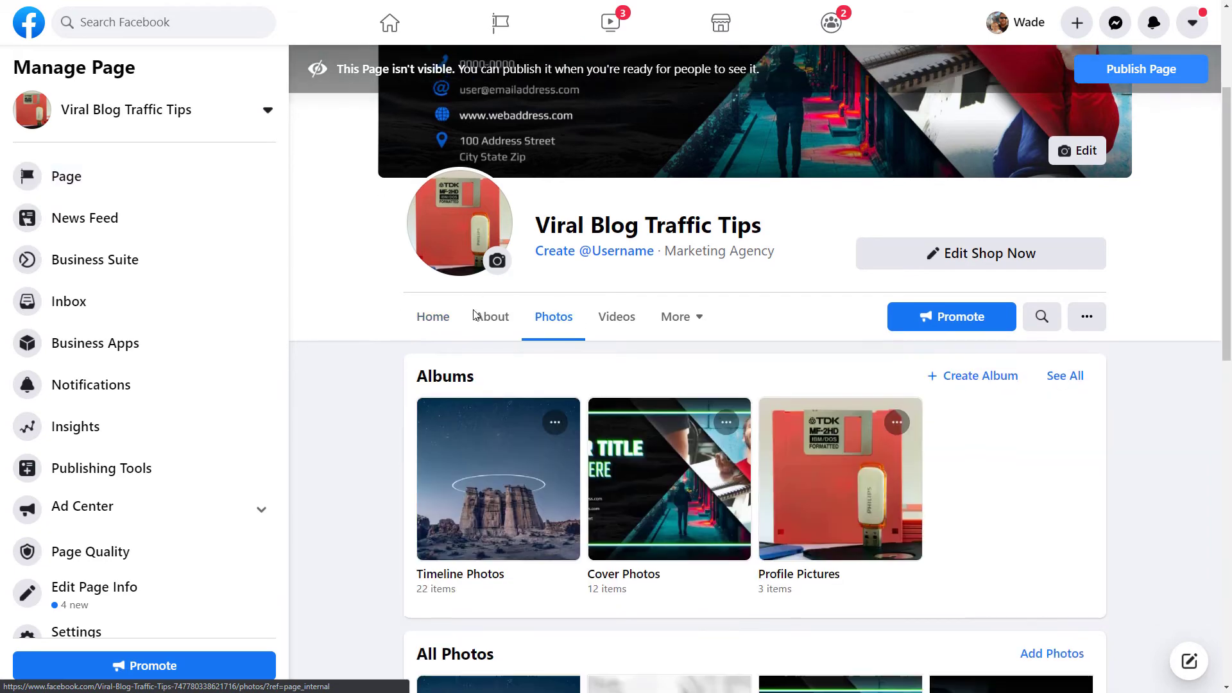
pyautogui.scroll(-3)
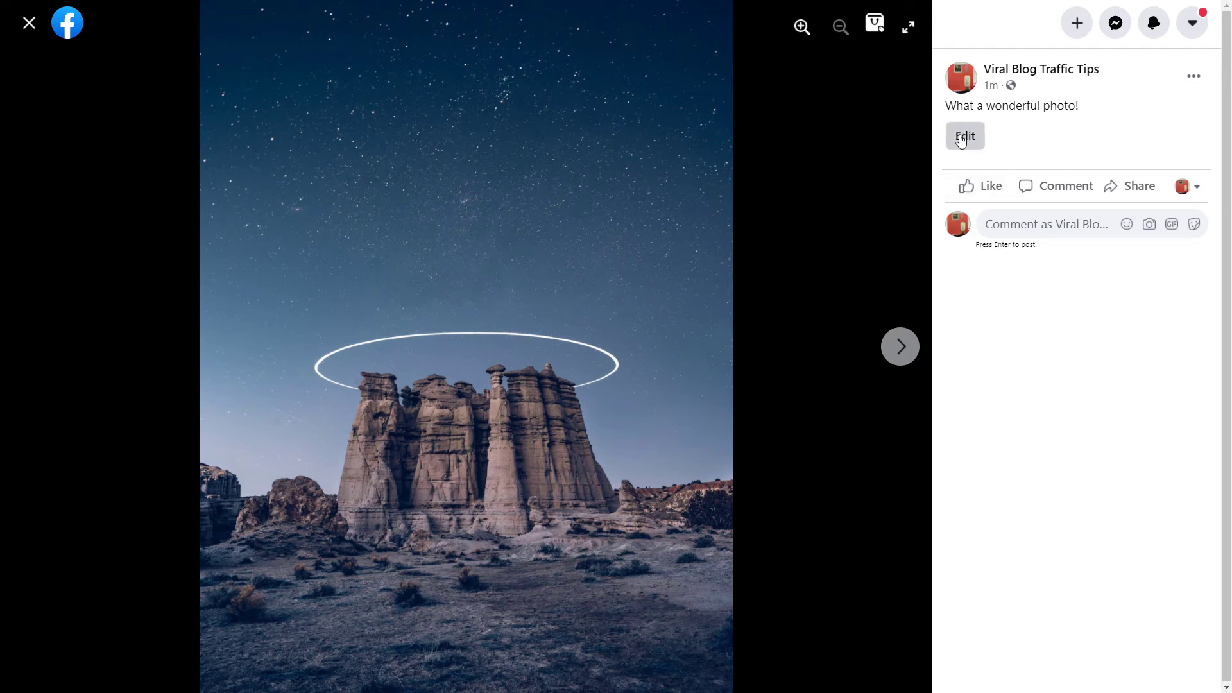
pyautogui.click(965, 136)
pyautogui.write(' It s a mountain!')
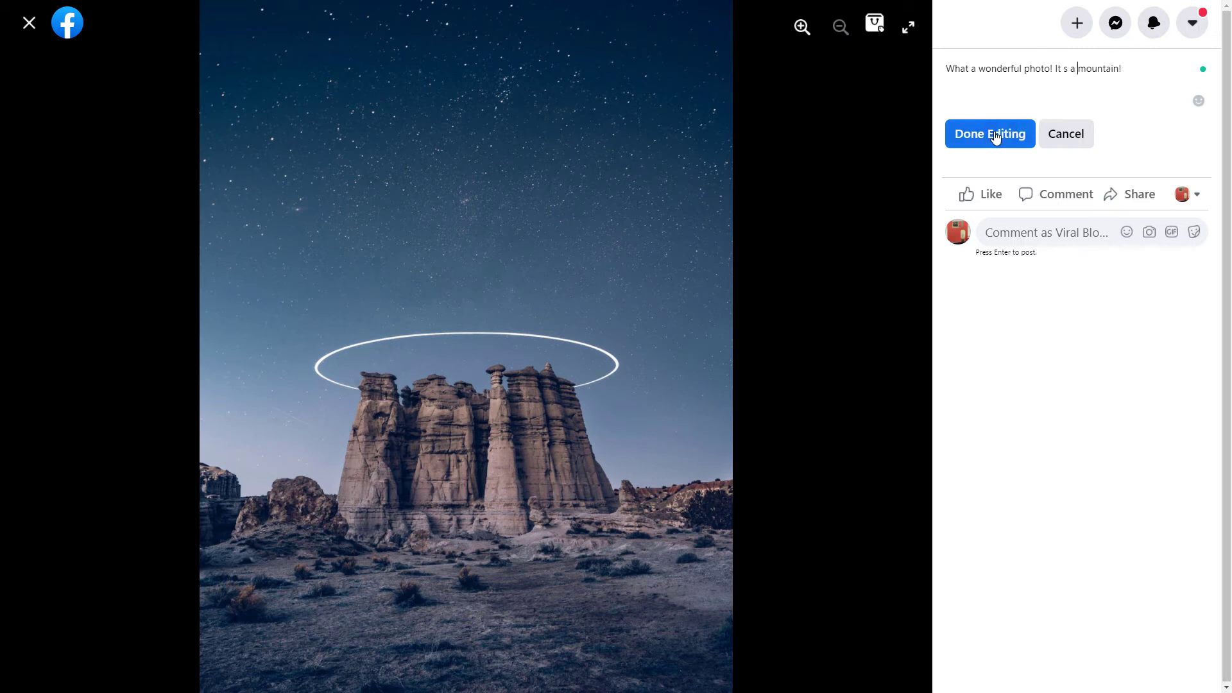
pyautogui.click(988, 134)
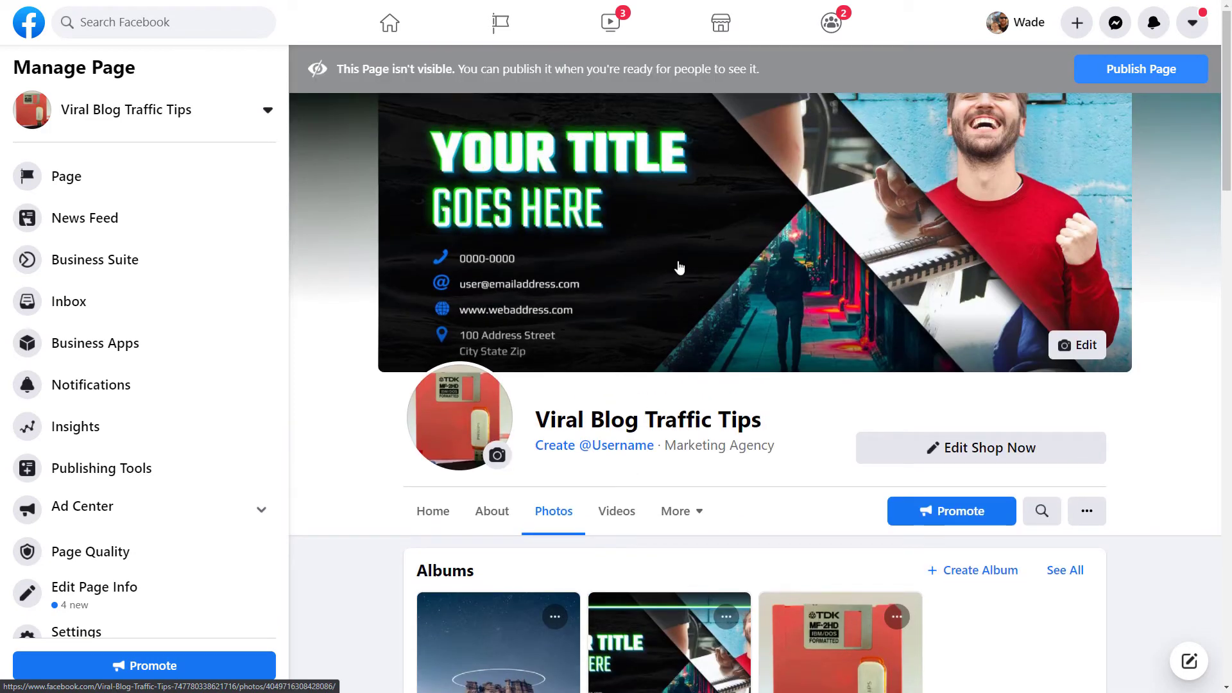
pyautogui.moveTo(627, 60)
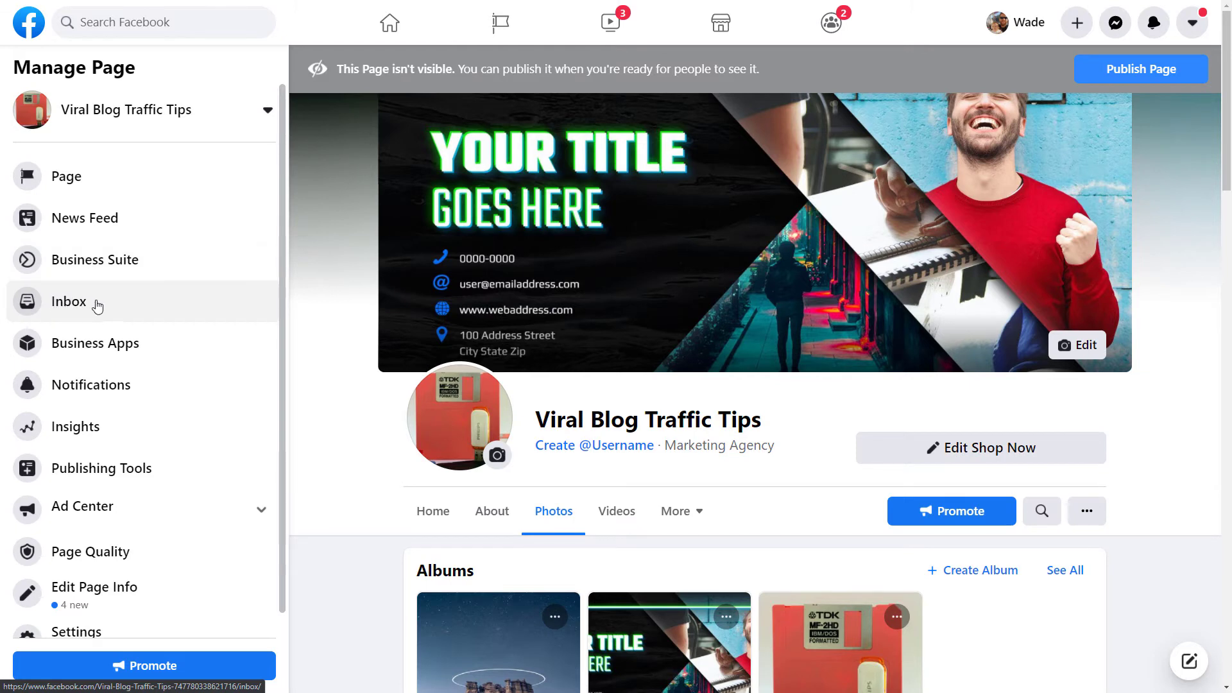
pyautogui.moveTo(263, 351)
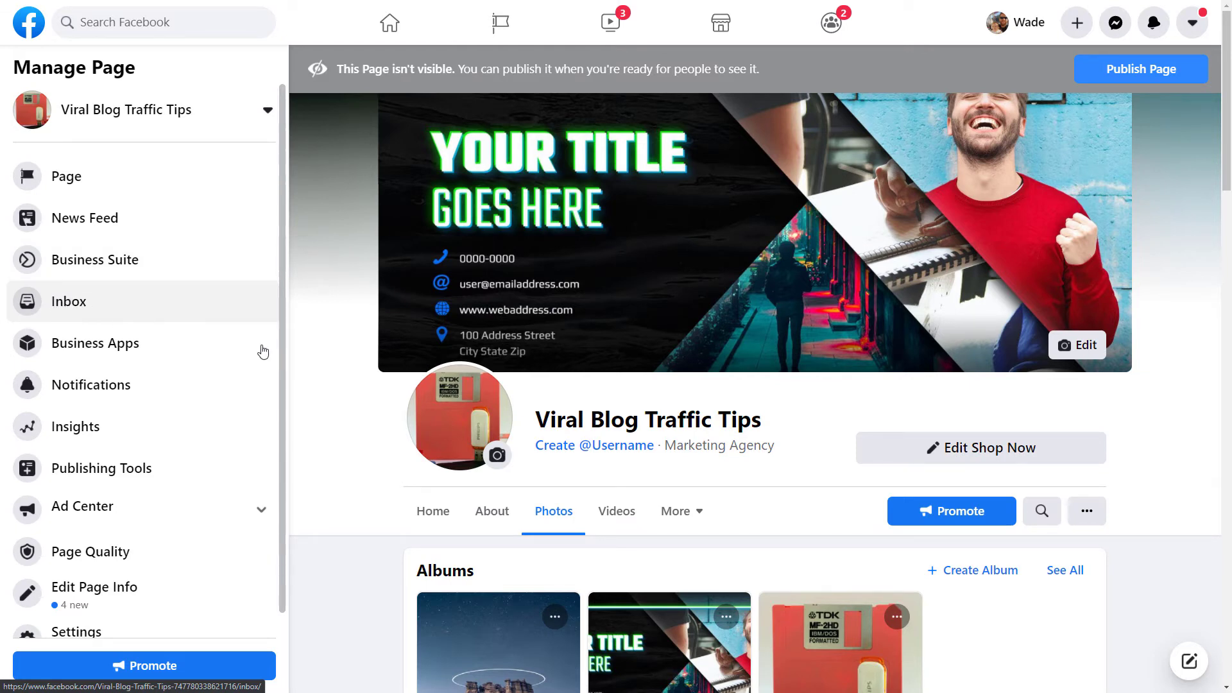
pyautogui.click(431, 511)
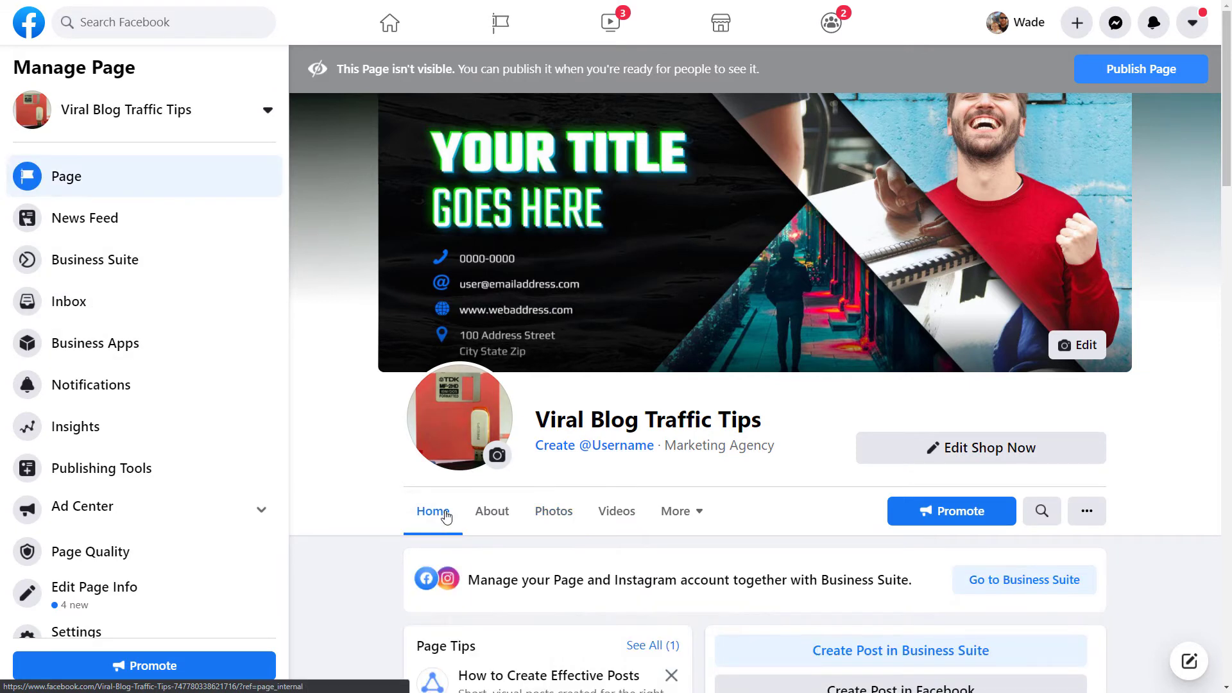
# Find and open the Facebook Business Suite app listing
pyautogui.scroll(-3)
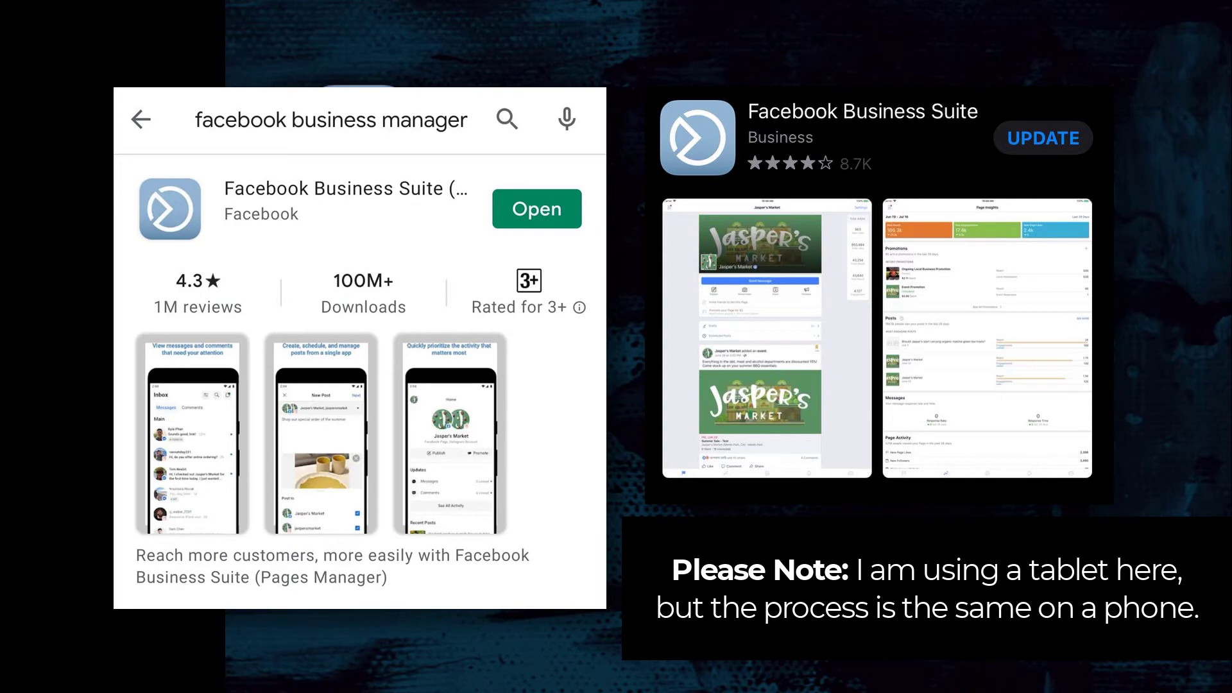
pyautogui.click(536, 208)
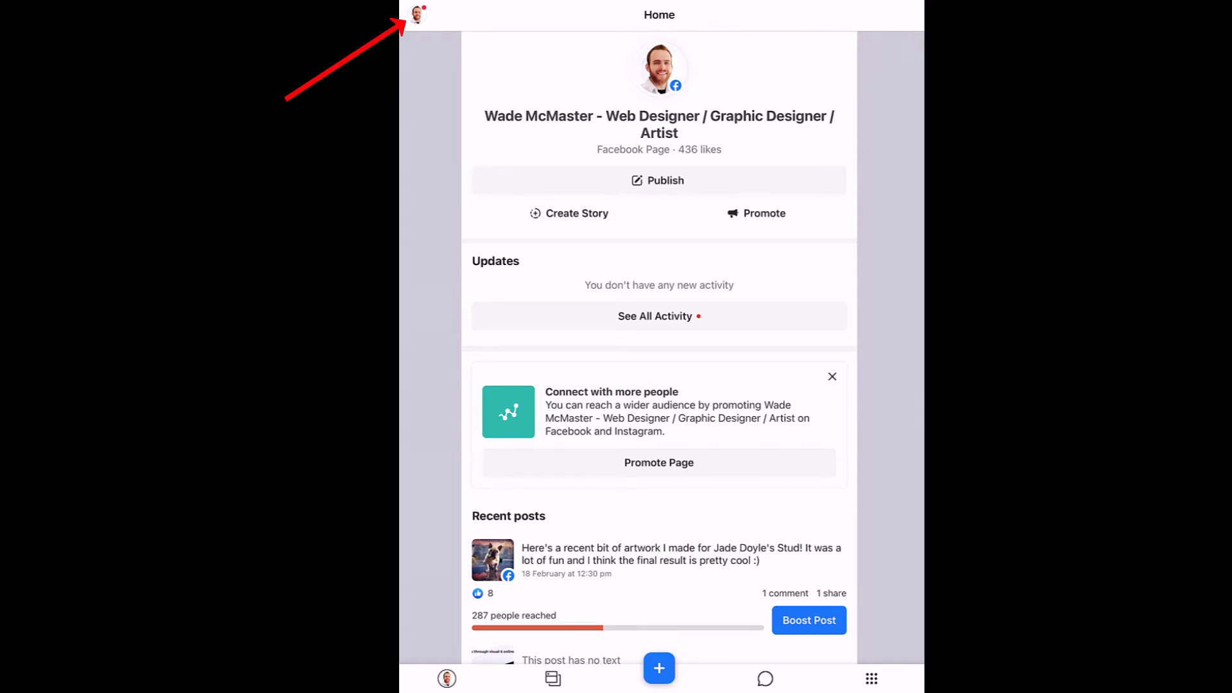
# Switch Business Suite to the Viral Blog Traffic Tips page and scroll its Home
pyautogui.click(414, 14)
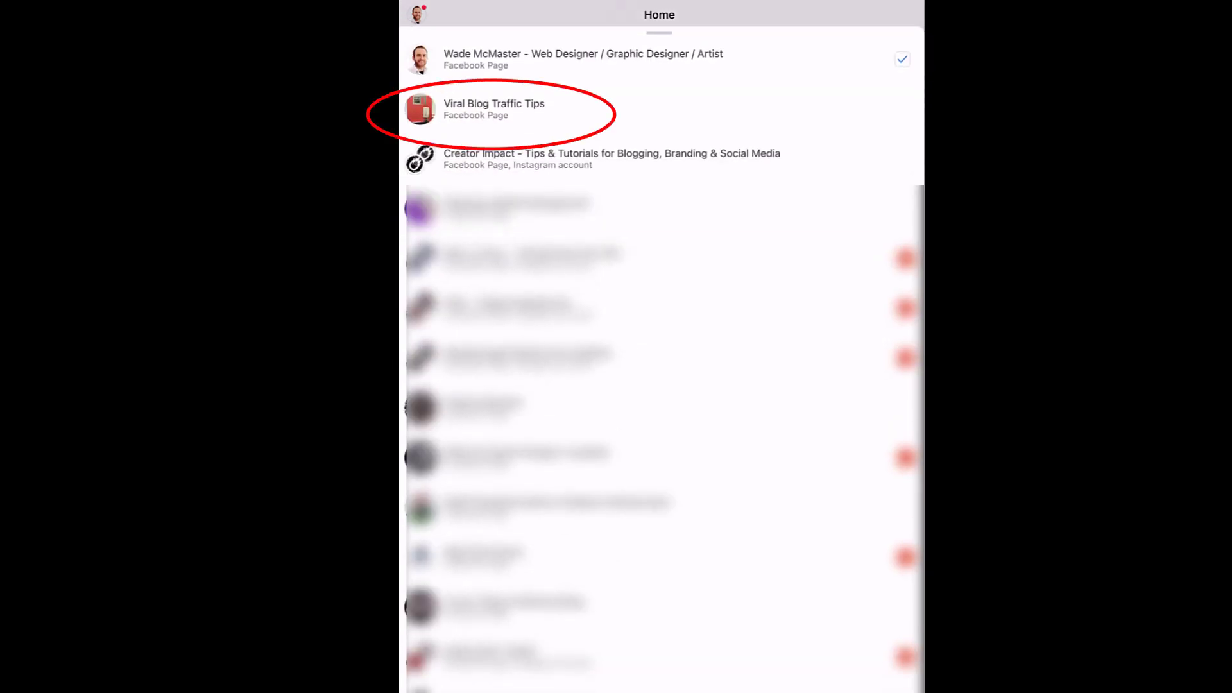
pyautogui.click(494, 108)
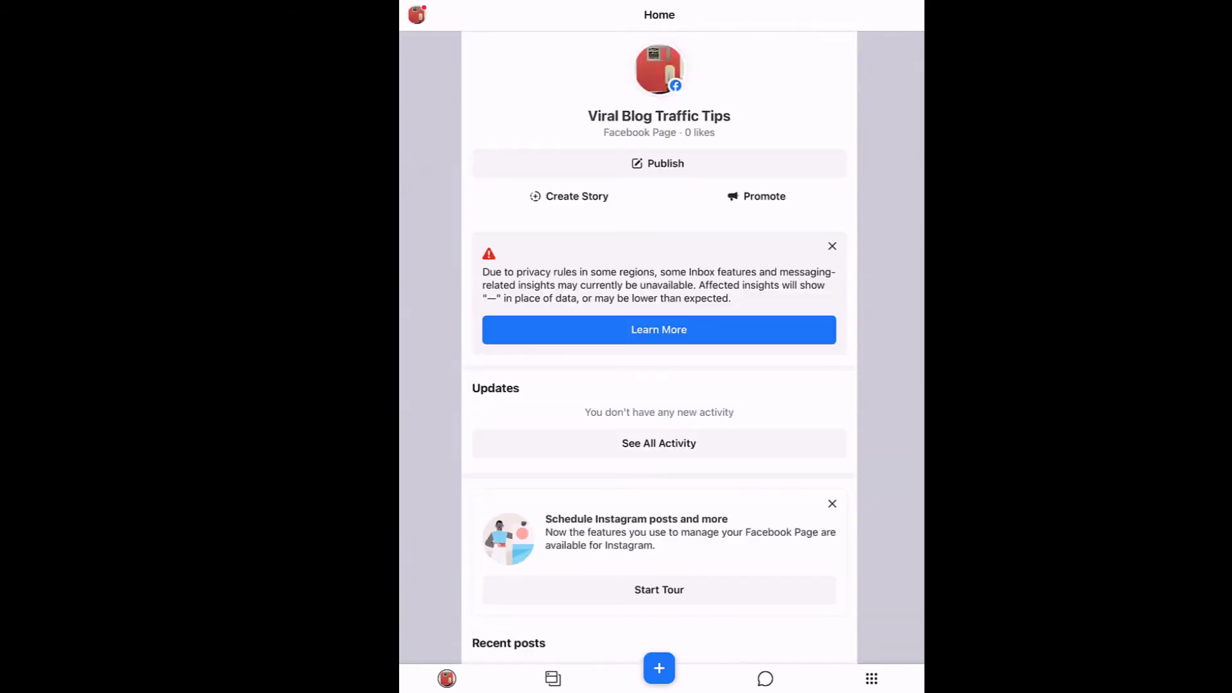
pyautogui.scroll(-3)
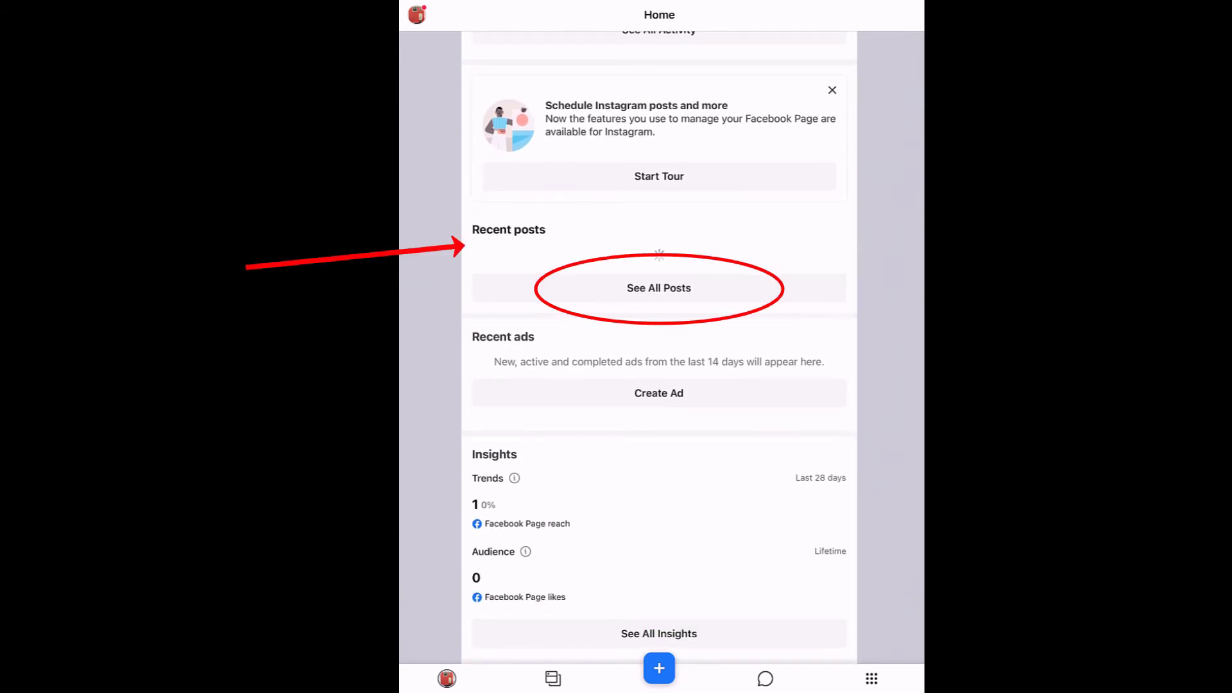
# Open all published posts and check the Creator Impact link post's comments
pyautogui.click(658, 288)
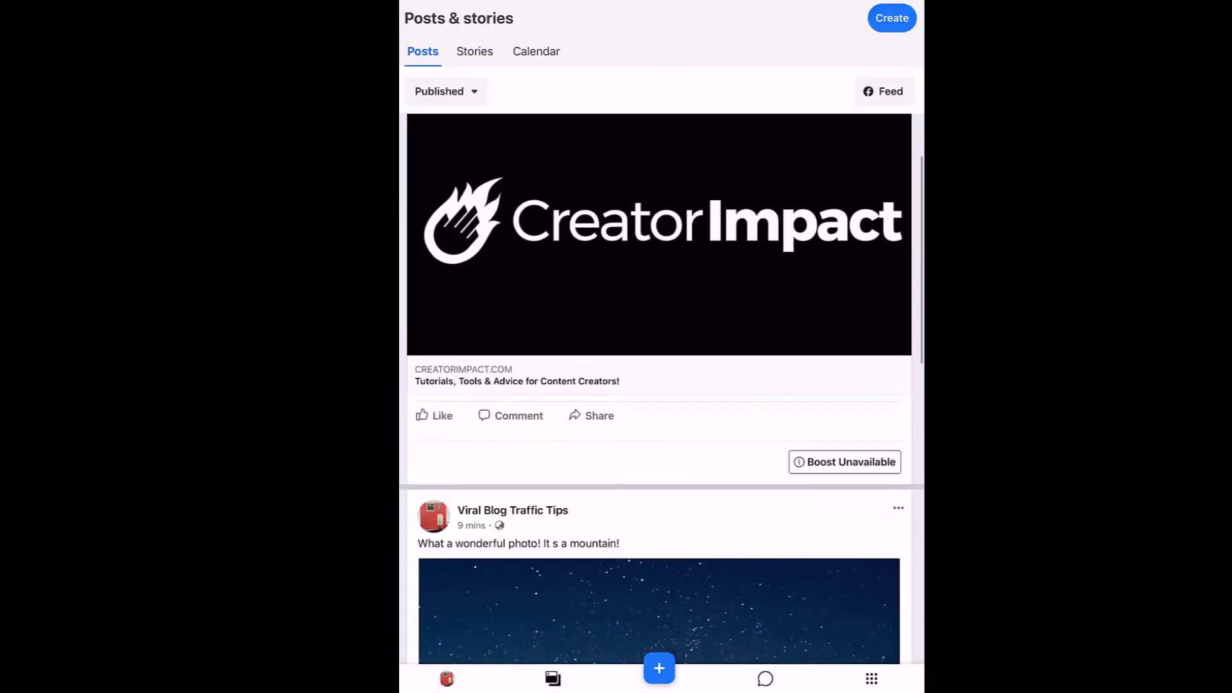
pyautogui.click(510, 415)
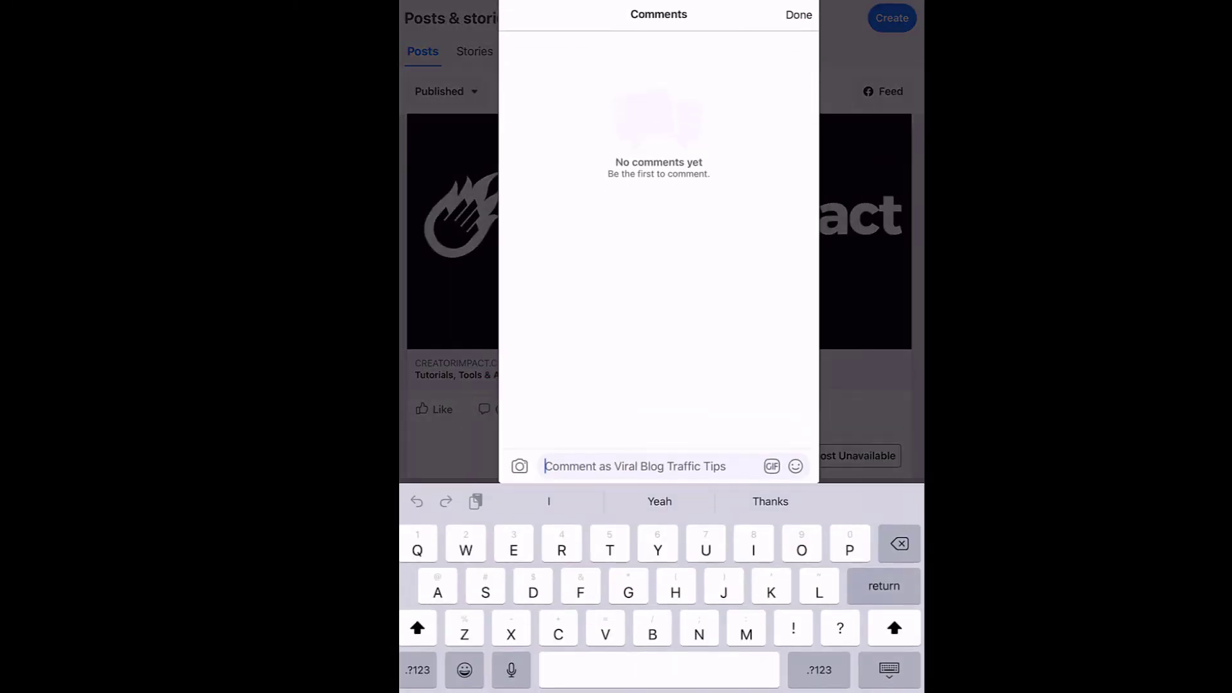
pyautogui.click(798, 15)
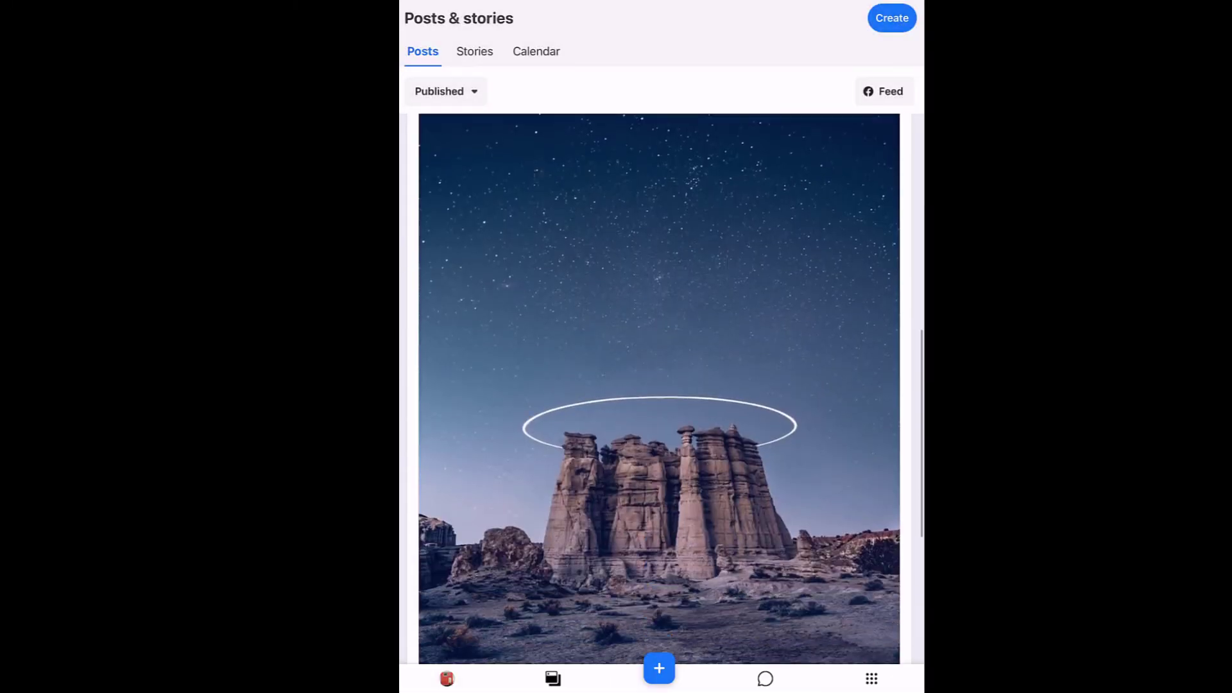
pyautogui.scroll(-3)
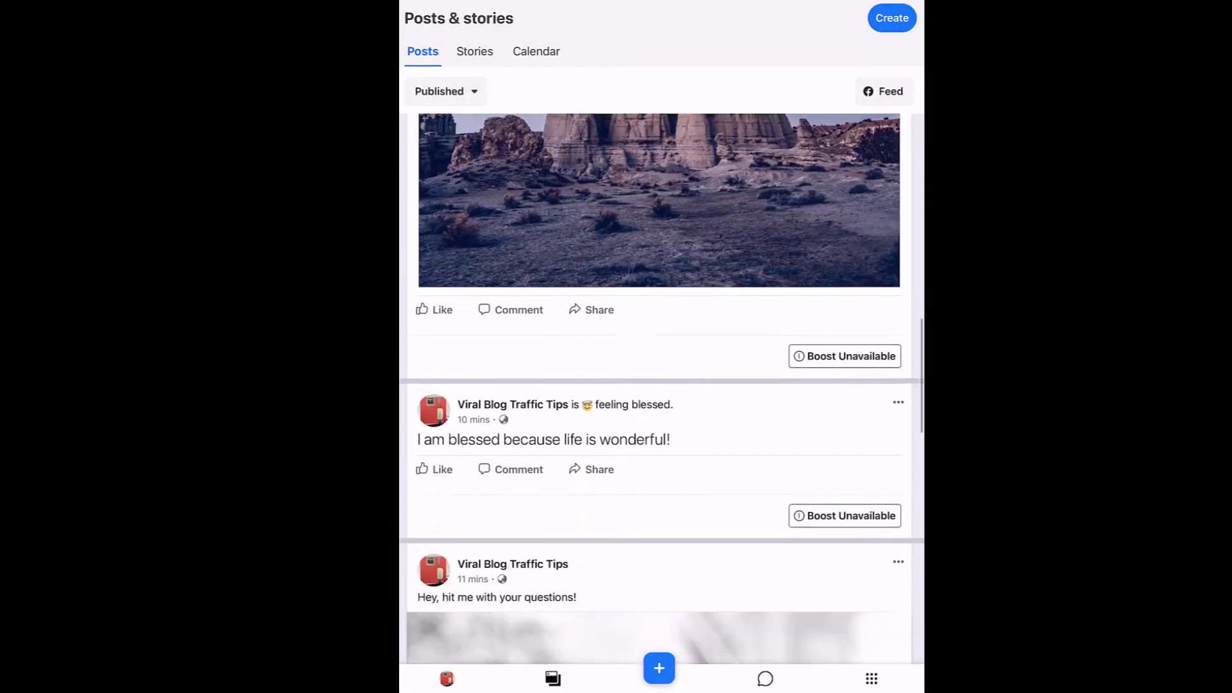
pyautogui.scroll(-3)
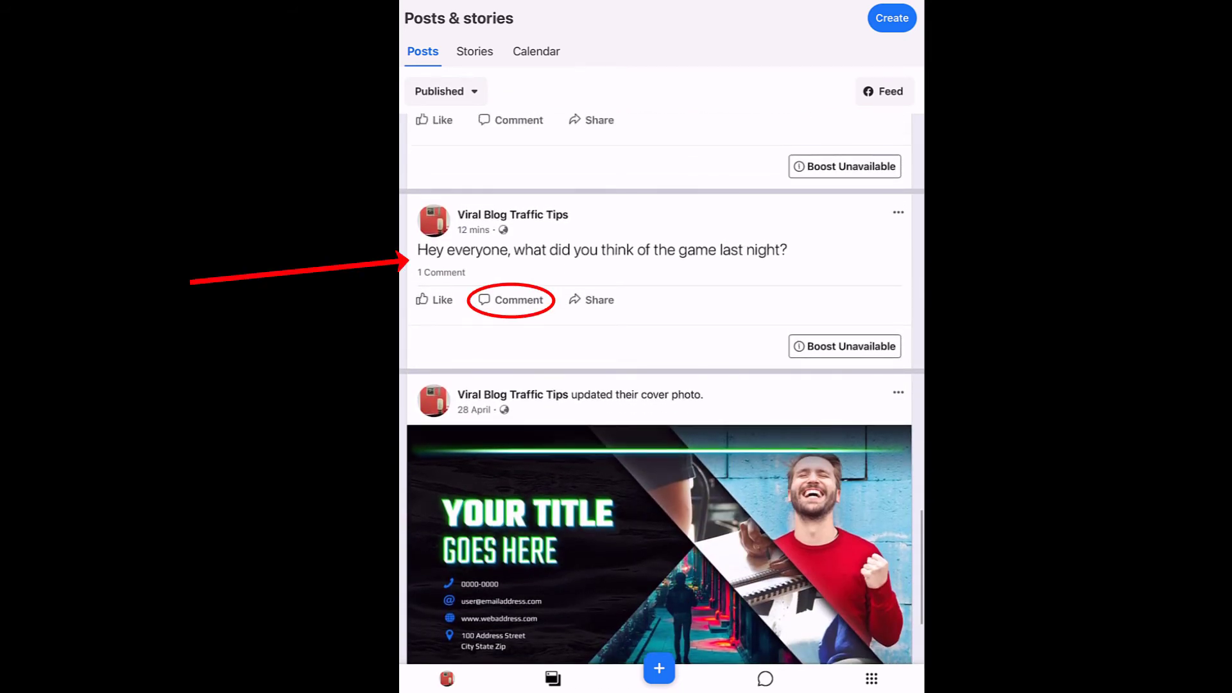
# Read the comments on the game question post and scroll through the posts
pyautogui.click(511, 300)
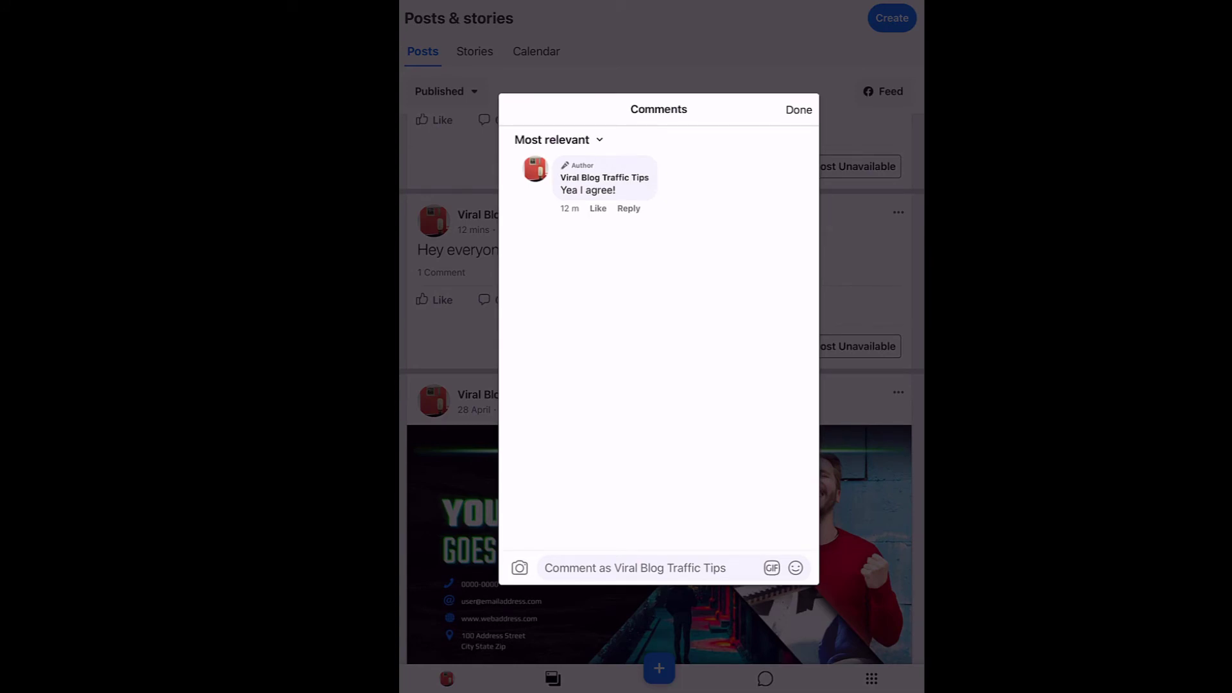
pyautogui.click(798, 109)
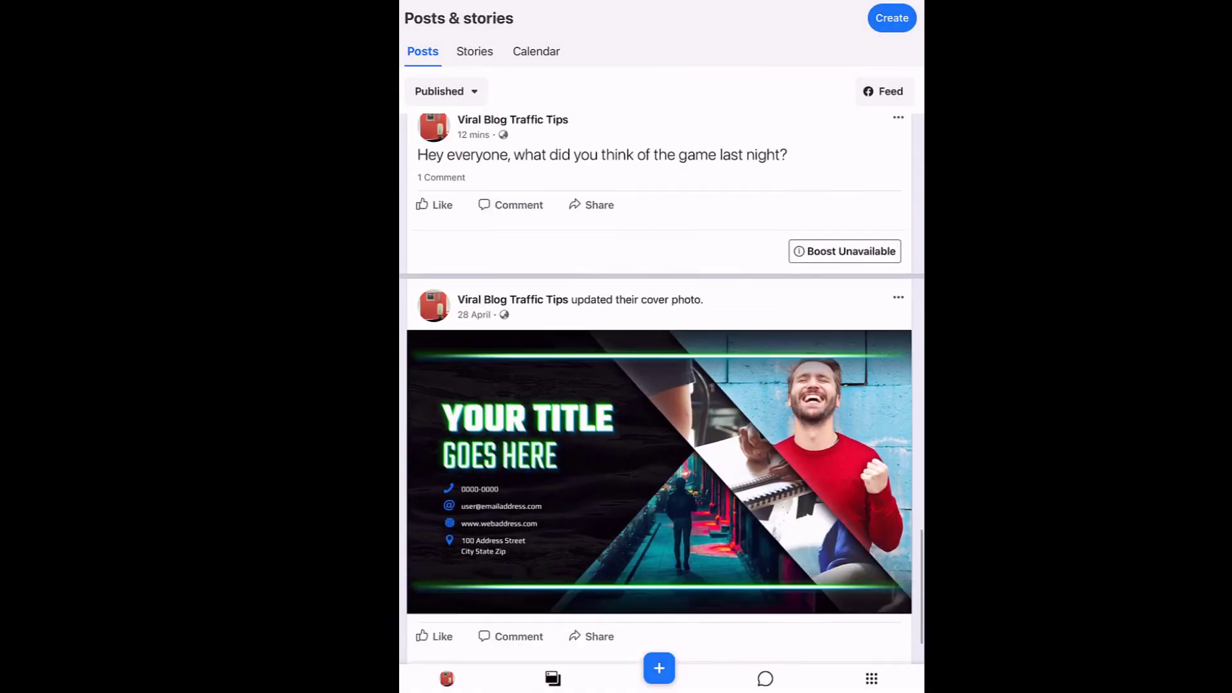
pyautogui.scroll(-3)
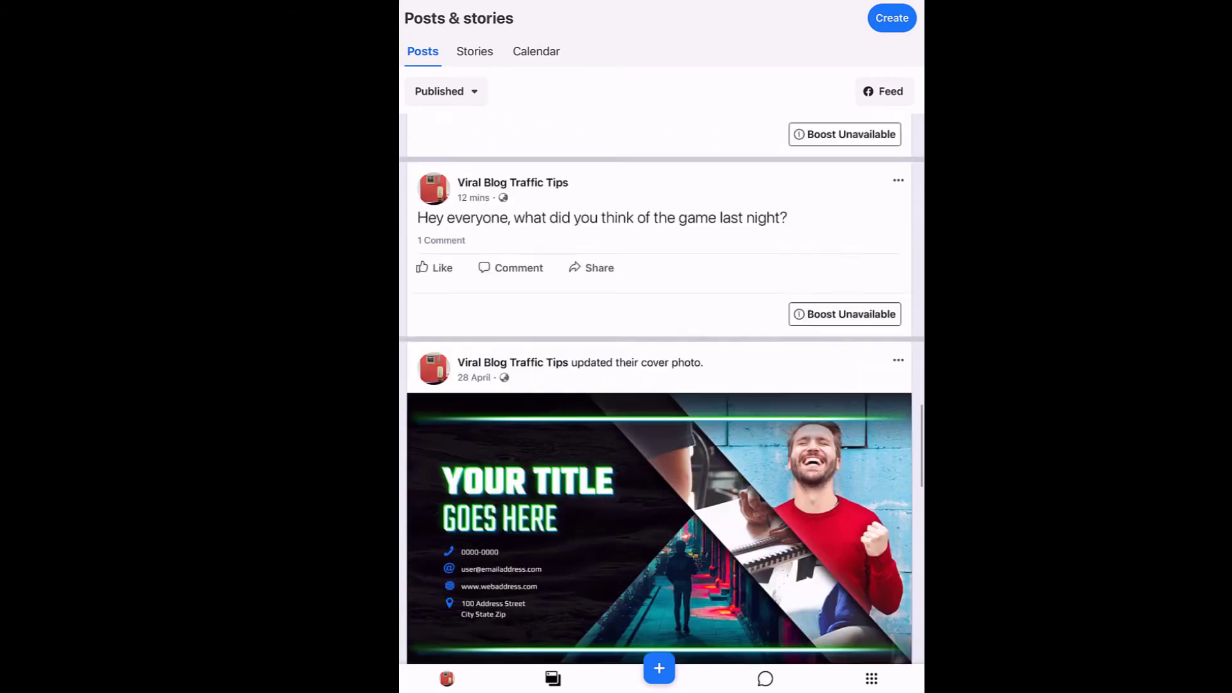
pyautogui.scroll(-3)
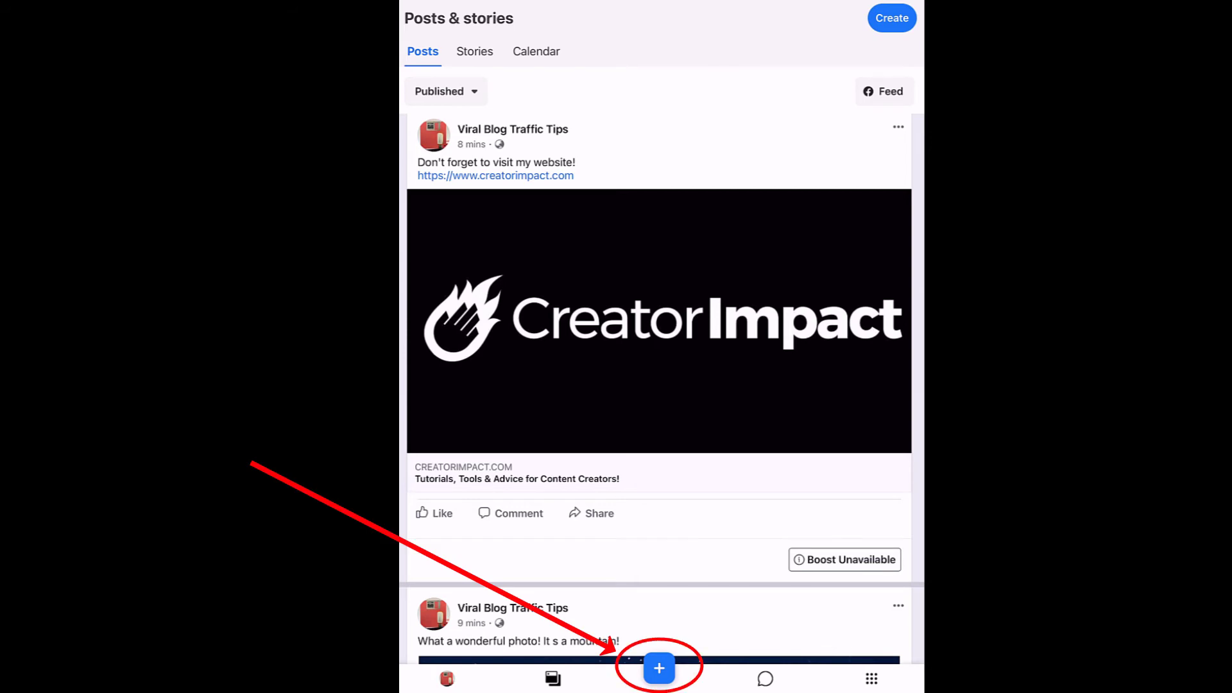
# Create a text post 'My post!!' and publish it immediately
pyautogui.click(659, 668)
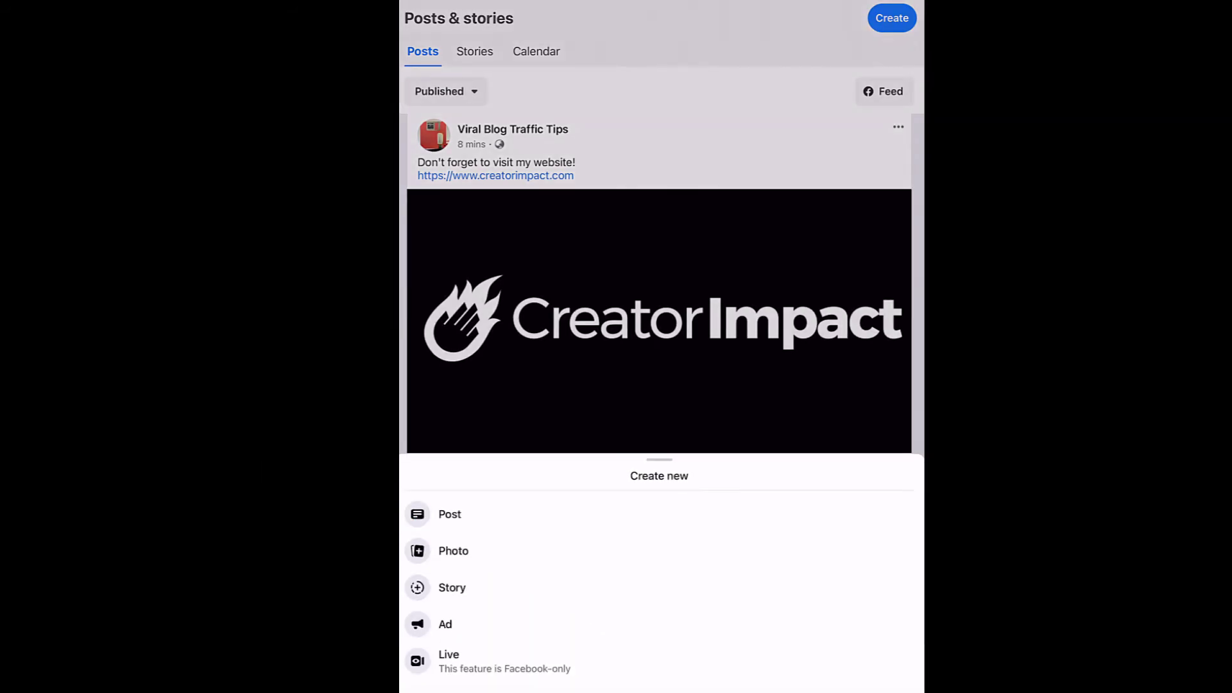
pyautogui.click(449, 514)
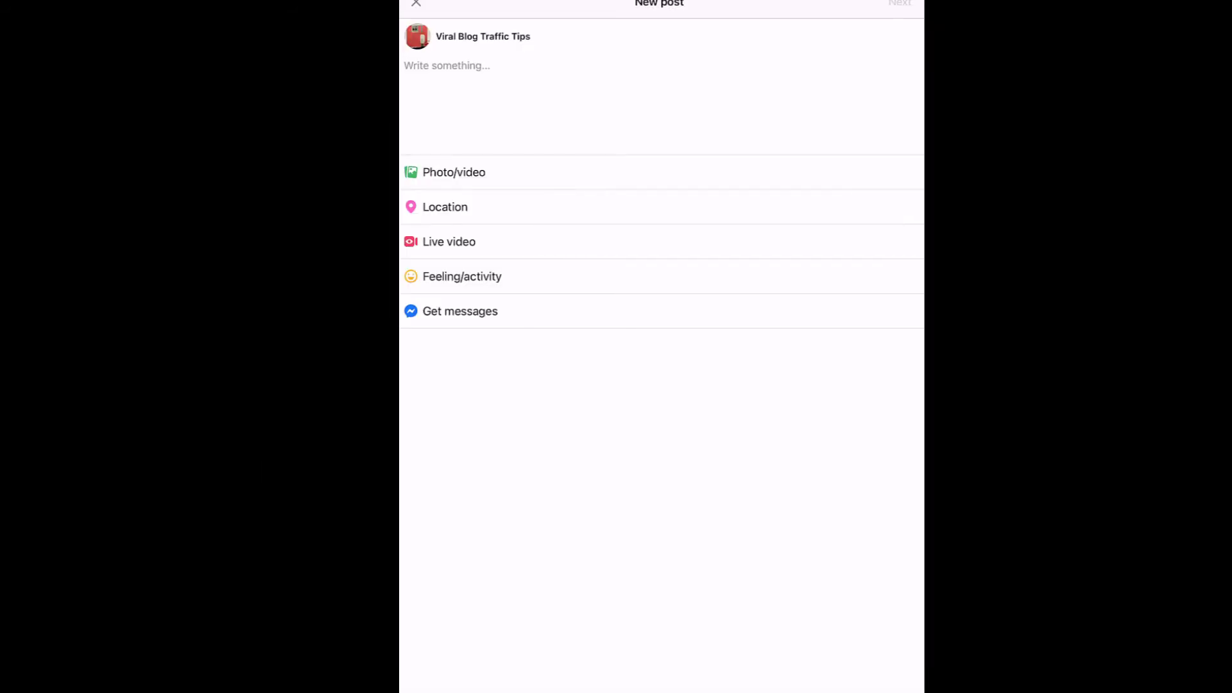
pyautogui.write('My post')
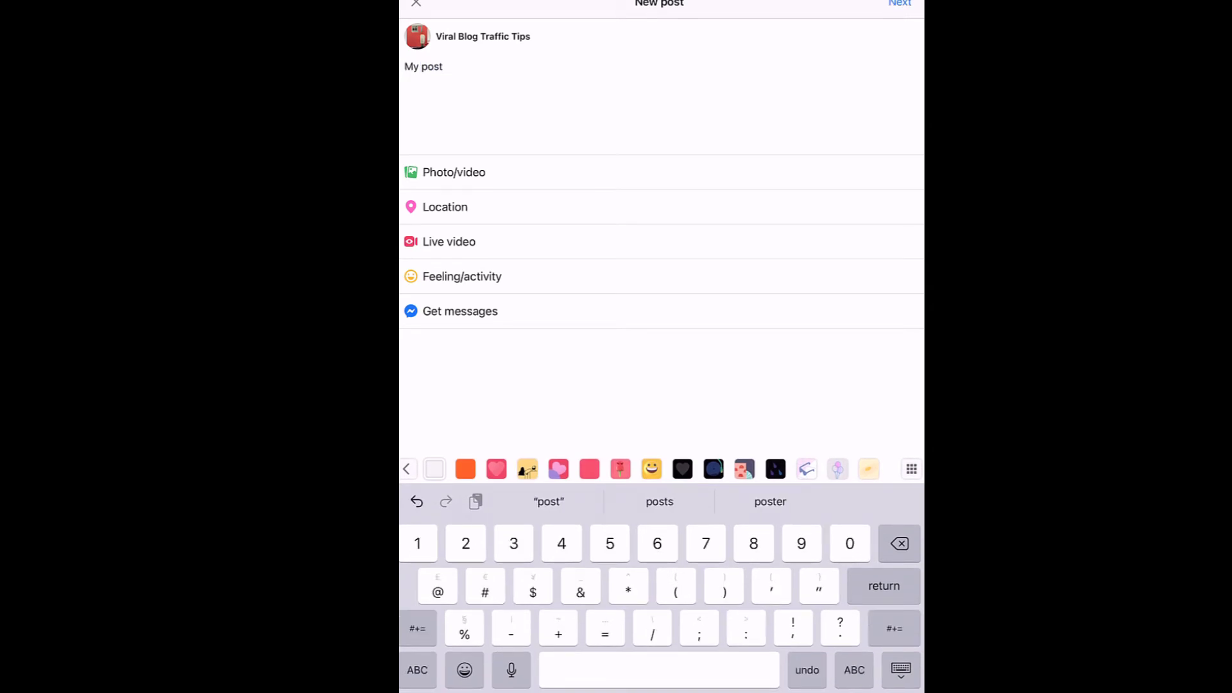
pyautogui.write('!!')
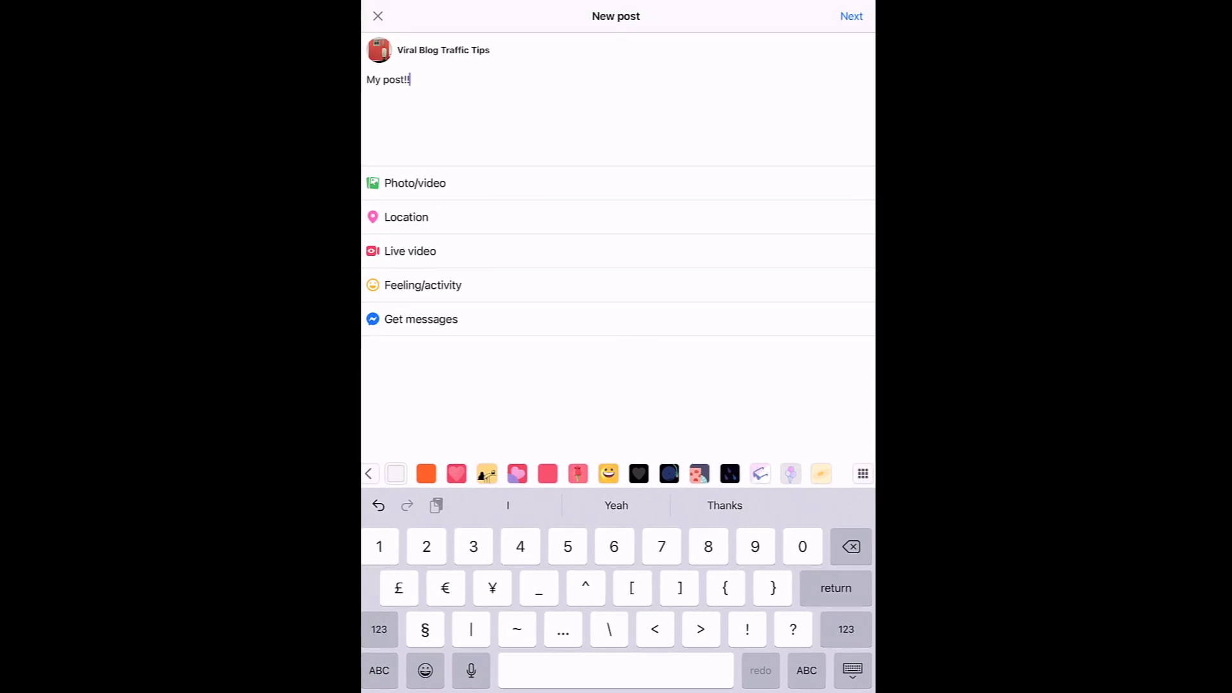
pyautogui.click(851, 15)
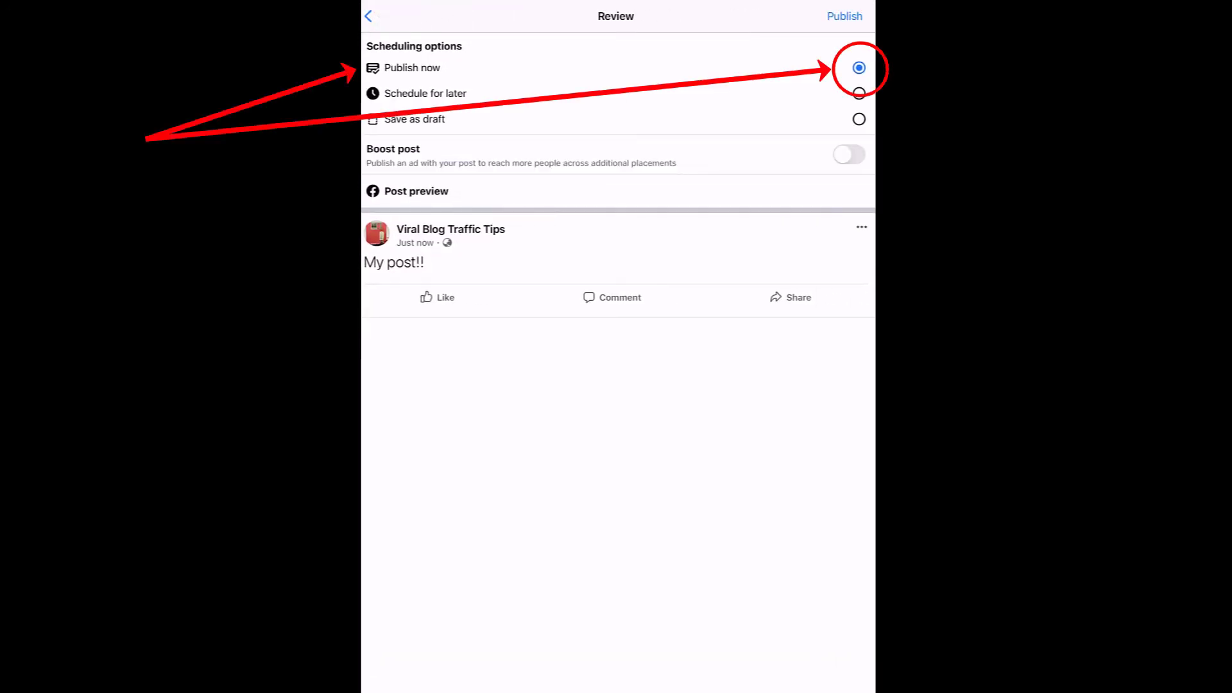
pyautogui.click(858, 92)
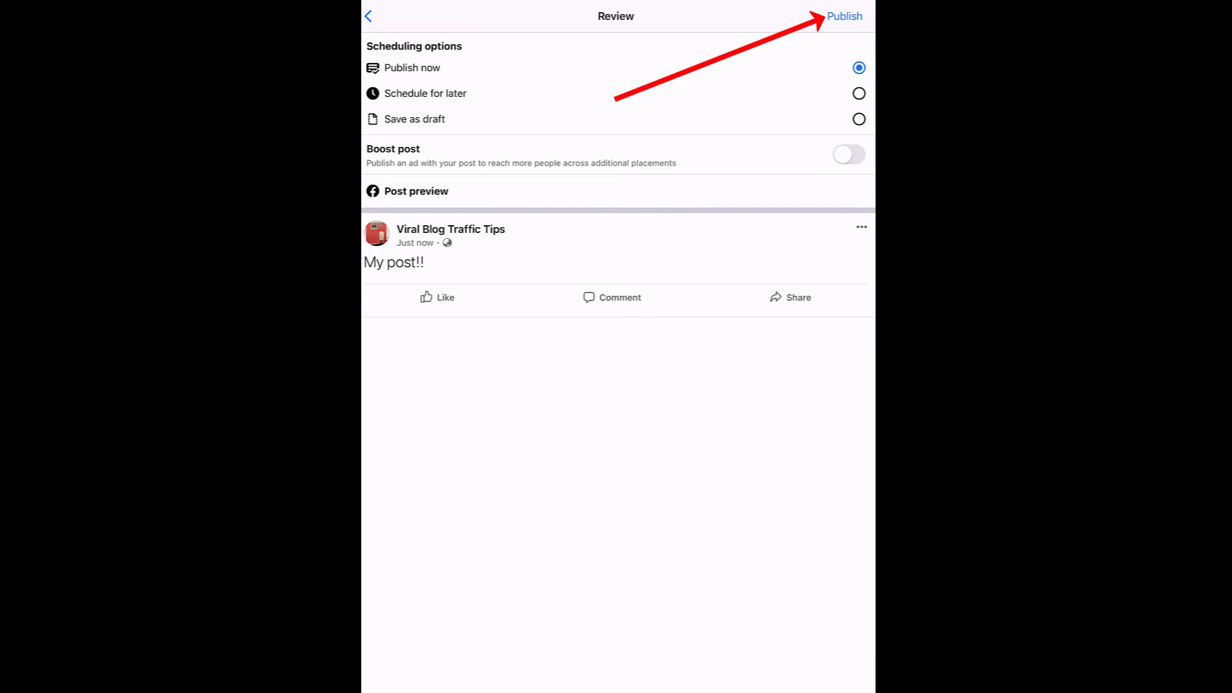
pyautogui.click(844, 15)
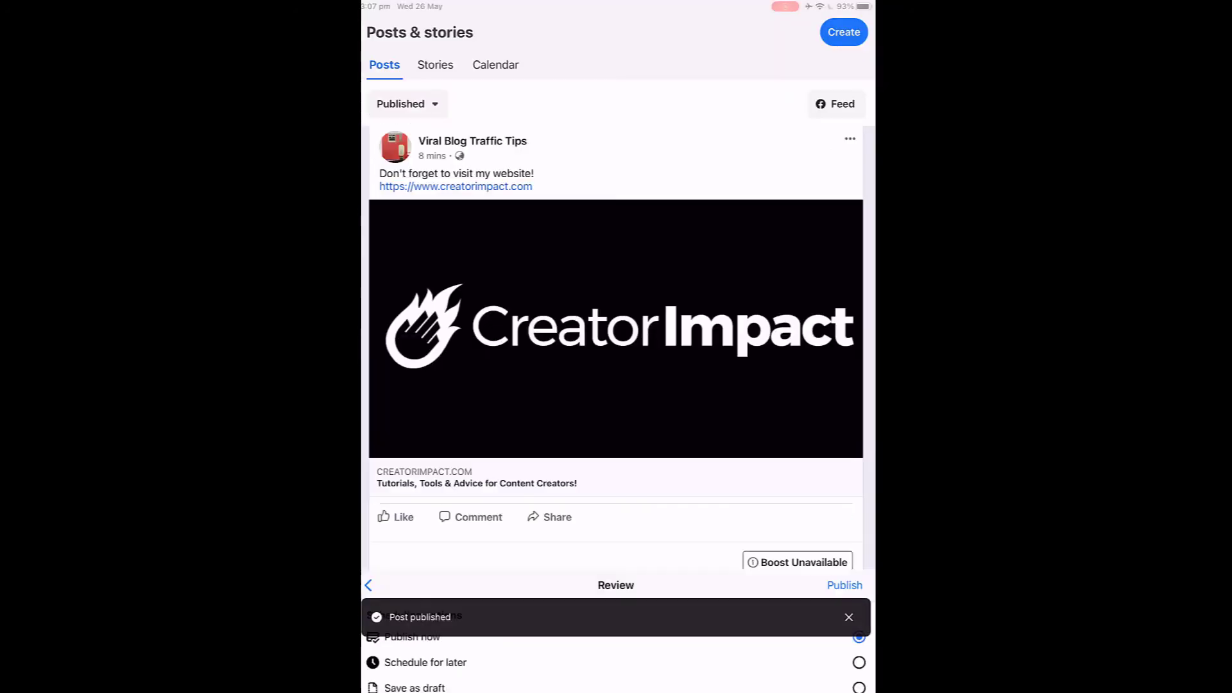
pyautogui.click(844, 585)
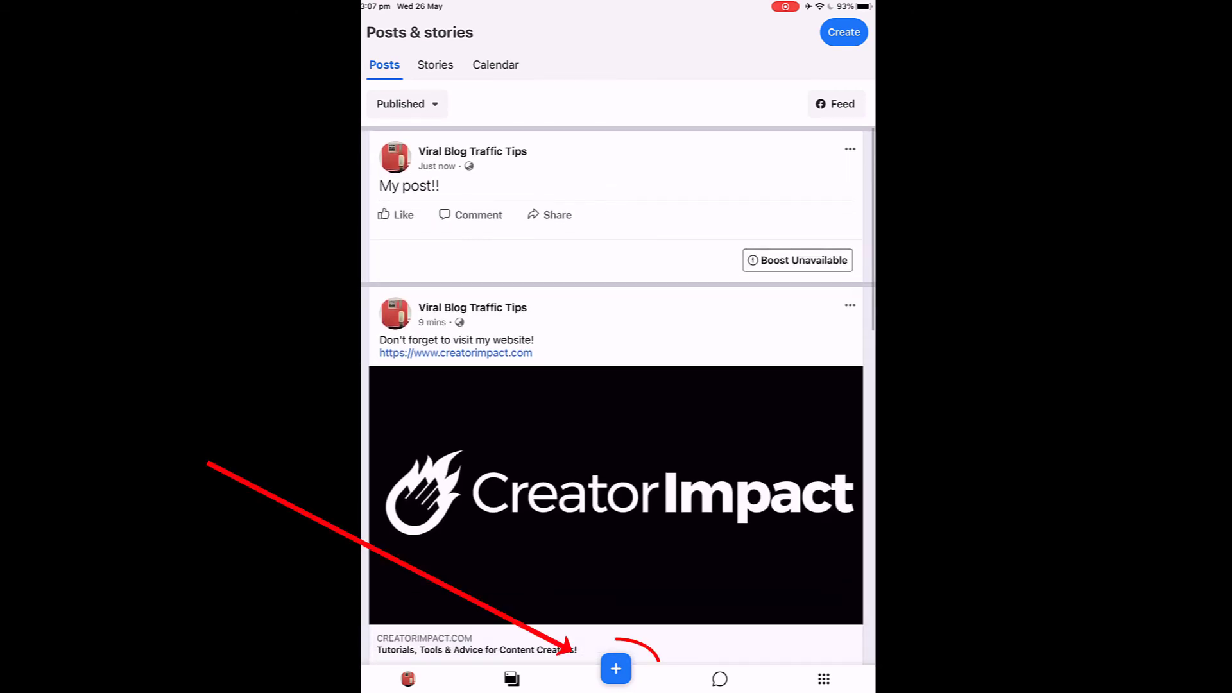
# Grant full photo access, pick the life paths diagram, caption it 'This is interesting', and publish
pyautogui.click(616, 669)
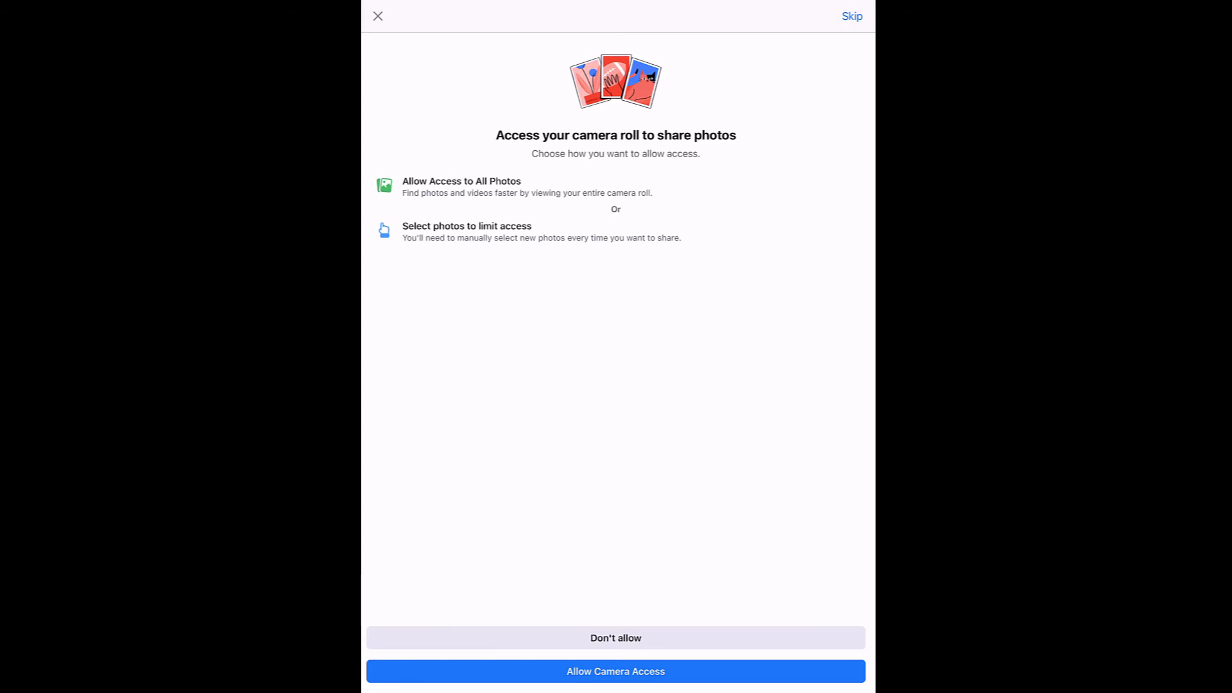
pyautogui.click(615, 672)
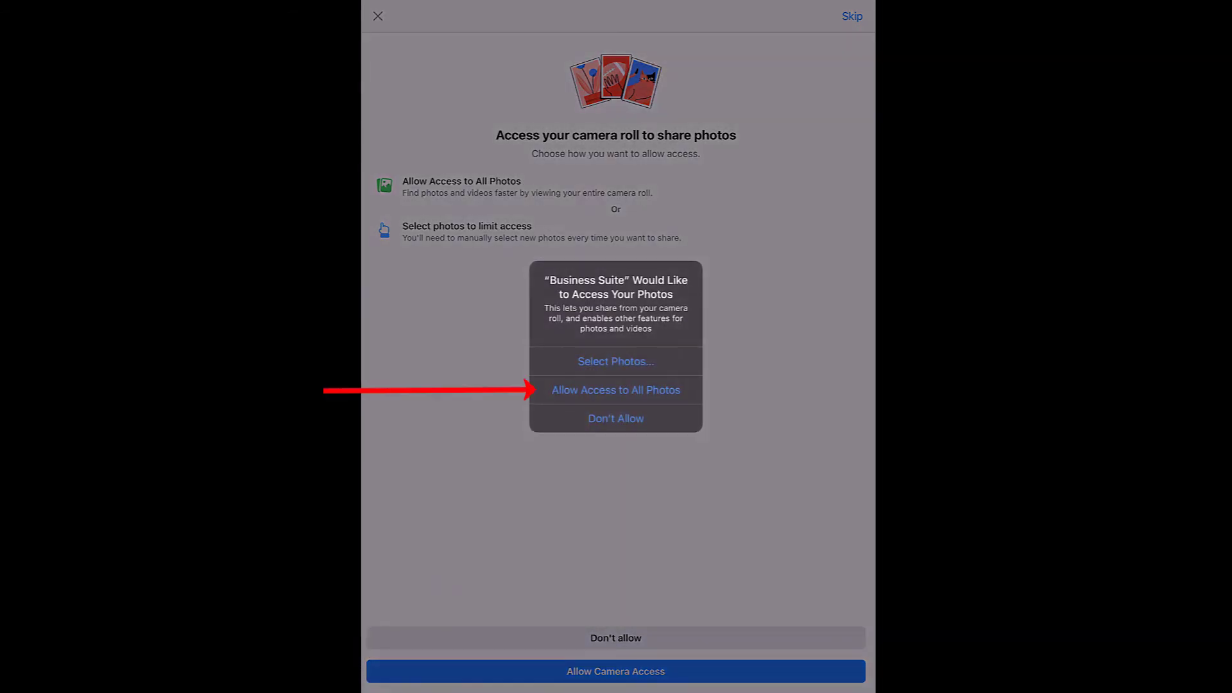
pyautogui.click(615, 390)
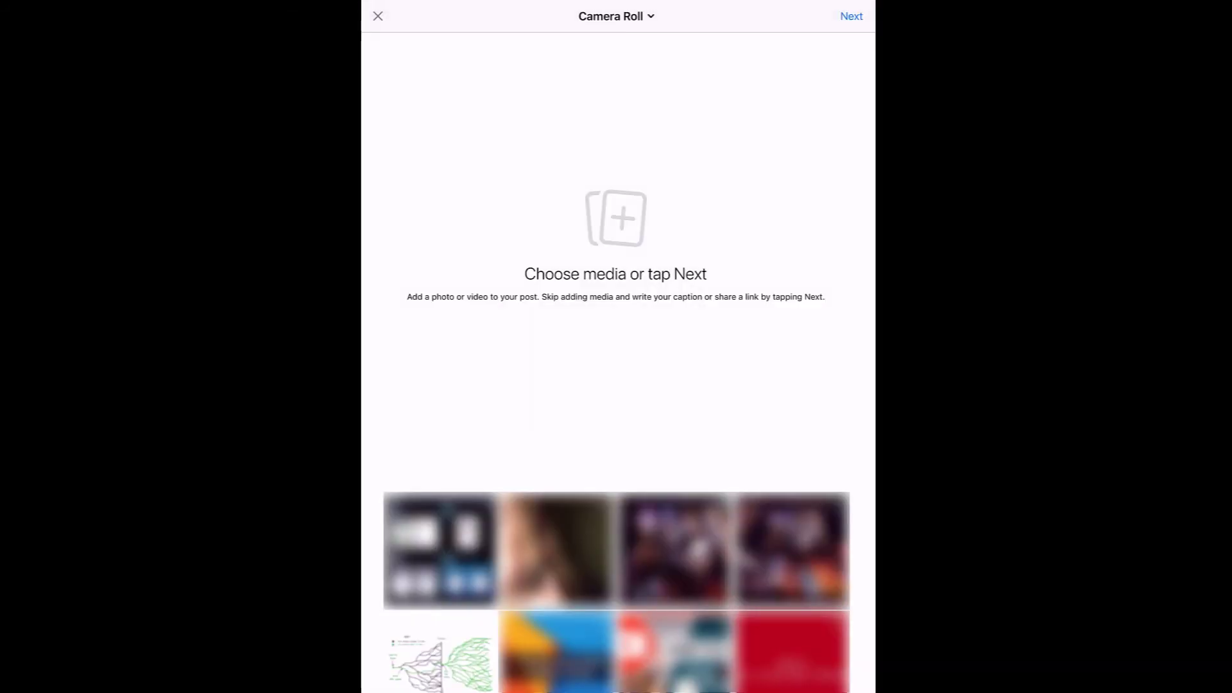
pyautogui.click(439, 654)
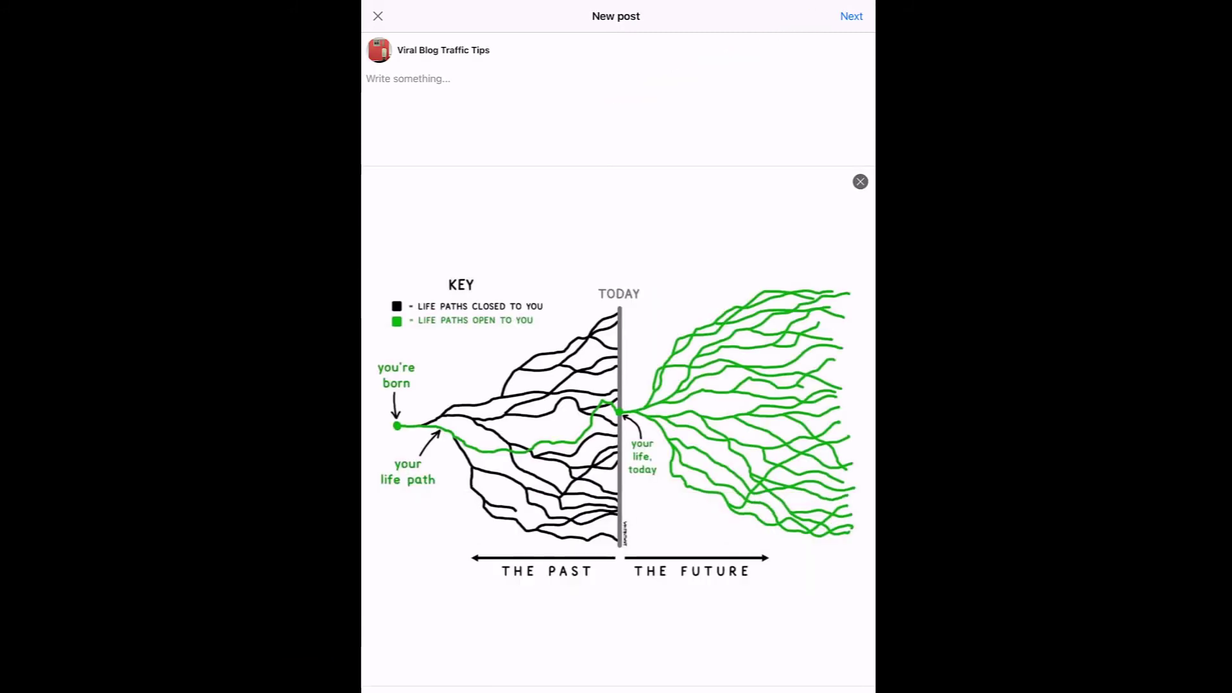
pyautogui.click(408, 78)
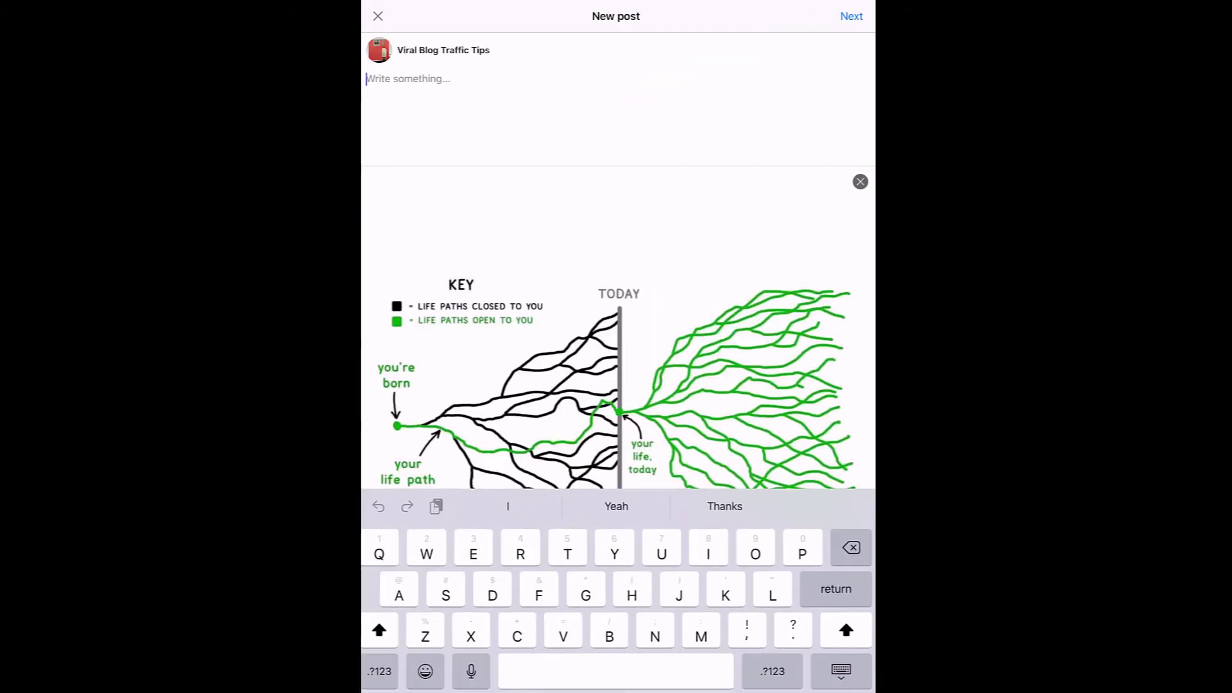
pyautogui.write('This is int')
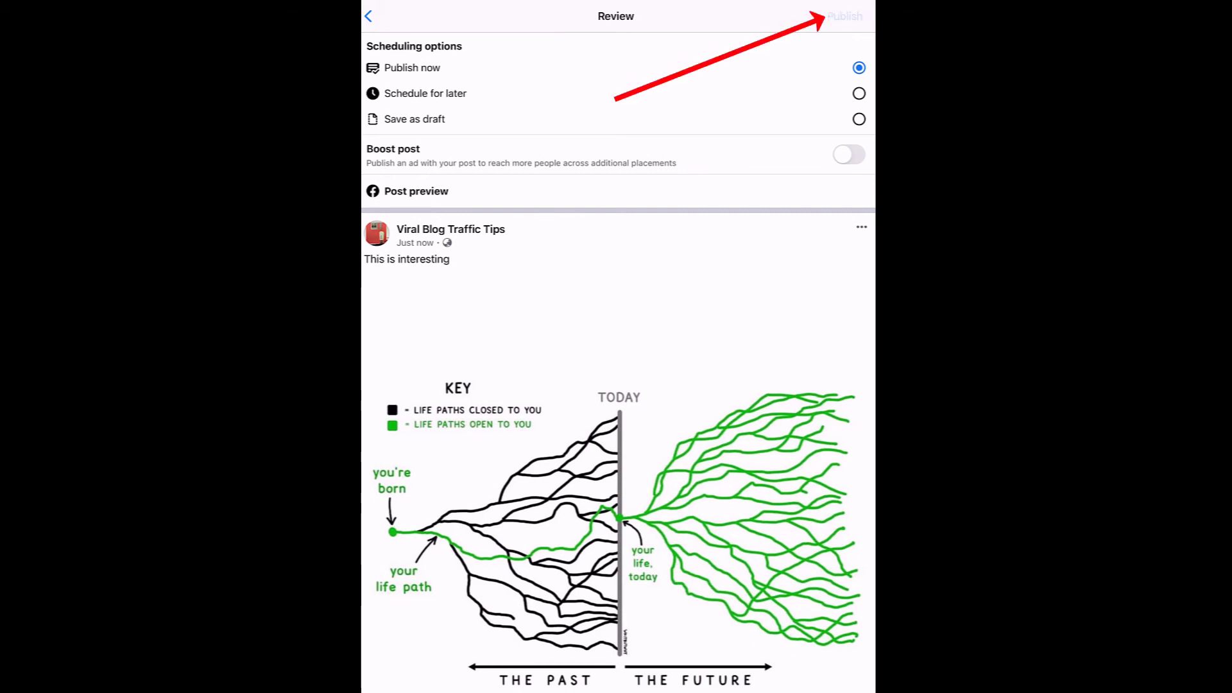
pyautogui.click(844, 15)
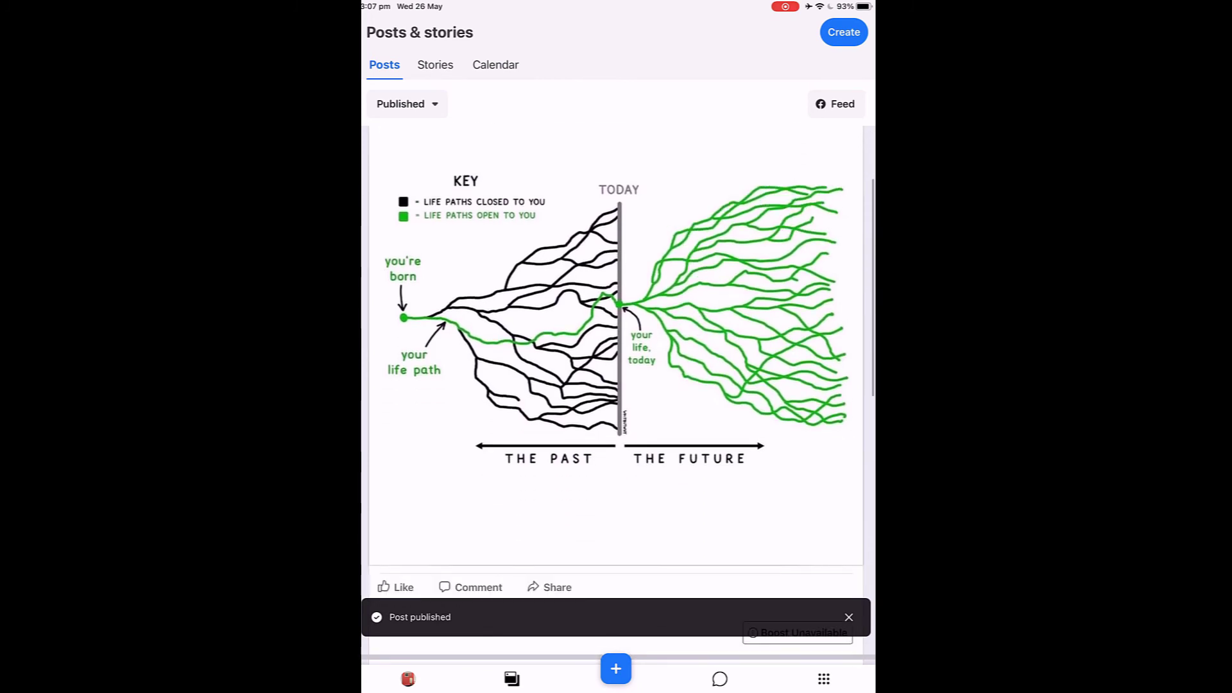
# Start a new story from the Business Suite create menu
pyautogui.scroll(-3)
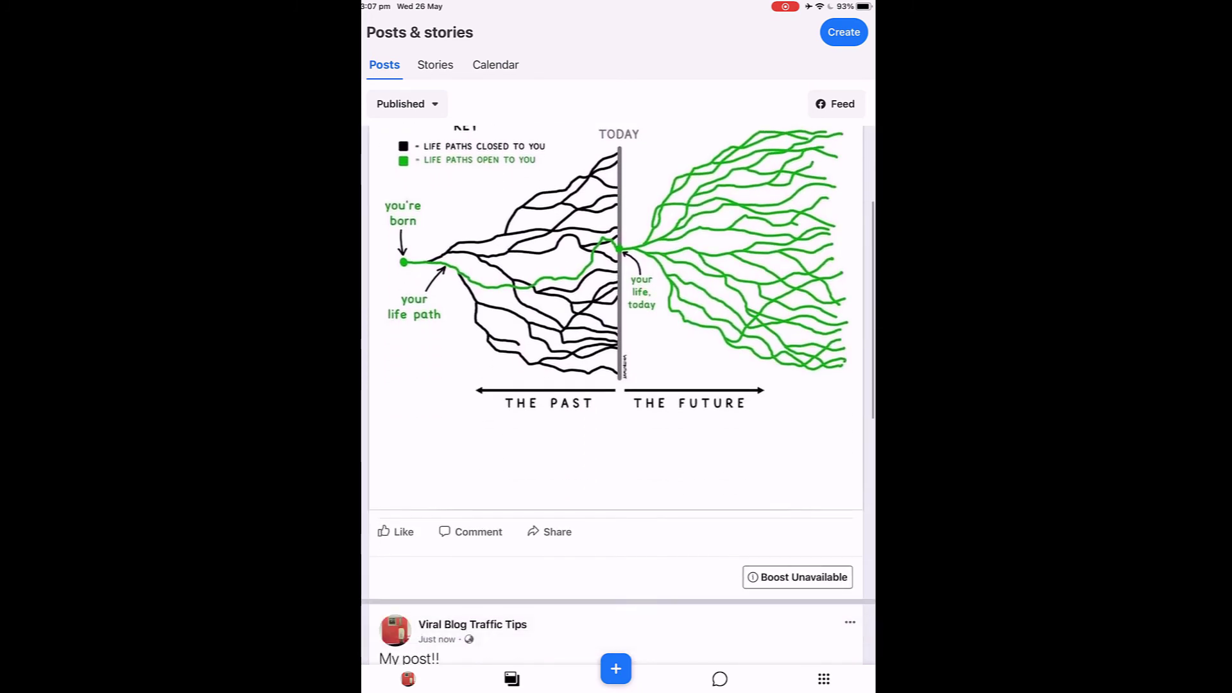
pyautogui.click(616, 669)
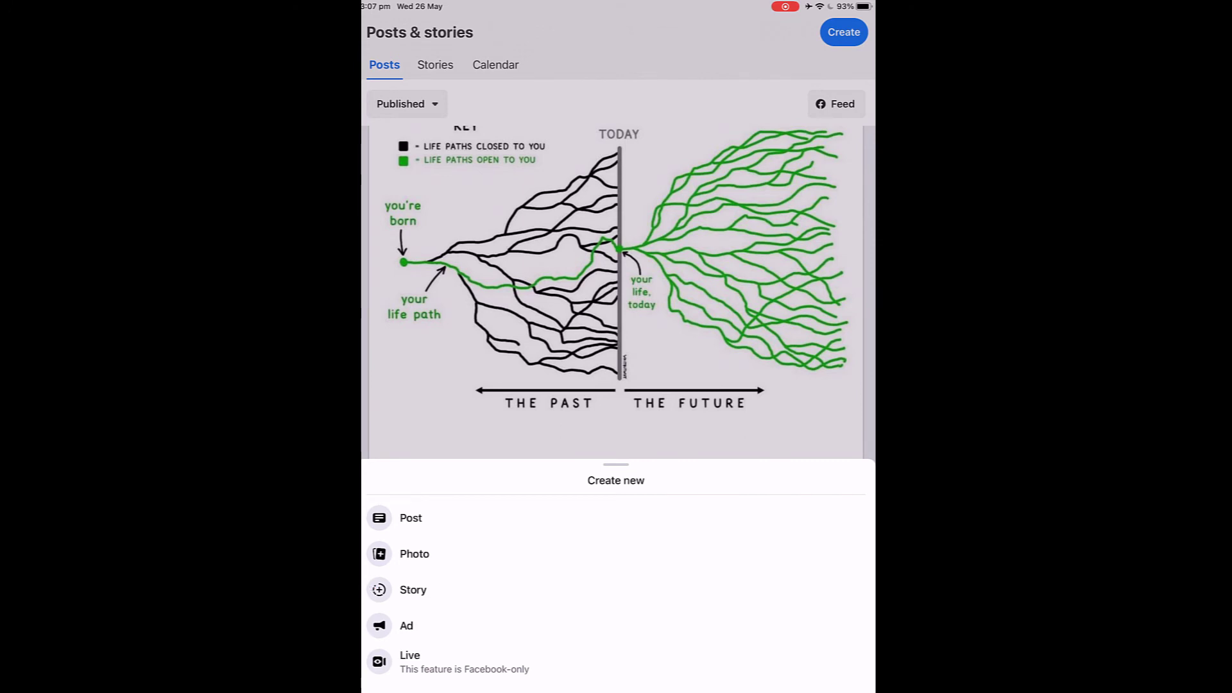
pyautogui.click(412, 590)
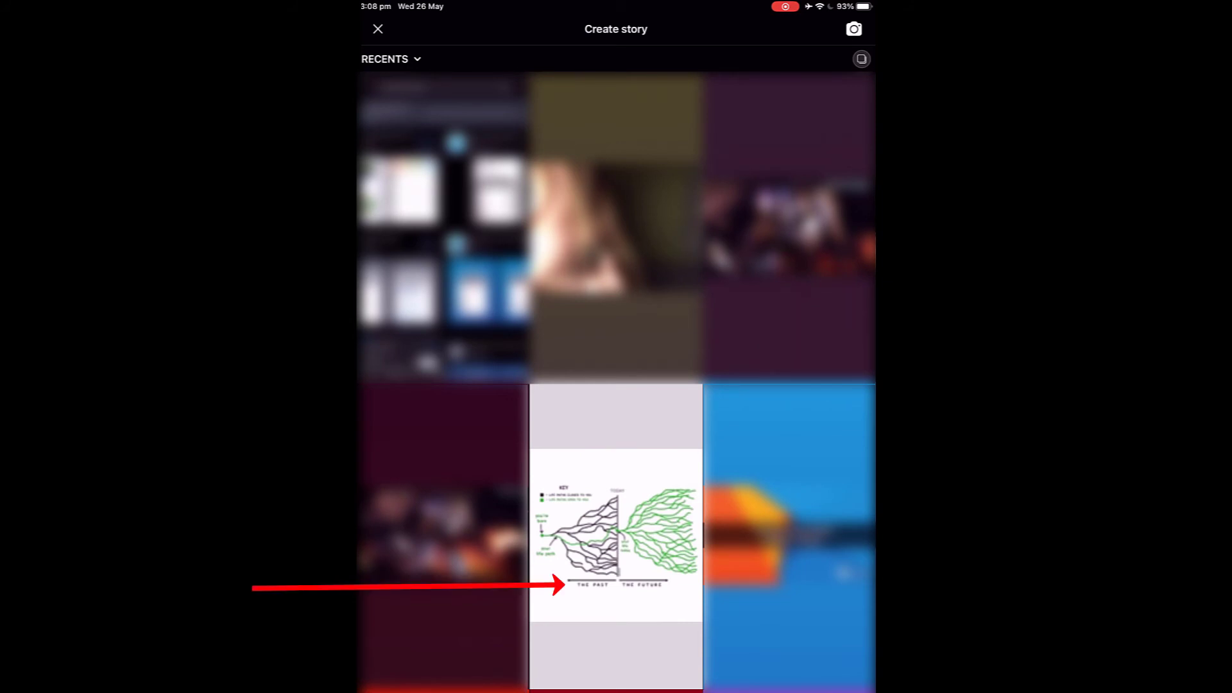
# Add blue 'Yes!' text over the story image and open its sharing settings
pyautogui.click(615, 539)
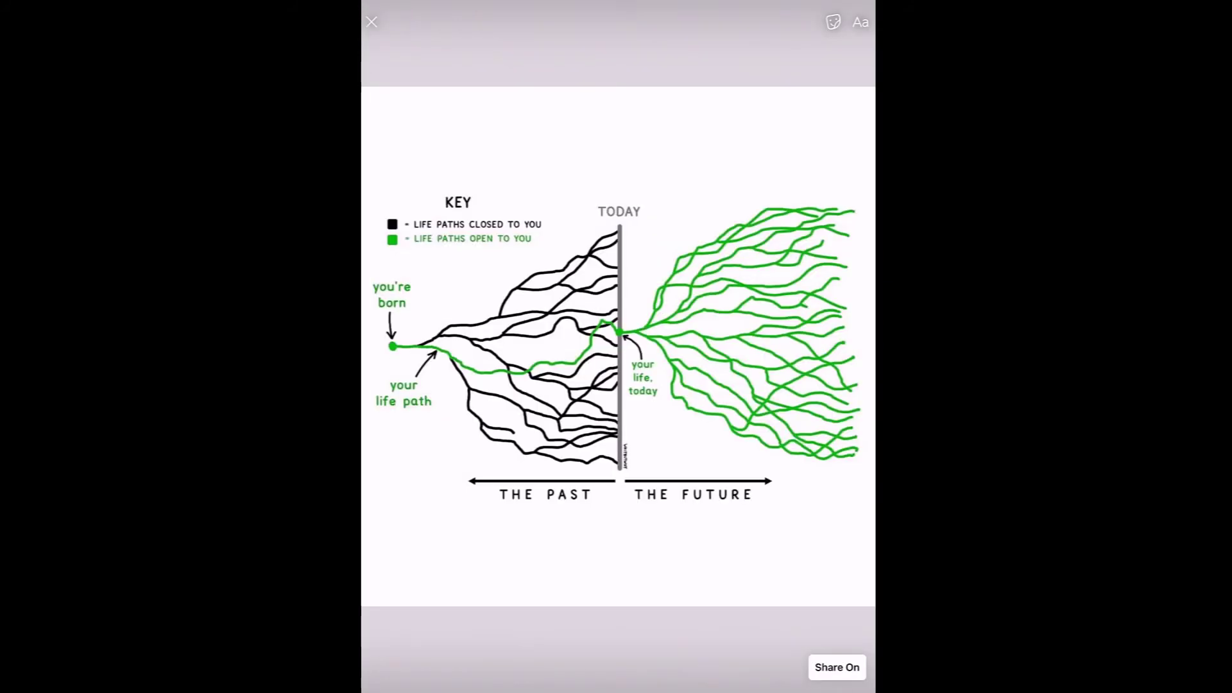
pyautogui.click(859, 21)
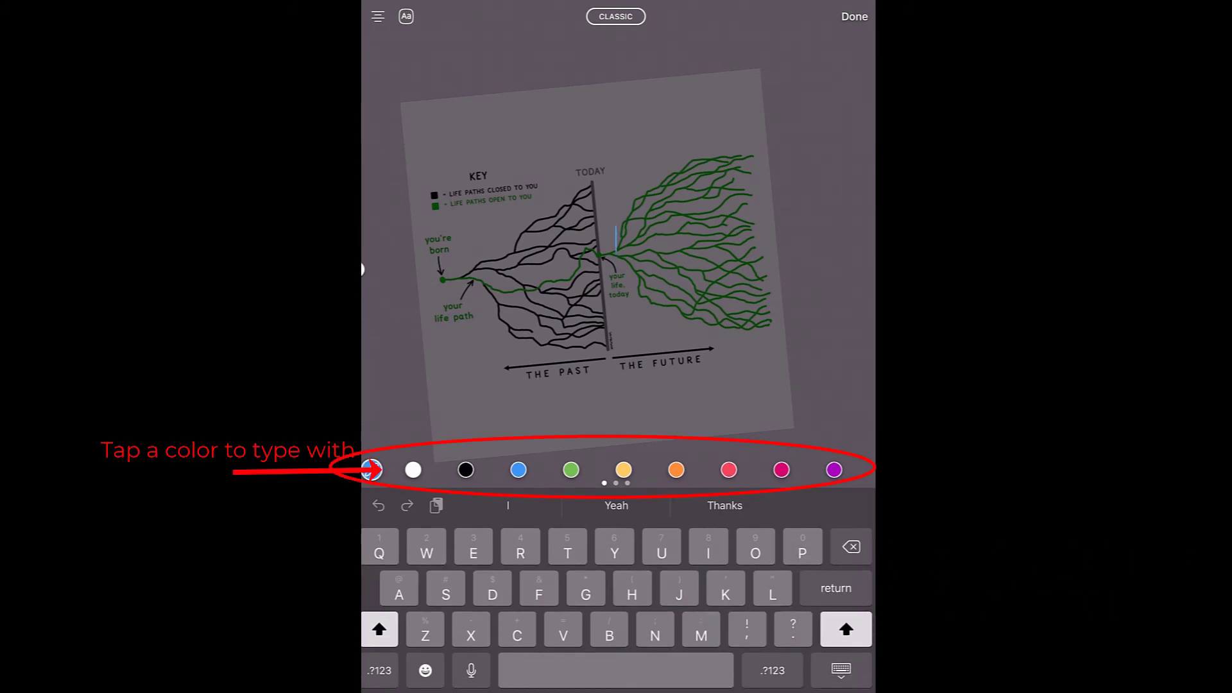
pyautogui.write('Yes')
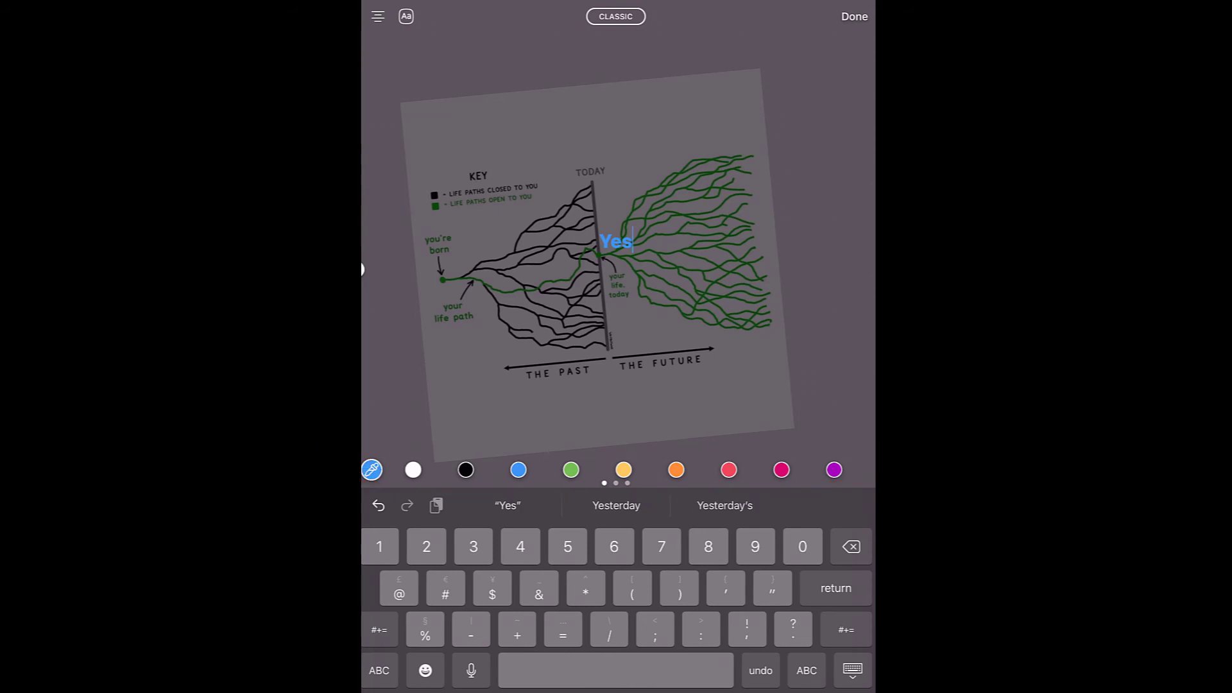
pyautogui.write('.')
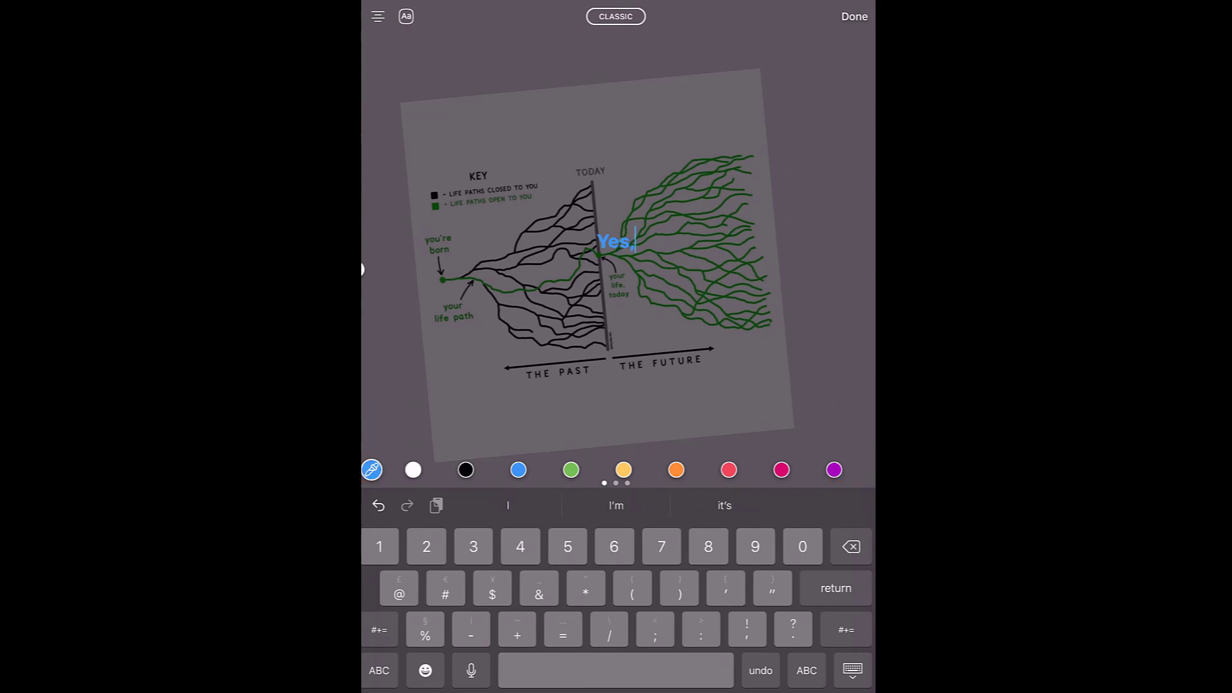
pyautogui.write('!')
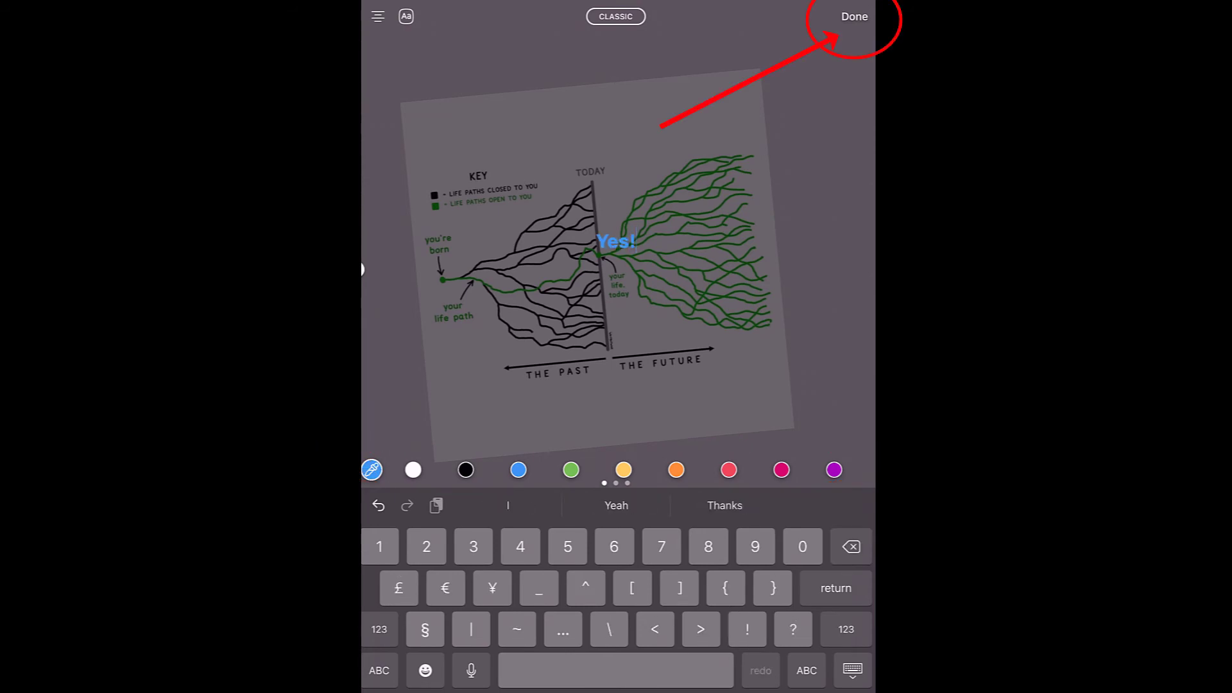
pyautogui.click(854, 15)
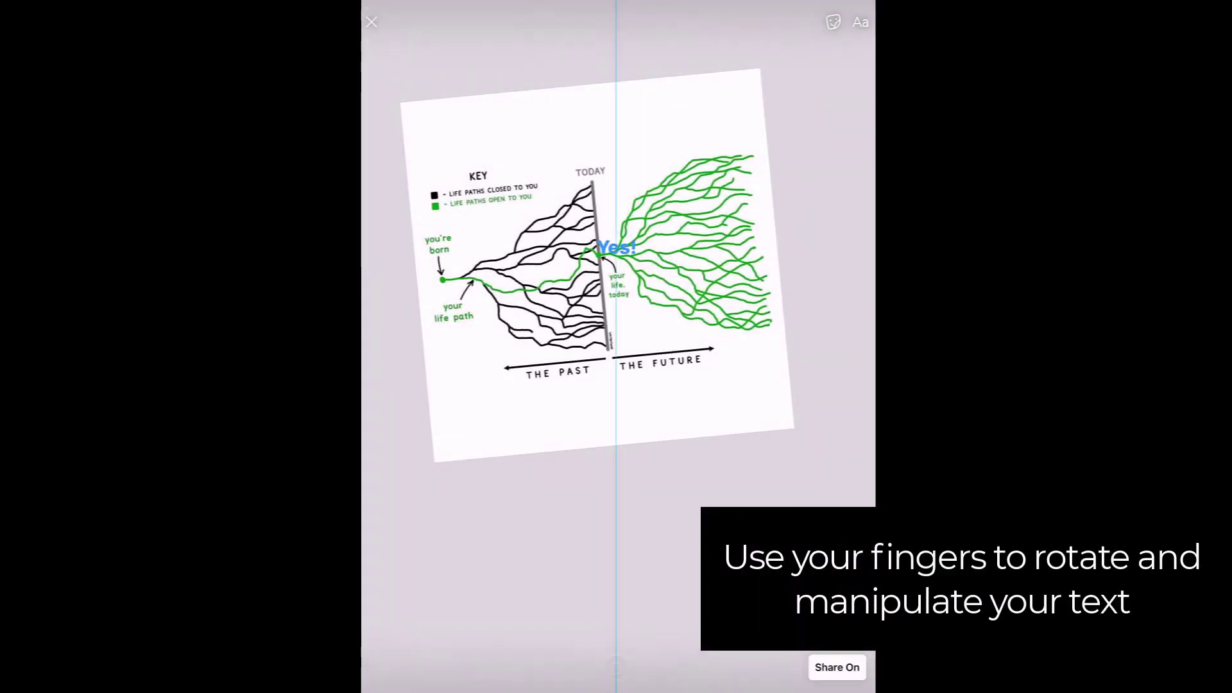
pyautogui.click(836, 667)
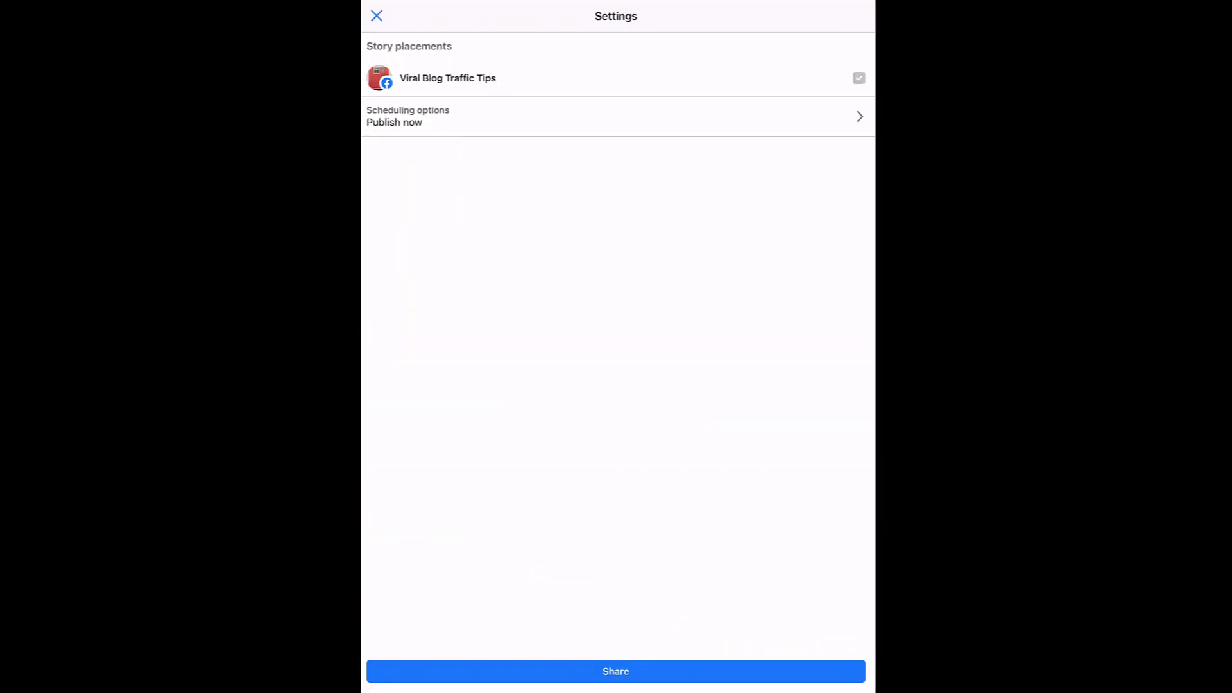
# Publish the Yes! story to Viral Blog Traffic Tips, then bring up the Page preview
pyautogui.click(615, 671)
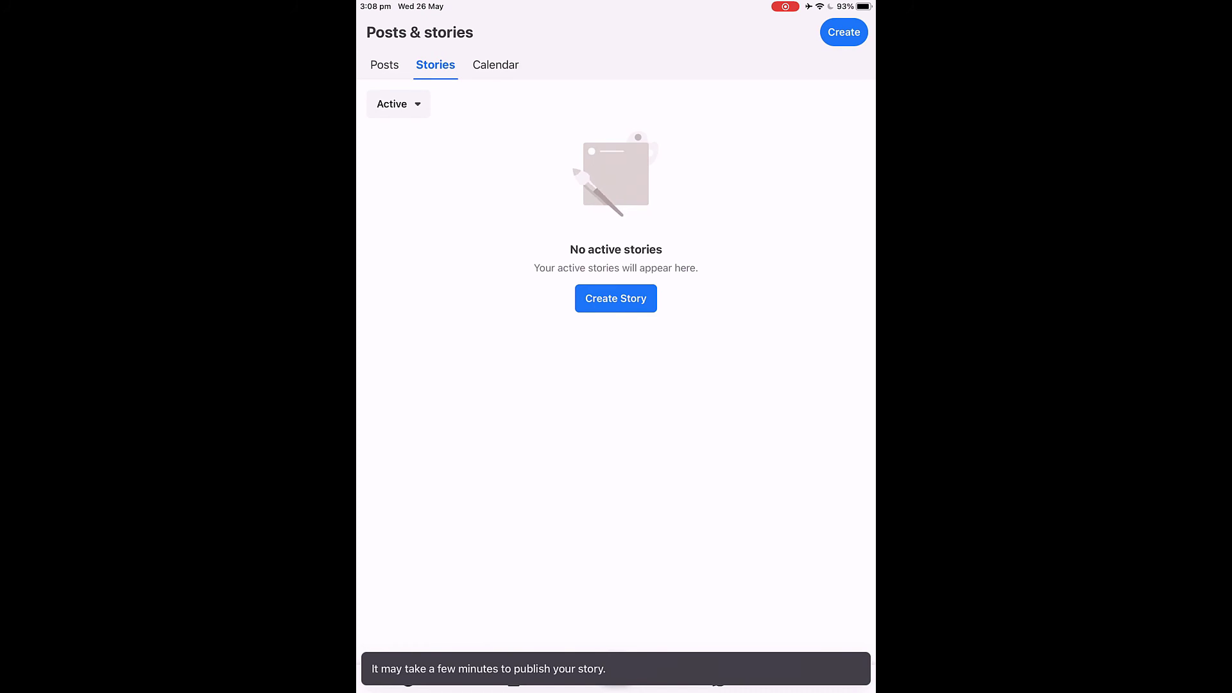
pyautogui.click(385, 64)
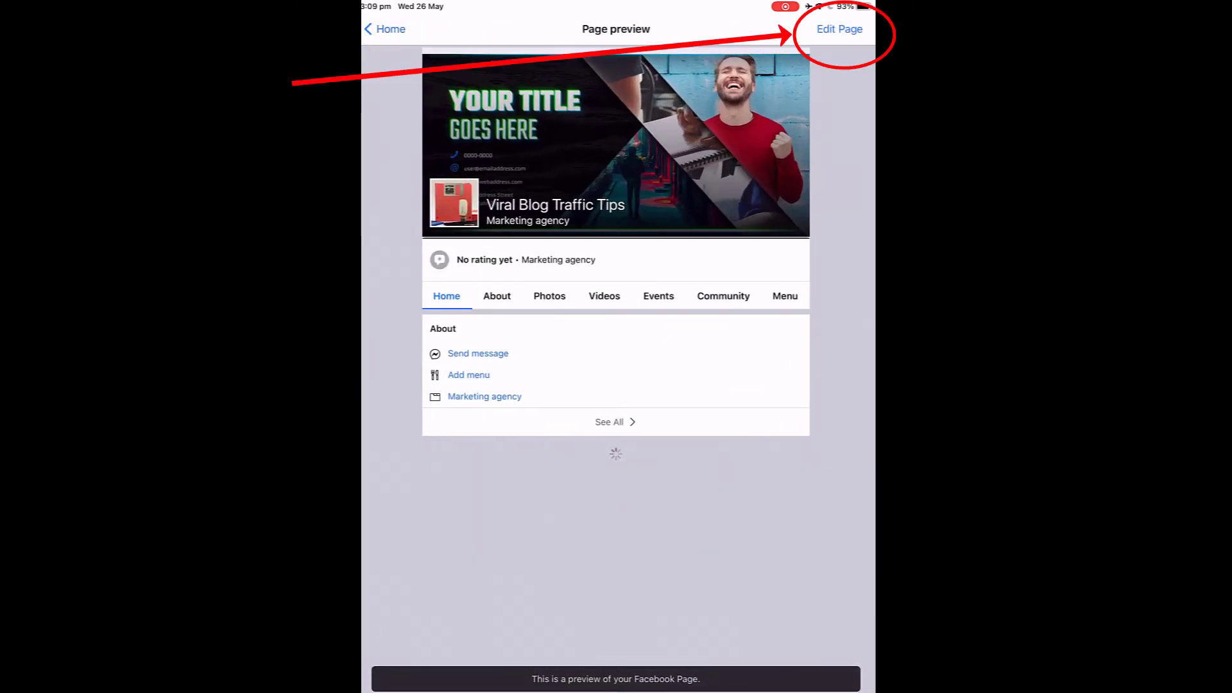
# In Page Info, mark 'My Page doesn't have a phone number' and save the setting
pyautogui.click(838, 29)
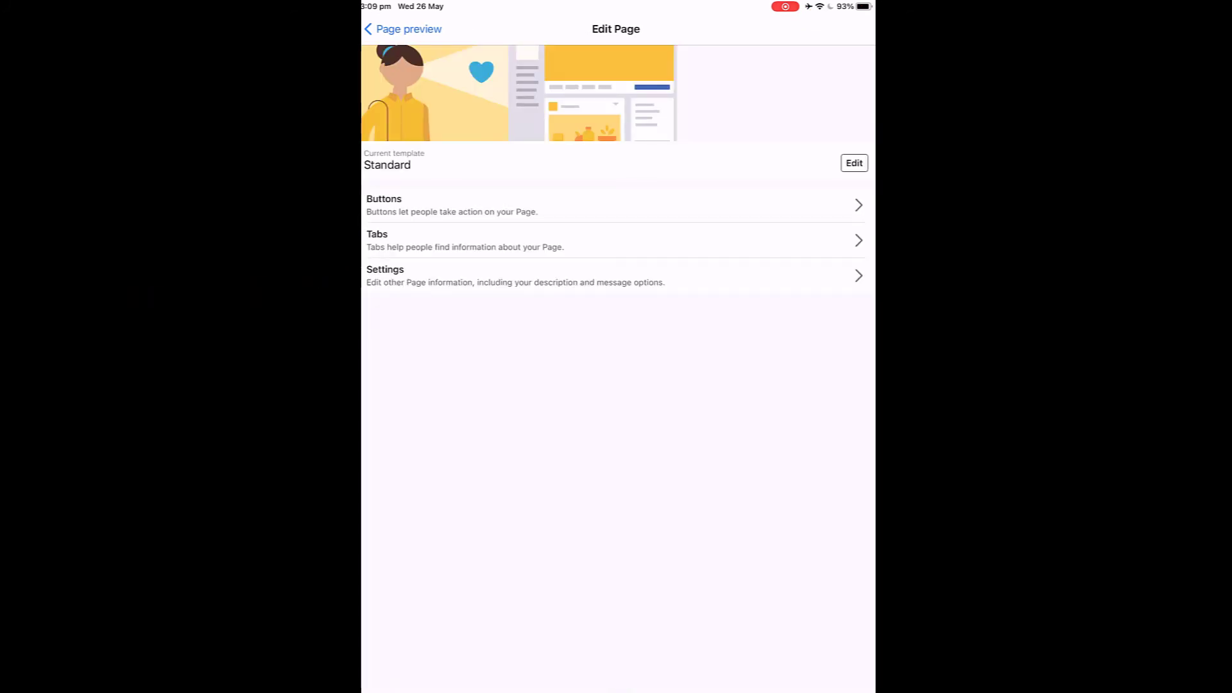
pyautogui.click(385, 276)
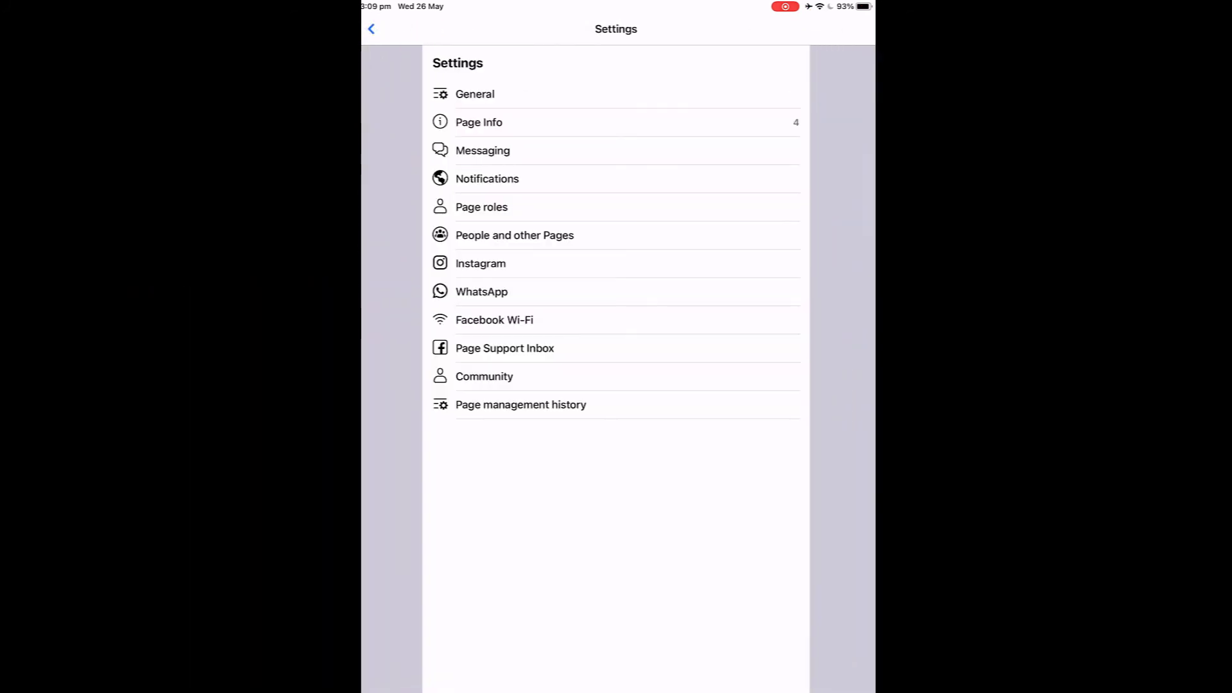
pyautogui.click(478, 122)
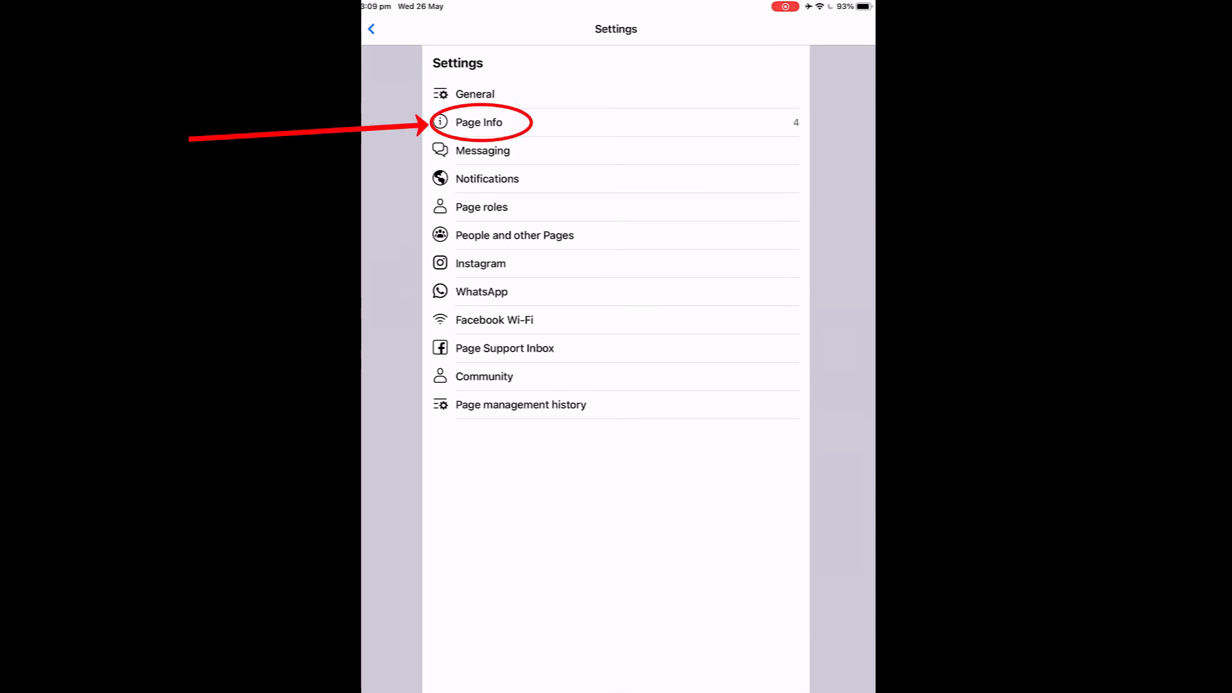
pyautogui.click(478, 122)
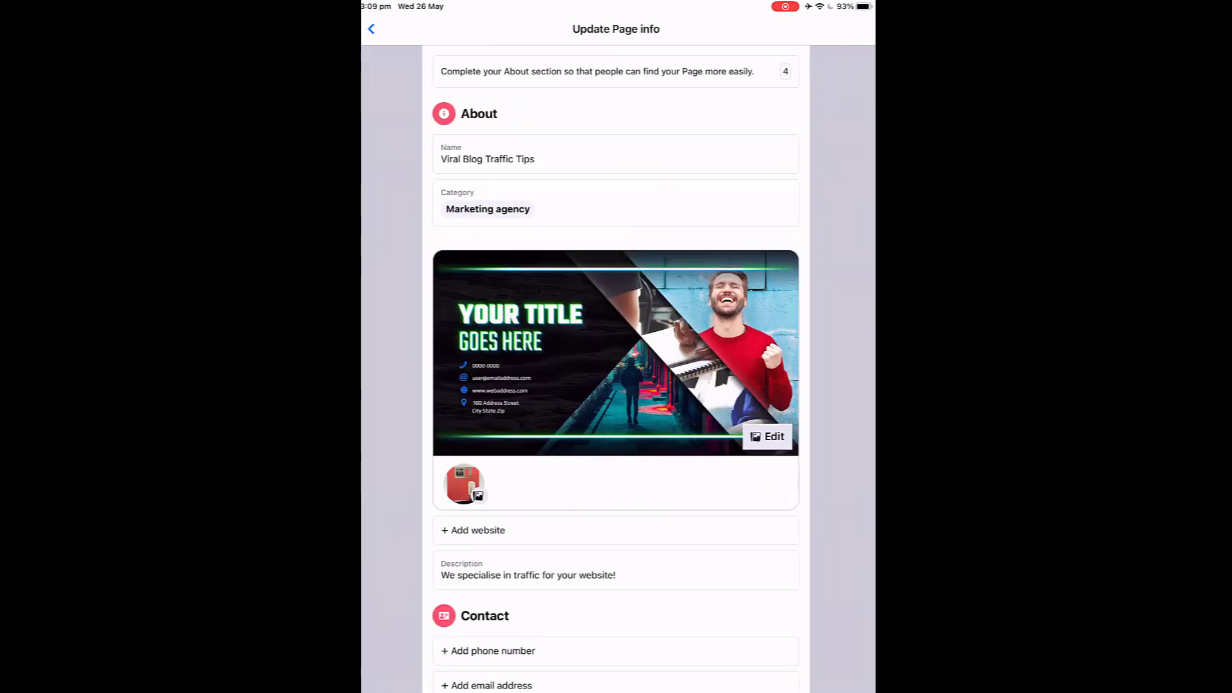
pyautogui.scroll(-3)
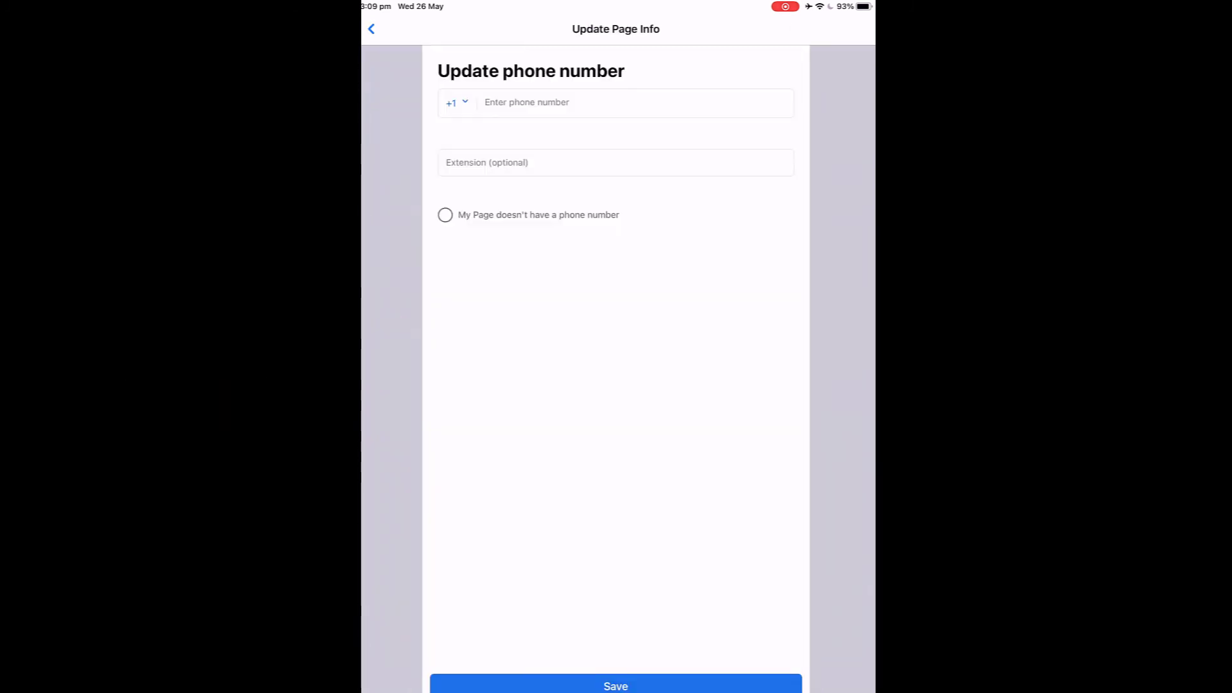
pyautogui.click(615, 102)
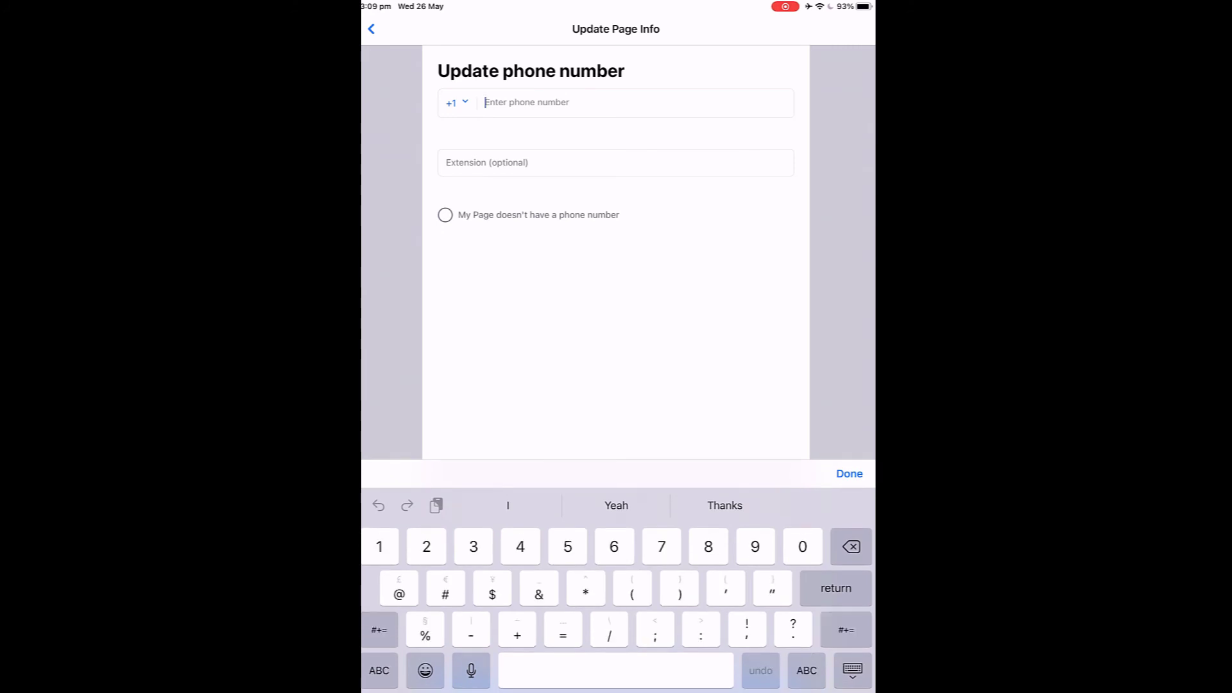
pyautogui.write('555555555')
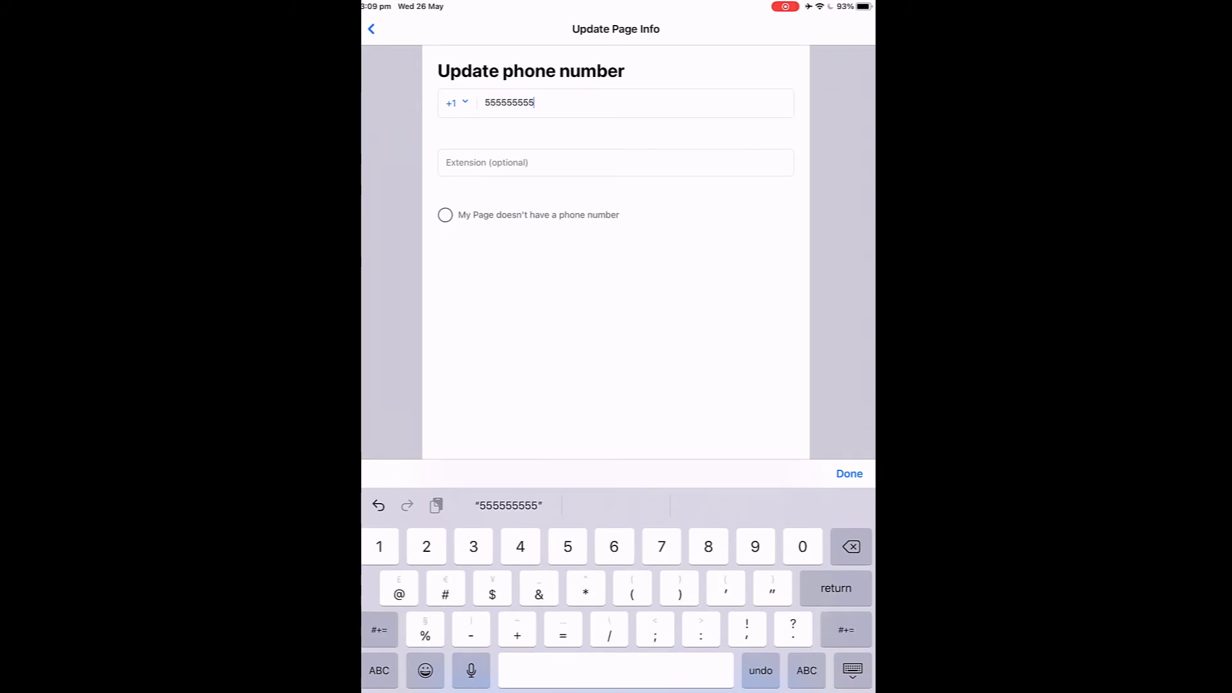
pyautogui.click(445, 214)
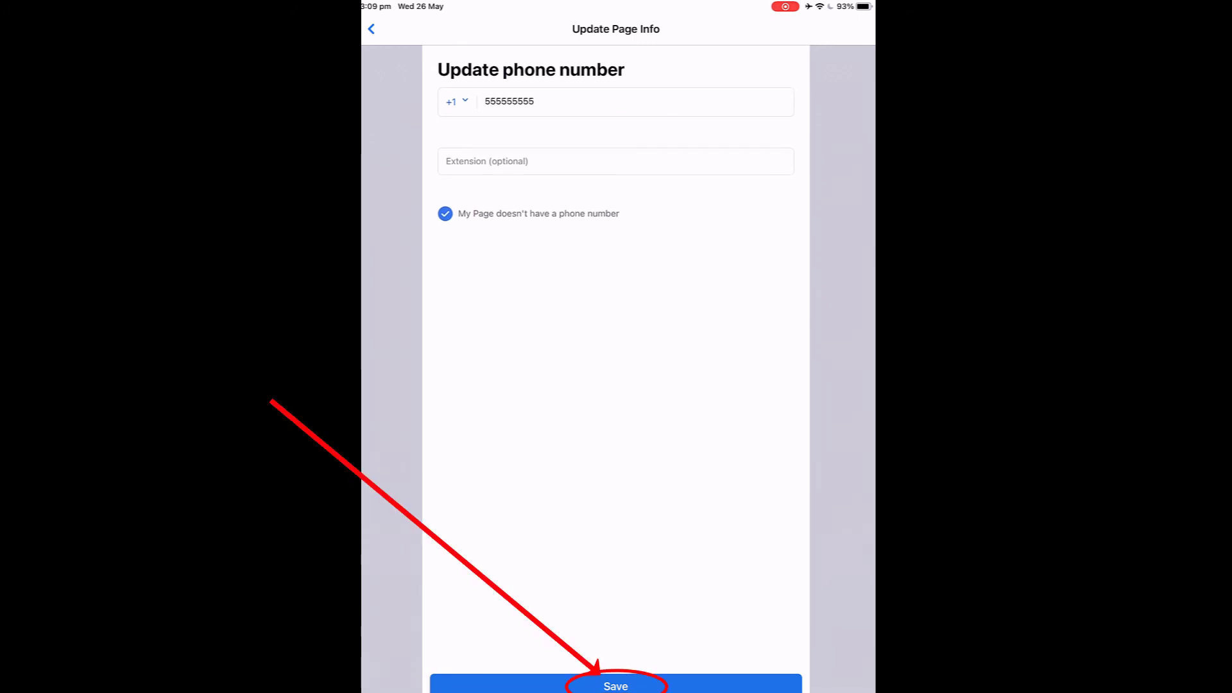
pyautogui.click(616, 686)
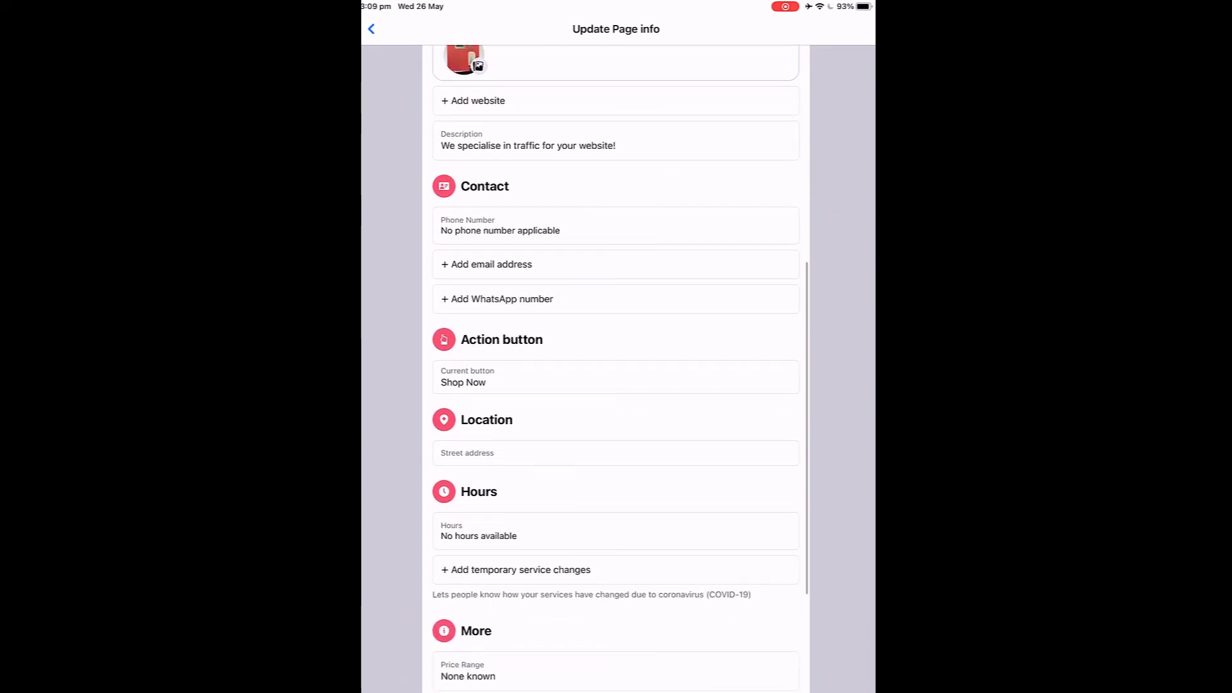
pyautogui.scroll(-3)
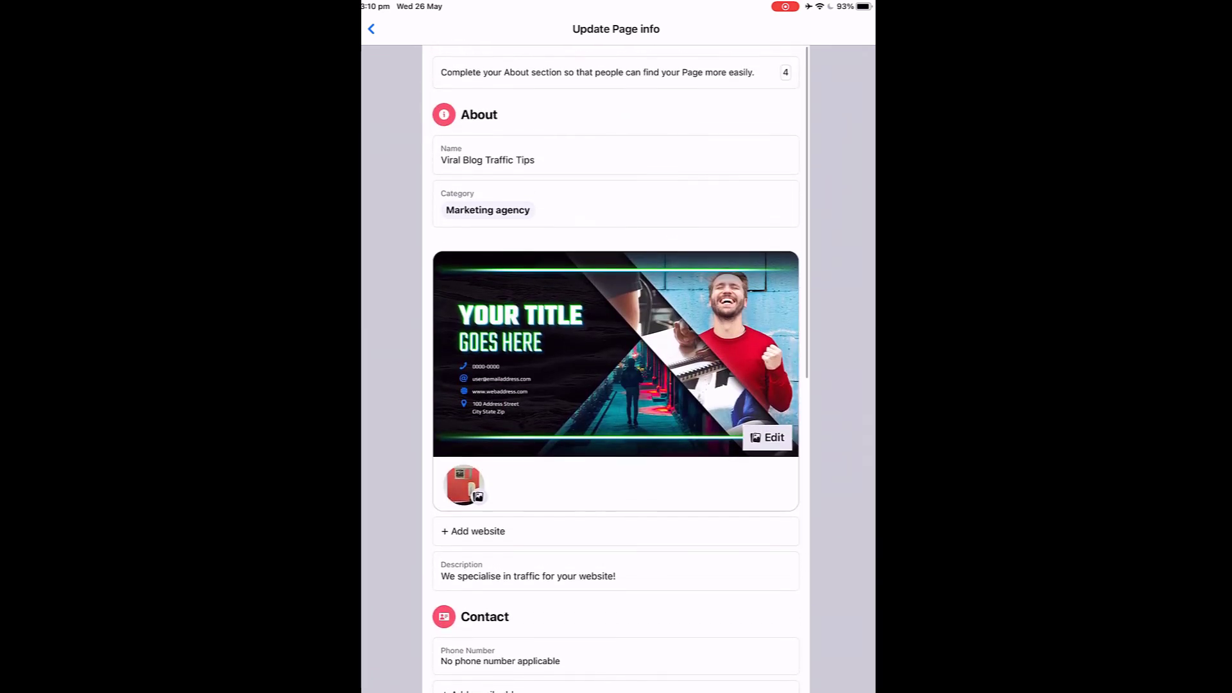
# Choose the life-paths drawing as the new page cover photo and save it
pyautogui.scroll(-3)
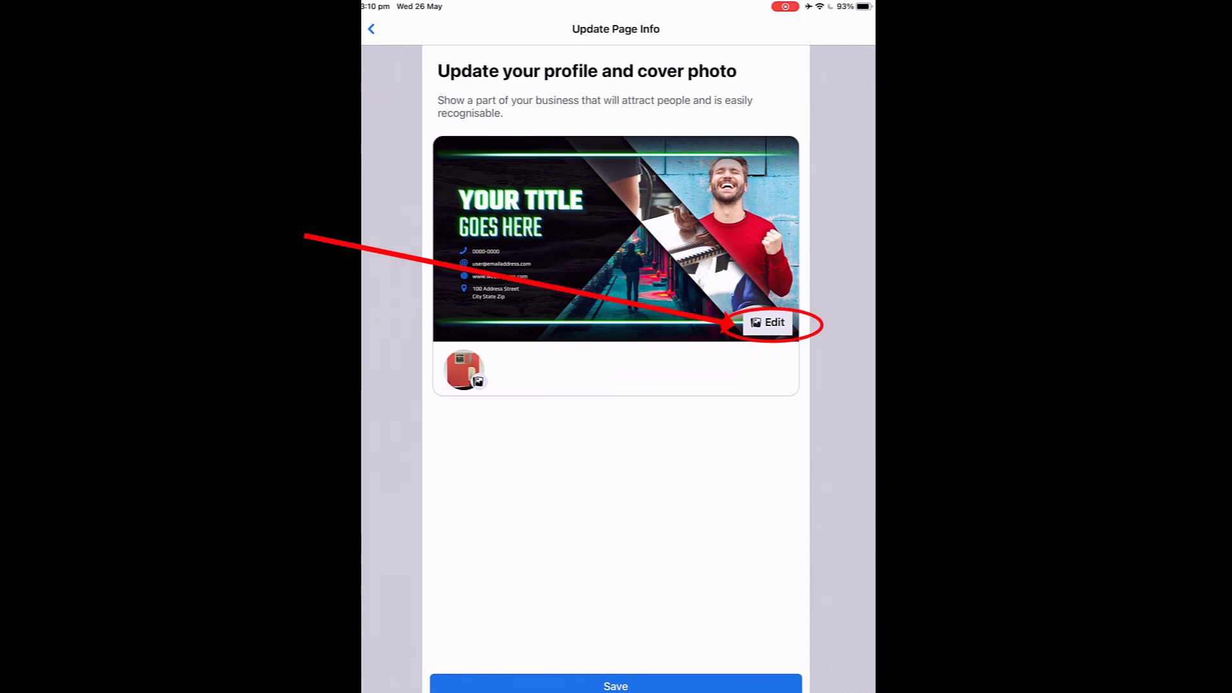
pyautogui.click(767, 323)
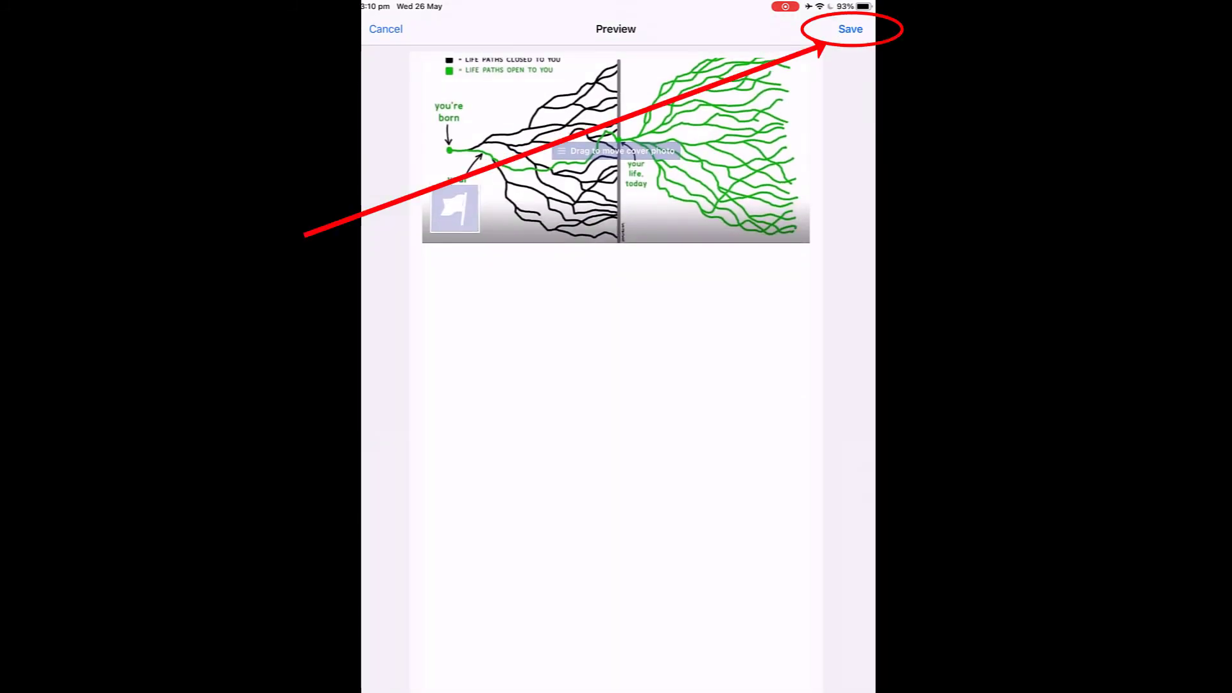
pyautogui.click(850, 29)
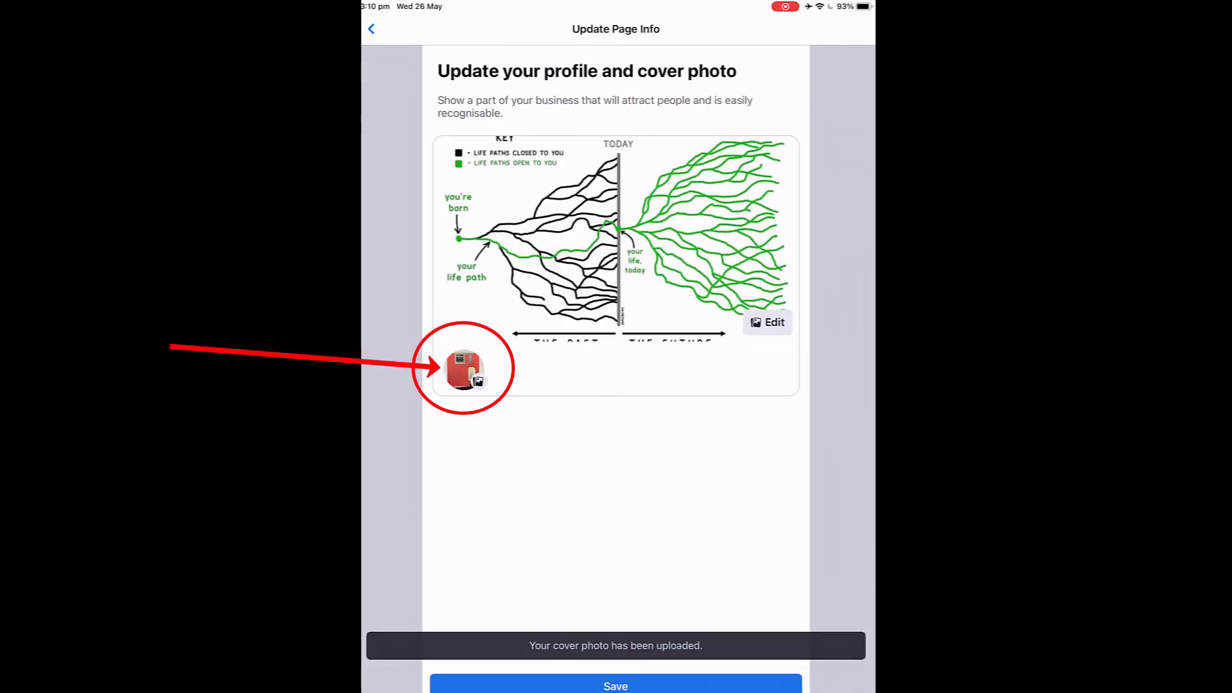
pyautogui.click(465, 368)
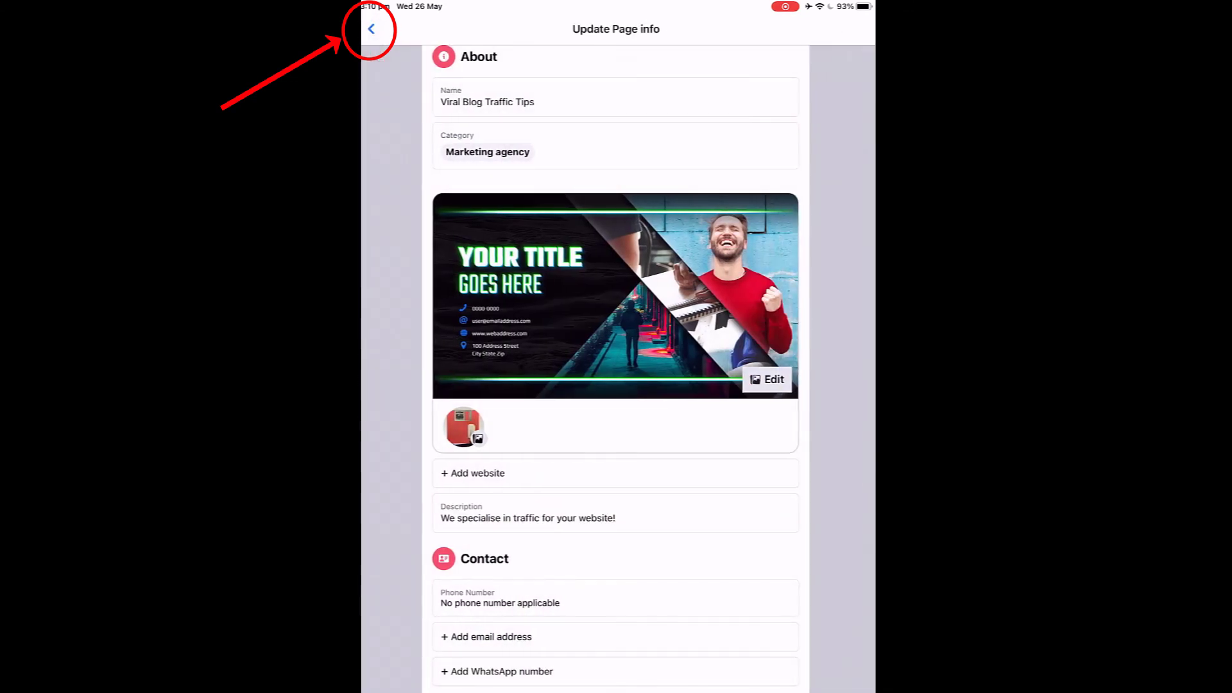
# Back out to the page's Business Suite home and view the Inbox Messages tab
pyautogui.click(370, 29)
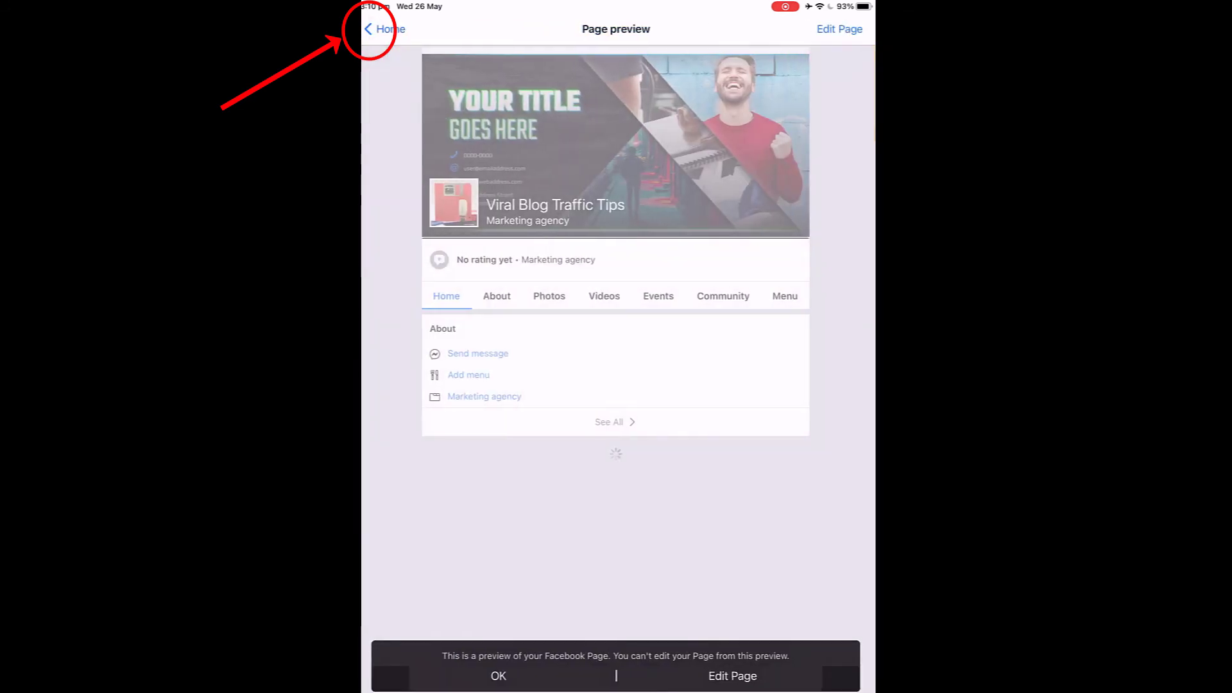
pyautogui.click(385, 29)
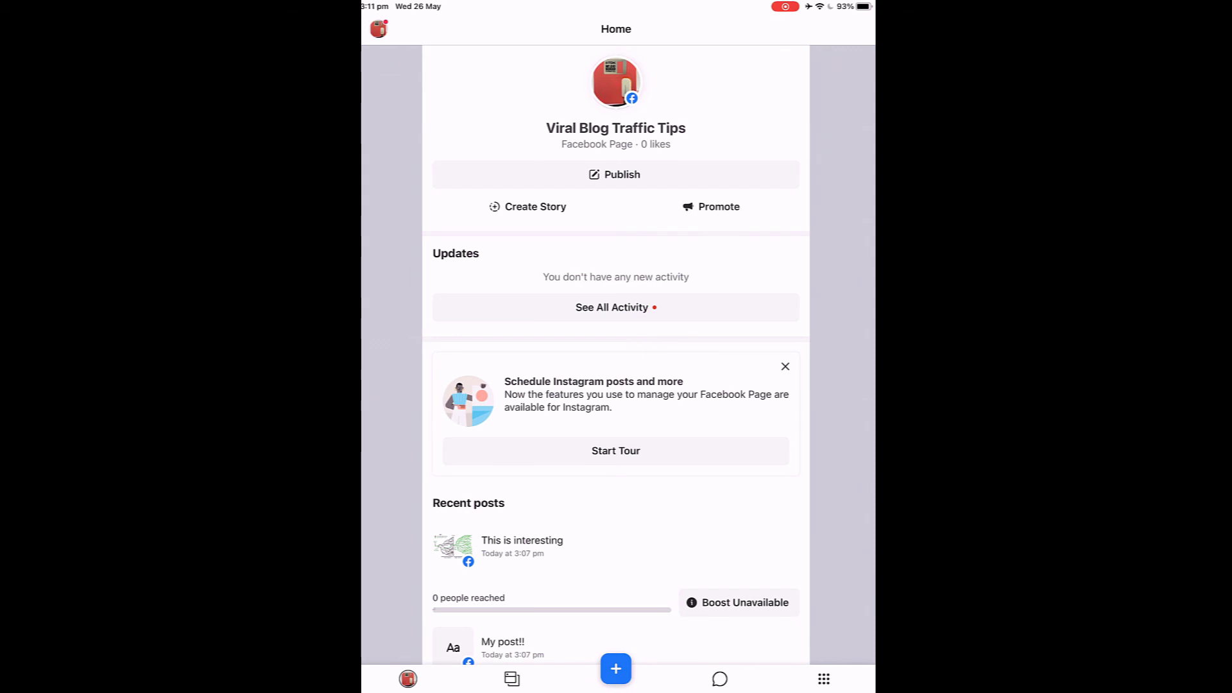
pyautogui.click(719, 678)
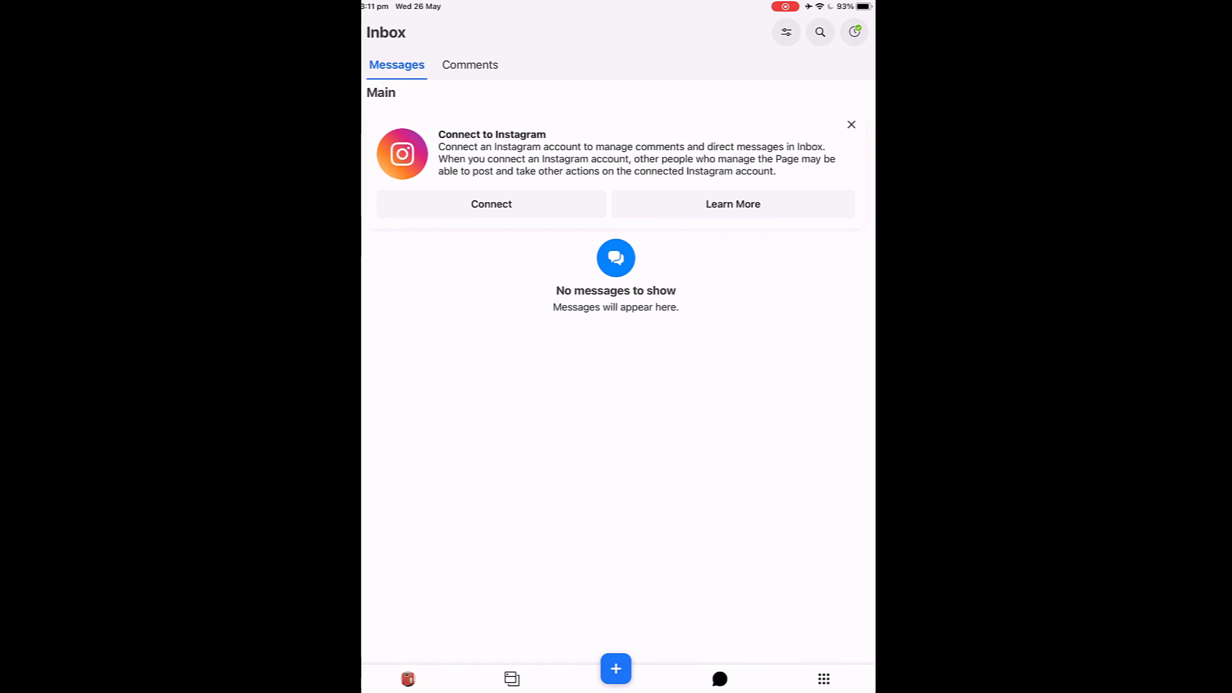
pyautogui.click(851, 124)
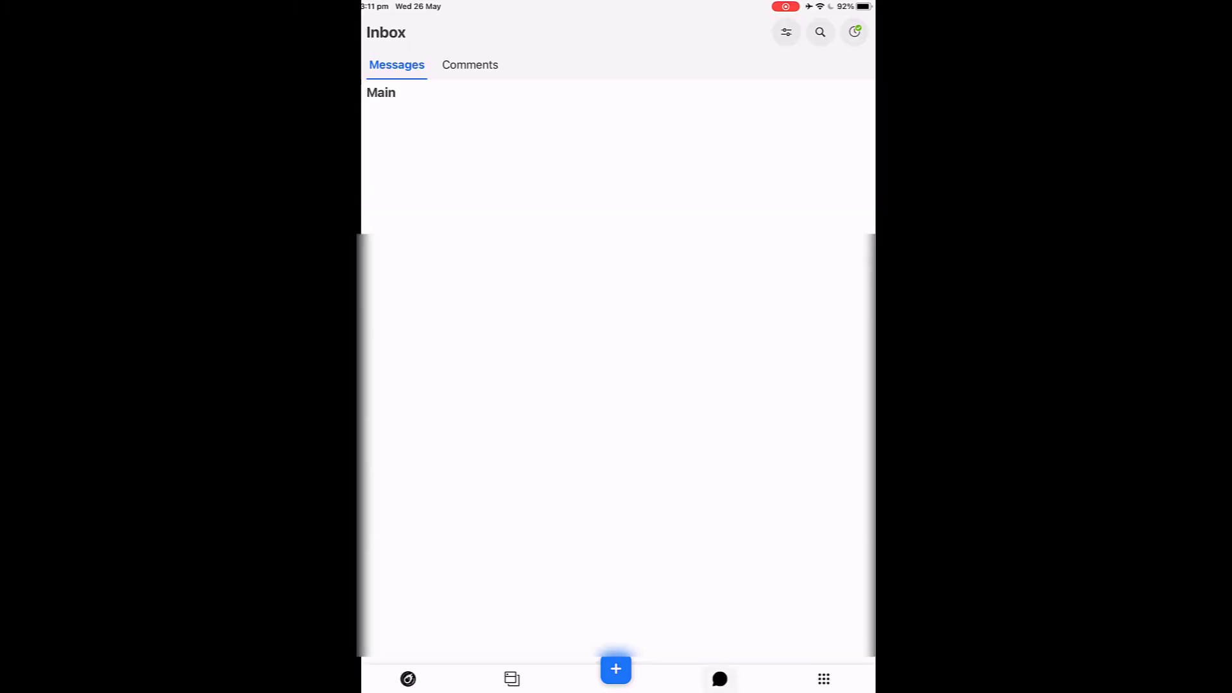